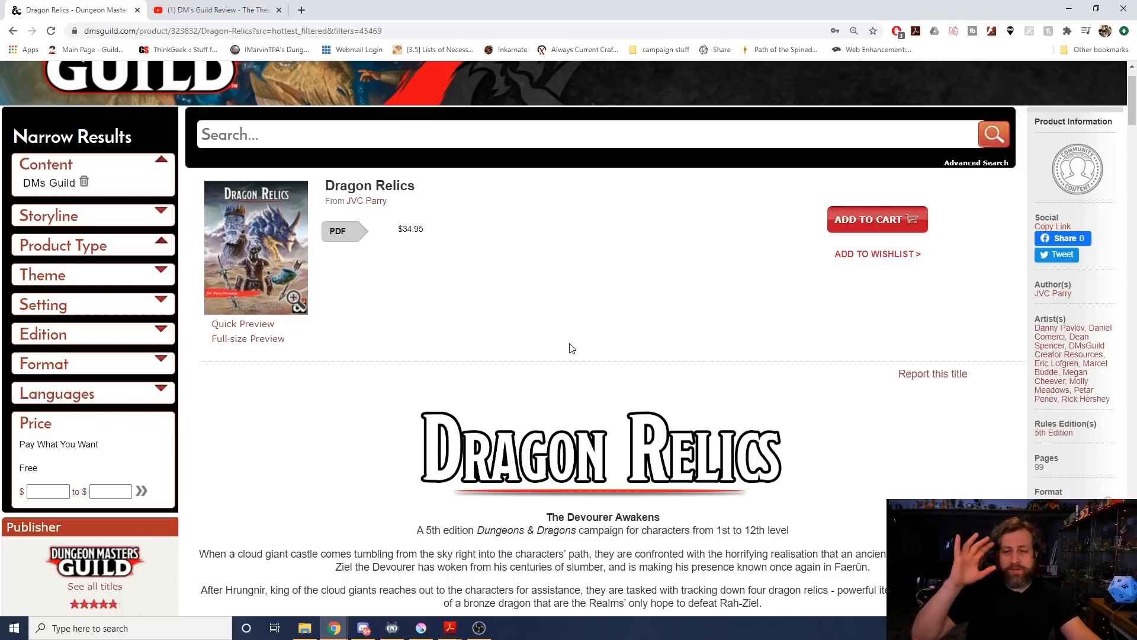
Step: Scroll through DragonRelics.pdf and return to page 1, the cover, beside the bookmarks
scroll("down", 3)
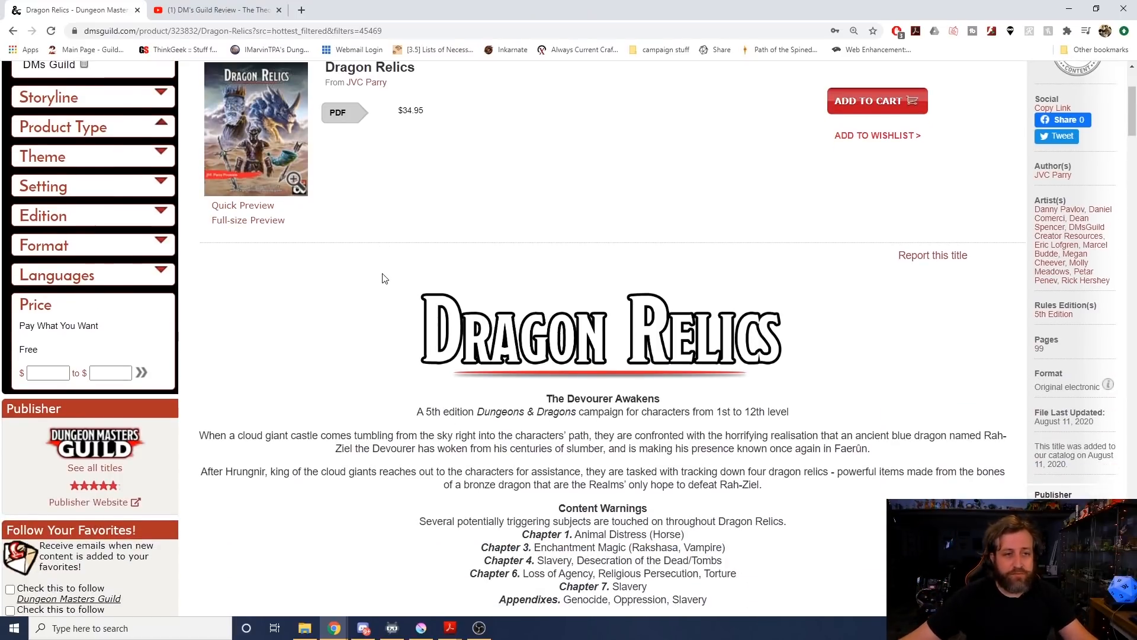
mouse_move(446, 279)
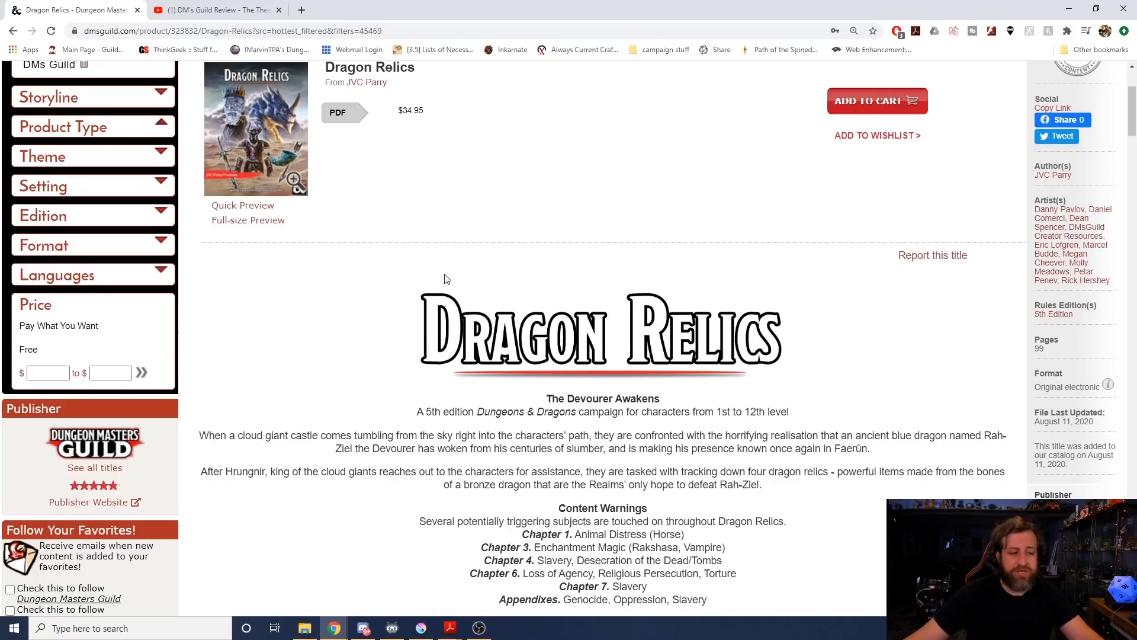
scroll("down", 3)
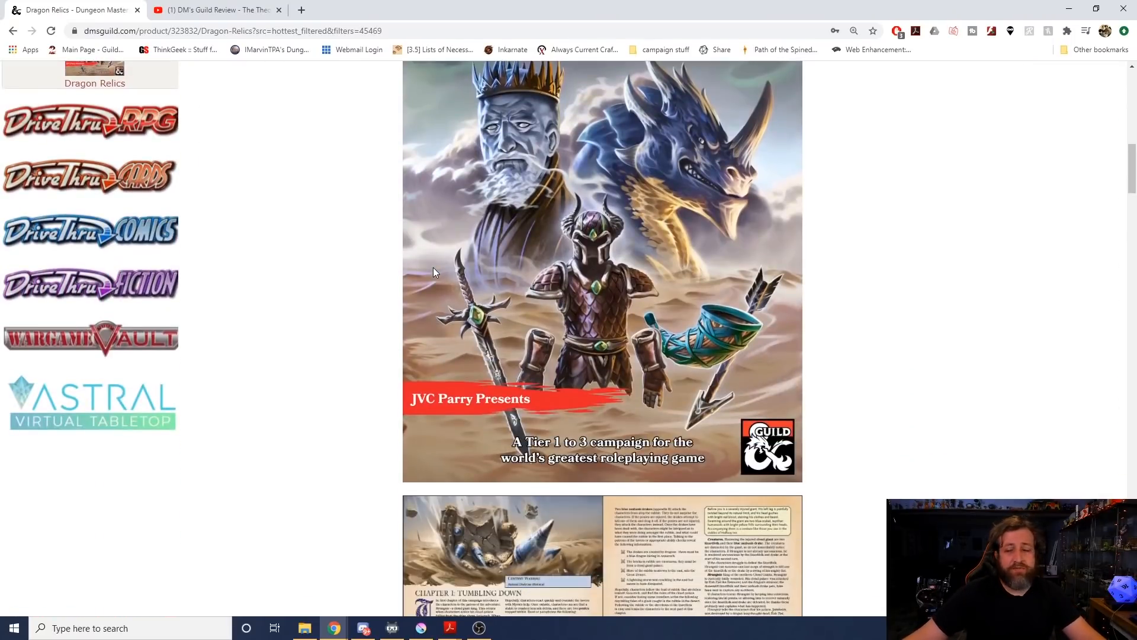
mouse_move(543, 274)
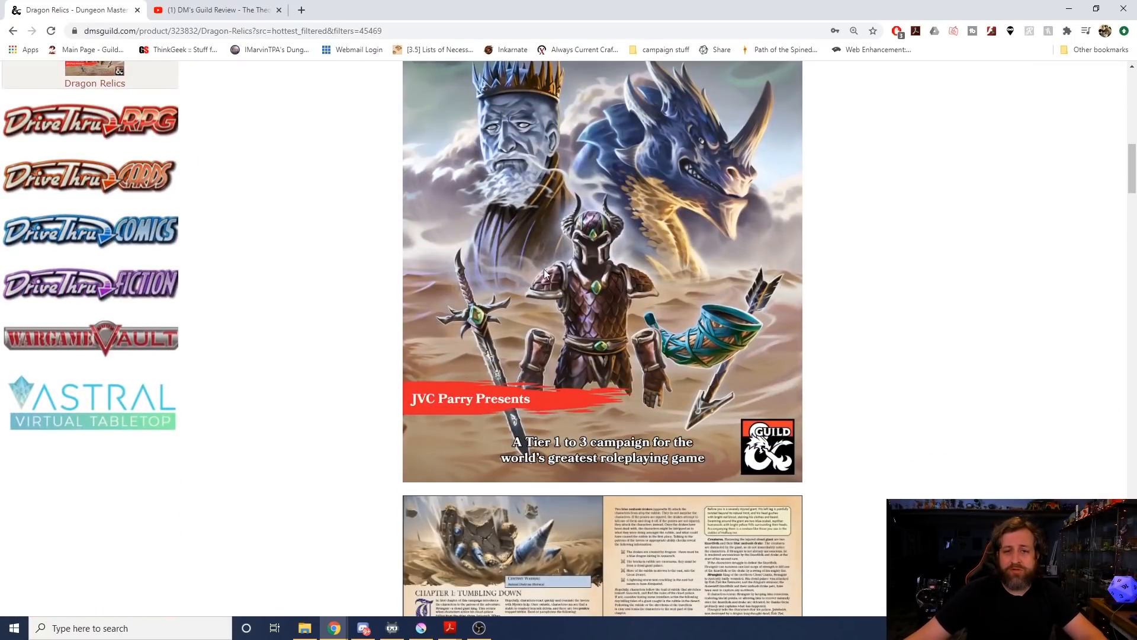
scroll("down", 3)
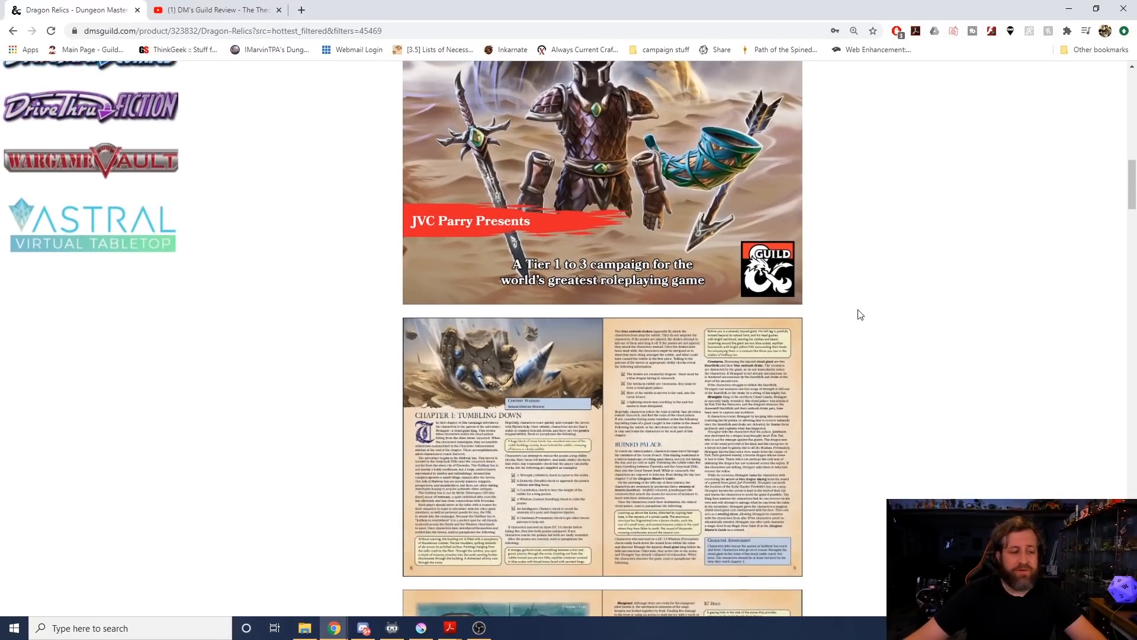
scroll("down", 3)
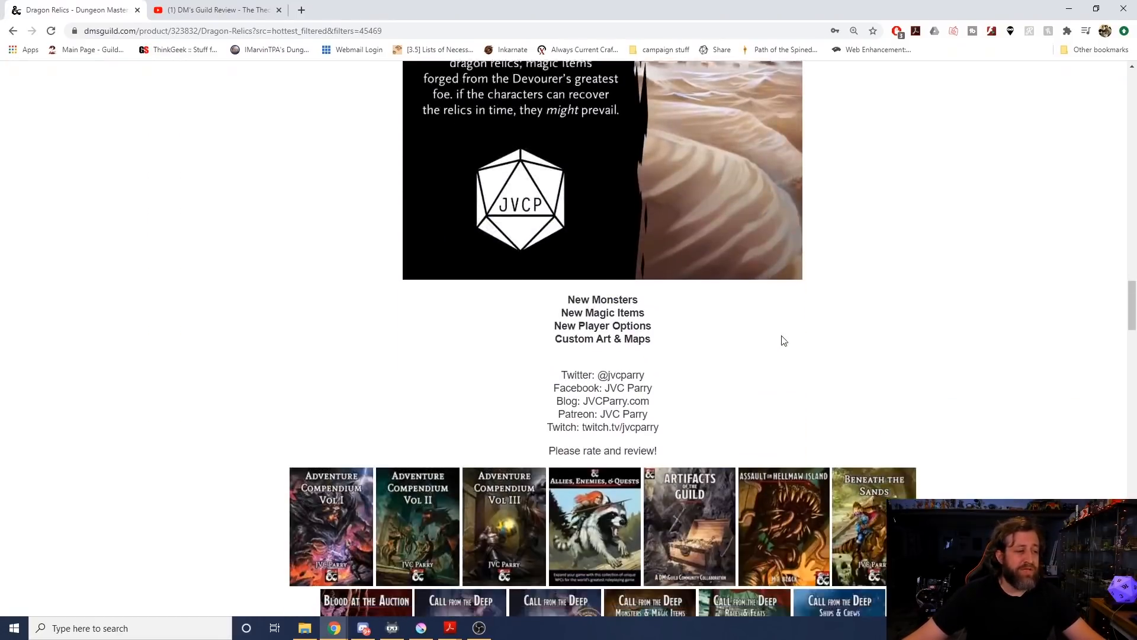
scroll("down", 3)
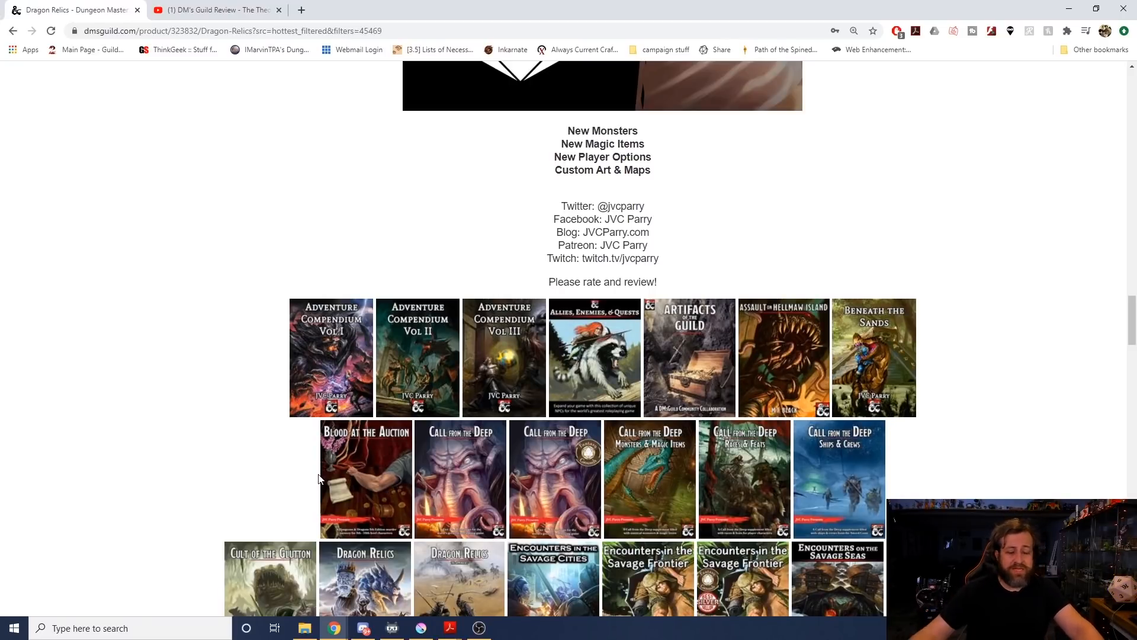
mouse_move(390, 413)
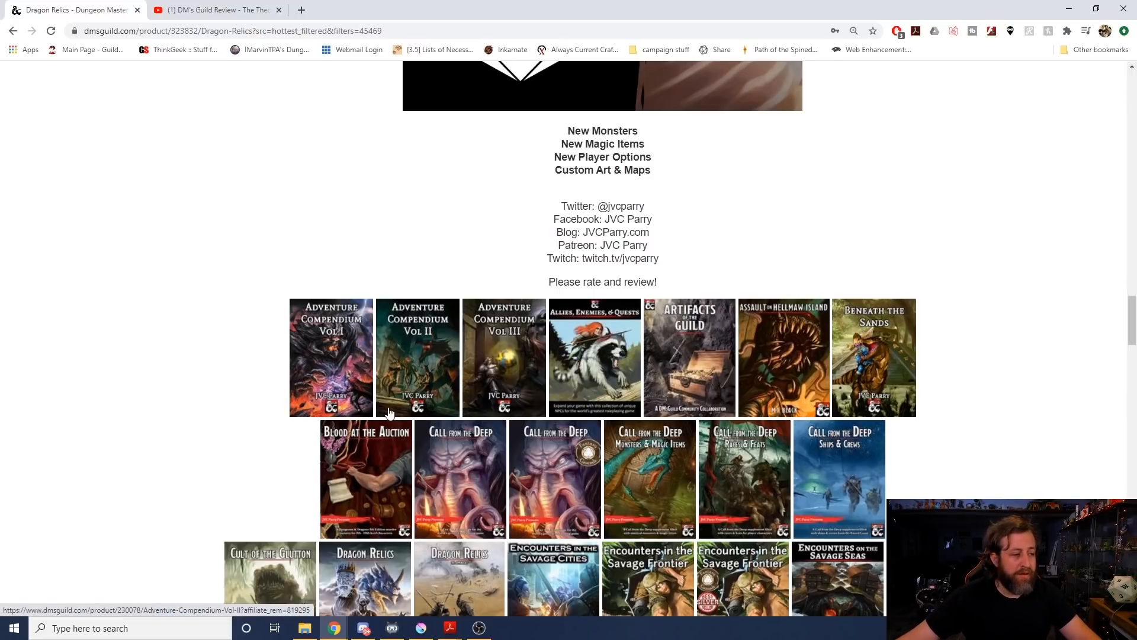
scroll("down", 3)
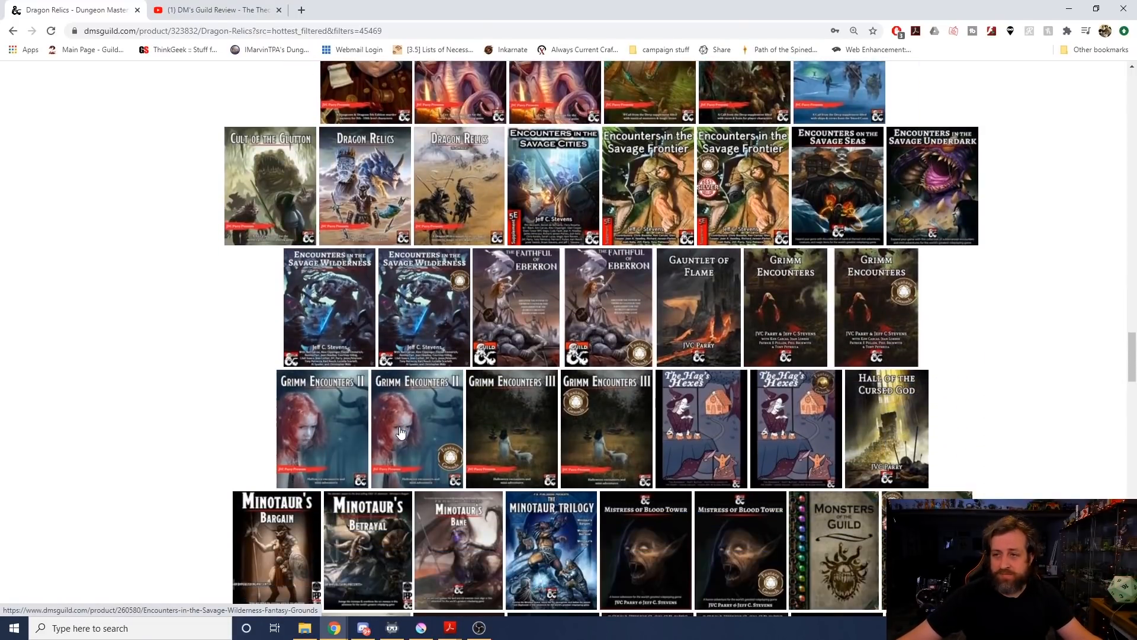
mouse_move(861, 368)
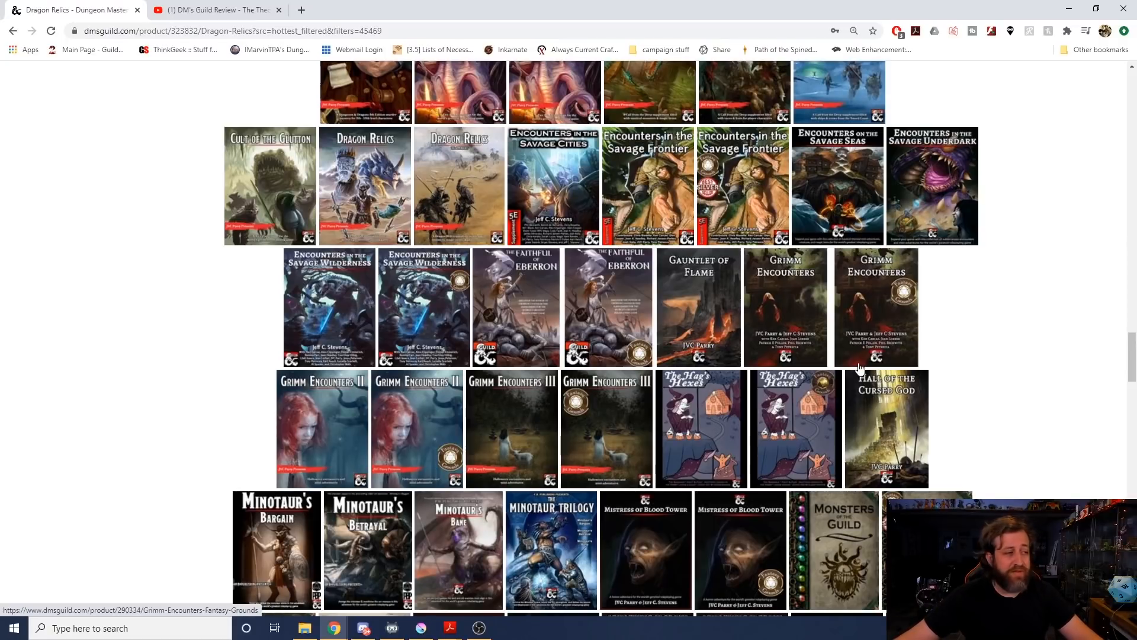
scroll("down", 3)
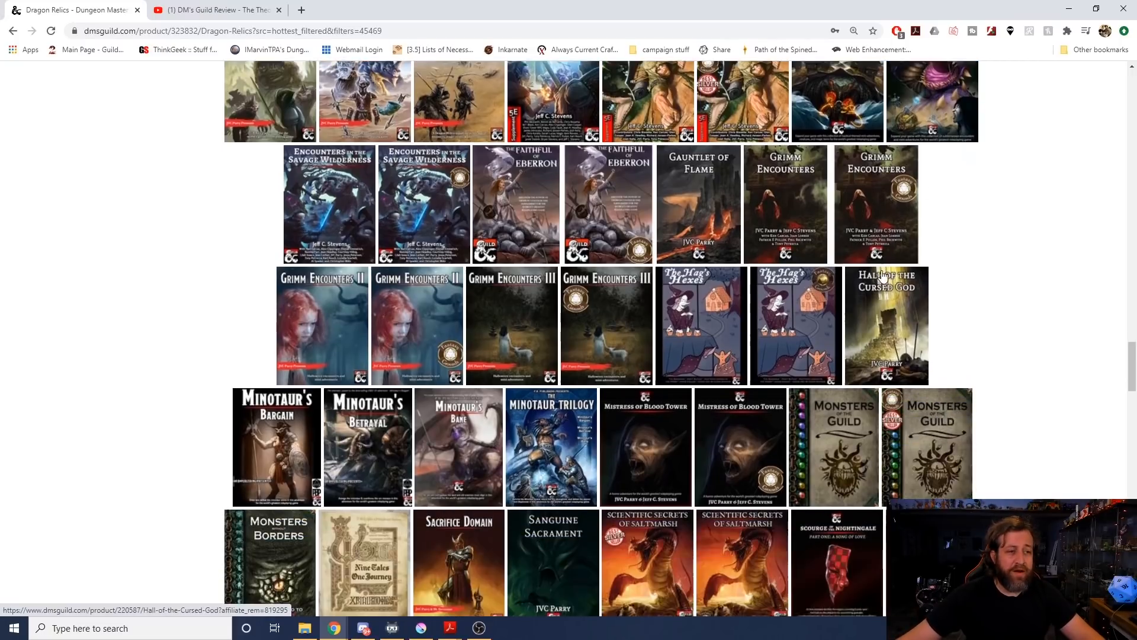
scroll("down", 3)
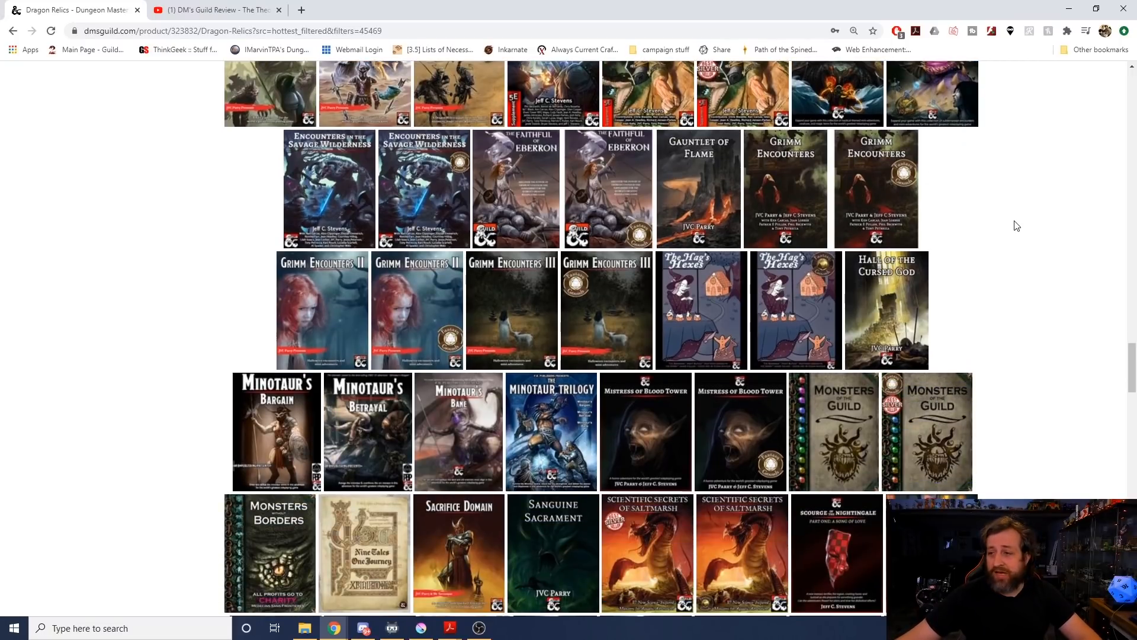
scroll("down", 3)
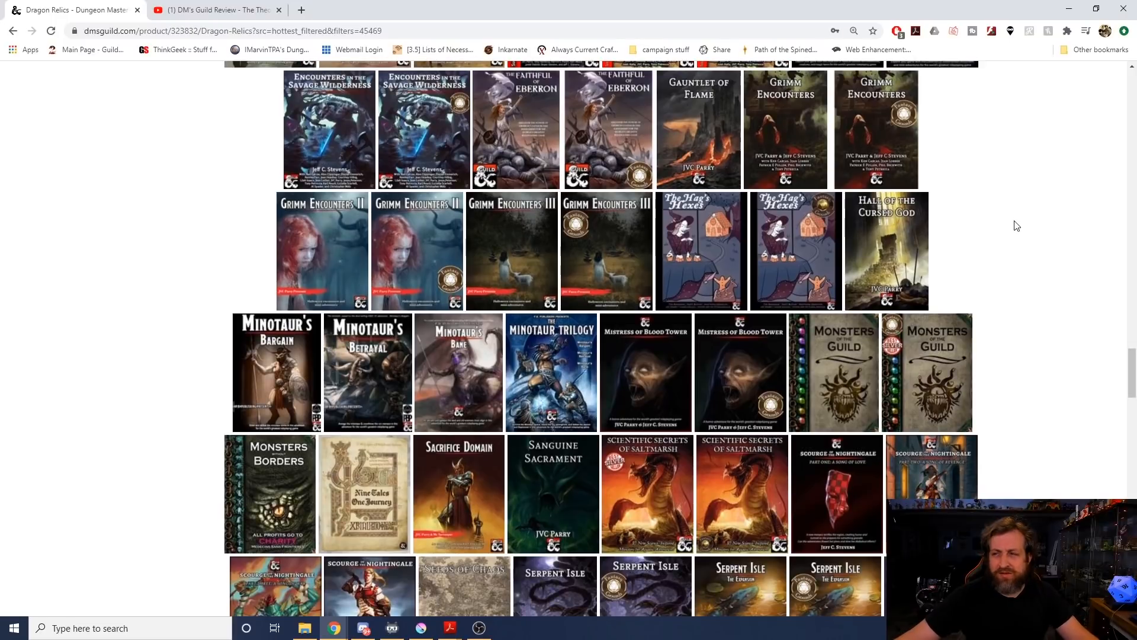
scroll("down", 3)
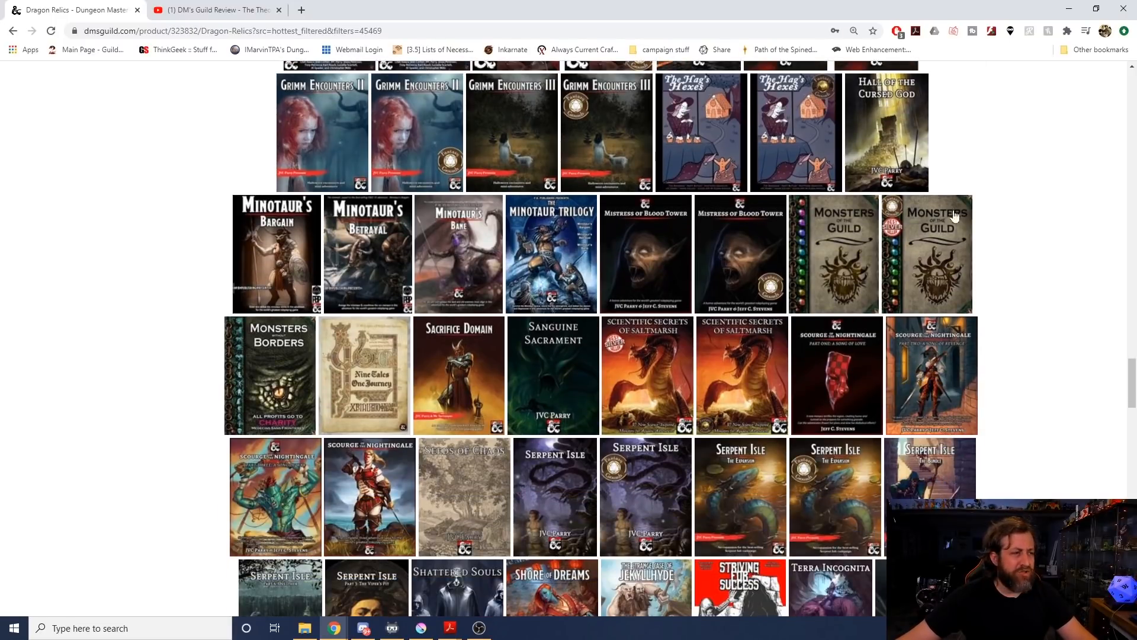
scroll("down", 3)
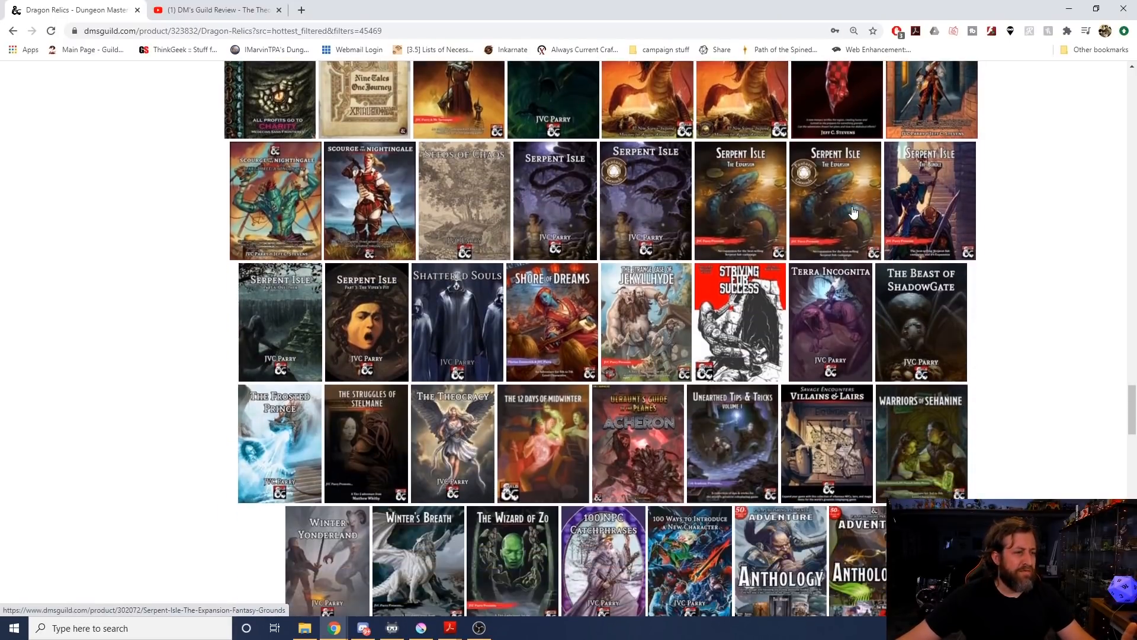
scroll("down", 3)
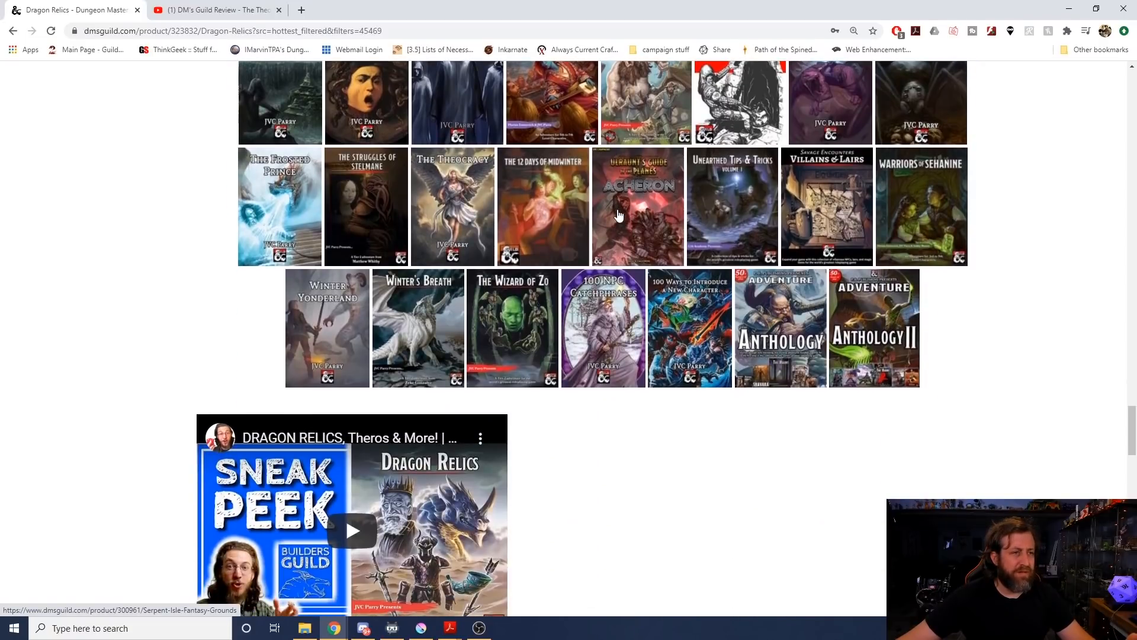
mouse_move(641, 288)
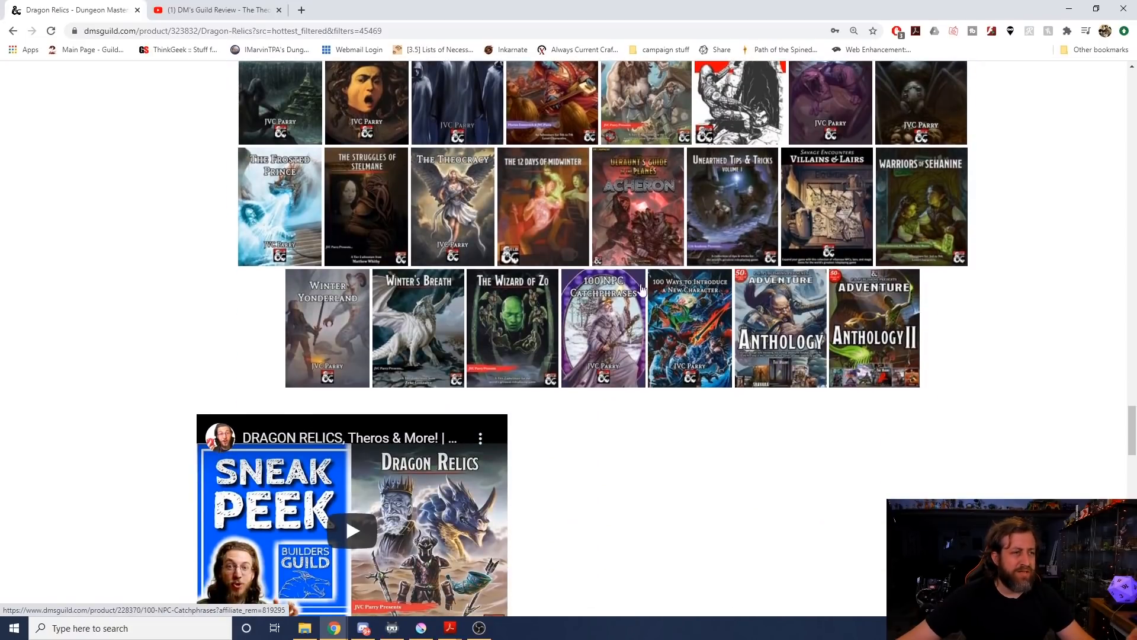
mouse_move(461, 327)
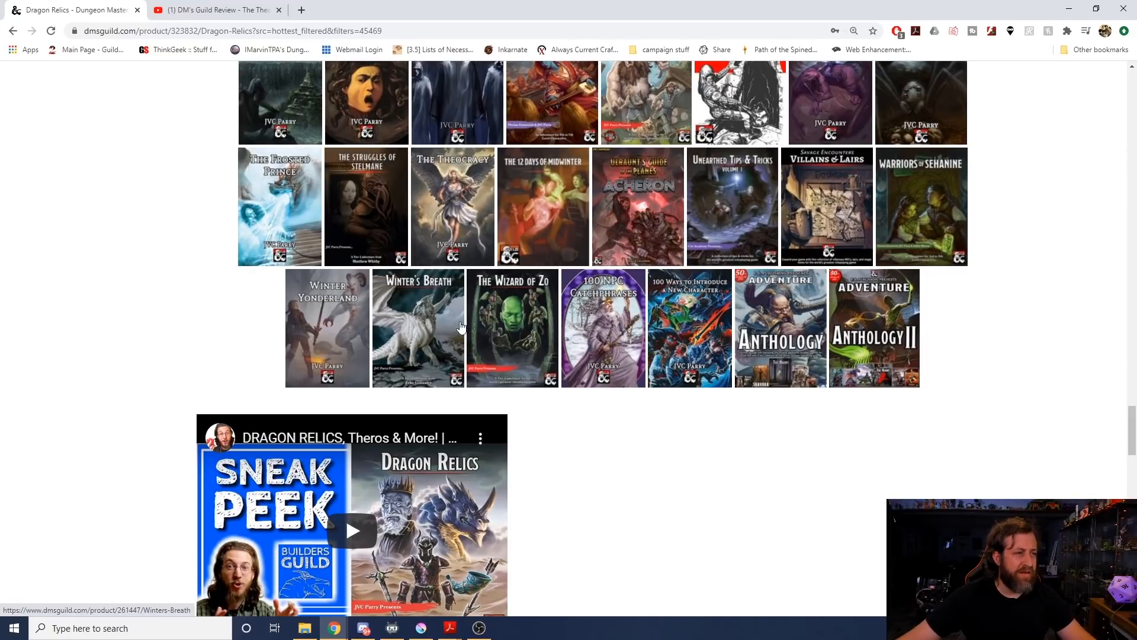
mouse_move(668, 420)
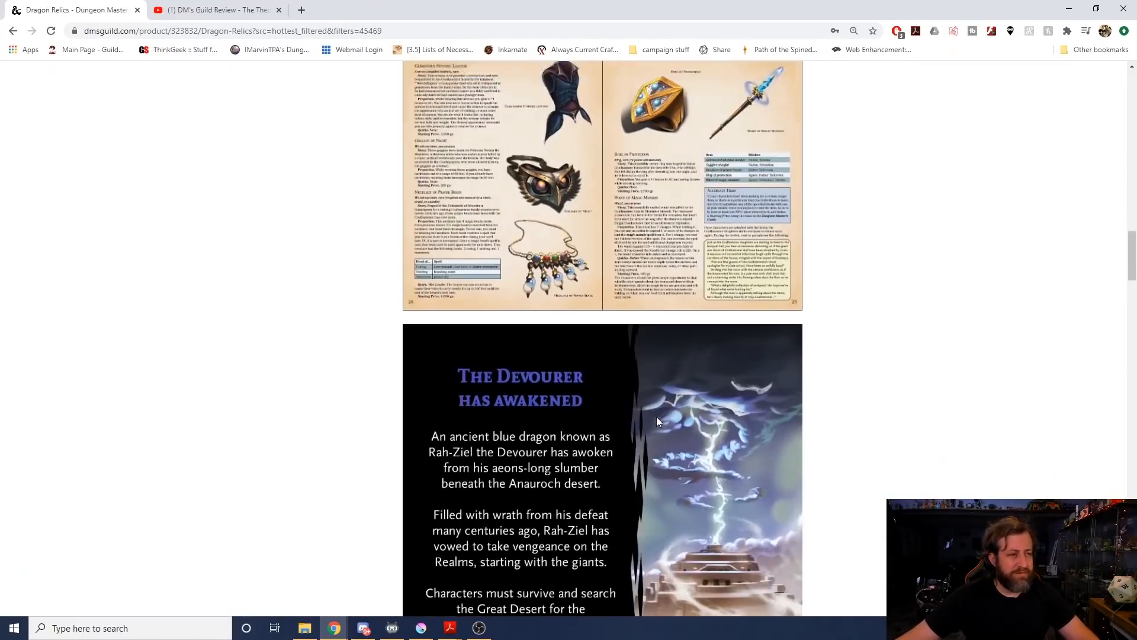
scroll("up", 3)
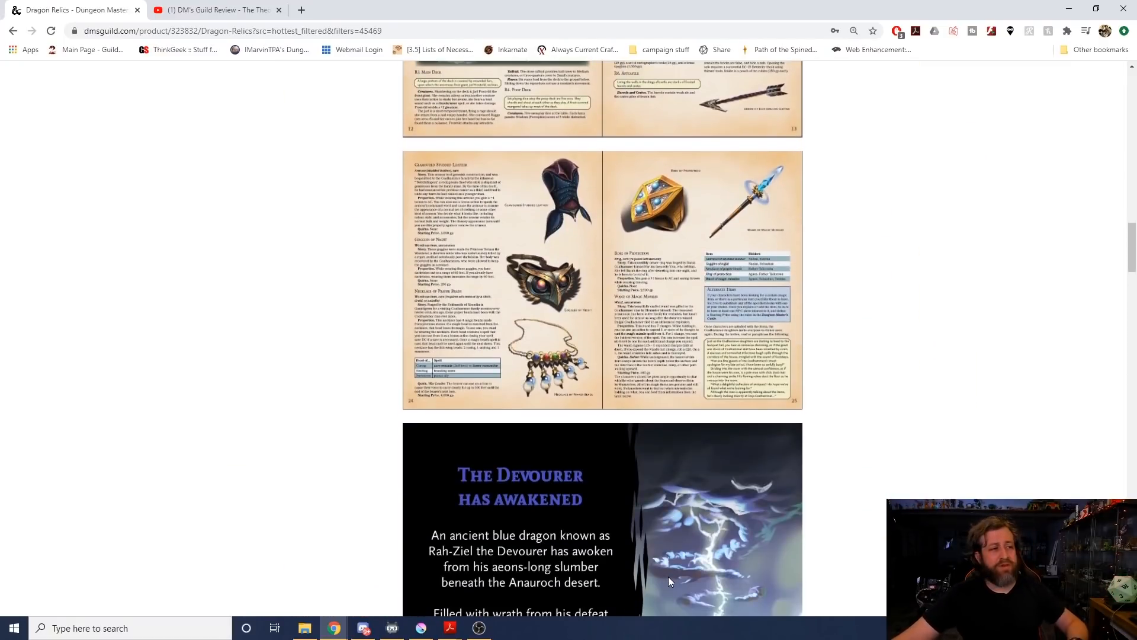
scroll("up", 3)
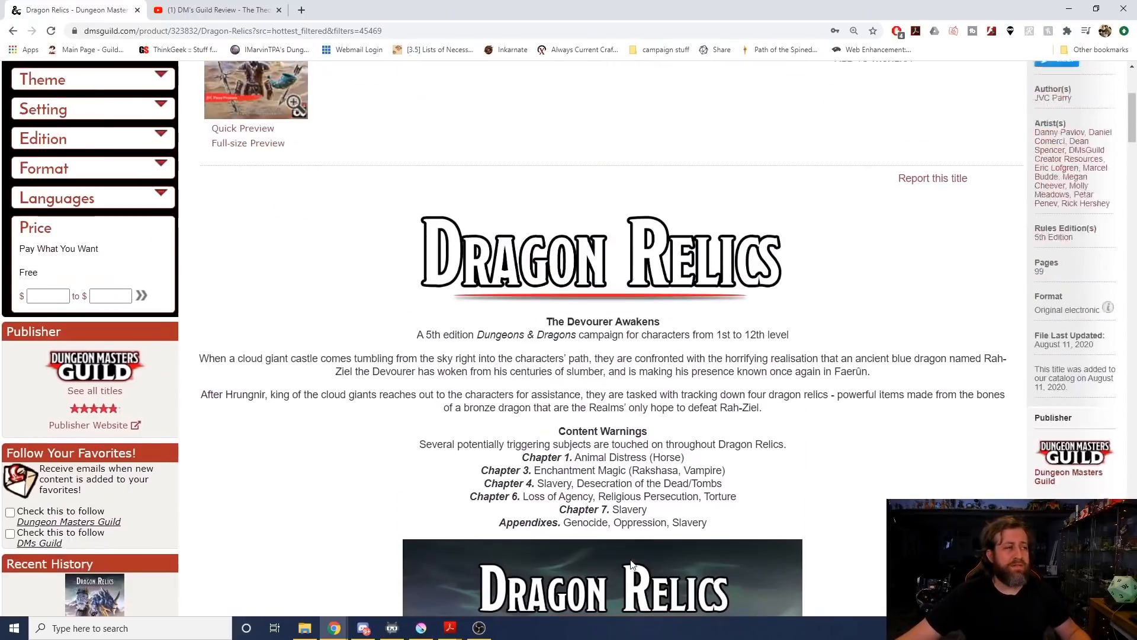
scroll("up", 3)
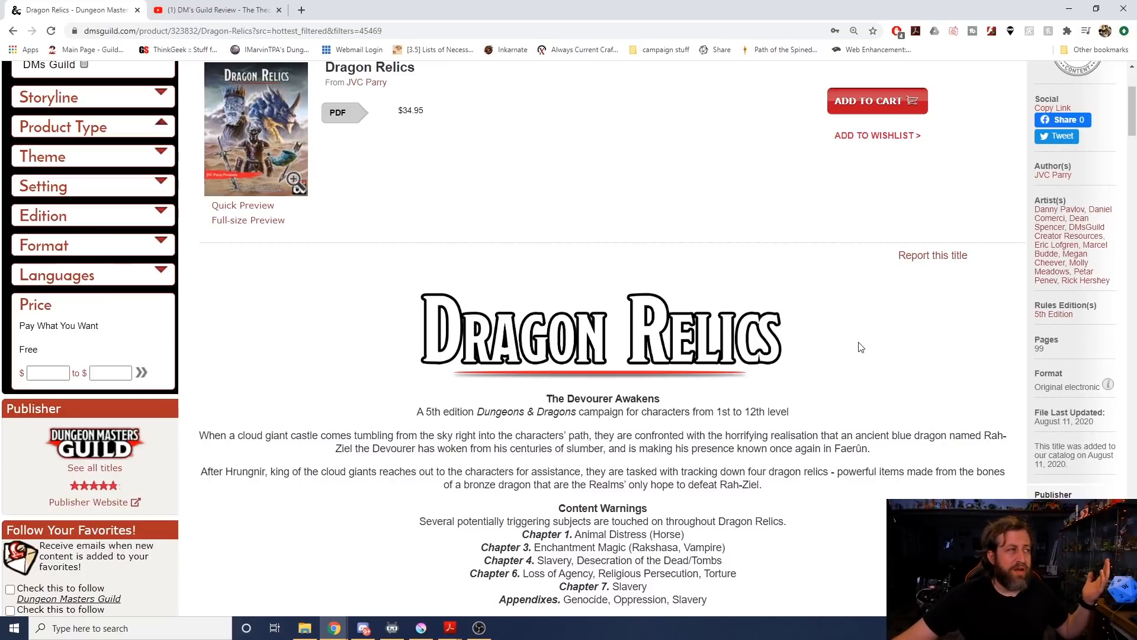
mouse_move(449, 620)
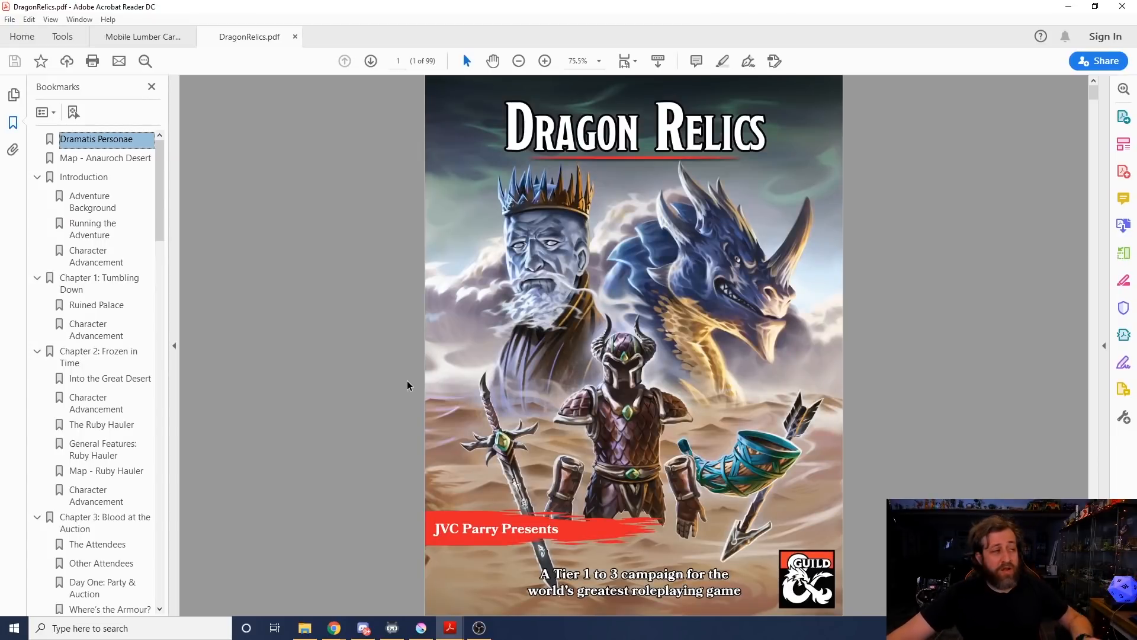
mouse_move(395, 381)
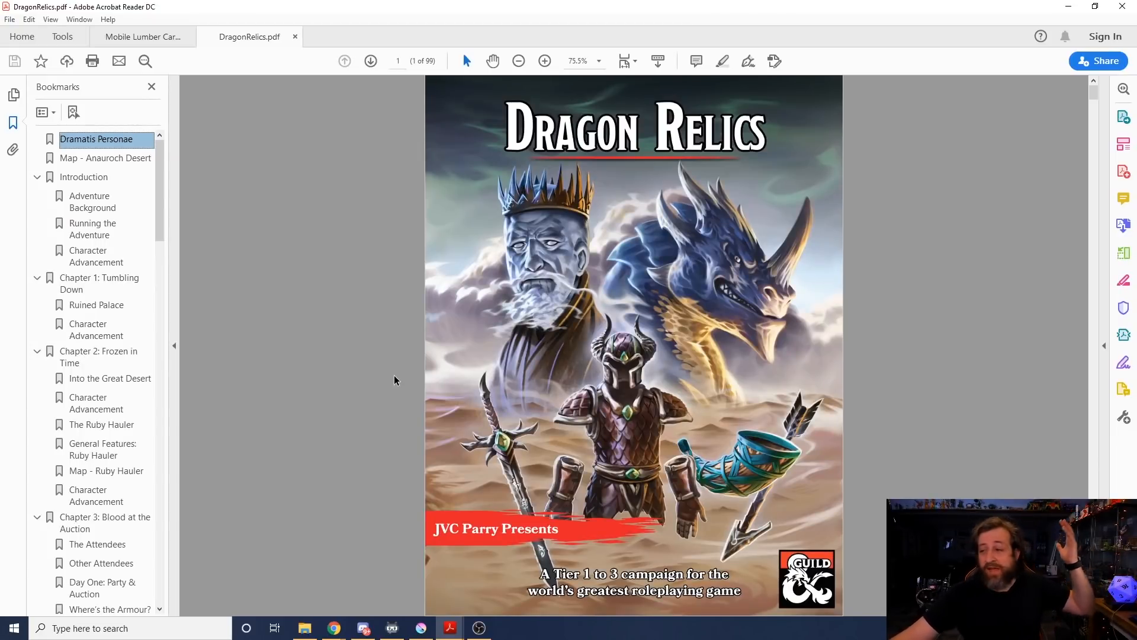
mouse_move(422, 348)
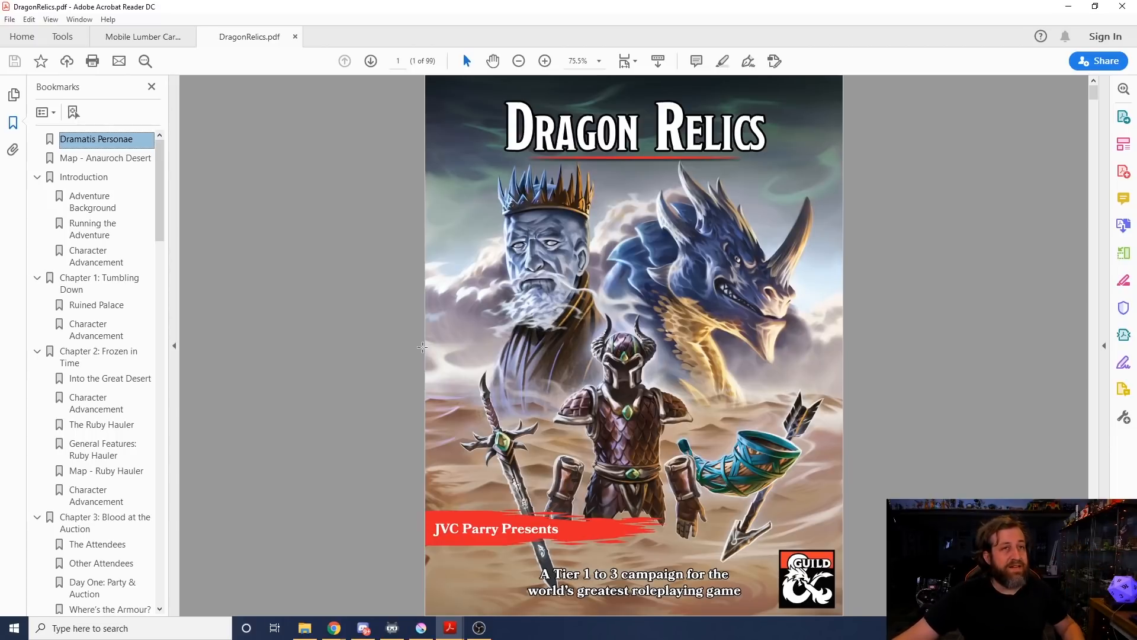
mouse_move(214, 342)
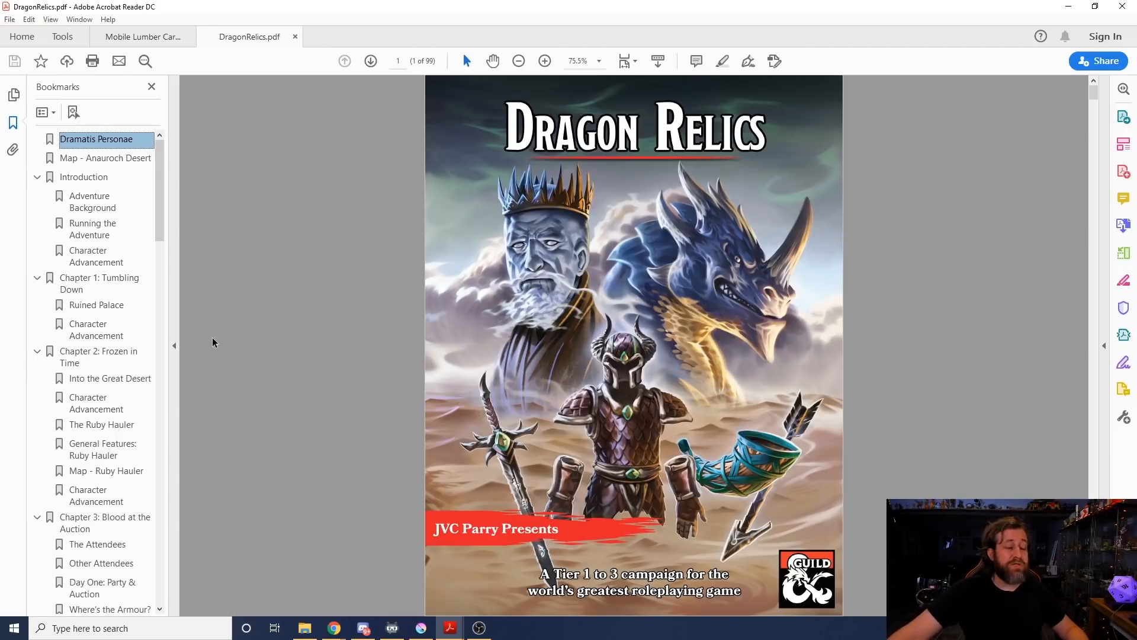
mouse_move(95, 495)
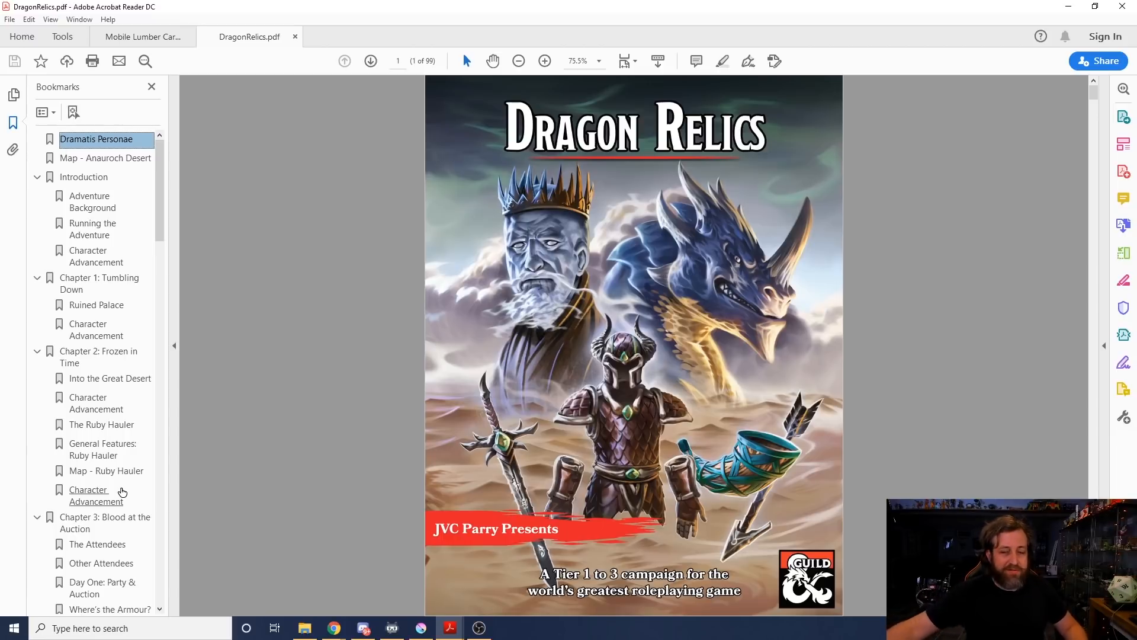
mouse_move(11, 354)
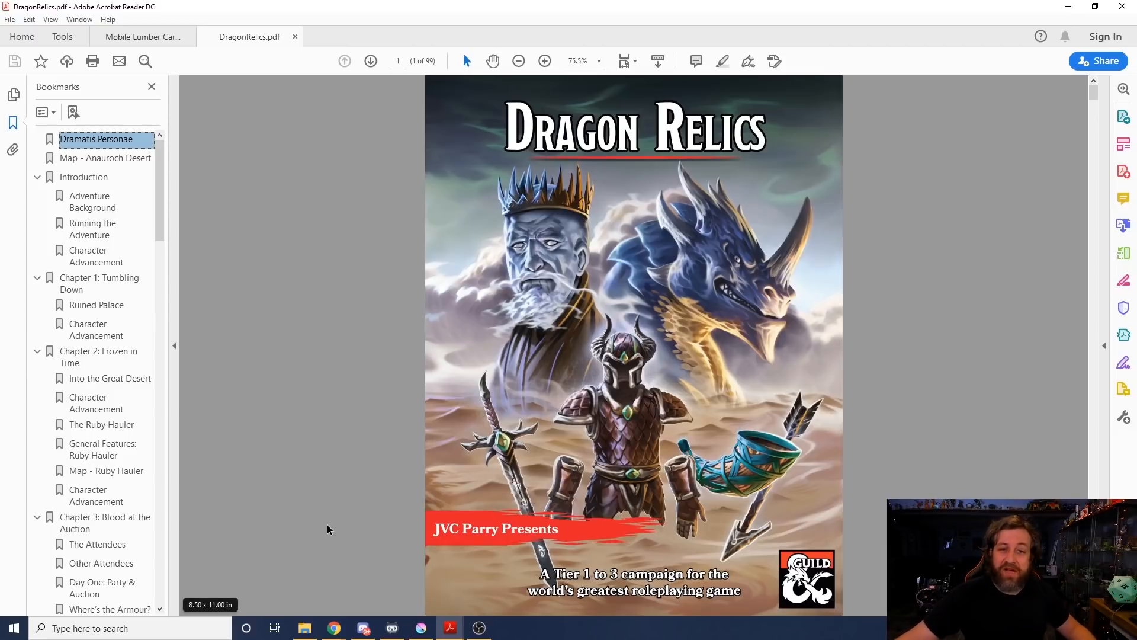
mouse_move(397, 496)
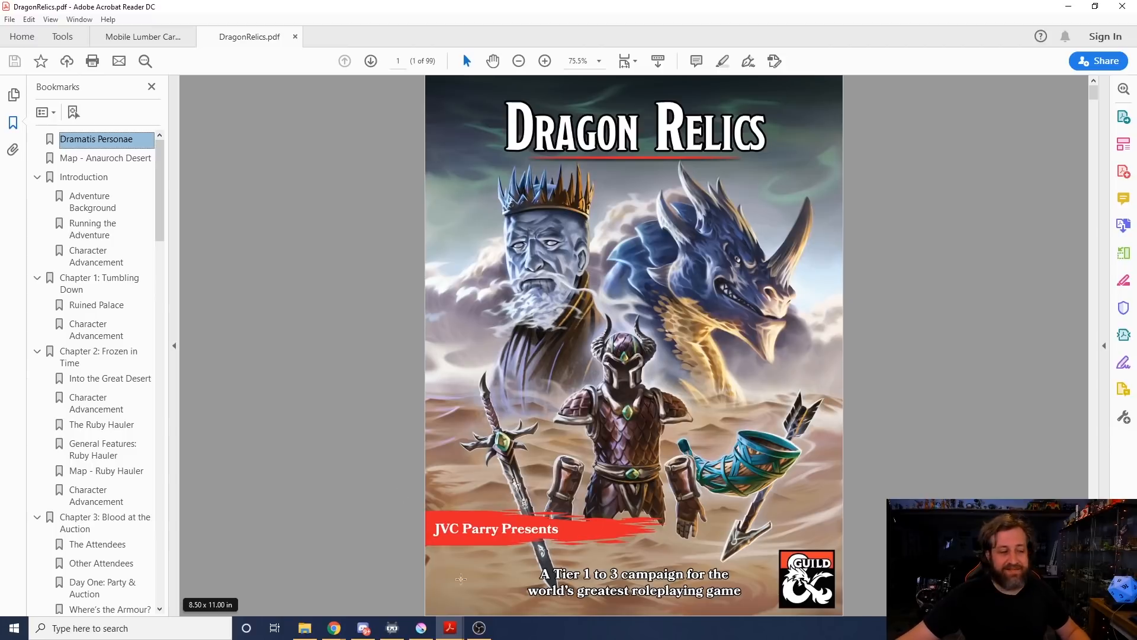
scroll("down", 3)
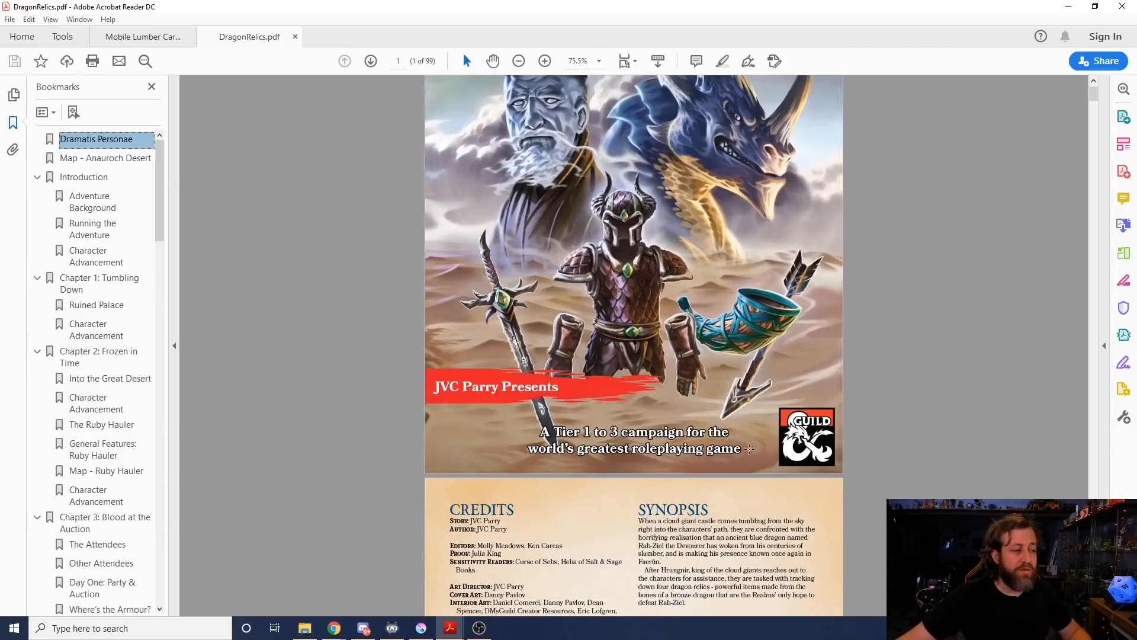
scroll("up", 3)
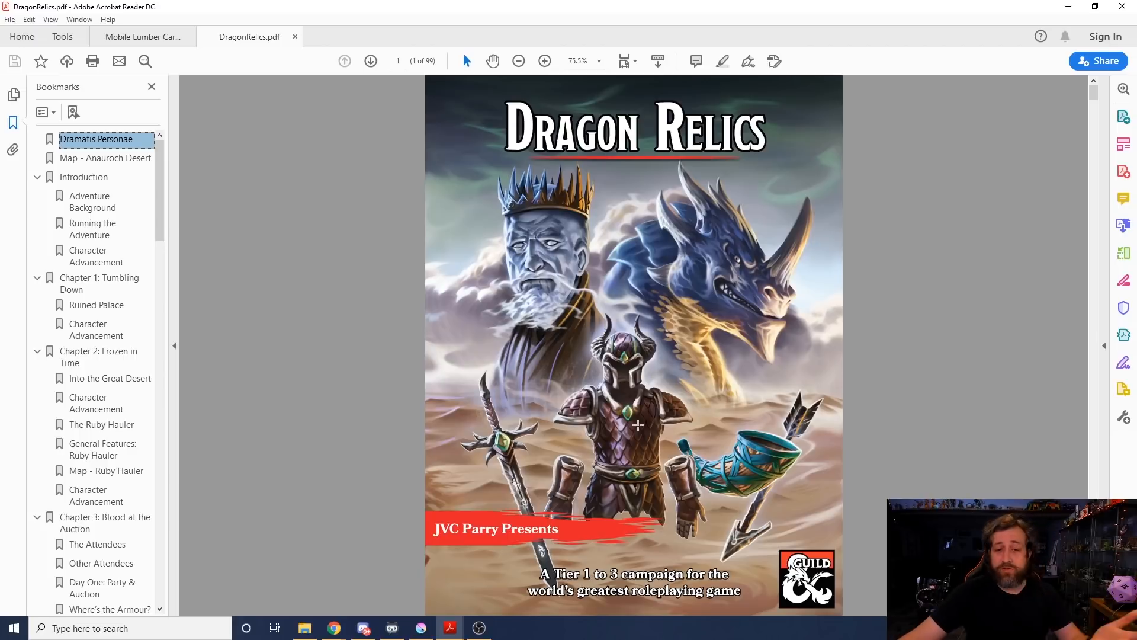
Step: Scroll past the credits, contents and Dramatis Personae to the page 5 Anauroch map
scroll("down", 3)
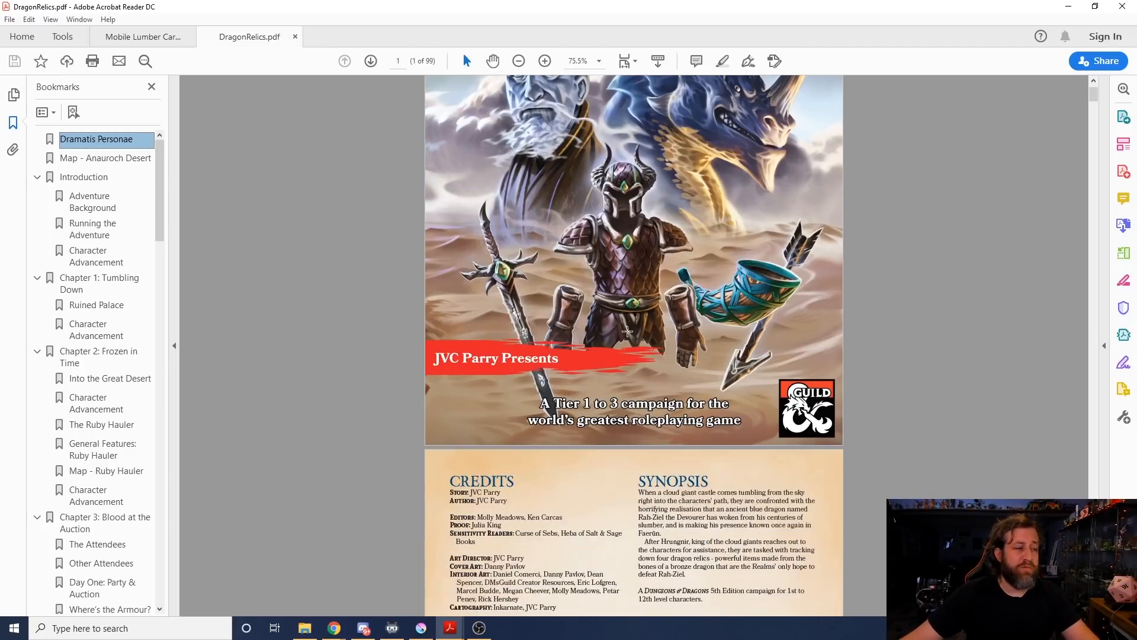
scroll("down", 3)
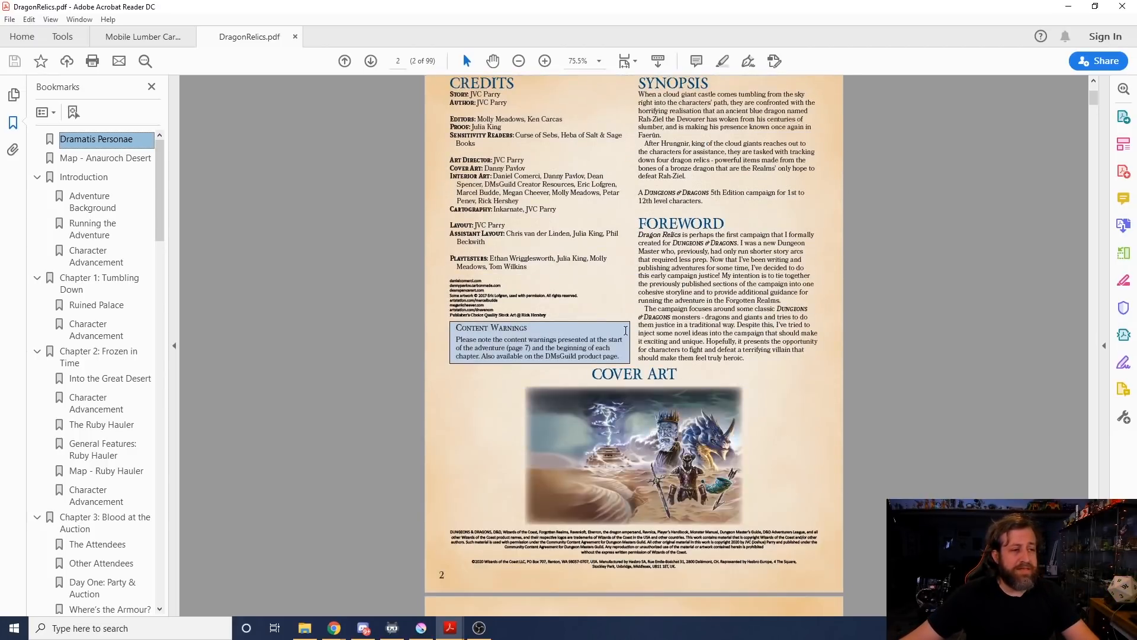
scroll("down", 3)
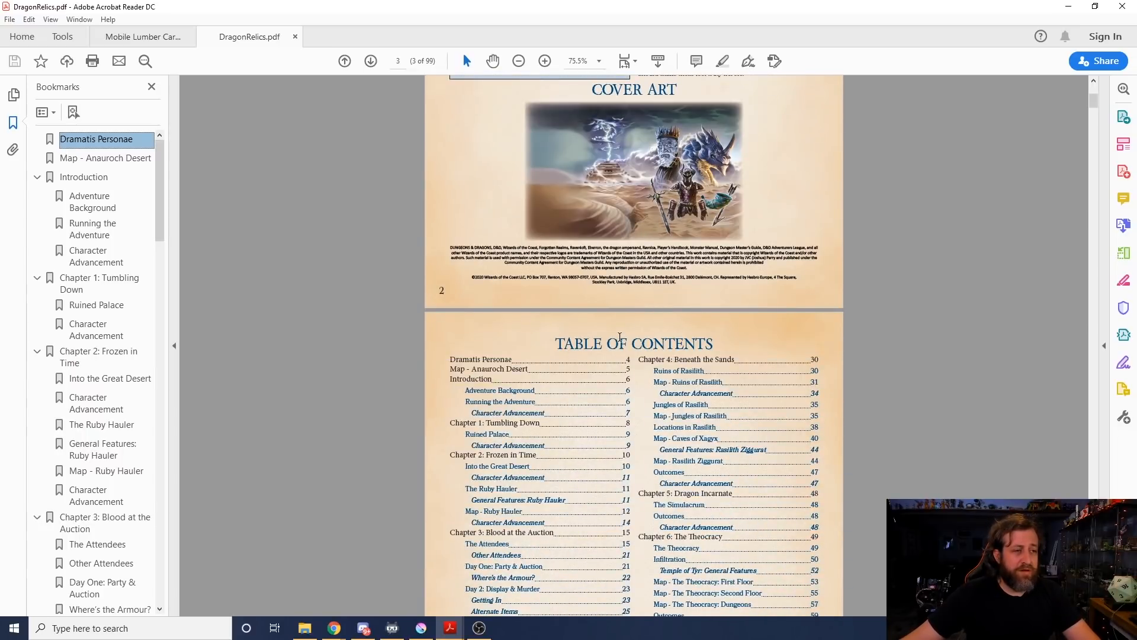
scroll("down", 3)
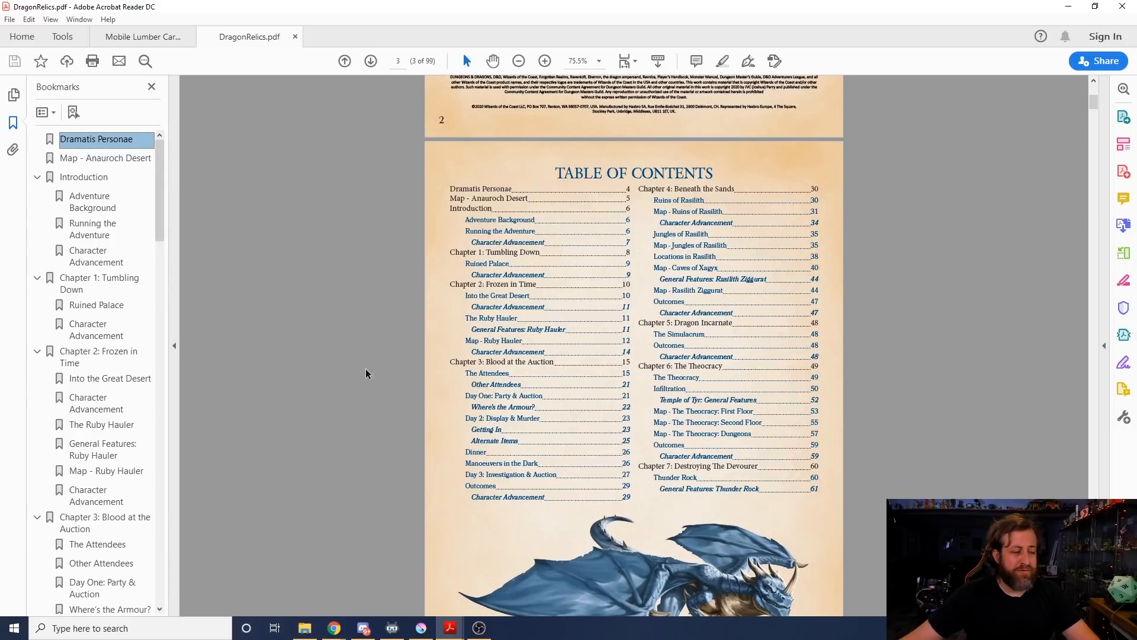
mouse_move(518, 268)
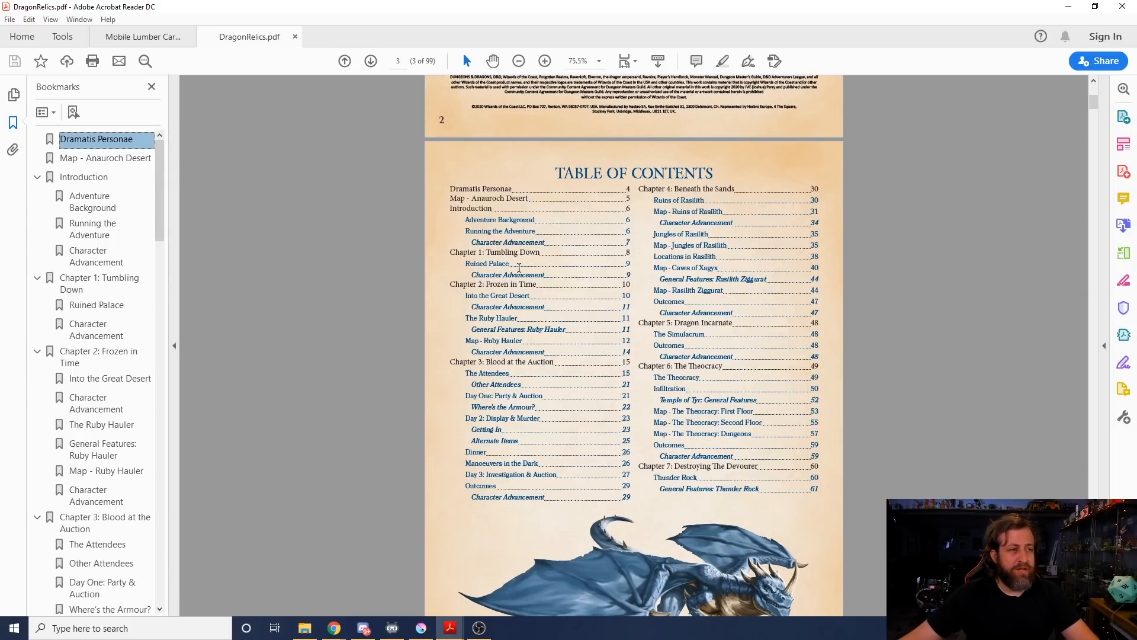
mouse_move(517, 259)
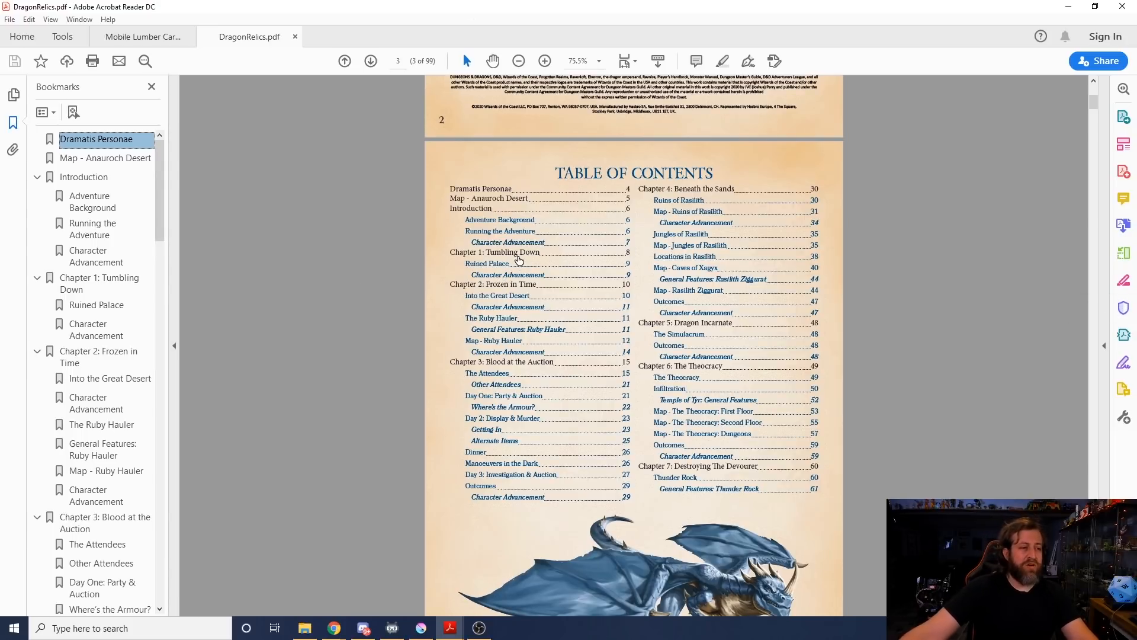
mouse_move(617, 333)
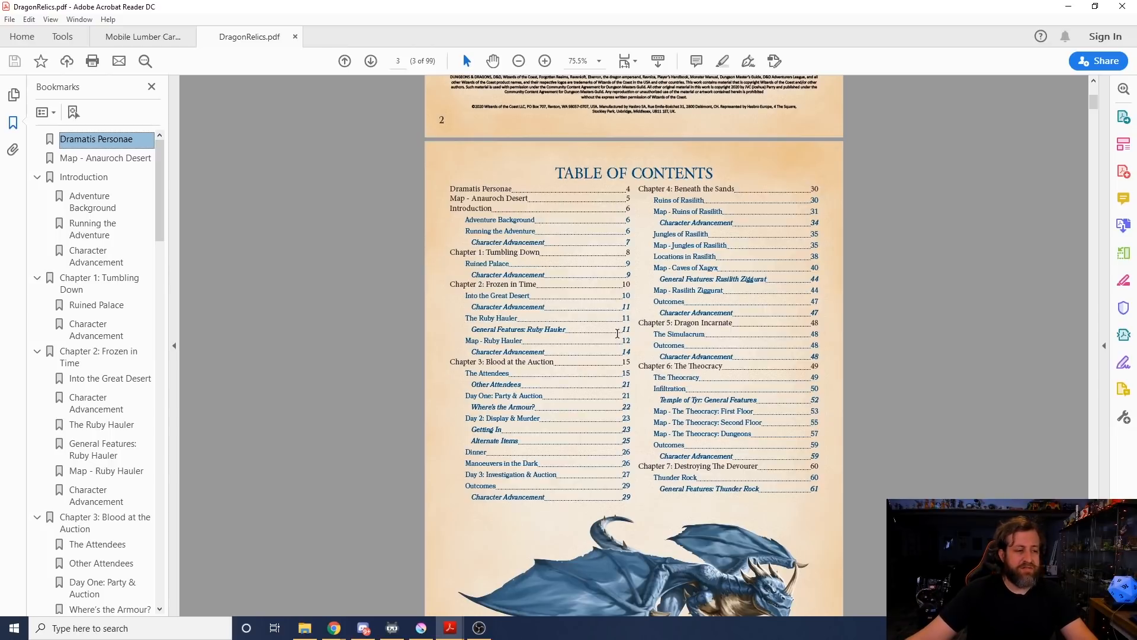
scroll("down", 3)
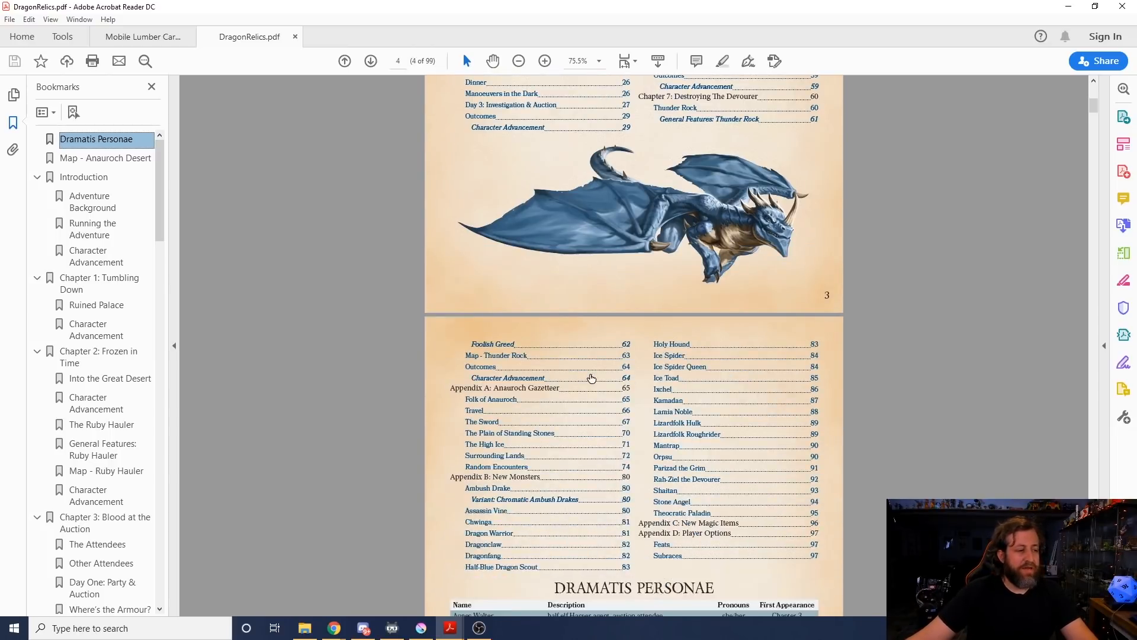
scroll("down", 3)
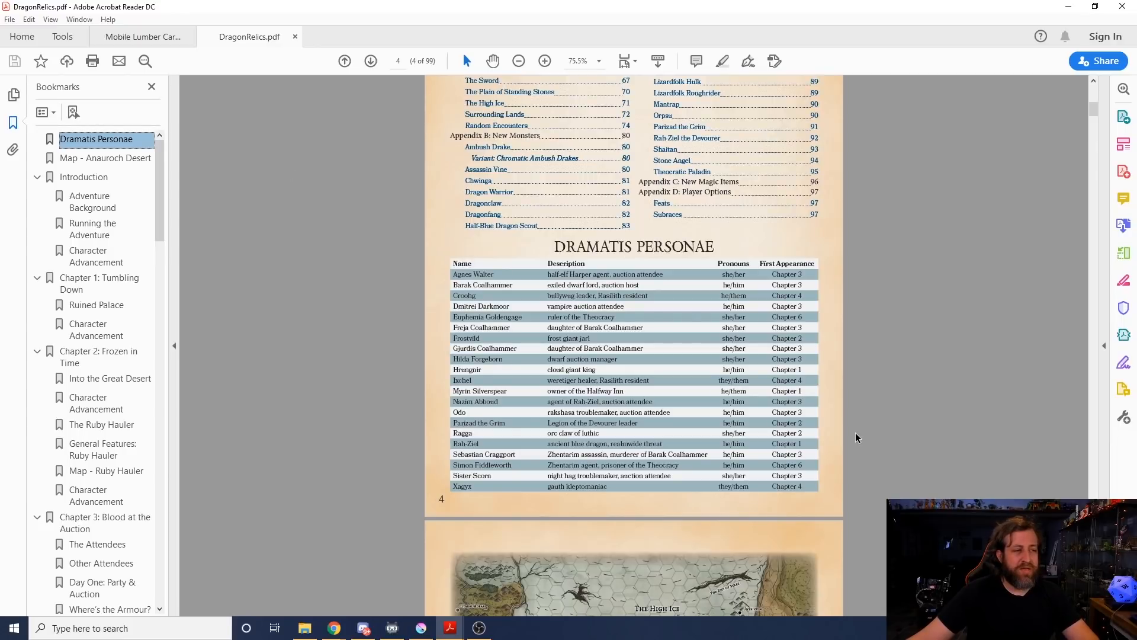
mouse_move(754, 414)
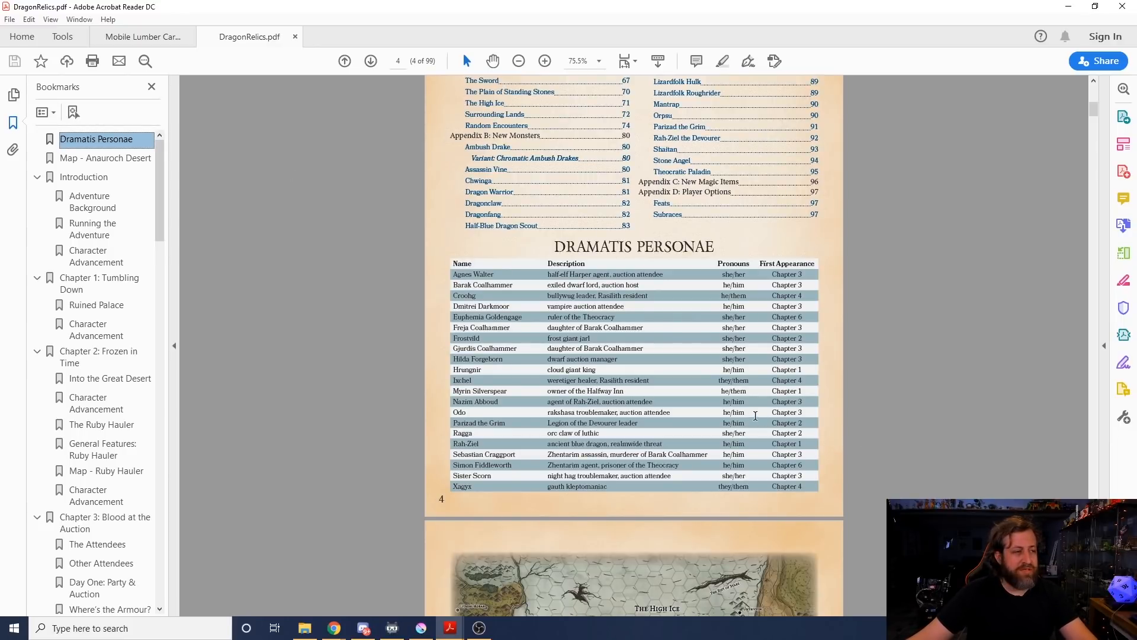
scroll("down", 3)
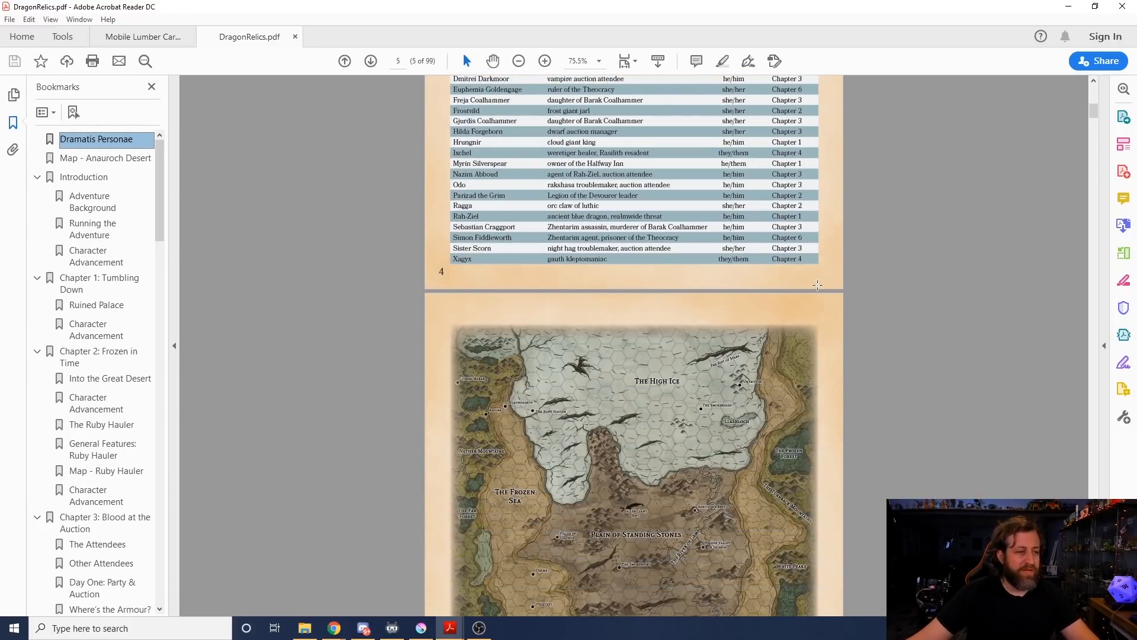
scroll("down", 3)
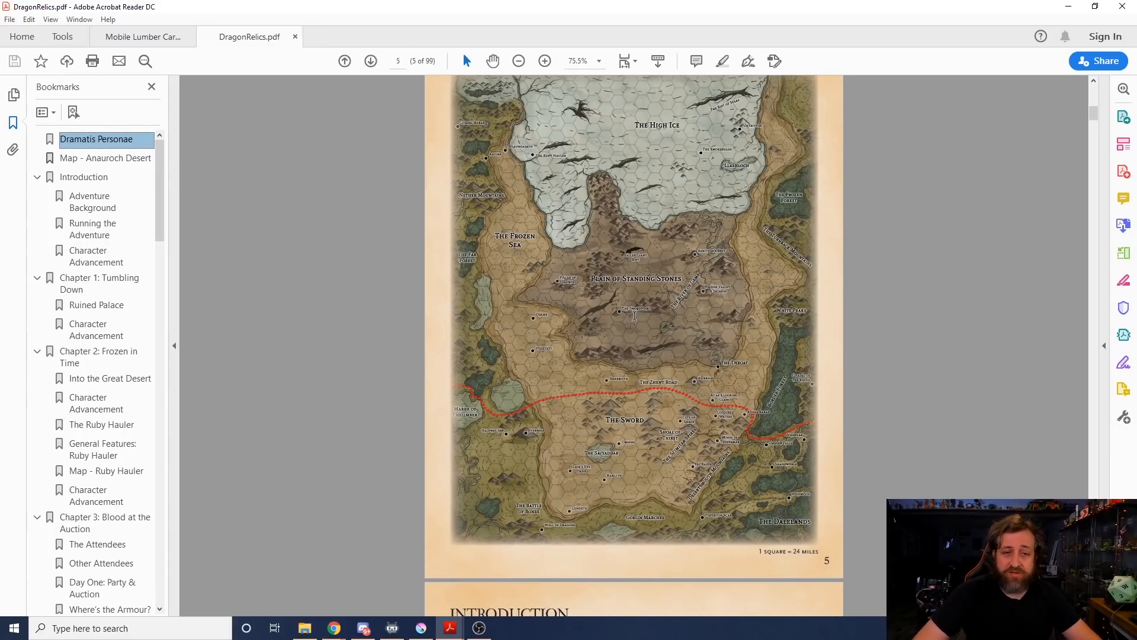
Step: Scroll to page 6 with the Introduction, Adventure Background, Synopsis and content warnings
scroll("down", 3)
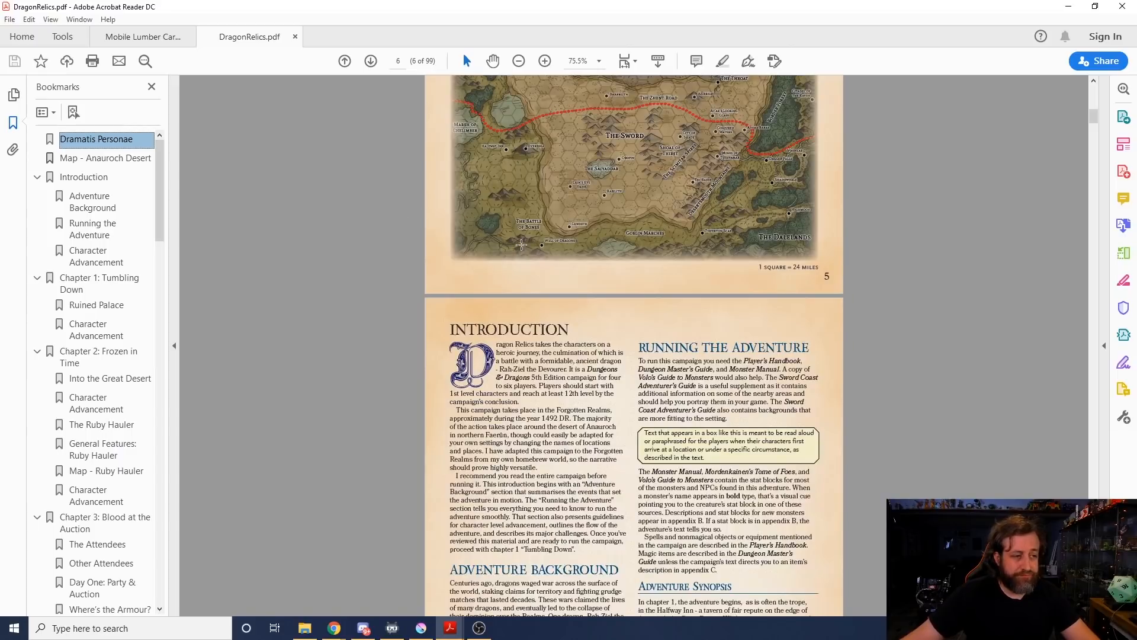
scroll("down", 3)
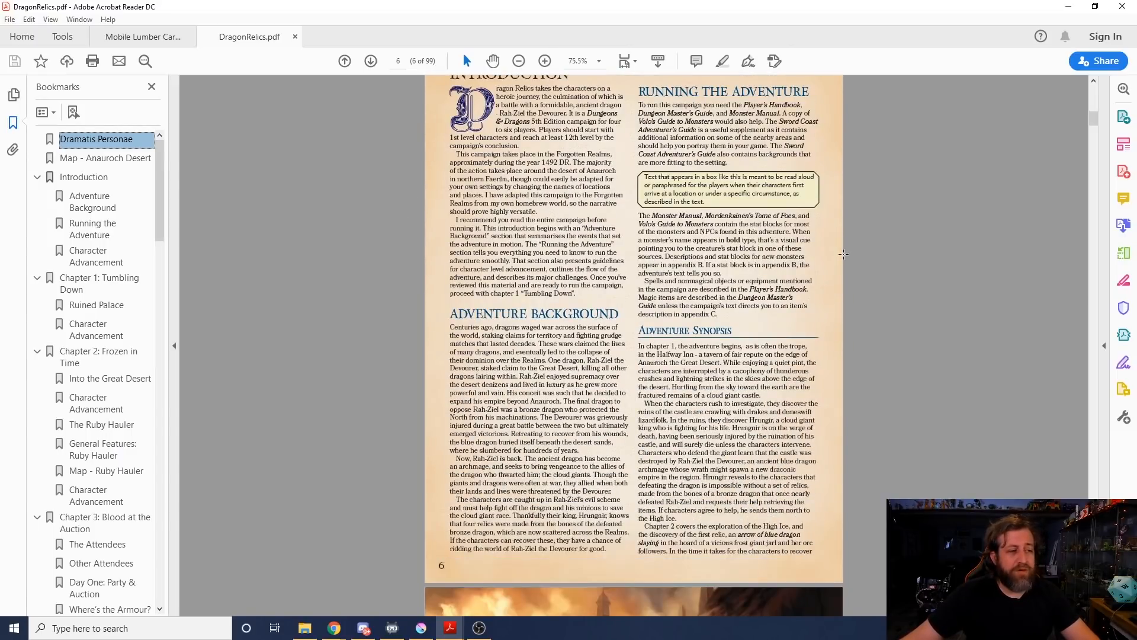
scroll("down", 3)
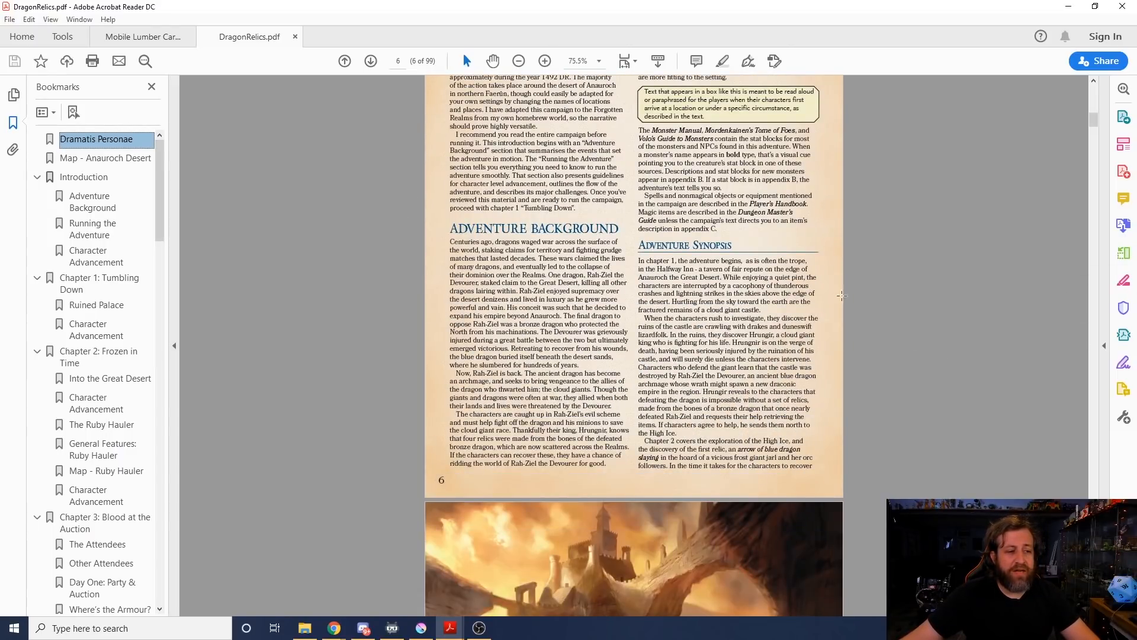
mouse_move(825, 284)
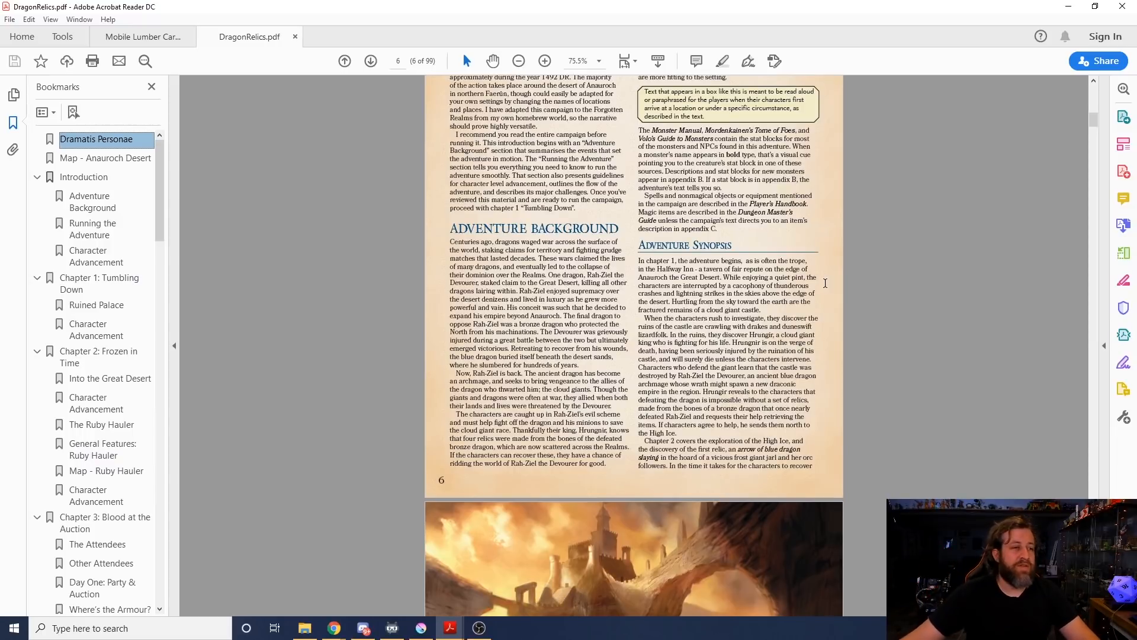
mouse_move(750, 297)
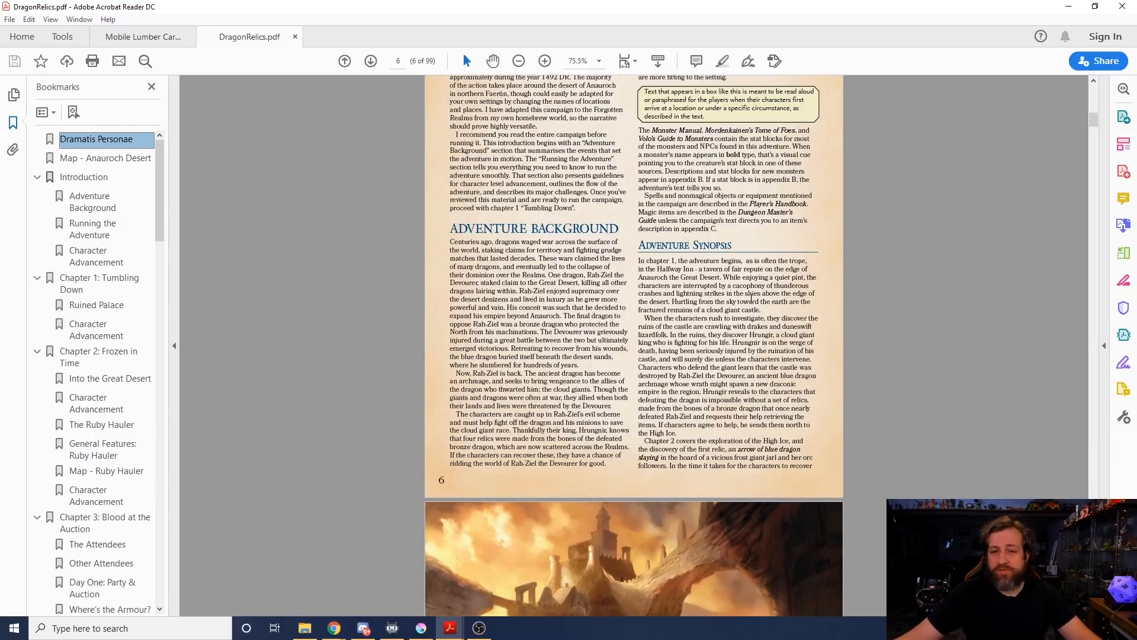
mouse_move(818, 216)
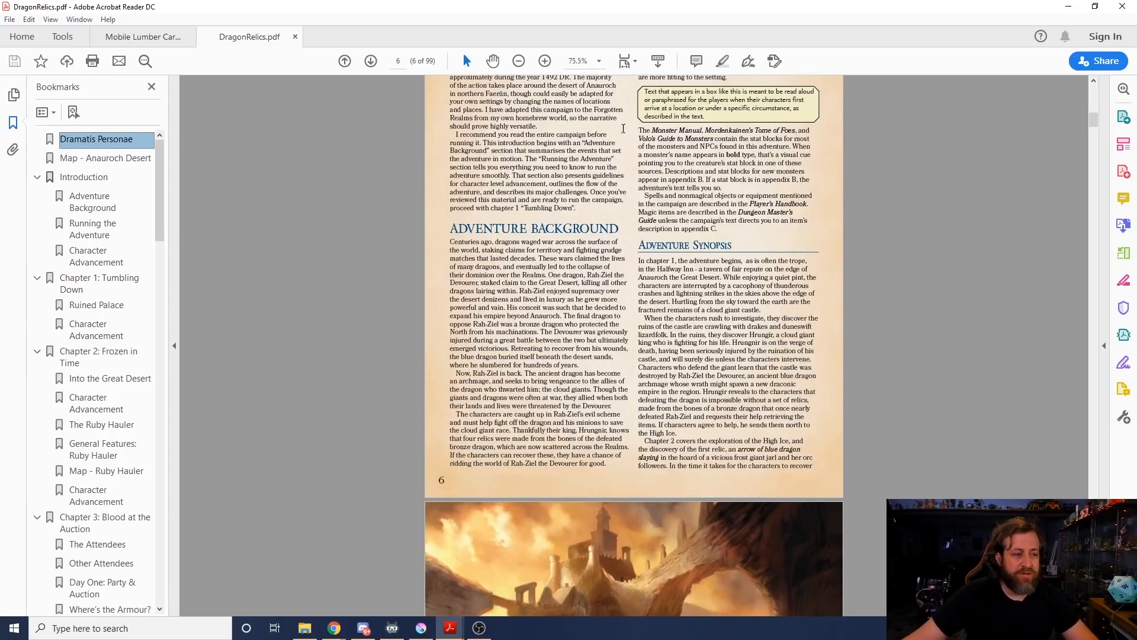
scroll("down", 3)
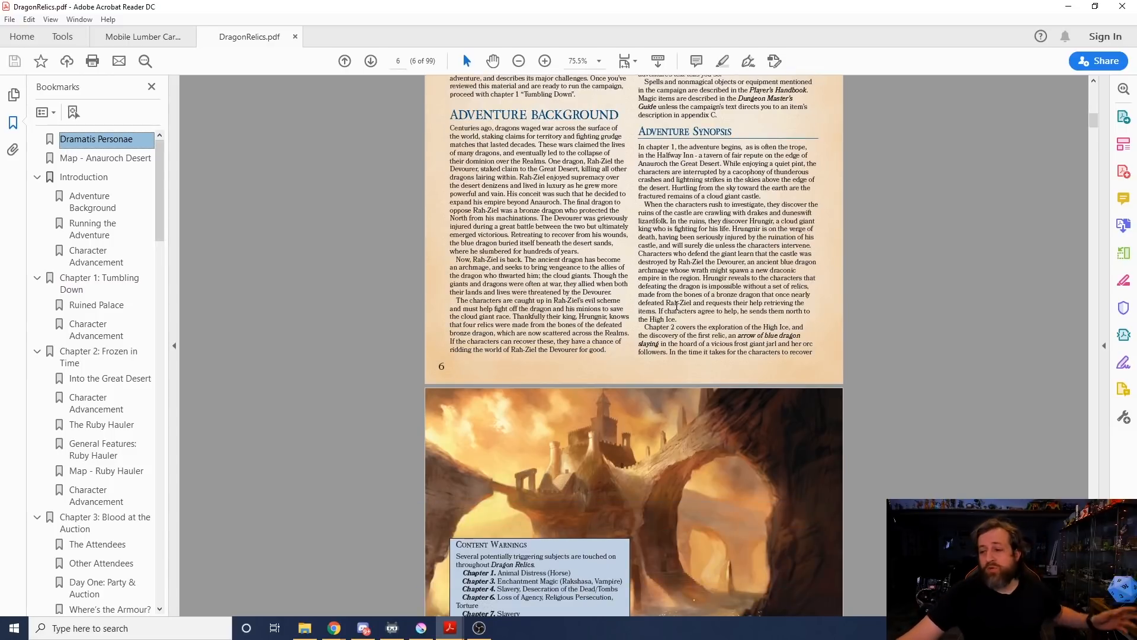
scroll("down", 3)
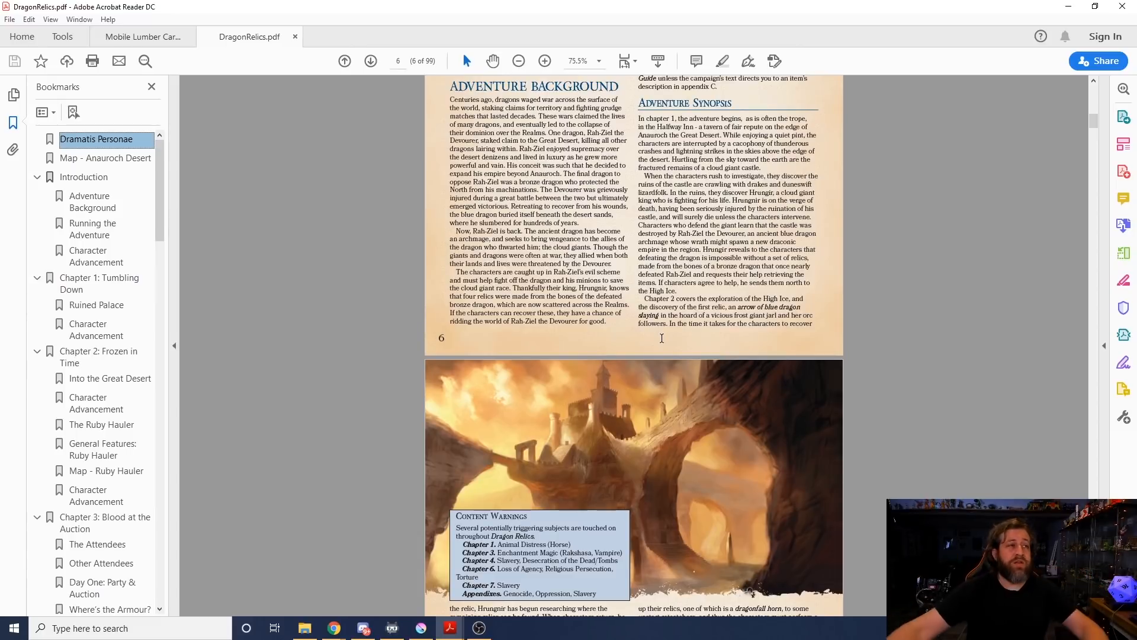
mouse_move(544, 72)
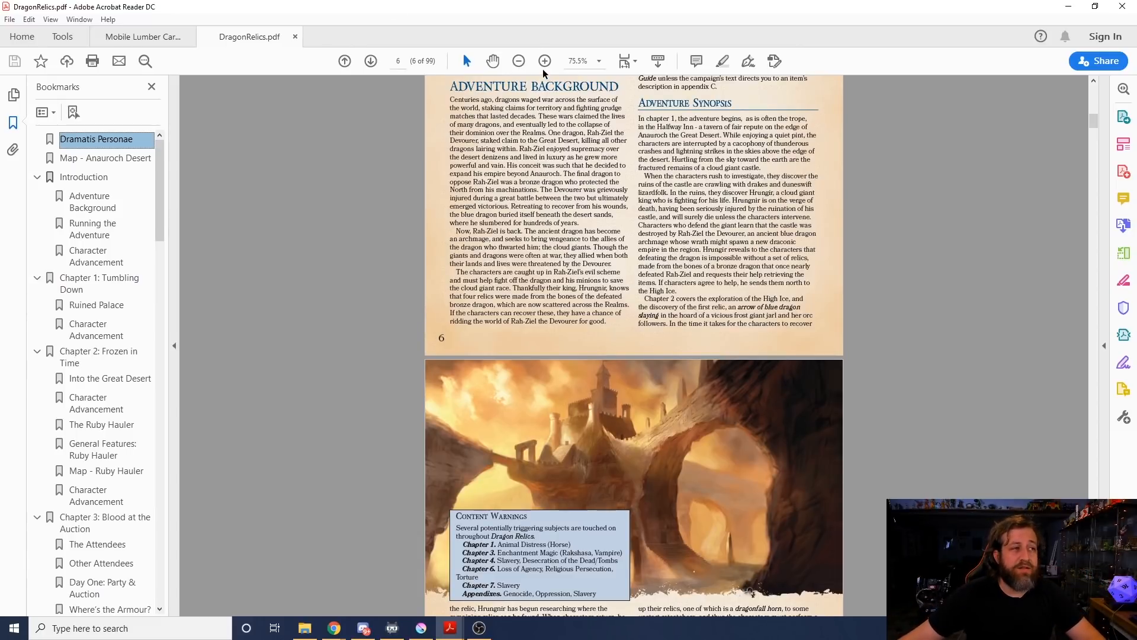
Step: Zoom page 6 in from 75.5% to 100% and scroll the background text
left_click(544, 61)
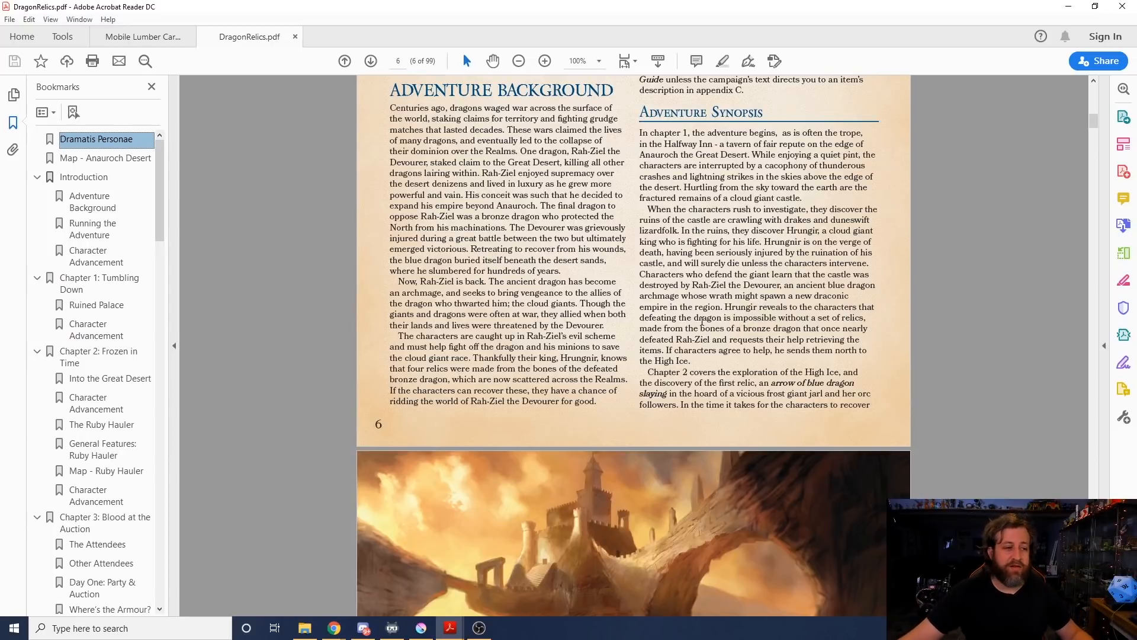
scroll("down", 3)
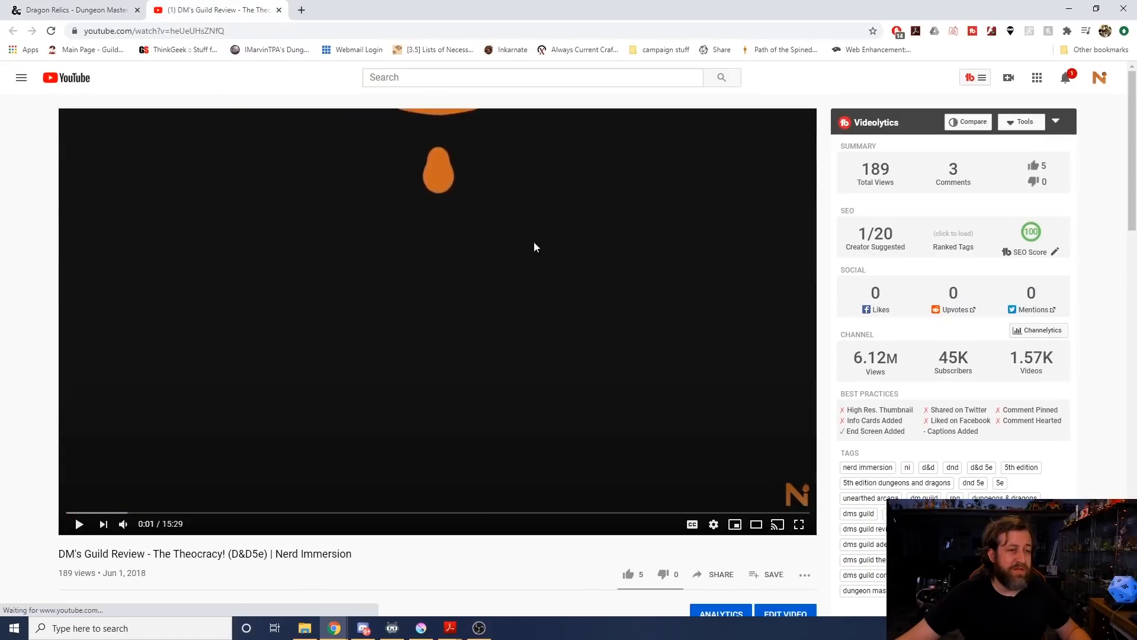
mouse_move(103, 524)
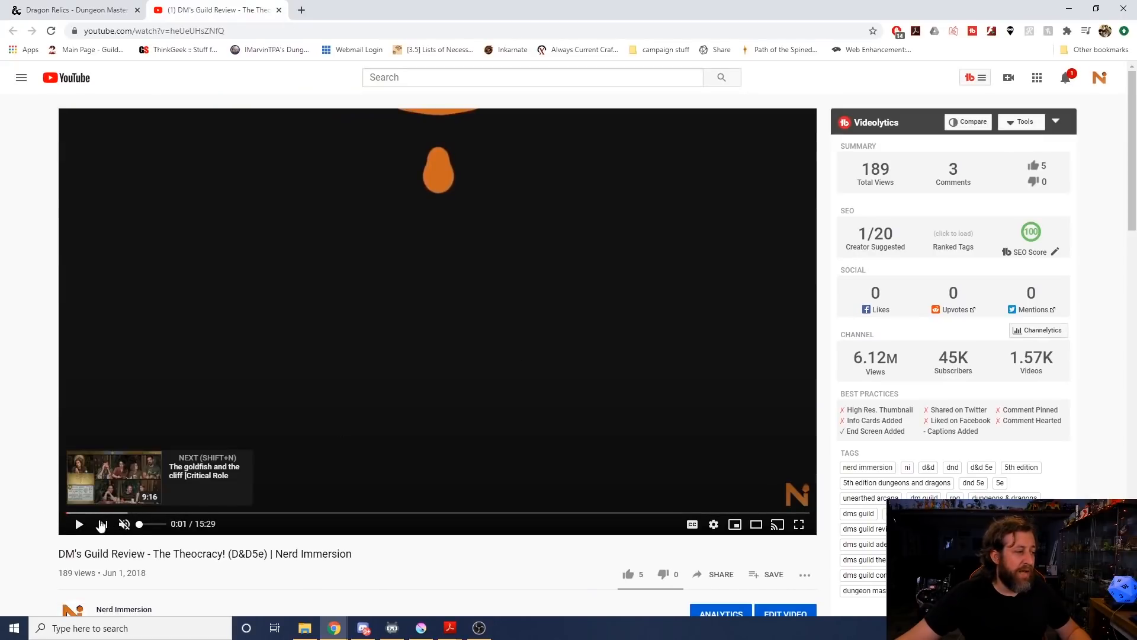
Step: Play the Theocracy review video and skip ahead to about 2:30
left_click(78, 524)
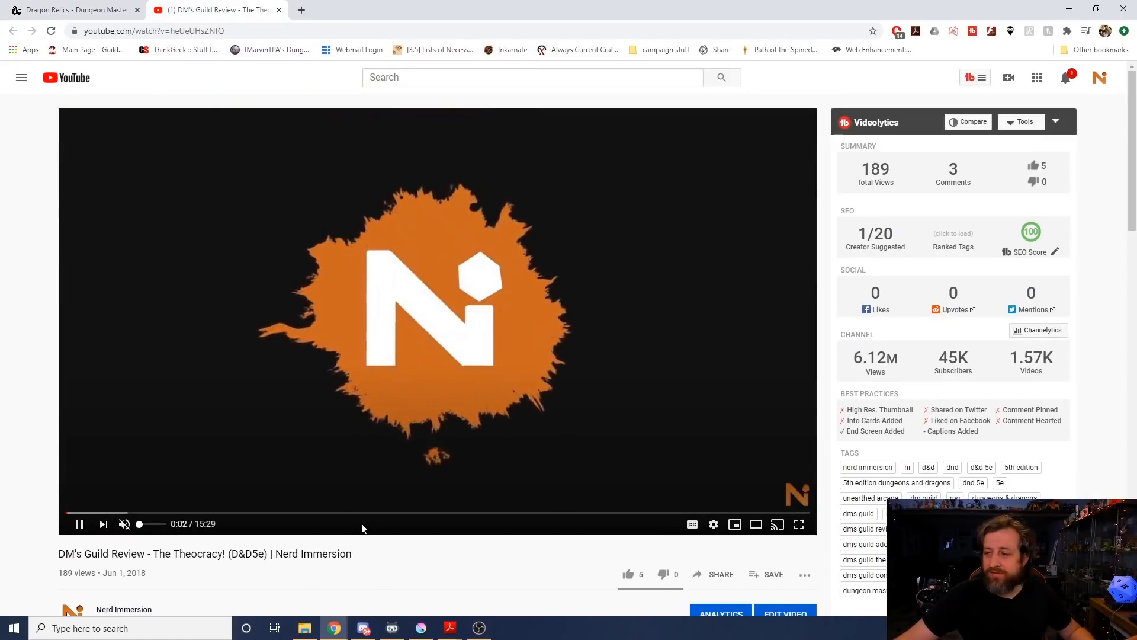
scroll("down", 3)
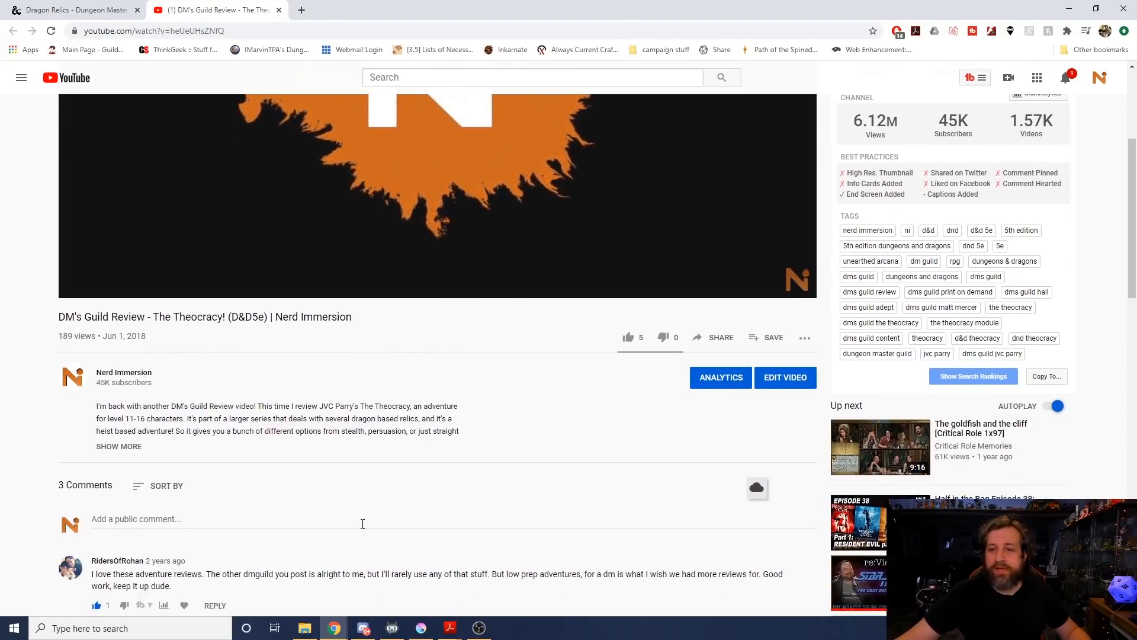
scroll("up", 3)
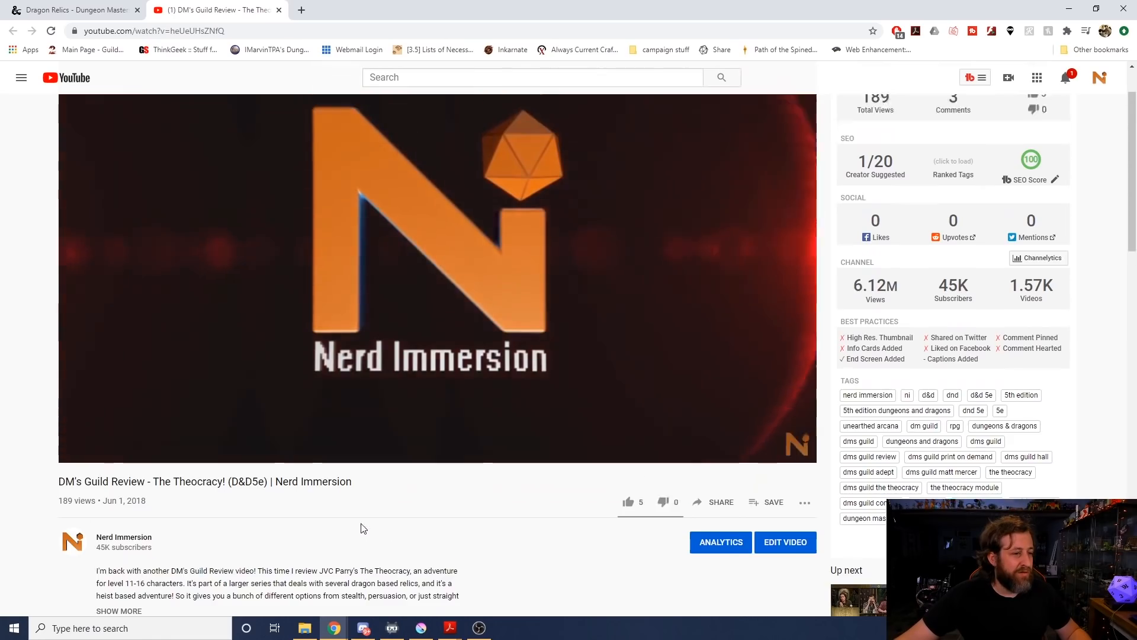
left_click(437, 283)
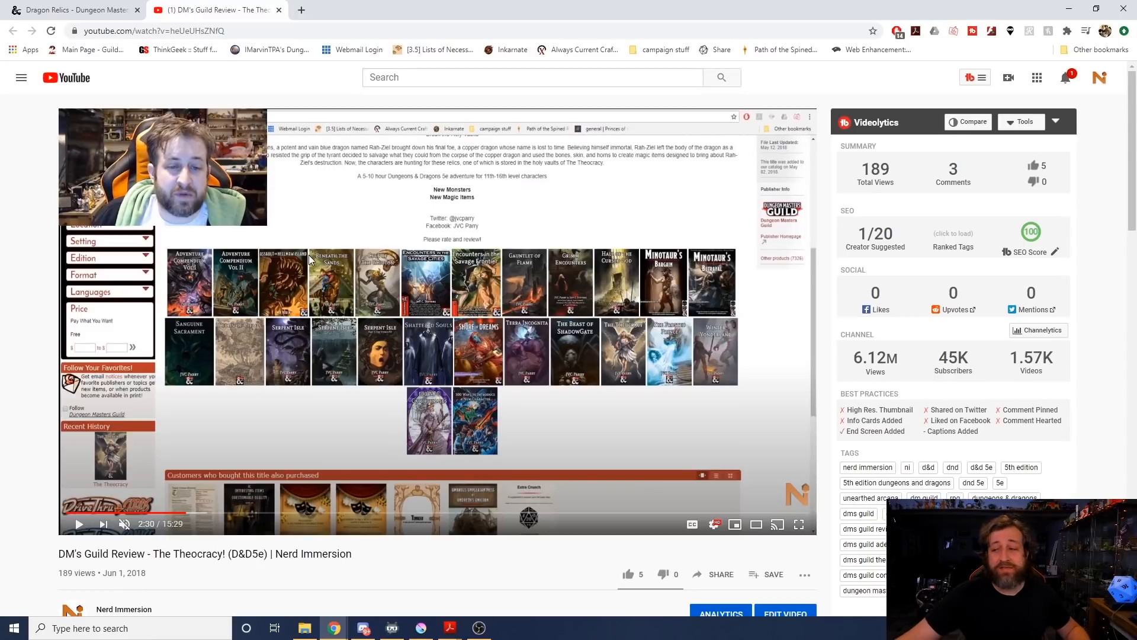
mouse_move(449, 627)
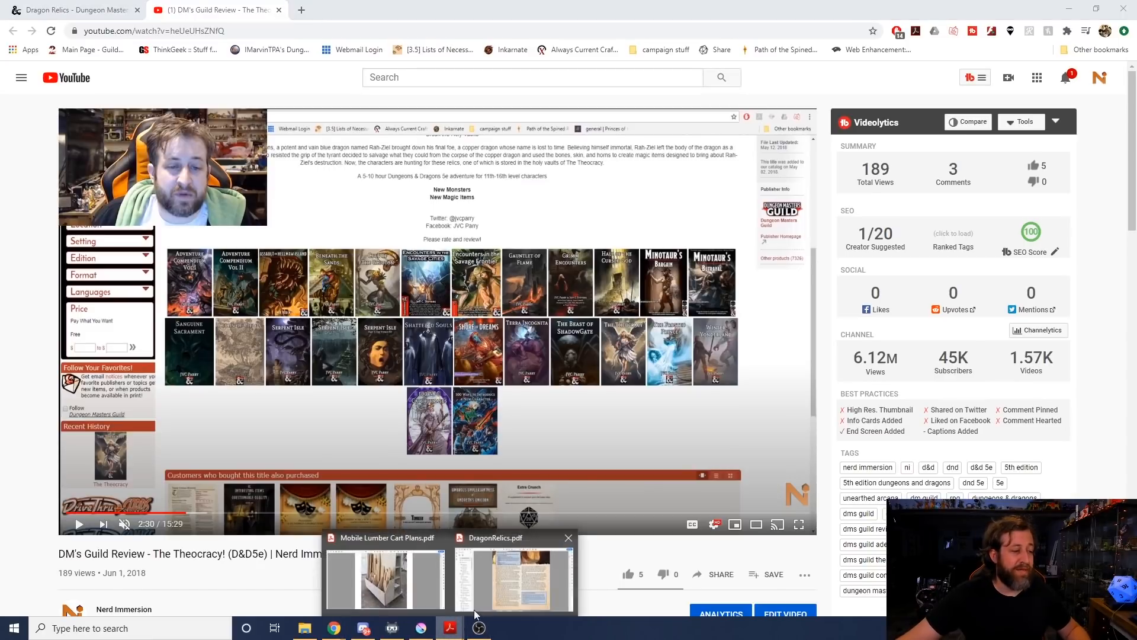
Step: Return to Dragon Relics and jump to The Ruby Hauler's ship map on page 12
left_click(511, 581)
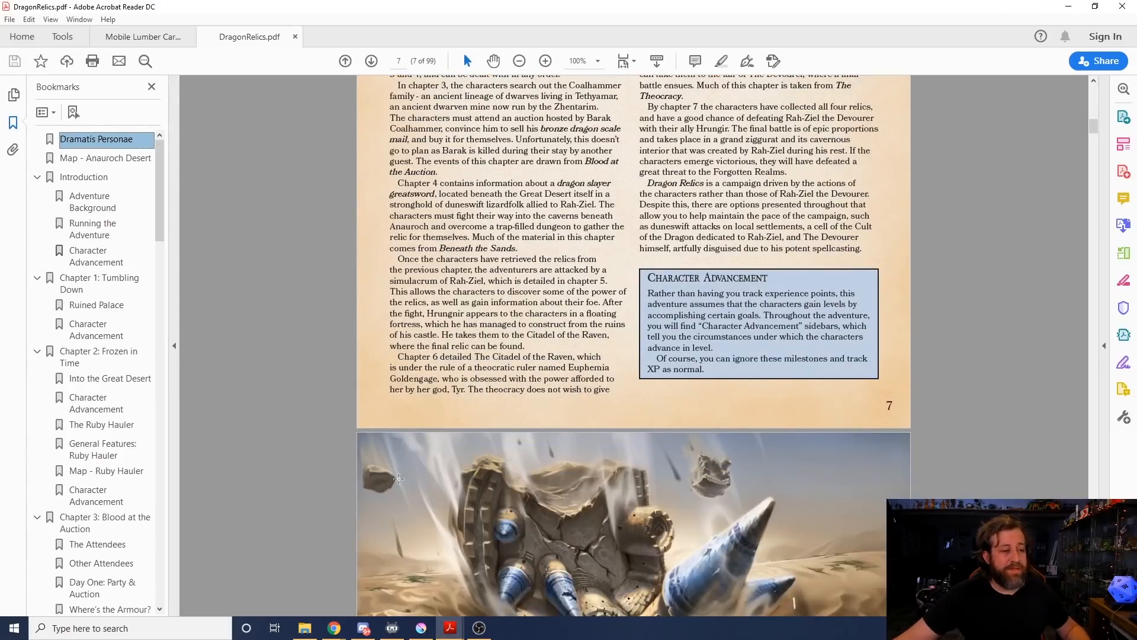
scroll("down", 3)
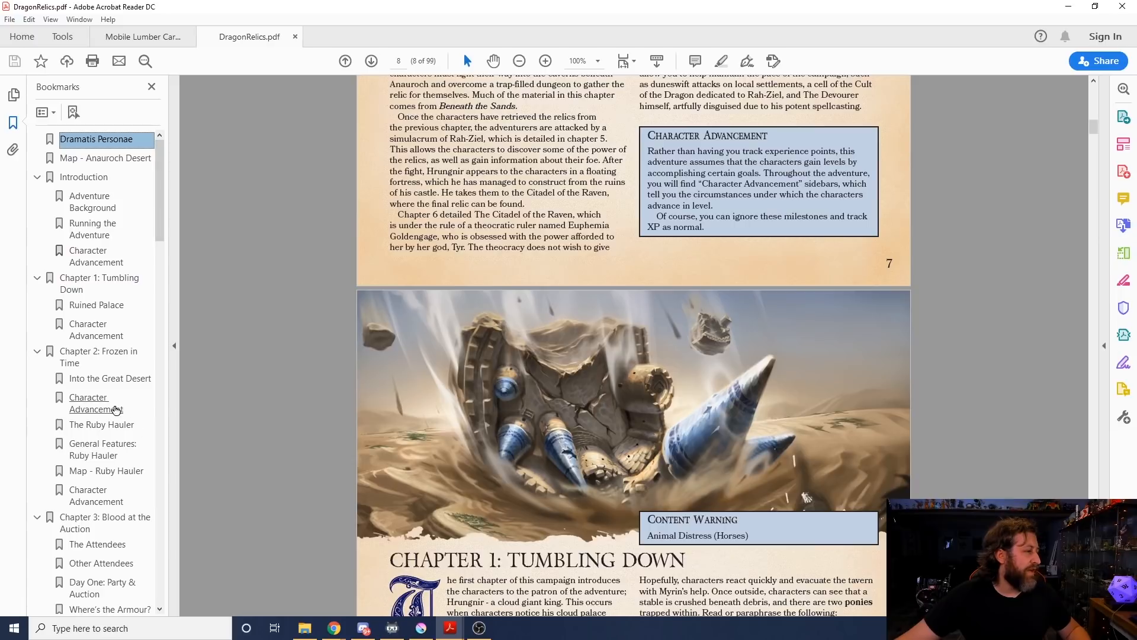
left_click(101, 425)
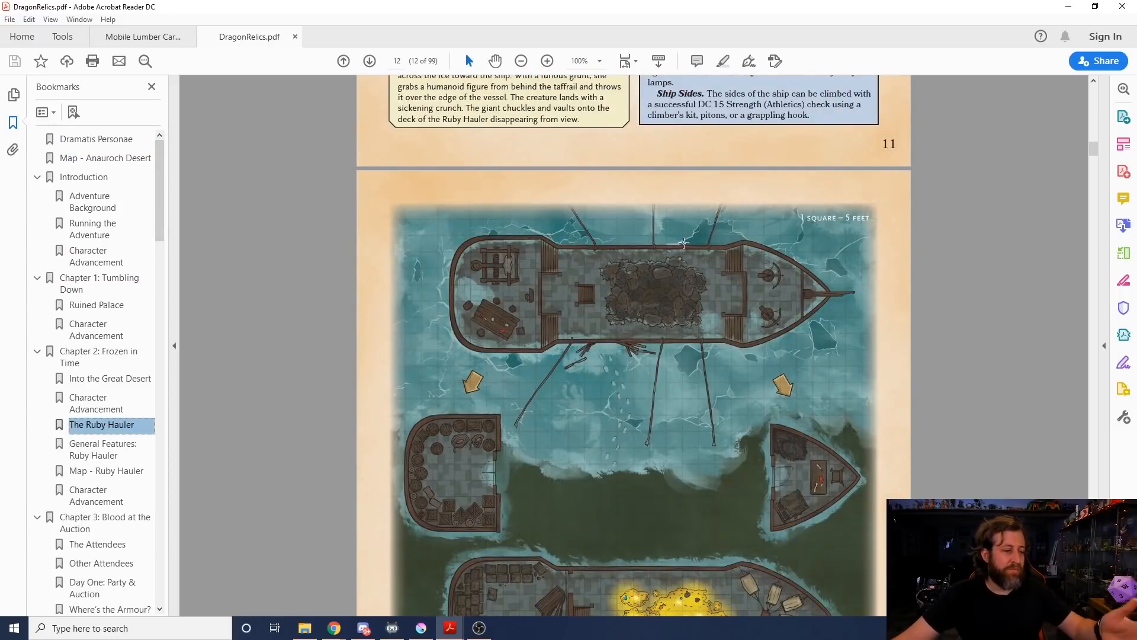
scroll("down", 3)
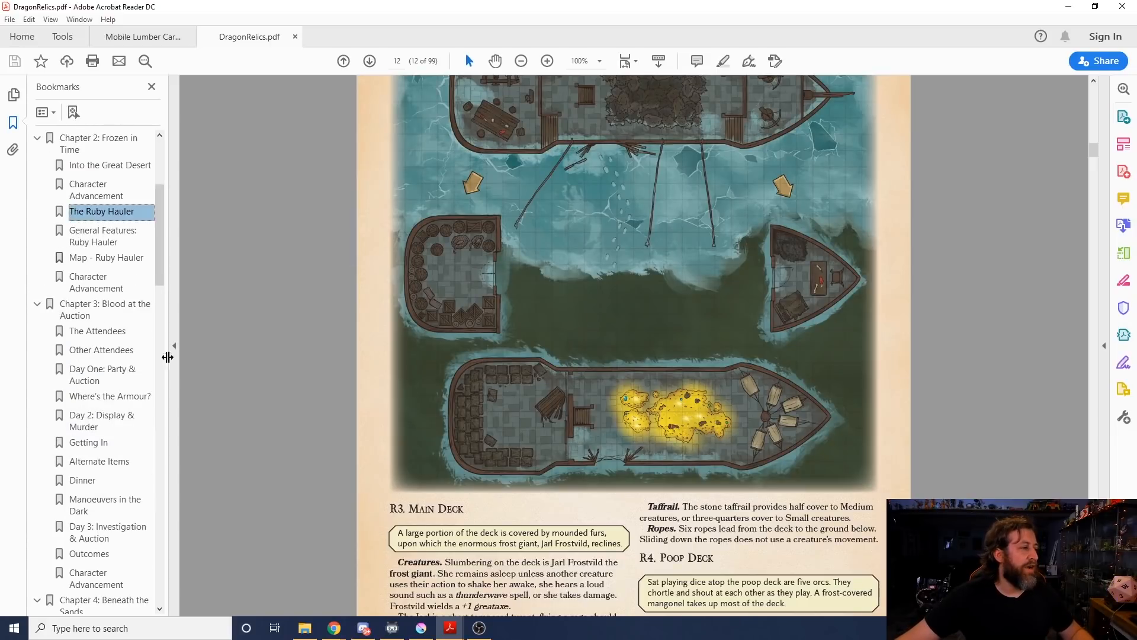
Step: Jump via bookmark to page 15, the opening of Chapter 3: Blood at the Auction
left_click(106, 309)
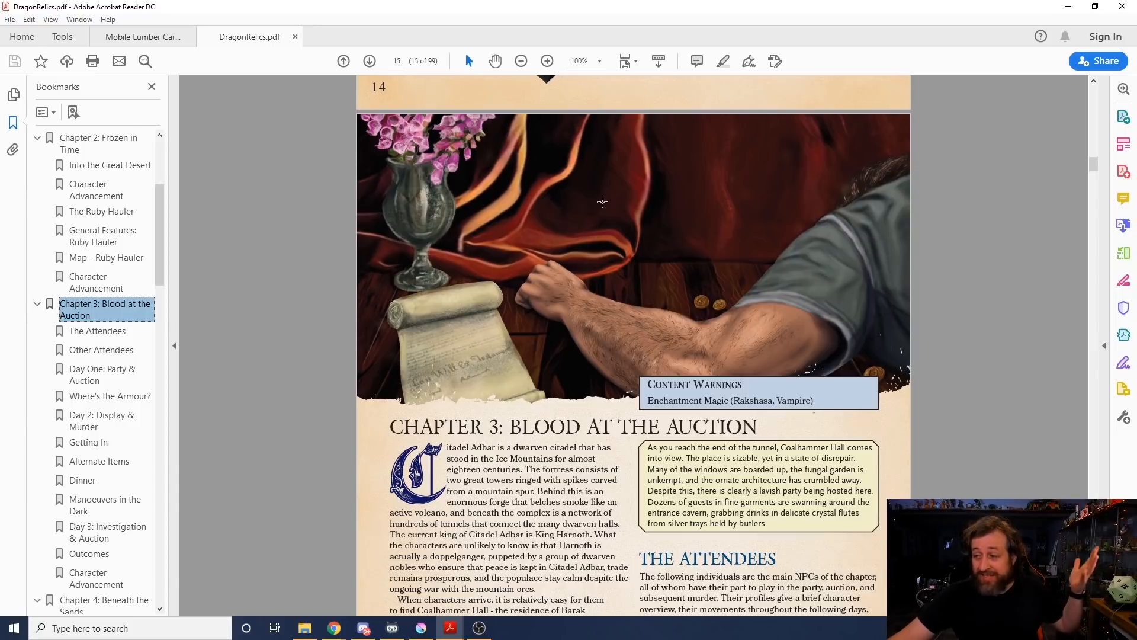
mouse_move(533, 148)
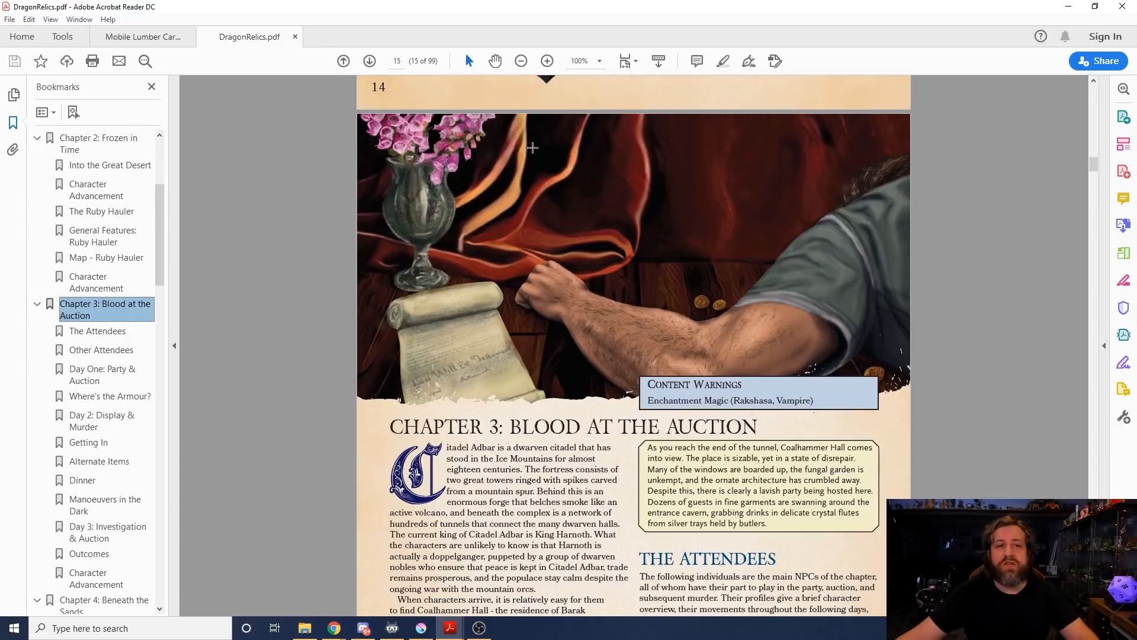
mouse_move(536, 149)
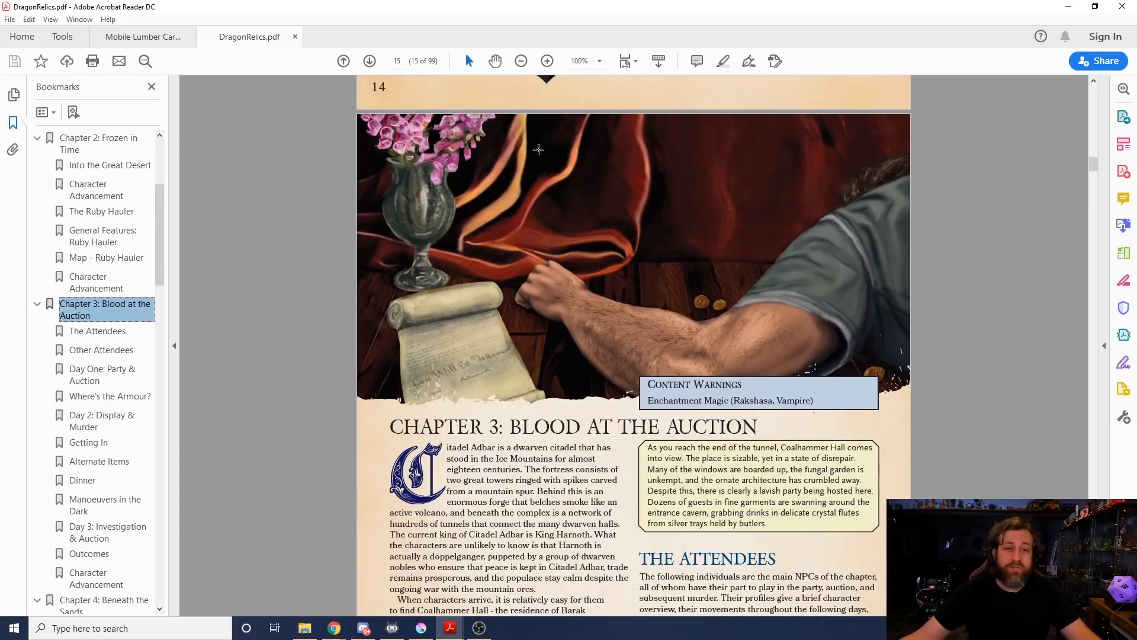
Step: Scroll past the Major NPC table to page 19's Nazim Abboud and Father Tallcrown
scroll("down", 3)
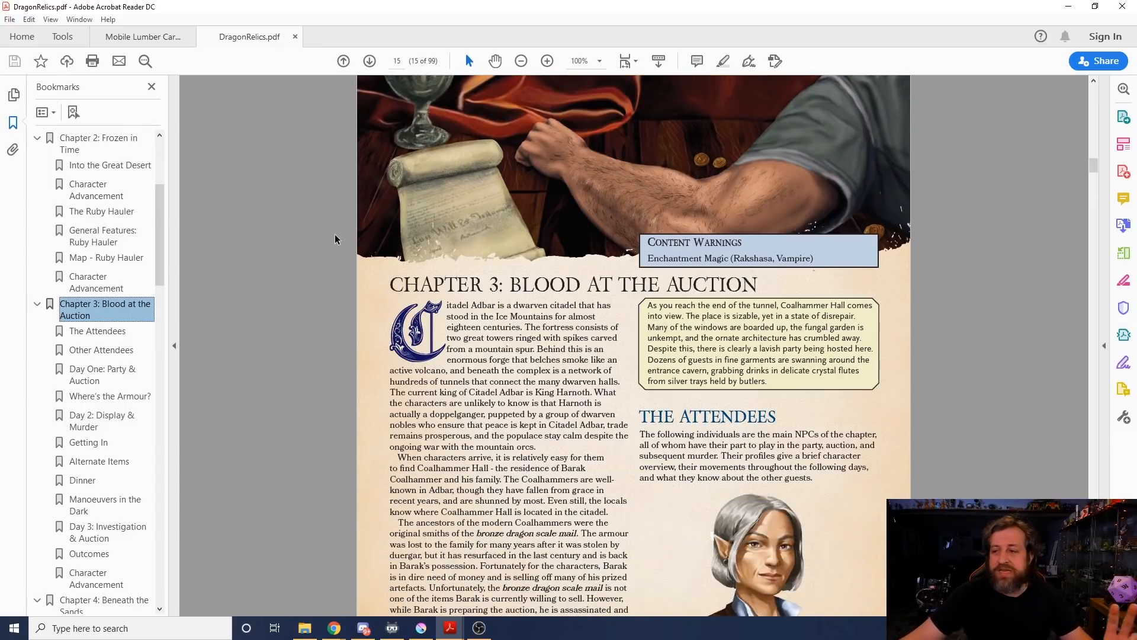
scroll("down", 3)
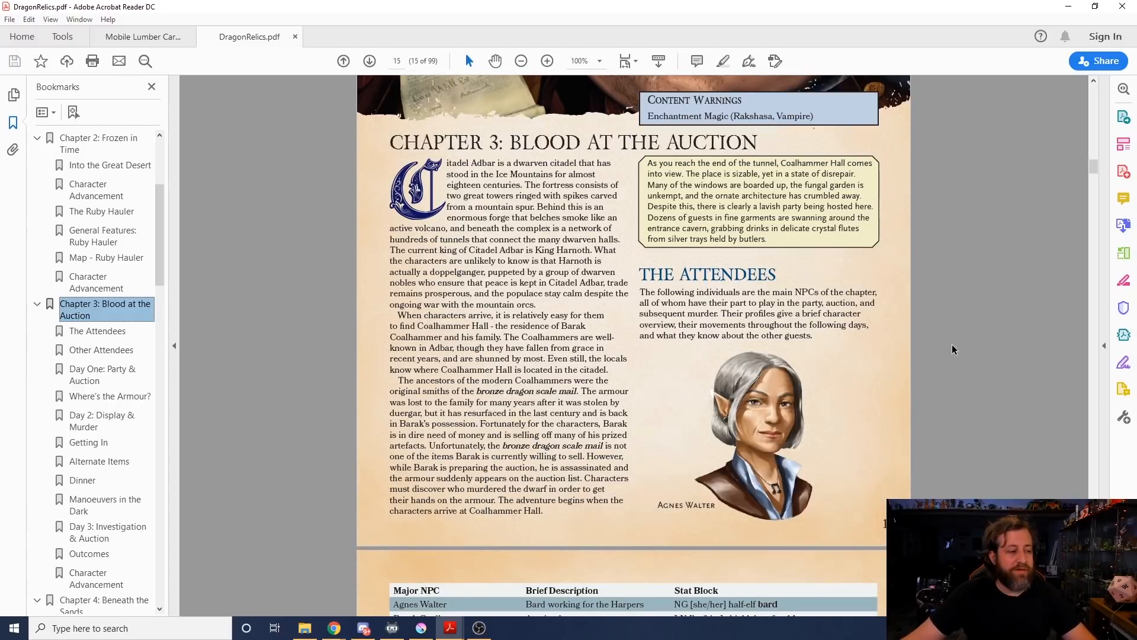
scroll("down", 3)
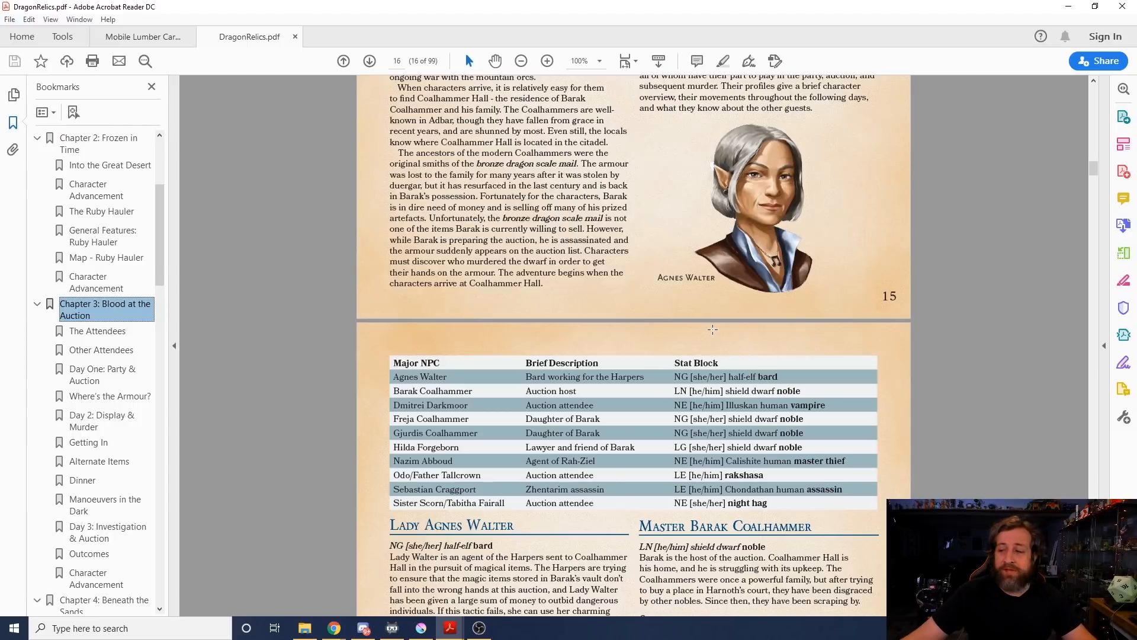
scroll("down", 3)
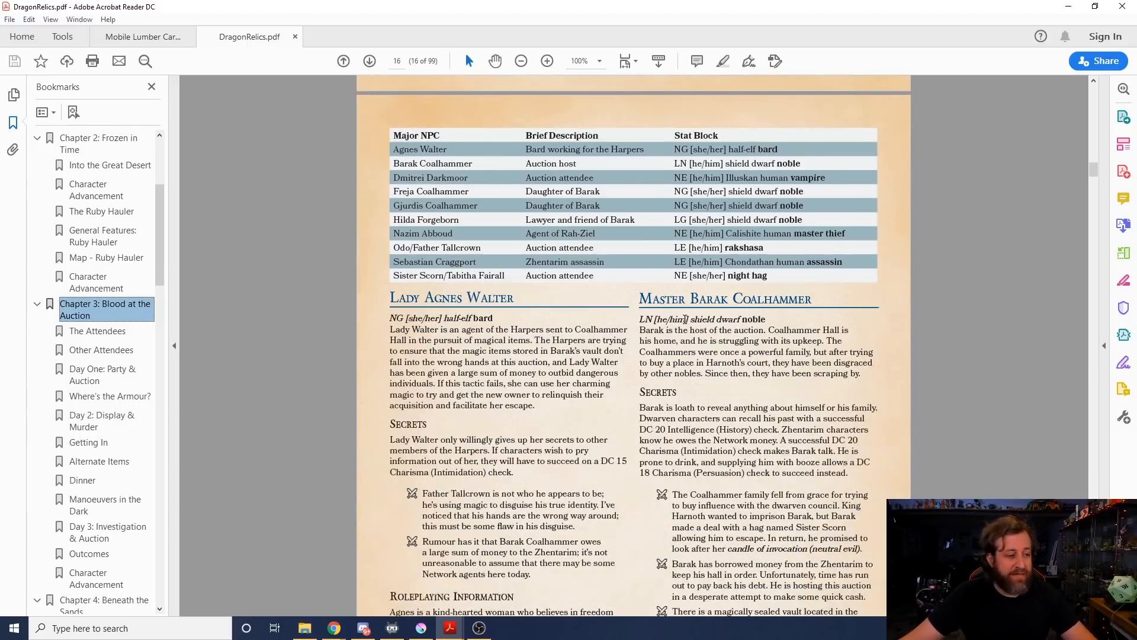
scroll("down", 3)
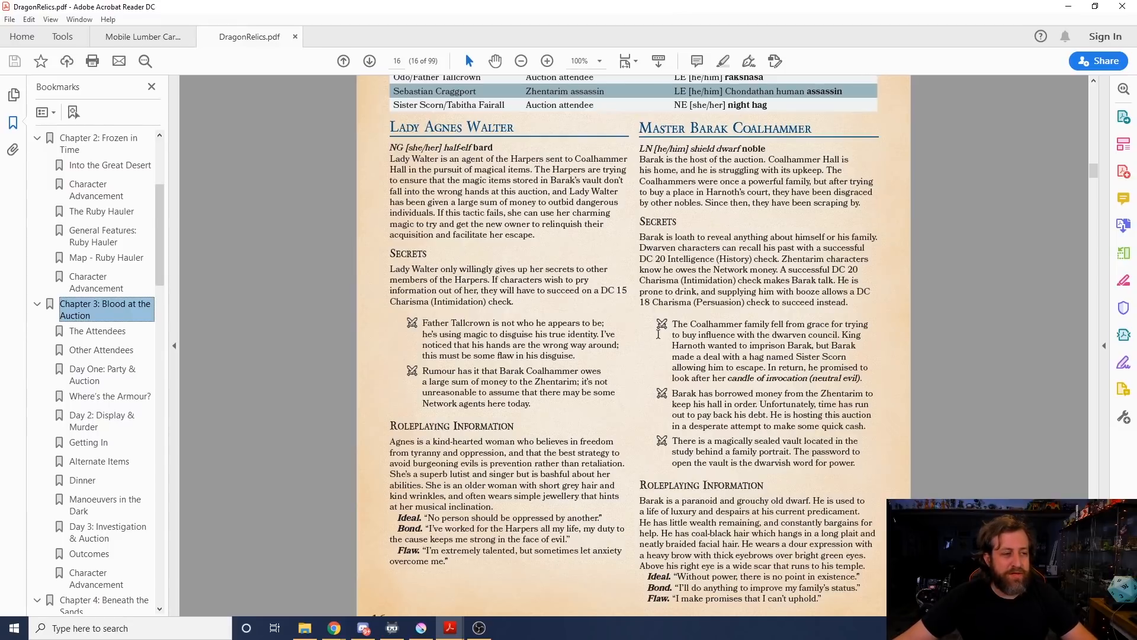
mouse_move(369, 394)
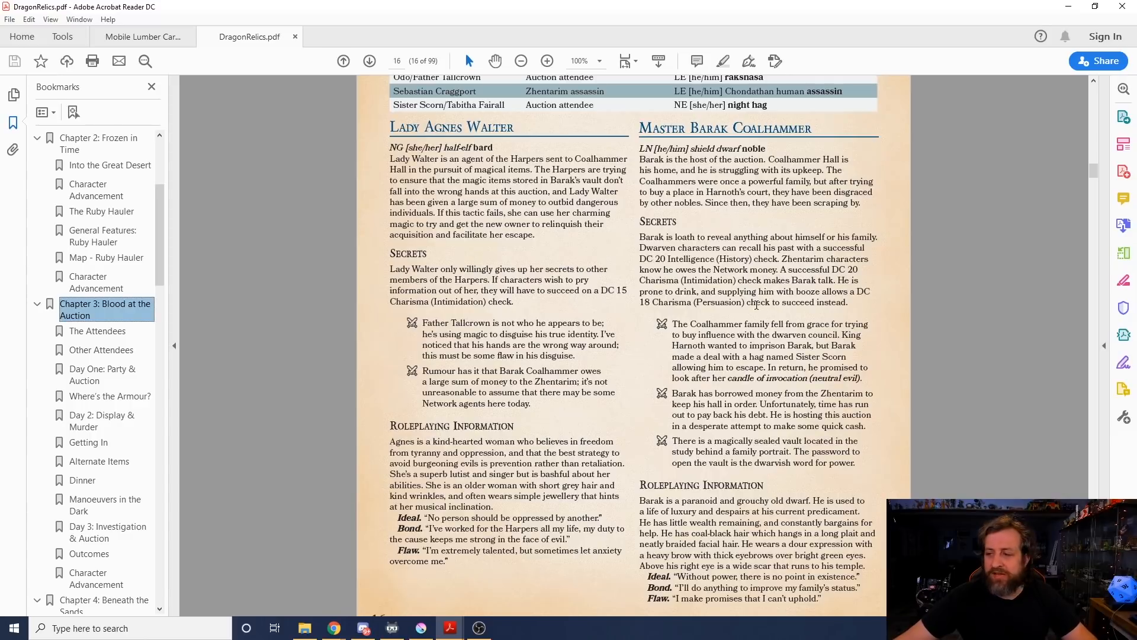
mouse_move(1076, 241)
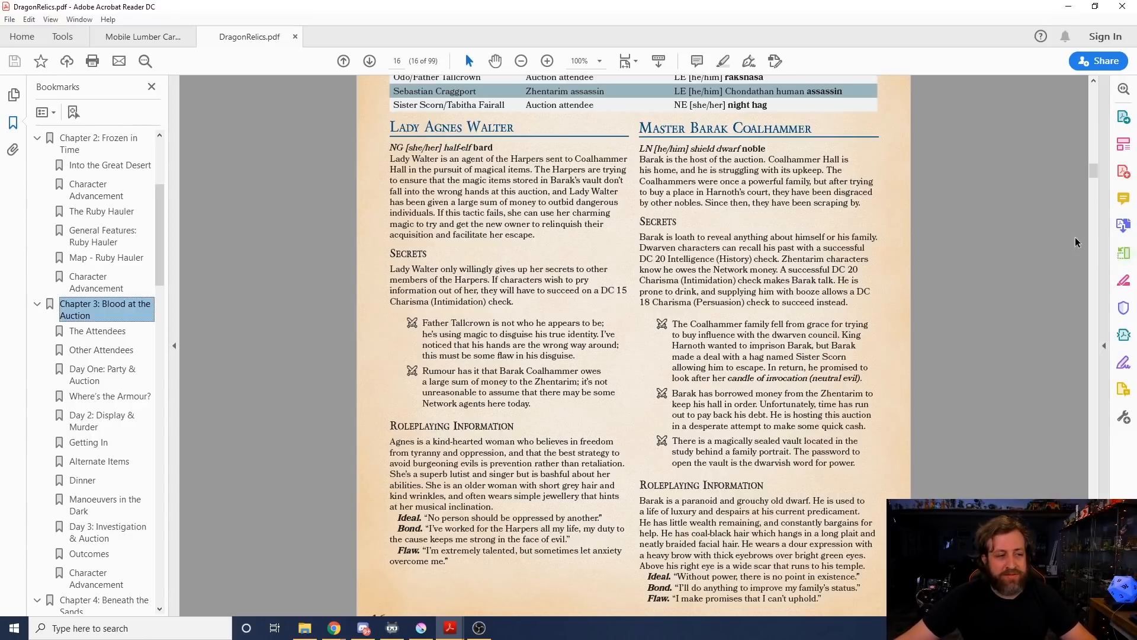
scroll("down", 3)
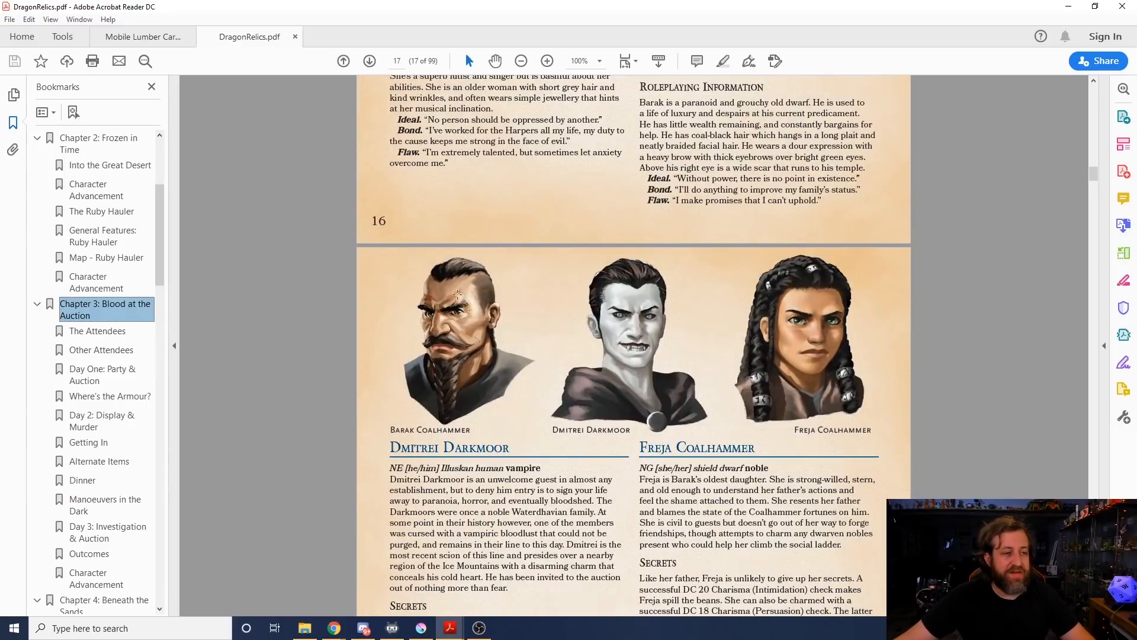
scroll("down", 3)
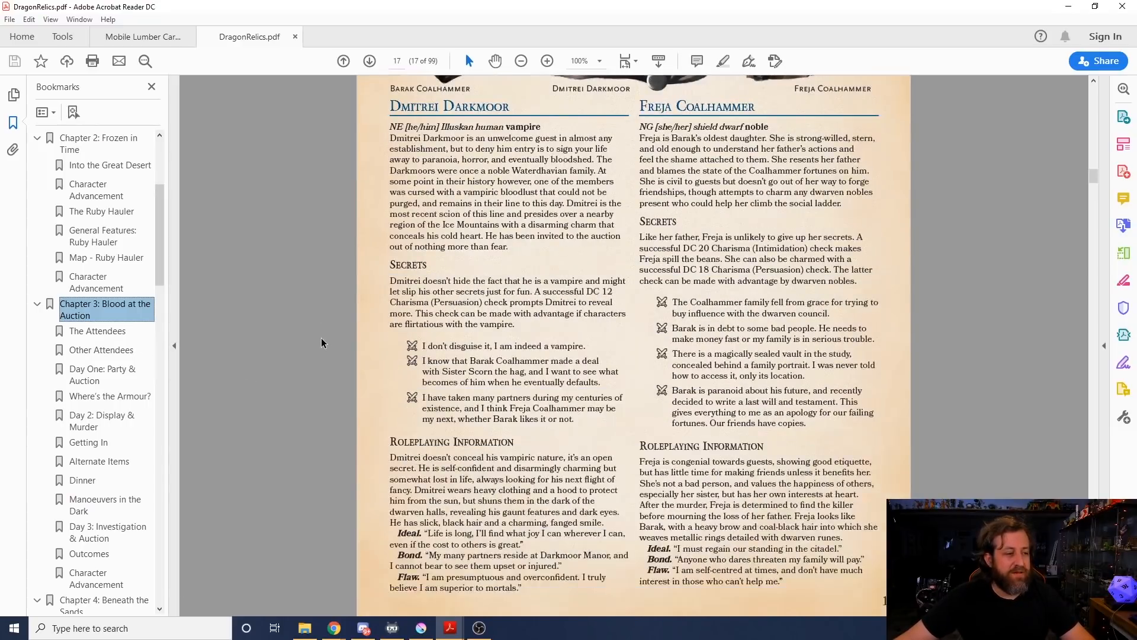
scroll("down", 3)
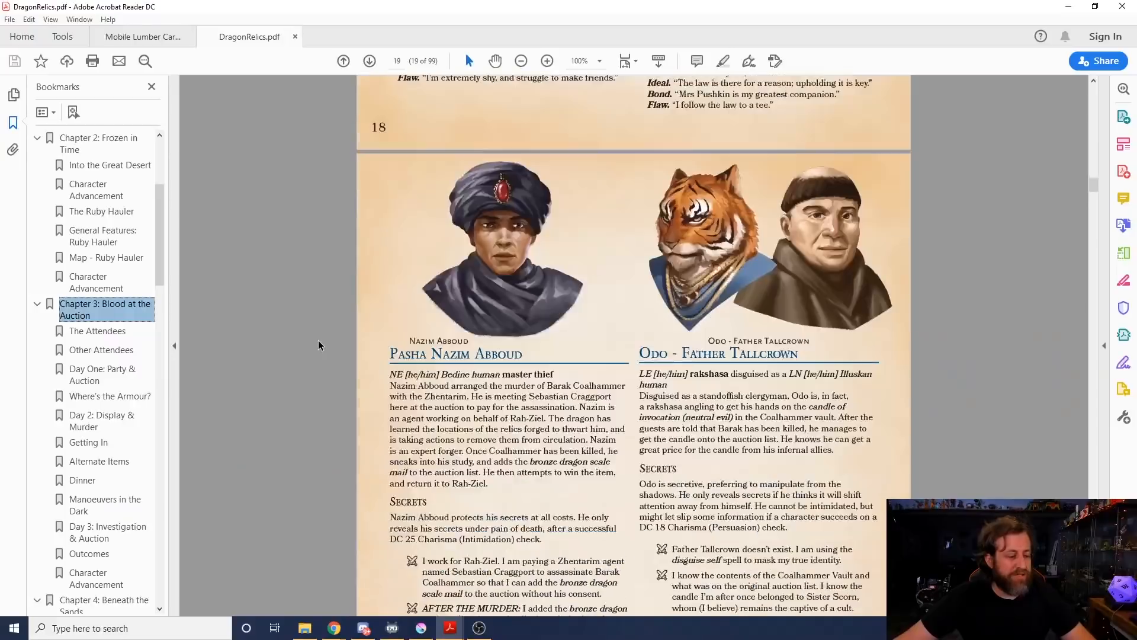
Step: Scroll to page 21's Running the Auction rules and d10 mundane item table
scroll("down", 3)
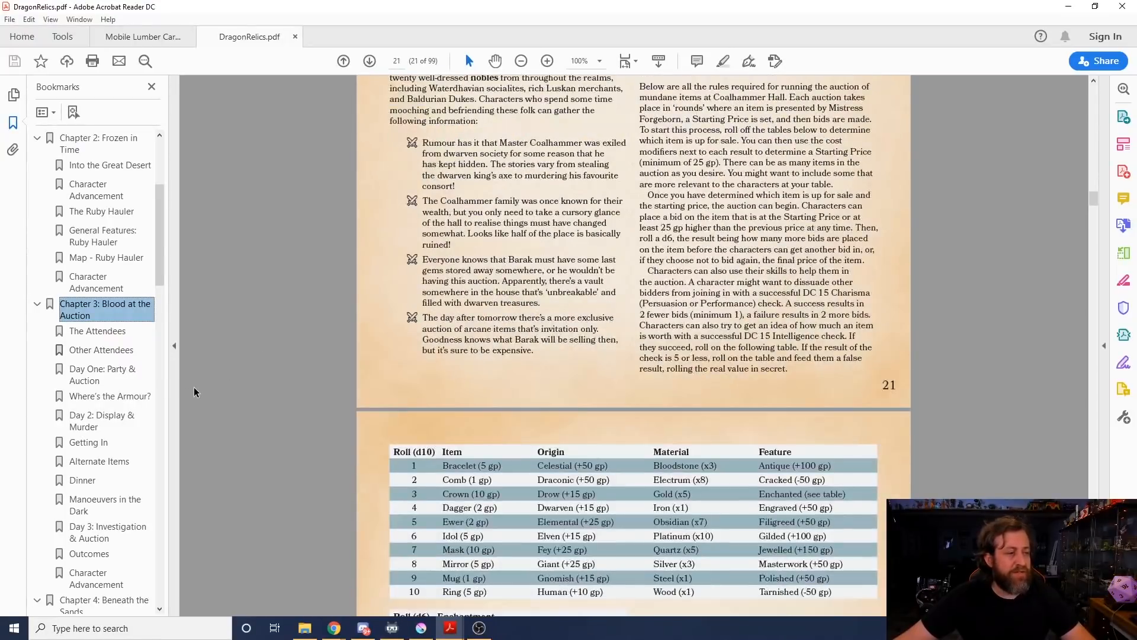
scroll("up", 3)
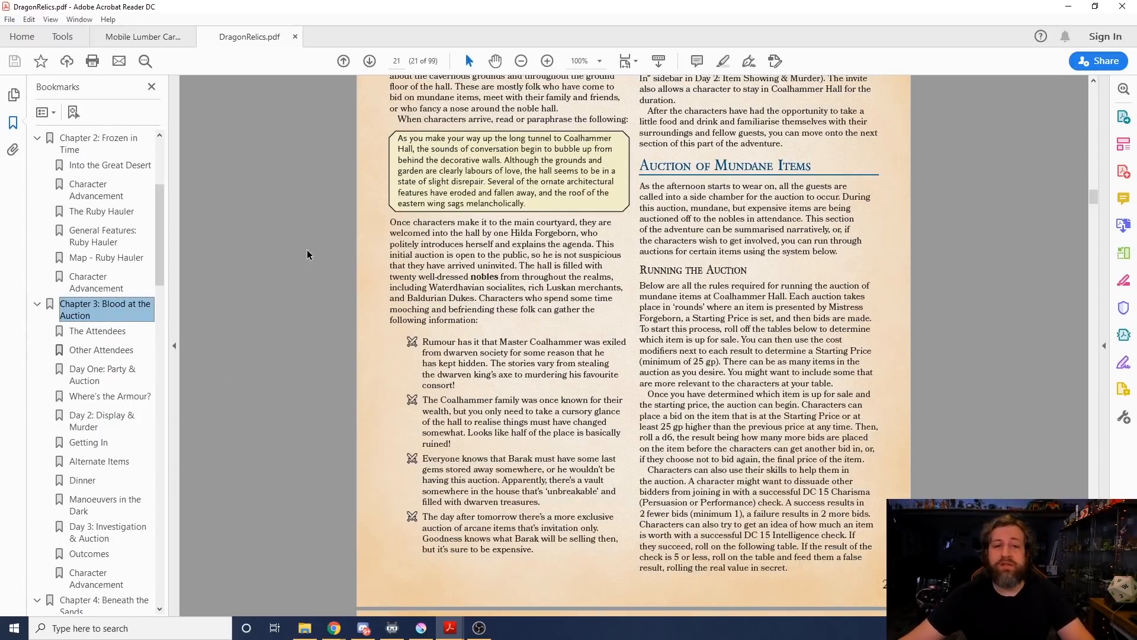
mouse_move(282, 210)
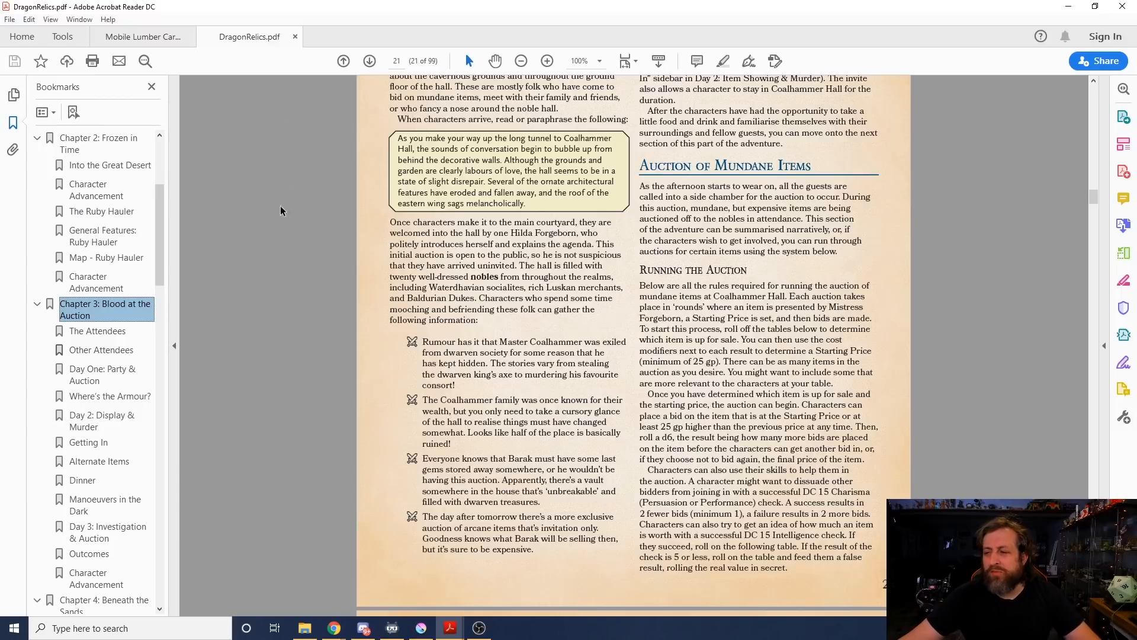
mouse_move(556, 587)
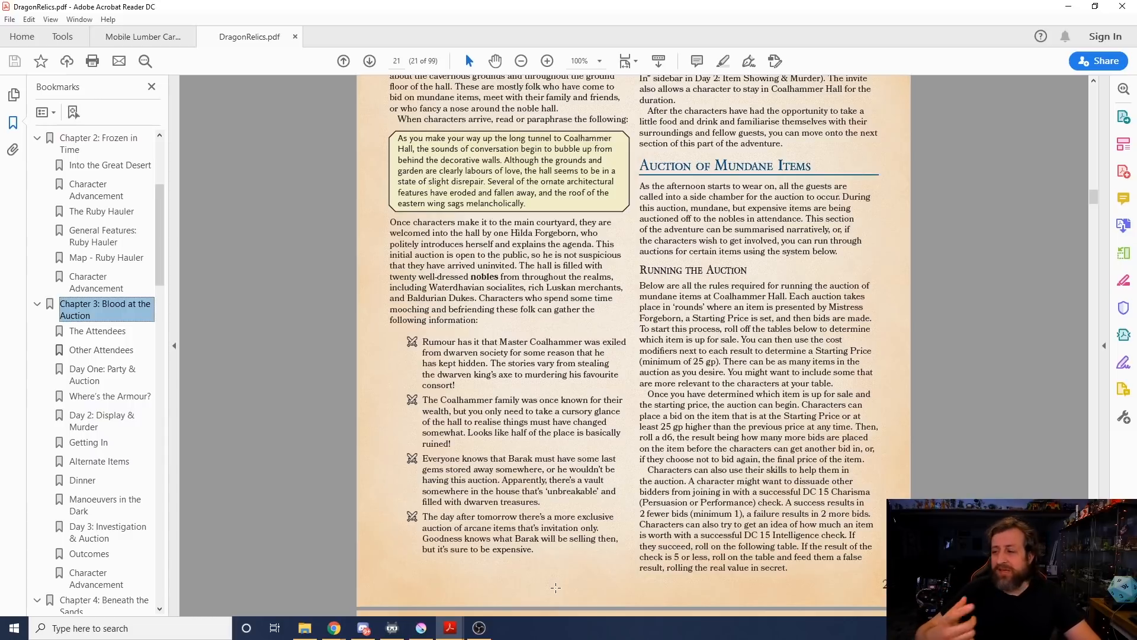
mouse_move(4, 535)
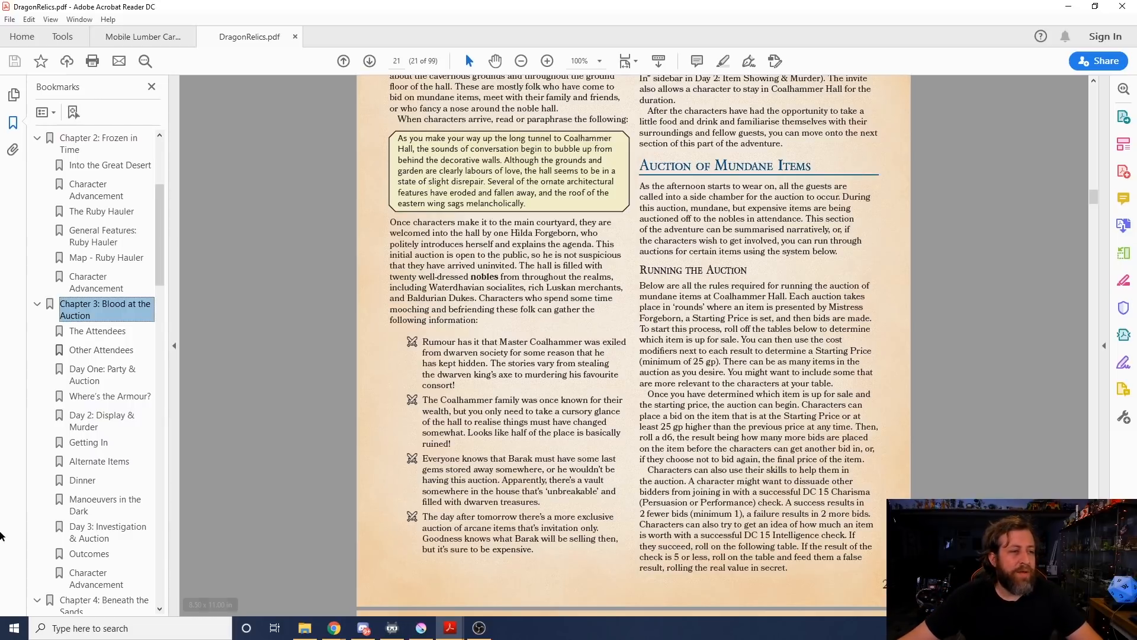
scroll("down", 3)
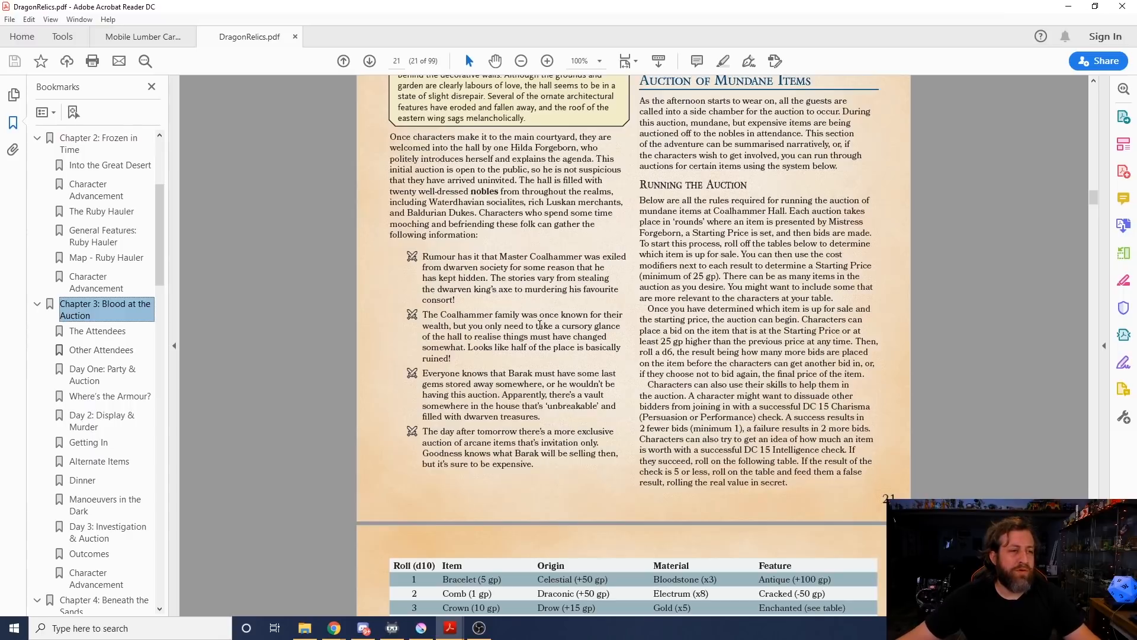
mouse_move(379, 369)
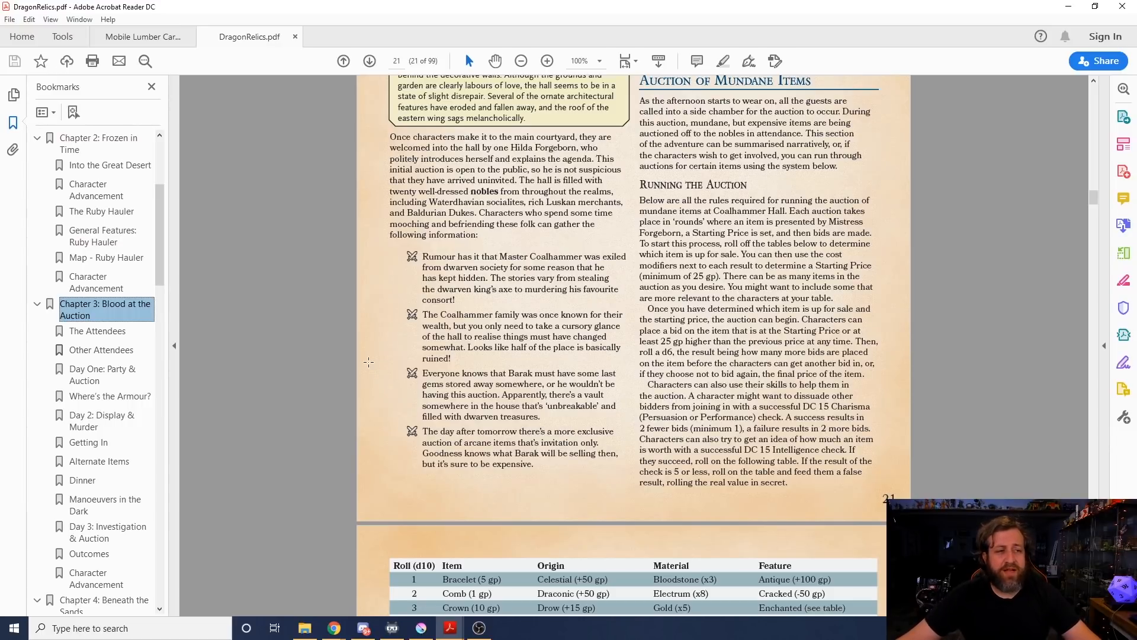
mouse_move(336, 346)
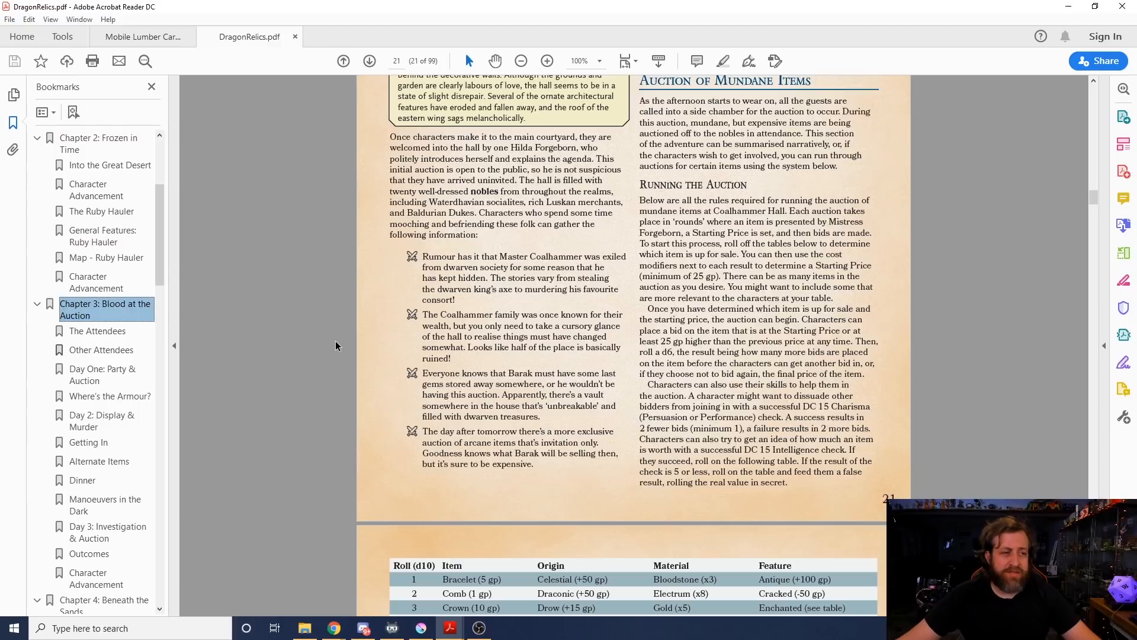
mouse_move(243, 301)
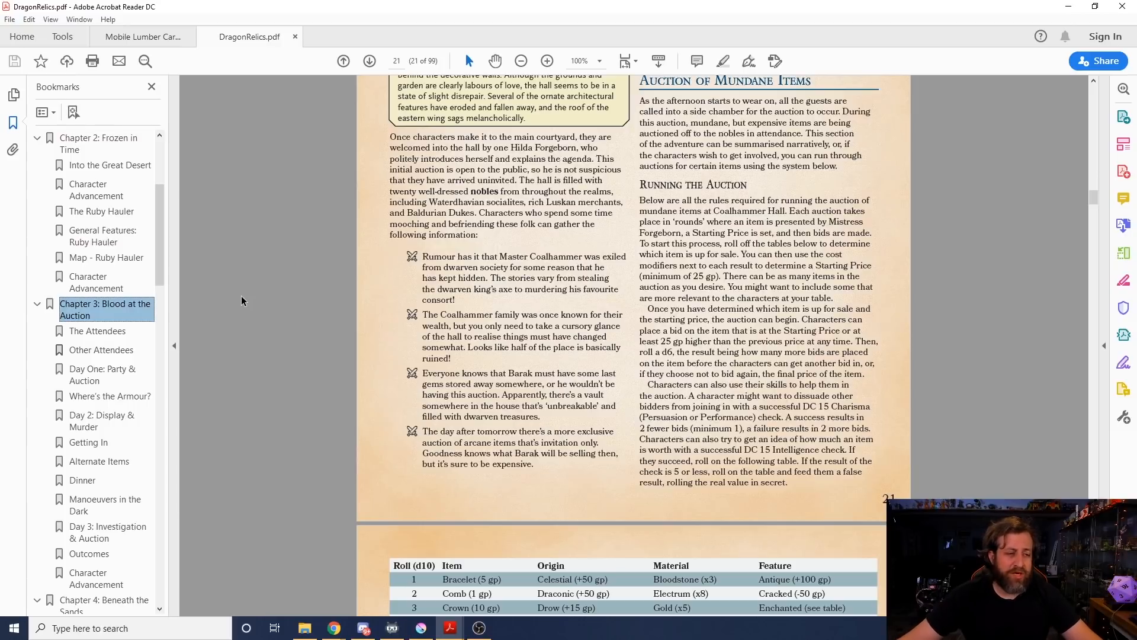
mouse_move(196, 337)
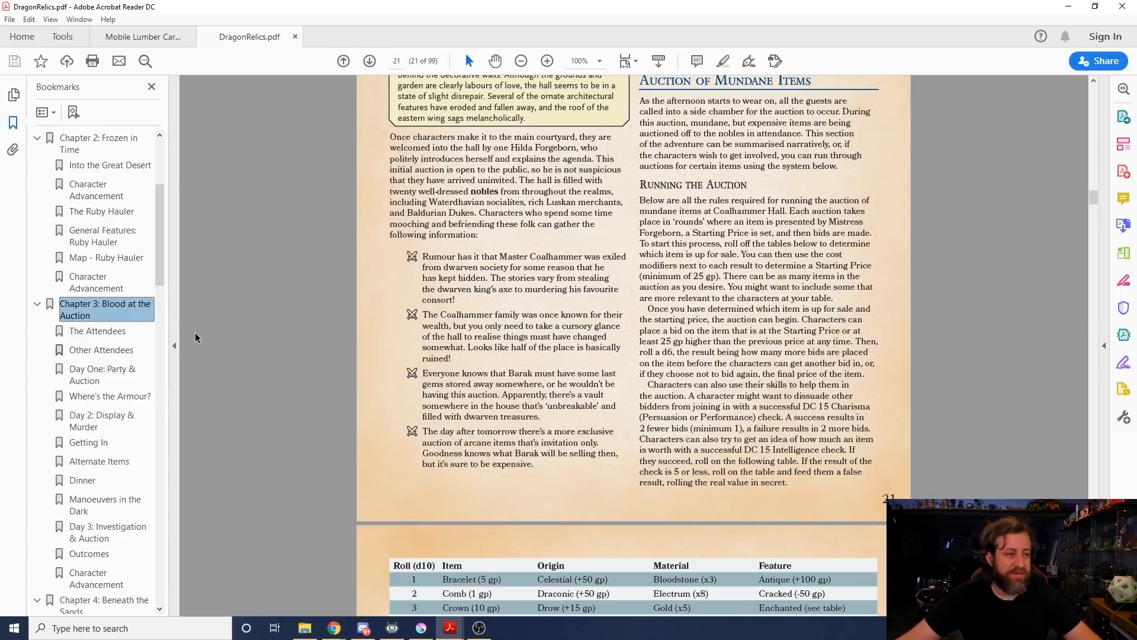
mouse_move(307, 431)
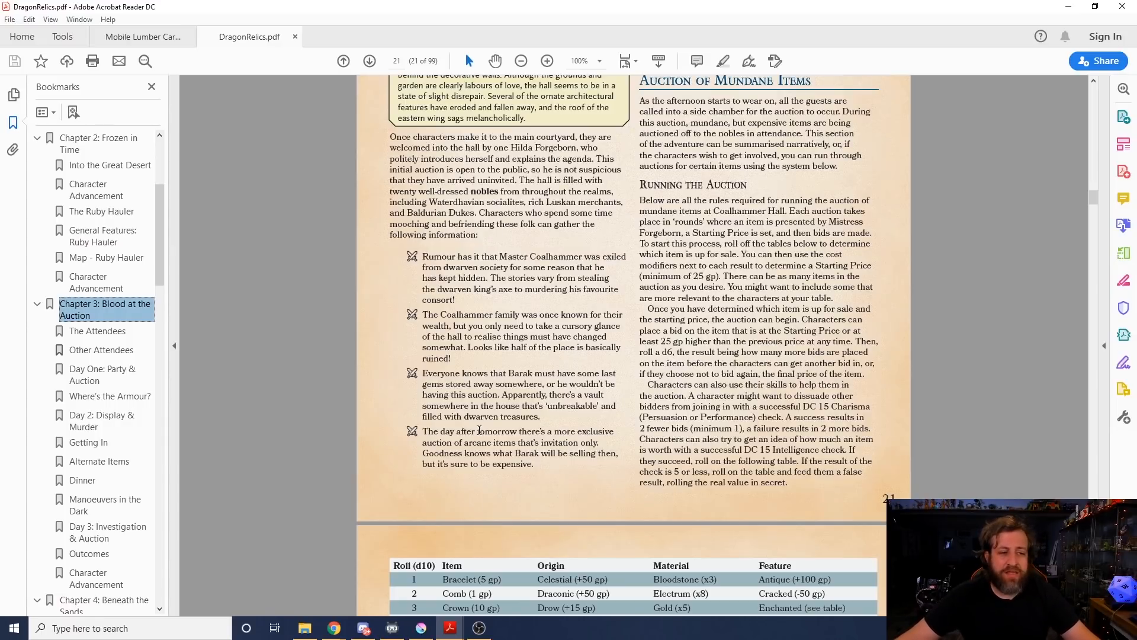
mouse_move(586, 336)
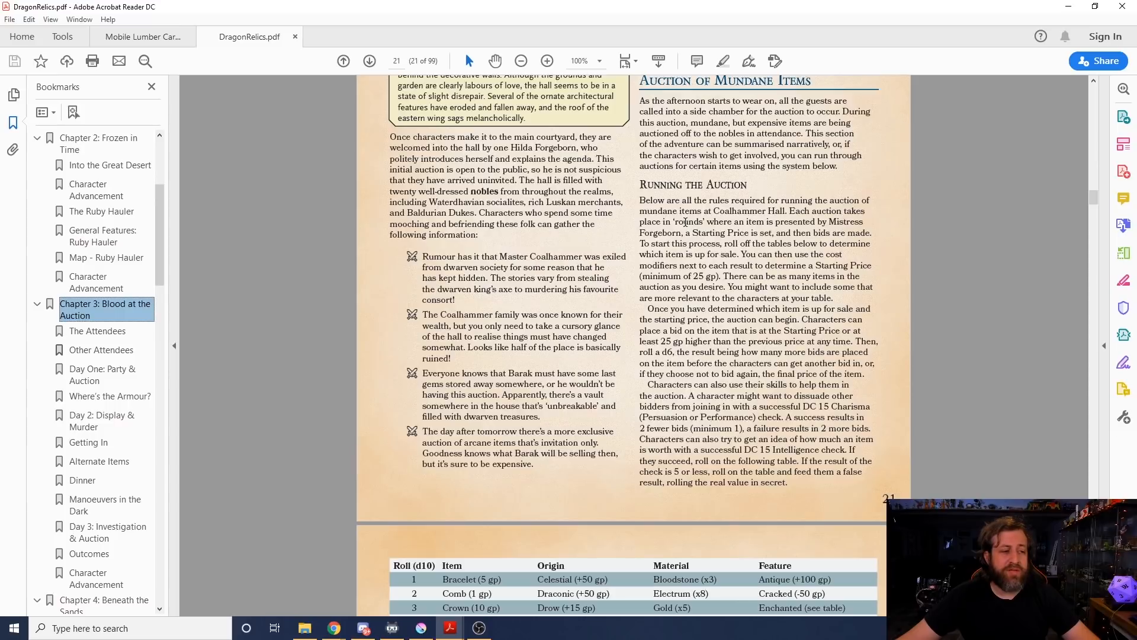
scroll("down", 3)
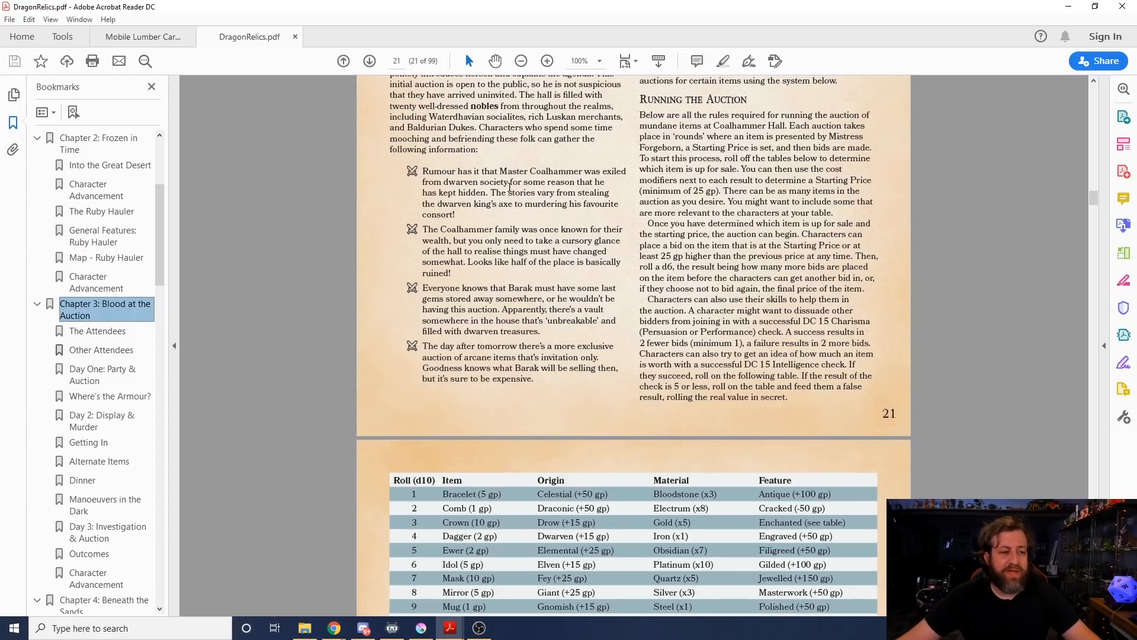
mouse_move(744, 229)
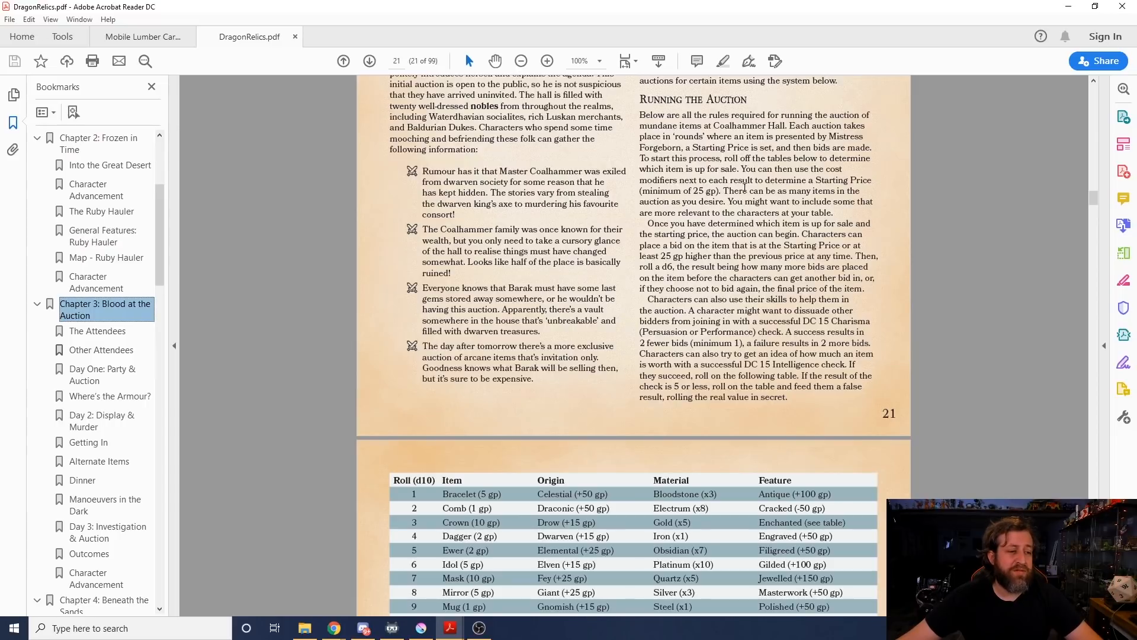
scroll("down", 3)
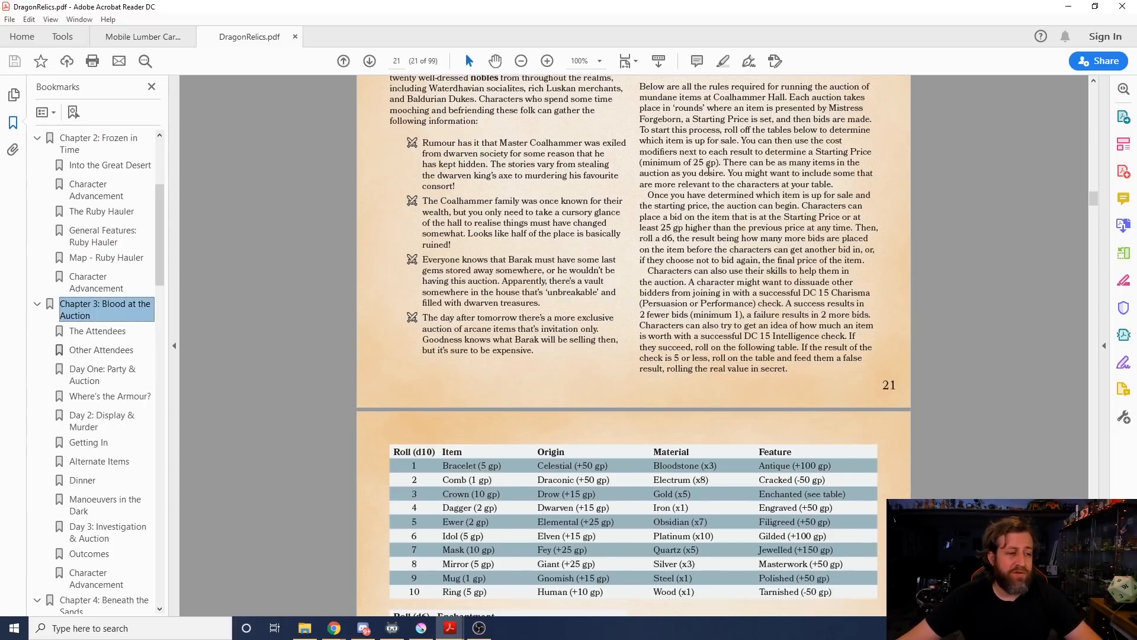
scroll("down", 3)
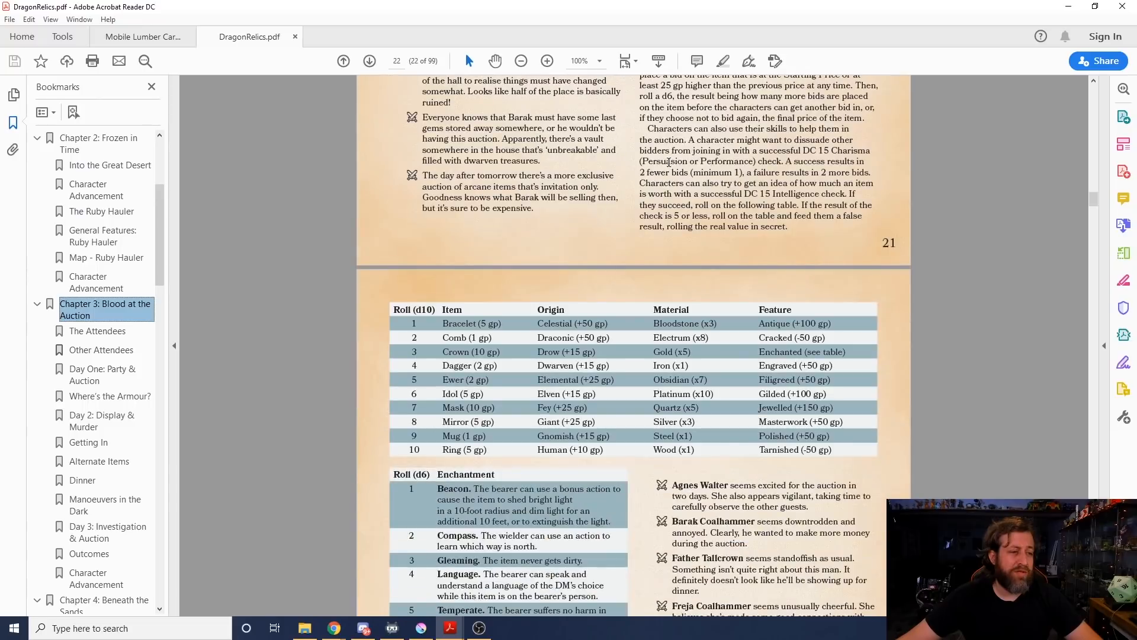
scroll("down", 3)
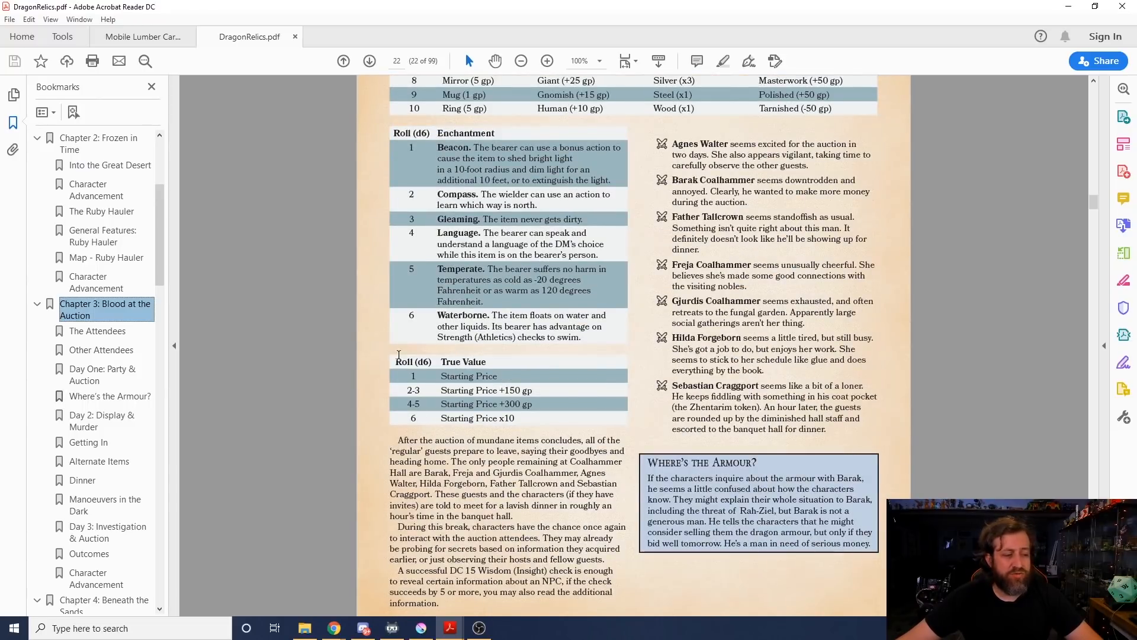
scroll("up", 3)
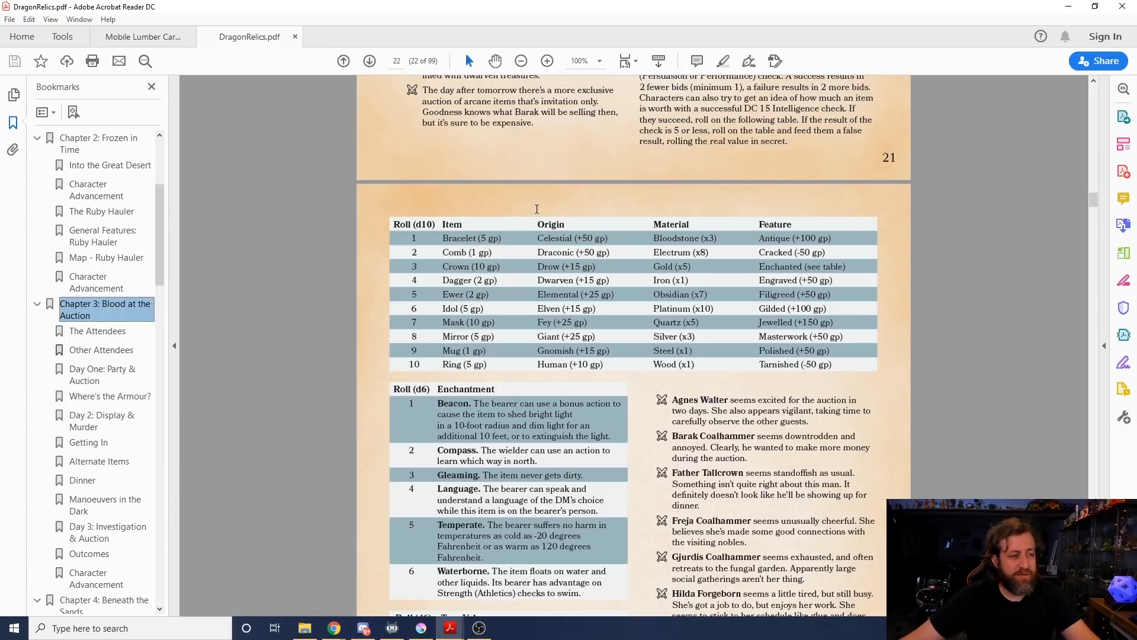
mouse_move(670, 205)
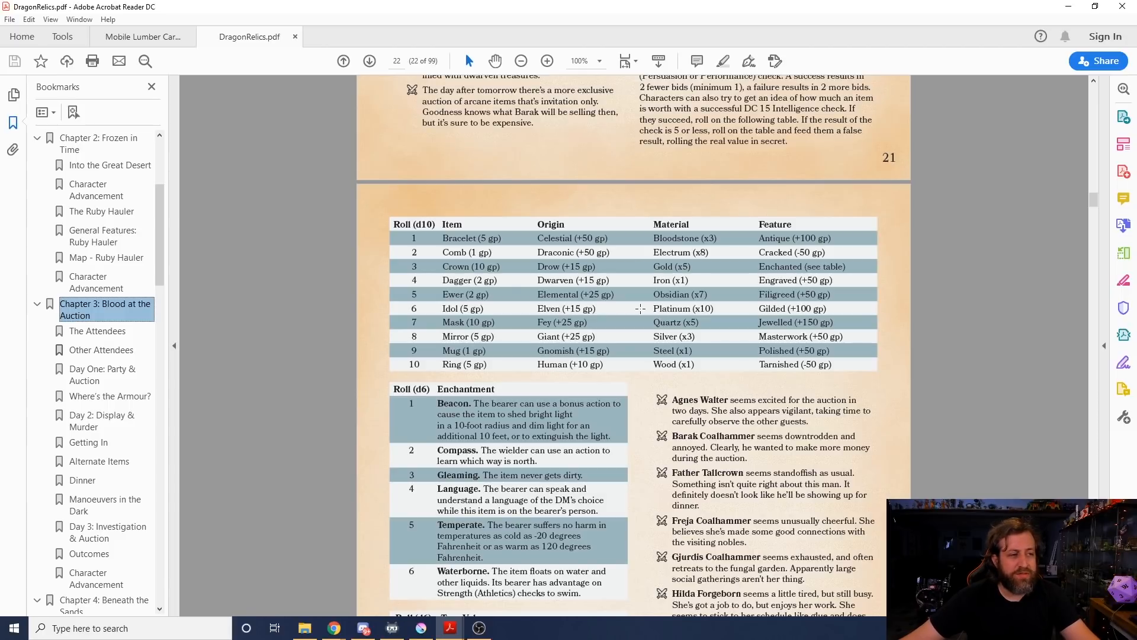
mouse_move(682, 244)
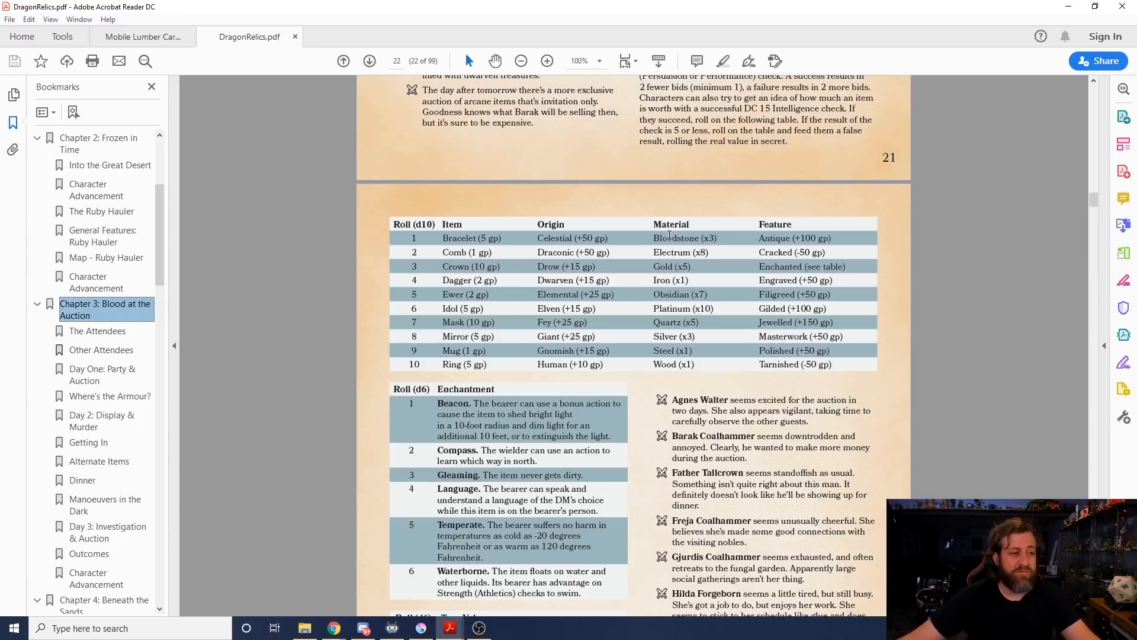
mouse_move(779, 181)
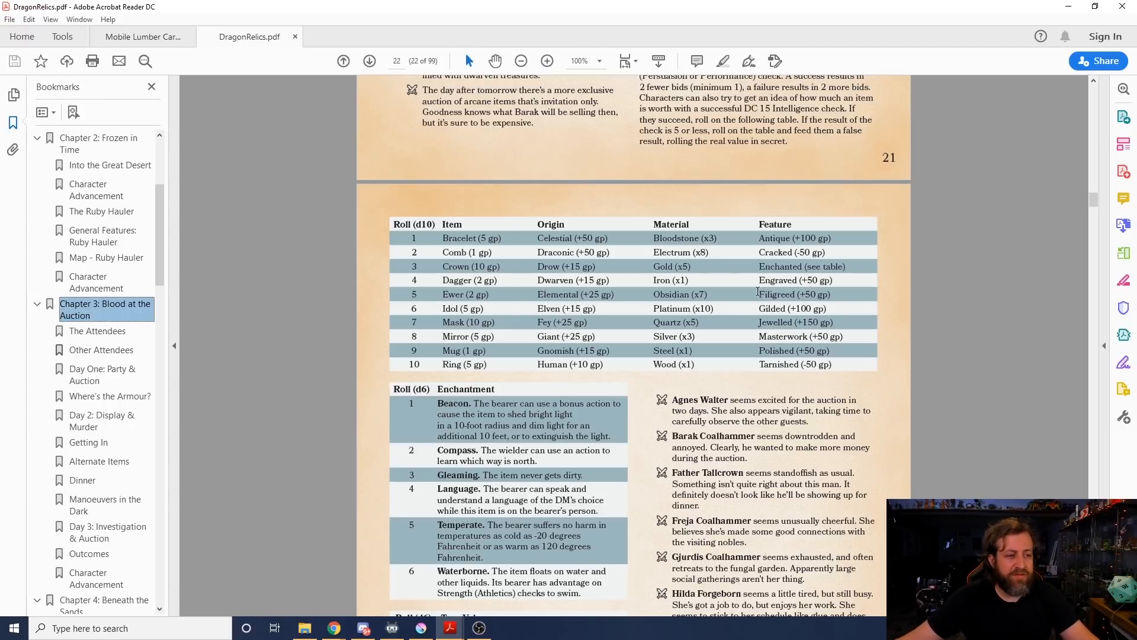
scroll("down", 3)
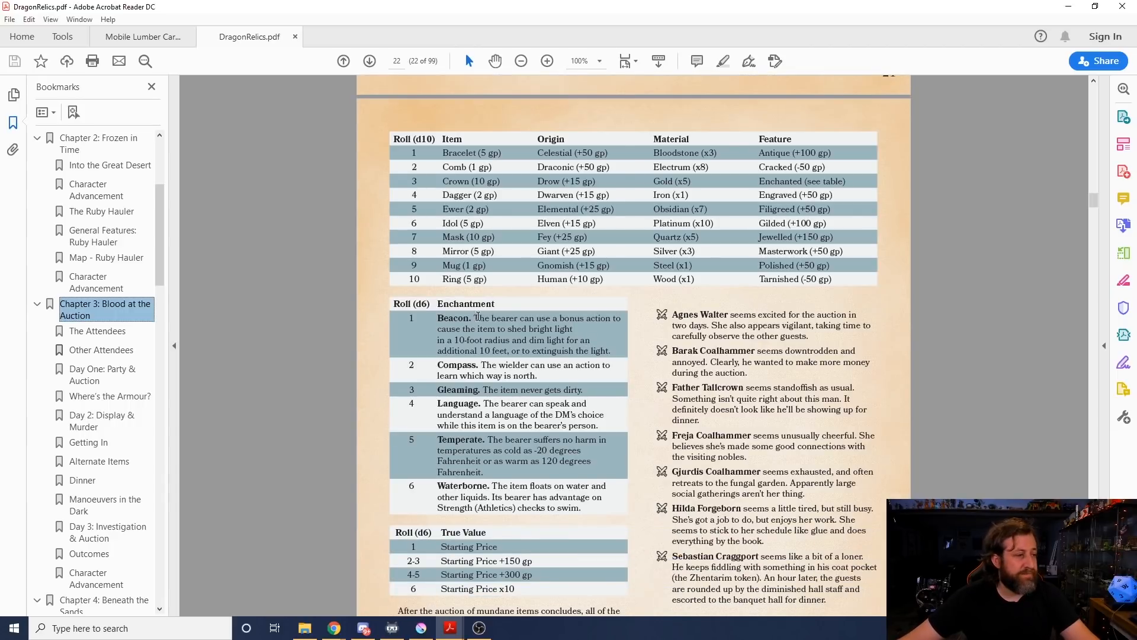
mouse_move(505, 361)
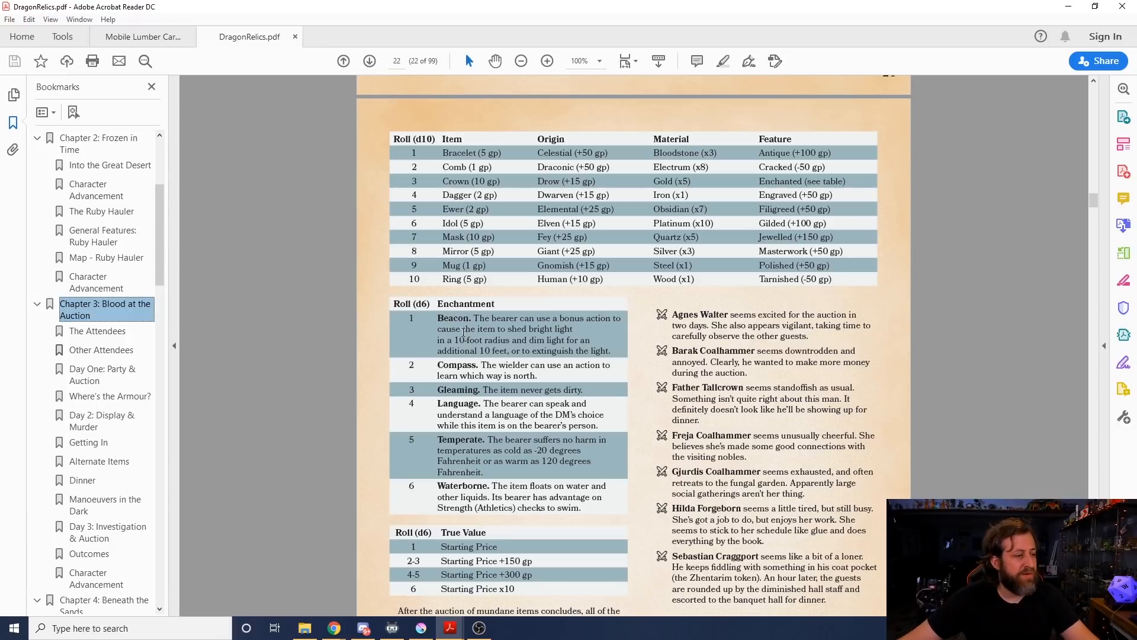
mouse_move(427, 375)
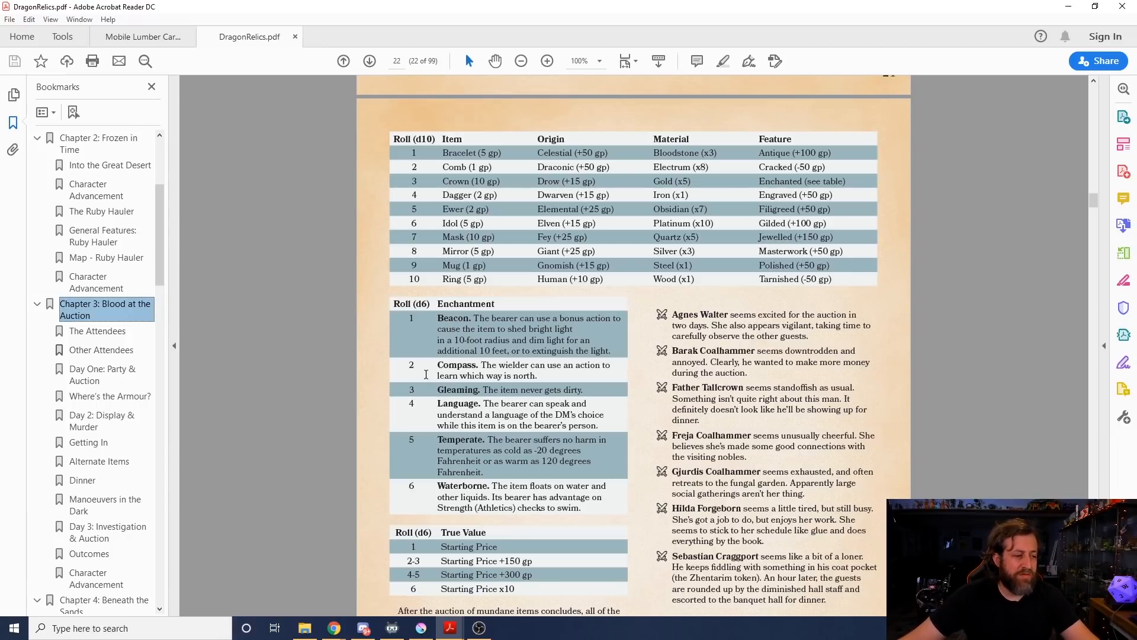
scroll("down", 3)
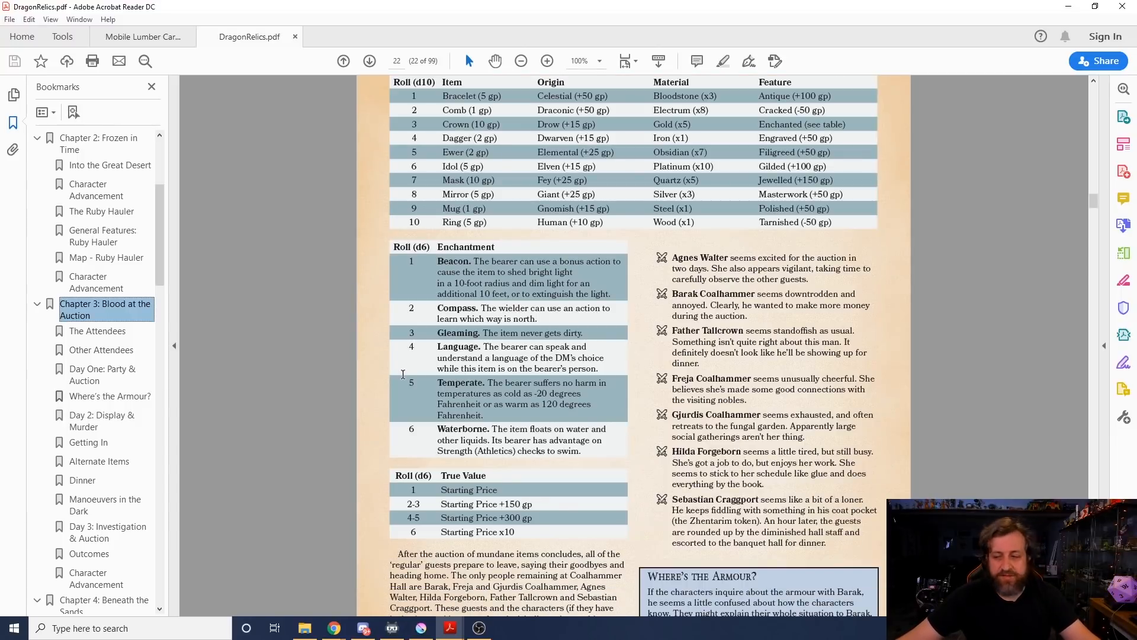
mouse_move(336, 326)
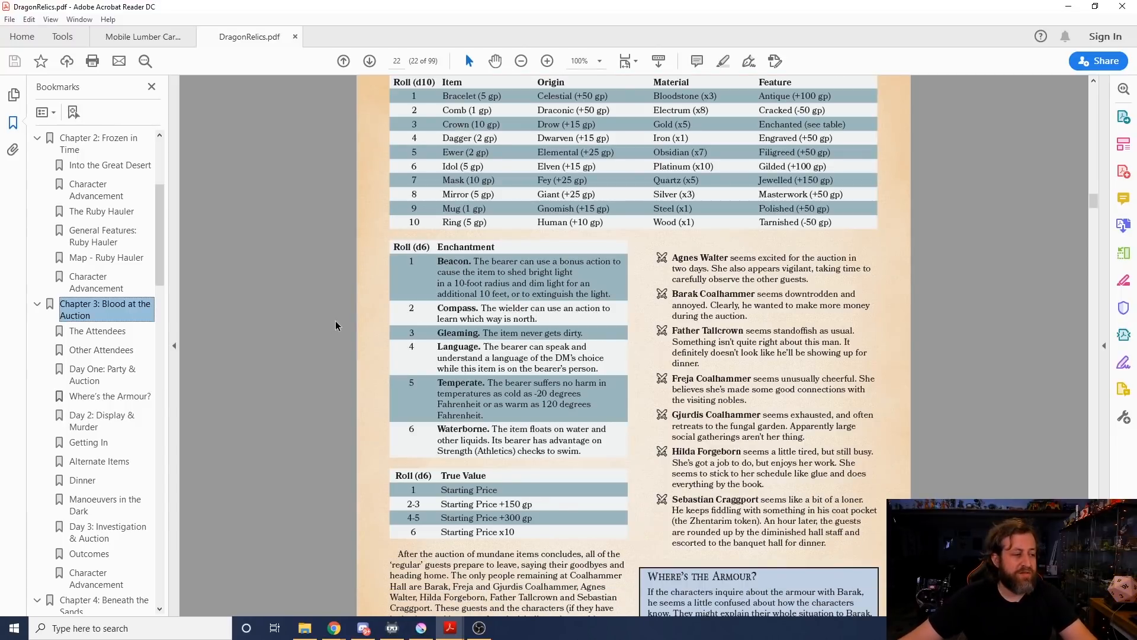
scroll("down", 3)
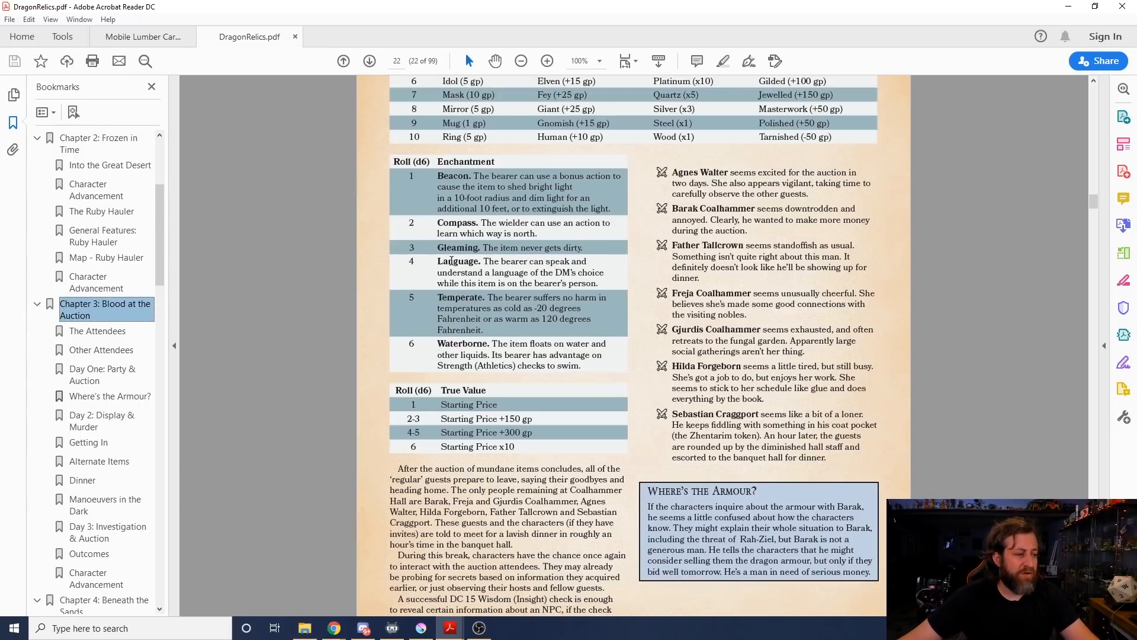
mouse_move(513, 141)
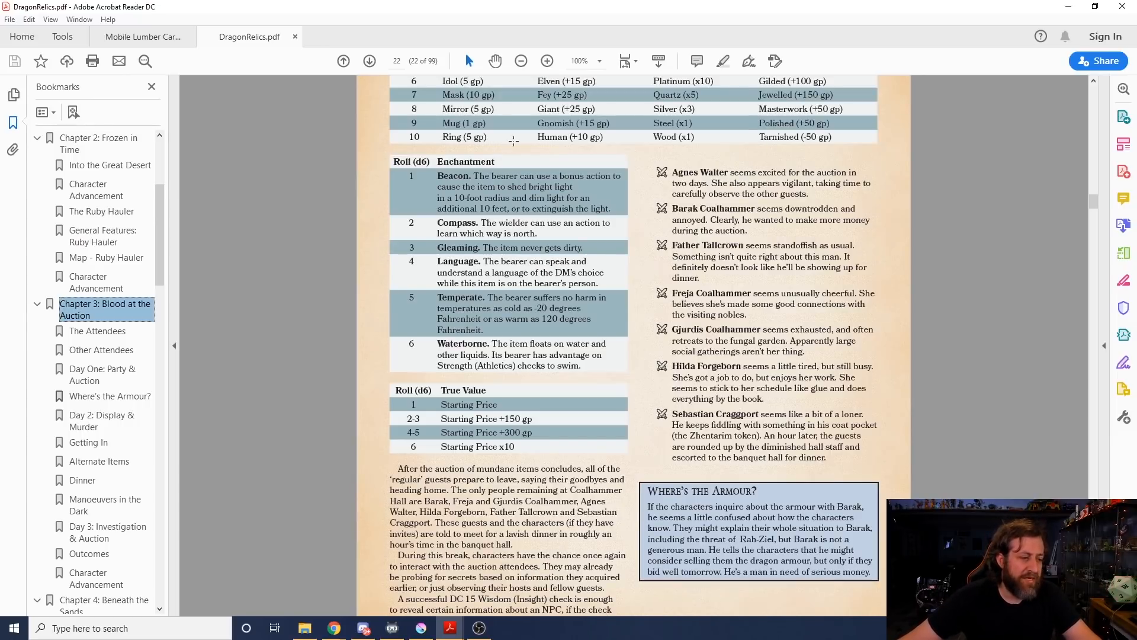
scroll("up", 3)
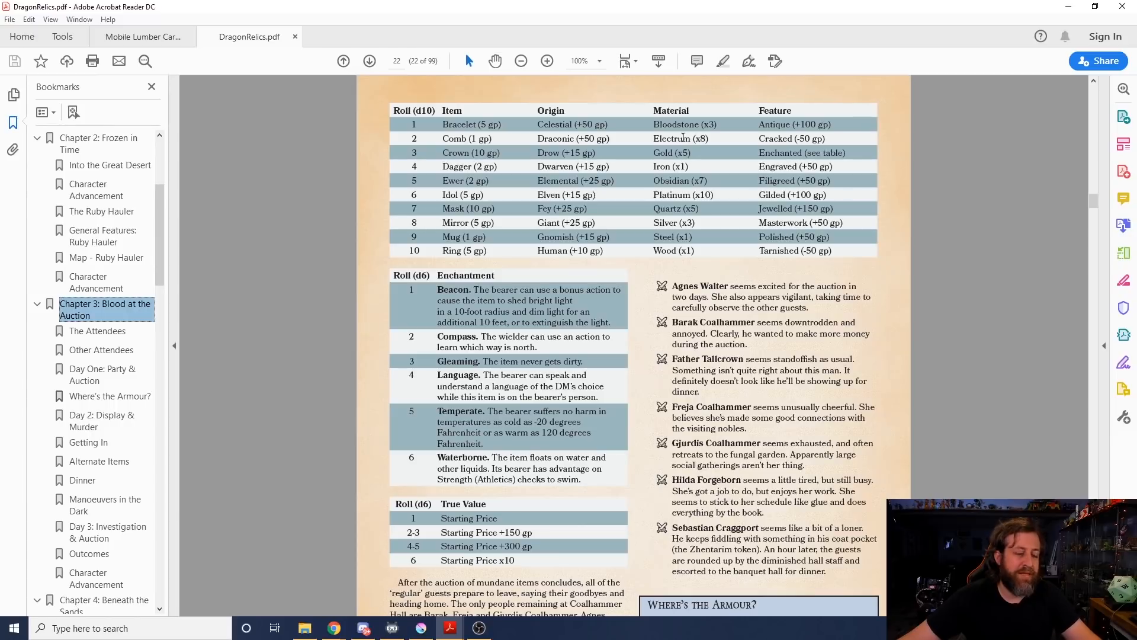
Step: Scroll past page 23's dinner and exhibit sections to Glamoured Studded Leather on page 24
scroll("down", 3)
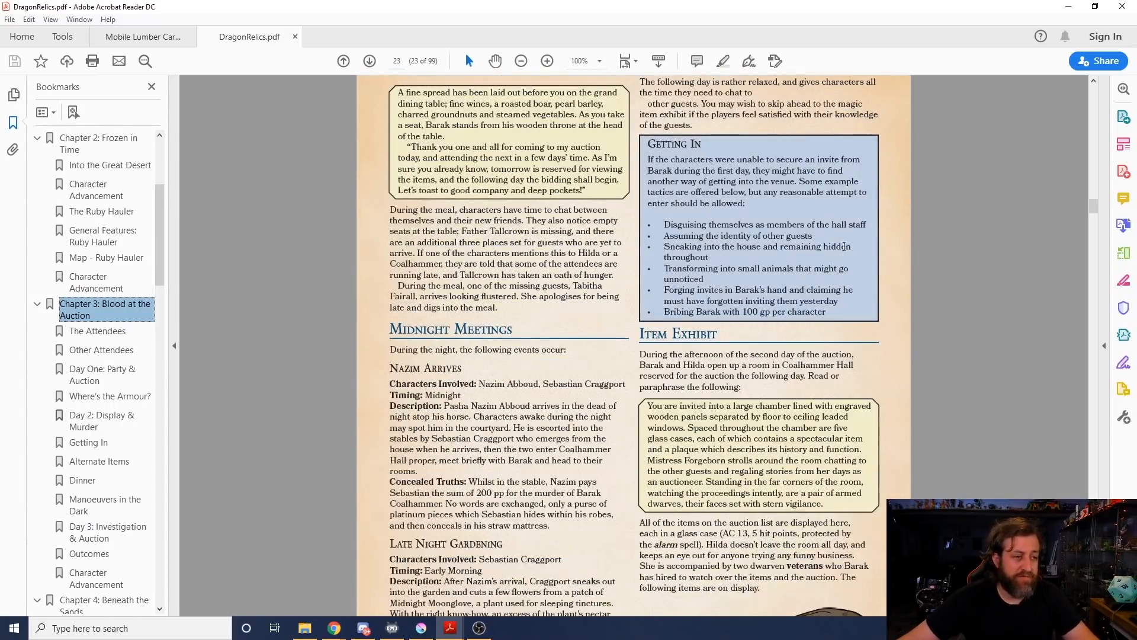
scroll("down", 3)
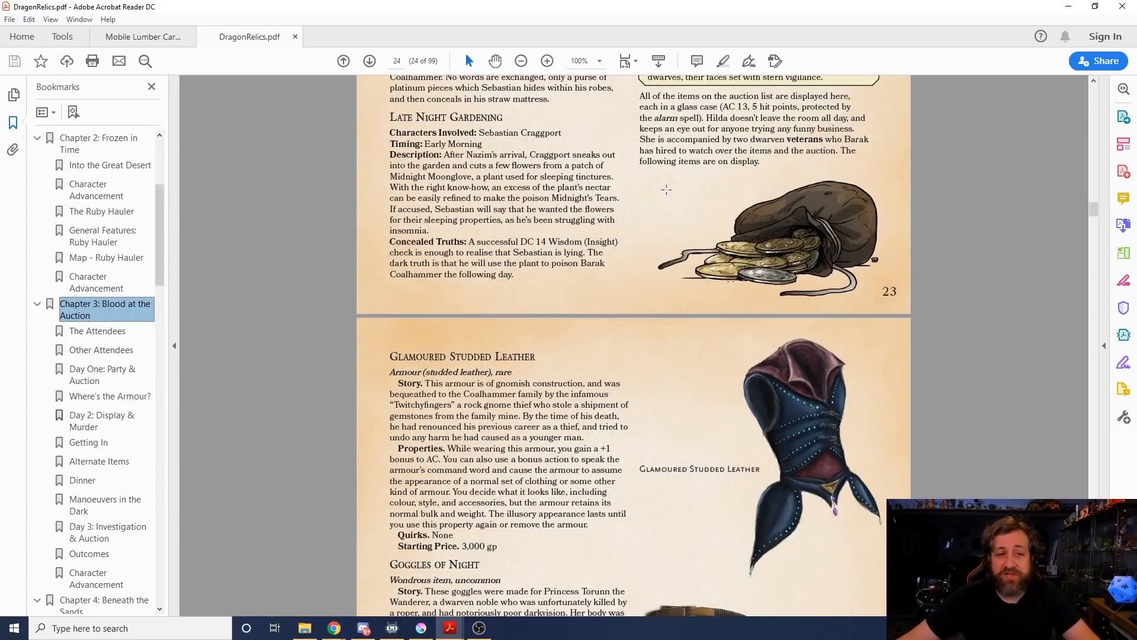
mouse_move(656, 187)
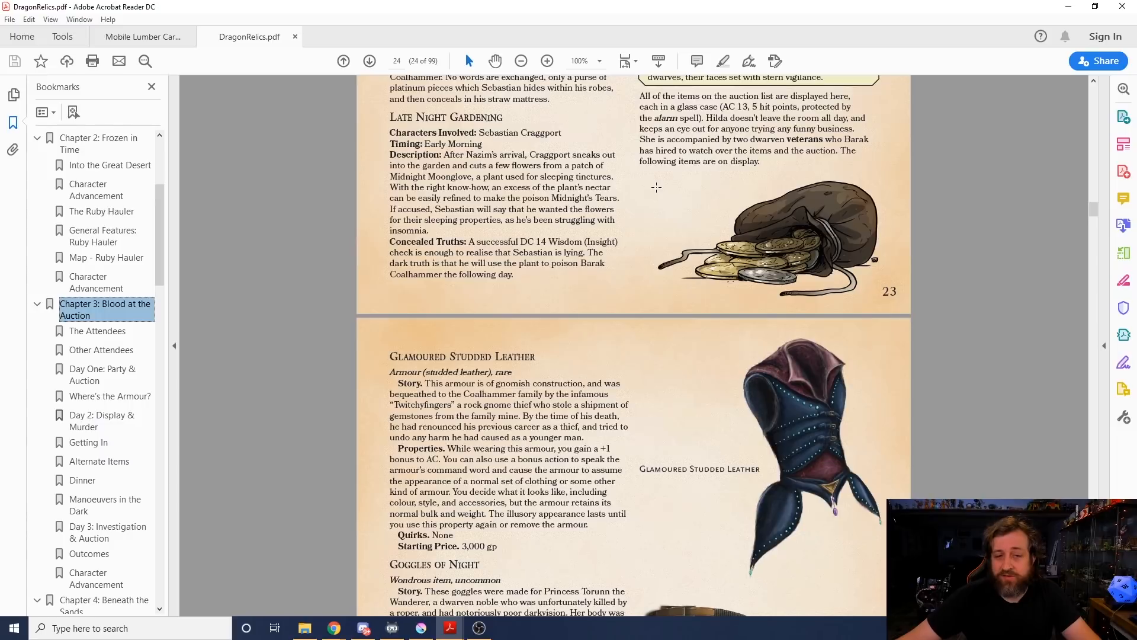
mouse_move(632, 154)
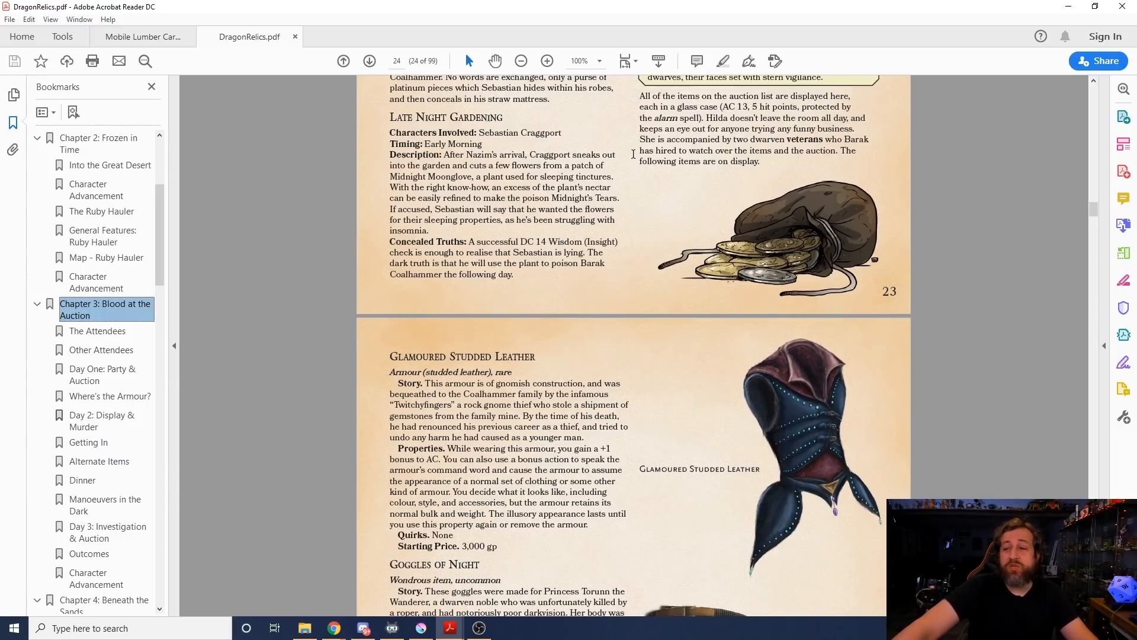
mouse_move(427, 398)
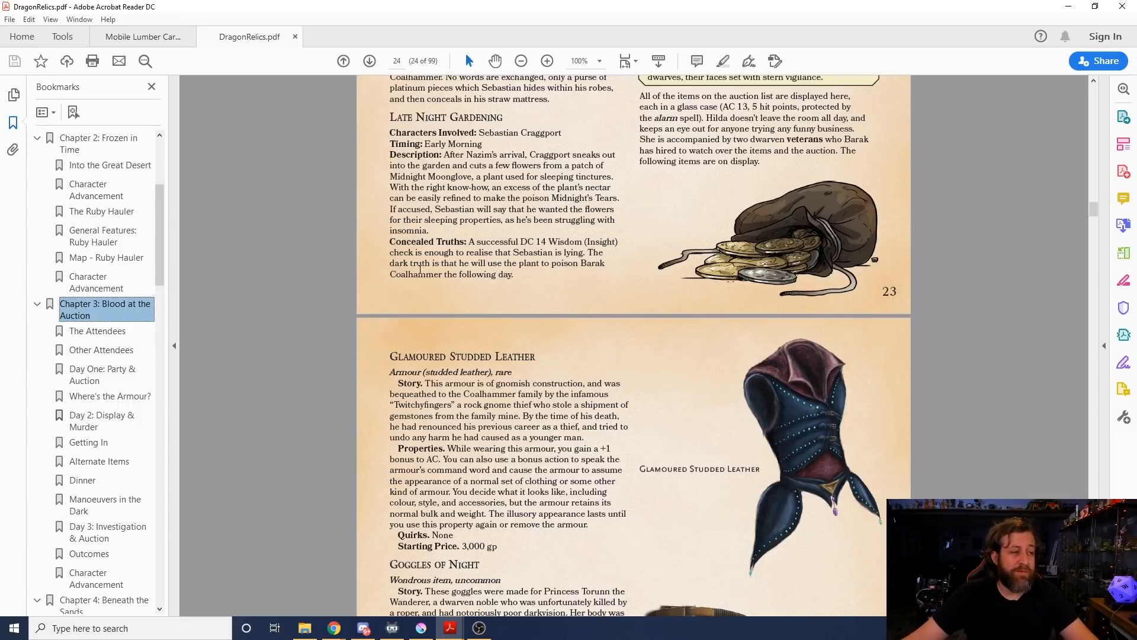
Step: Scroll through page 25 to view the Ring of Protection artwork and item bidders table
scroll("down", 3)
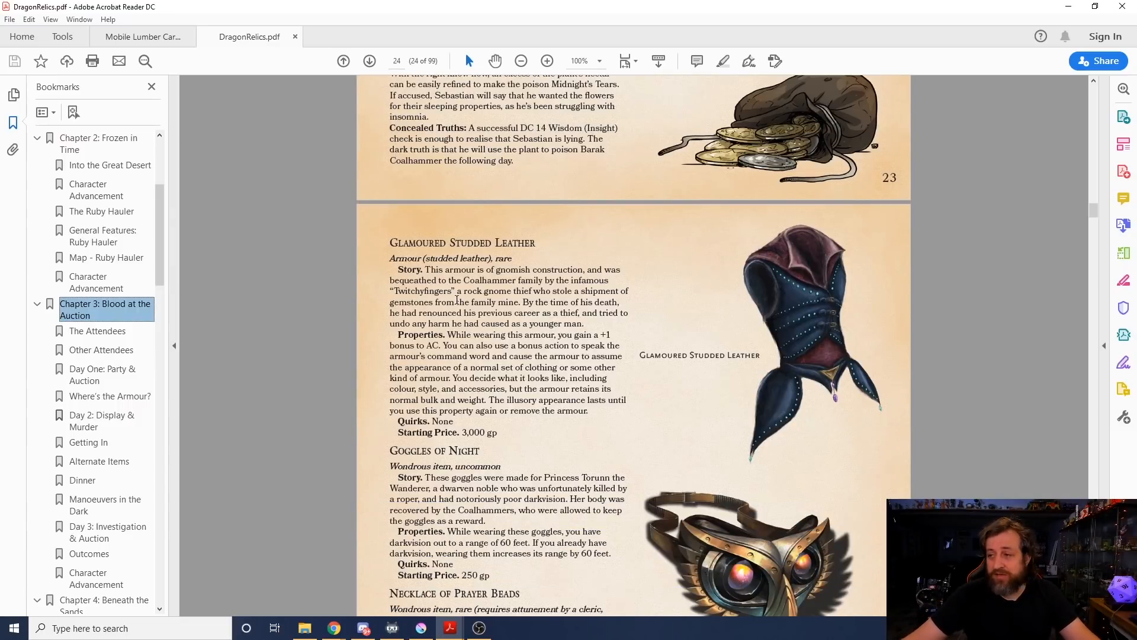
mouse_move(2, 370)
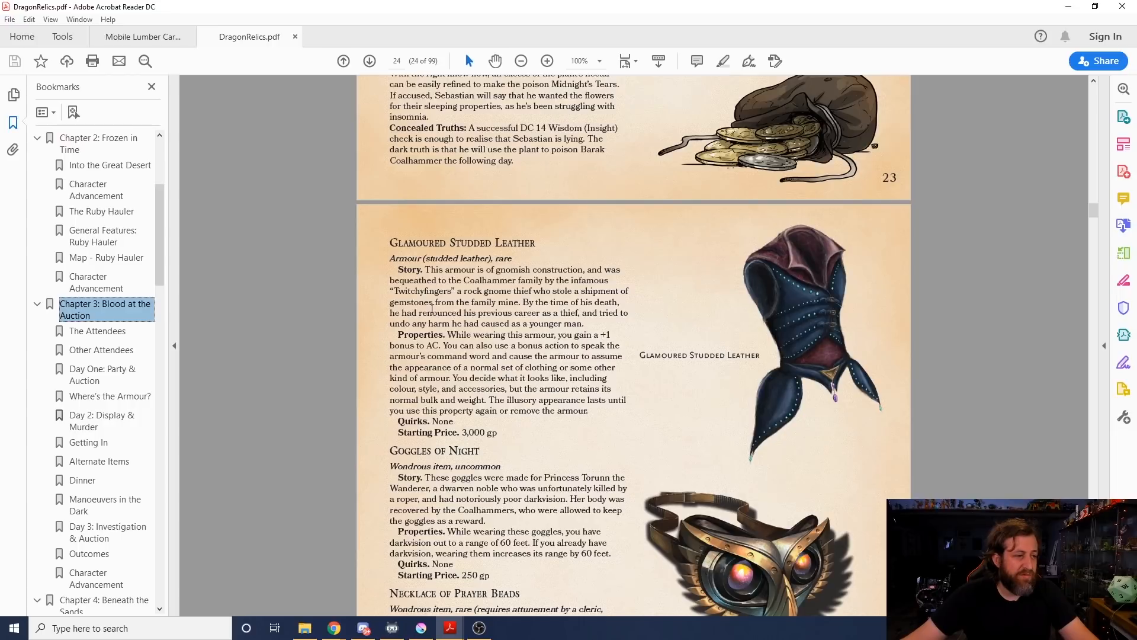
mouse_move(658, 248)
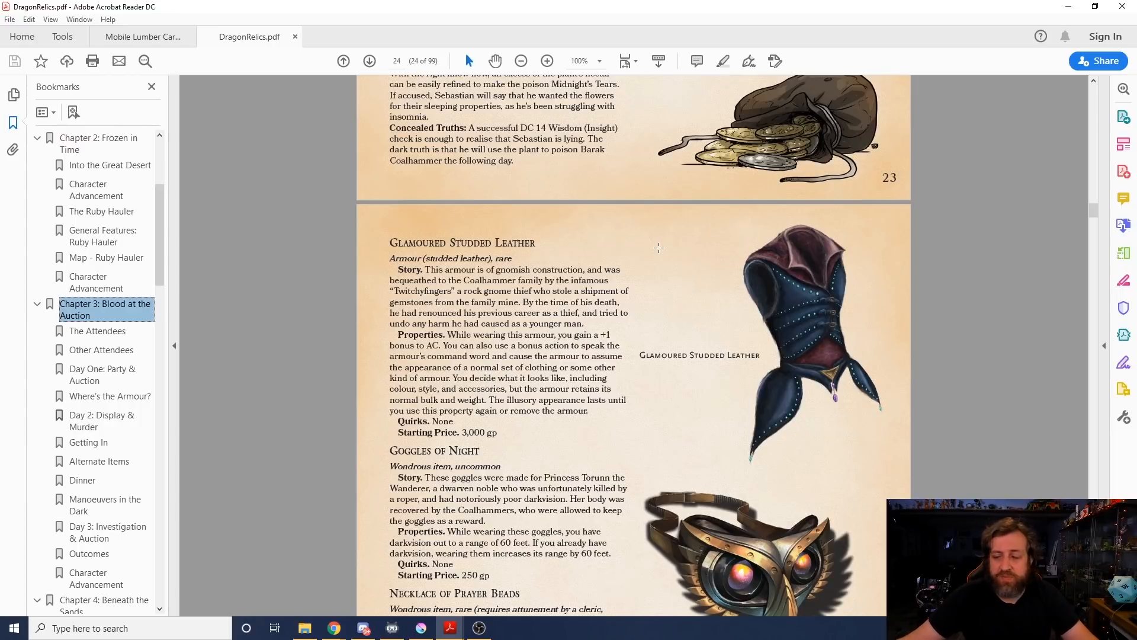
mouse_move(631, 217)
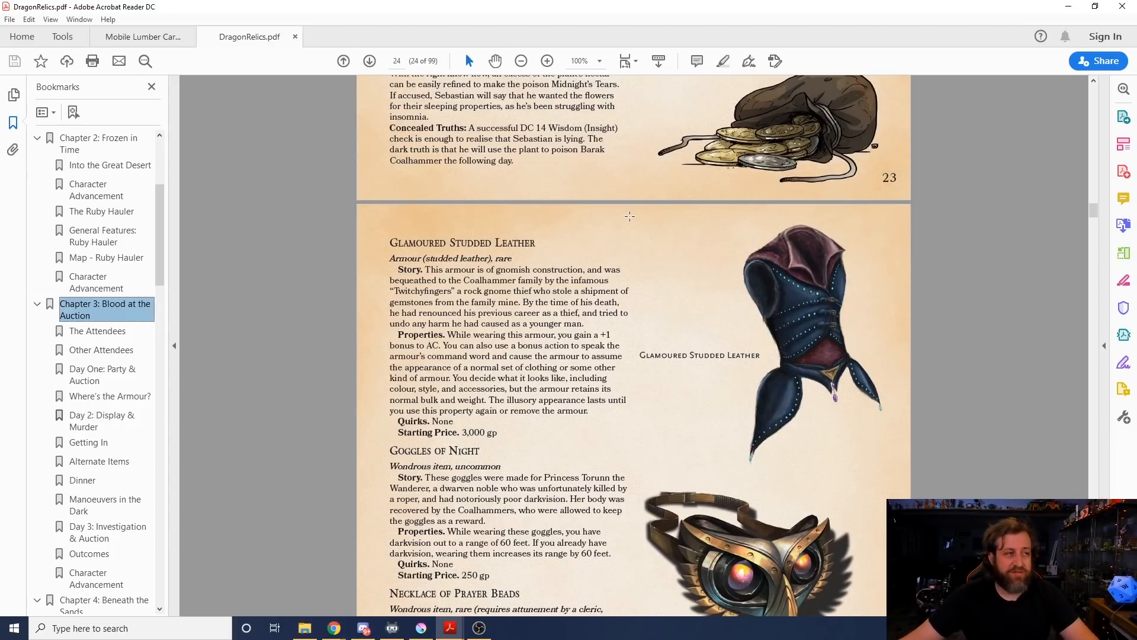
scroll("down", 3)
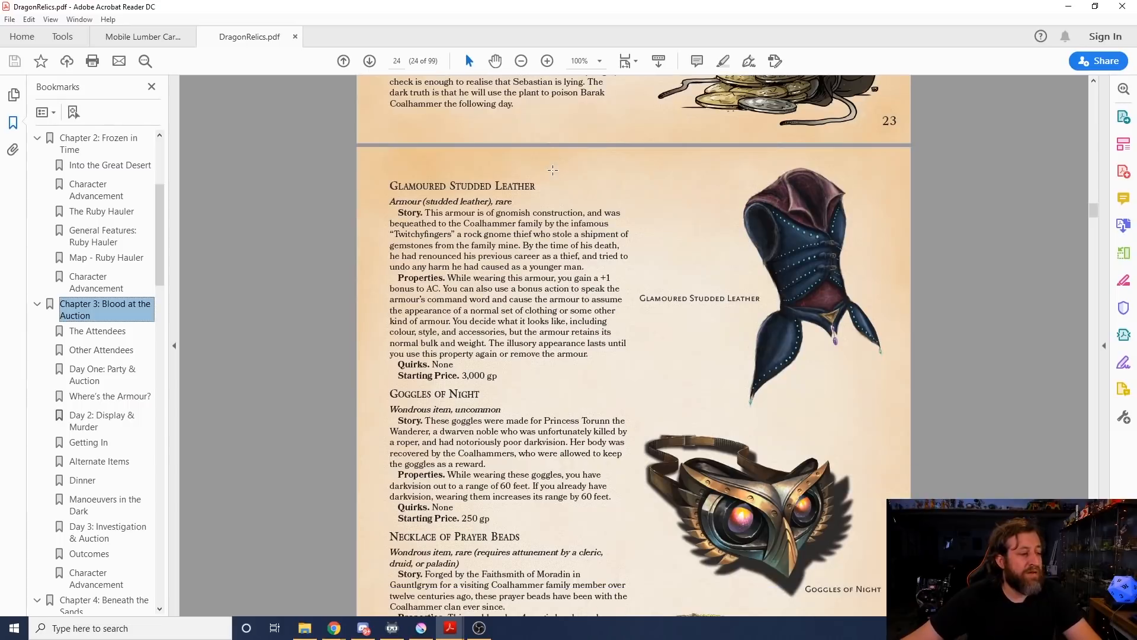
mouse_move(720, 311)
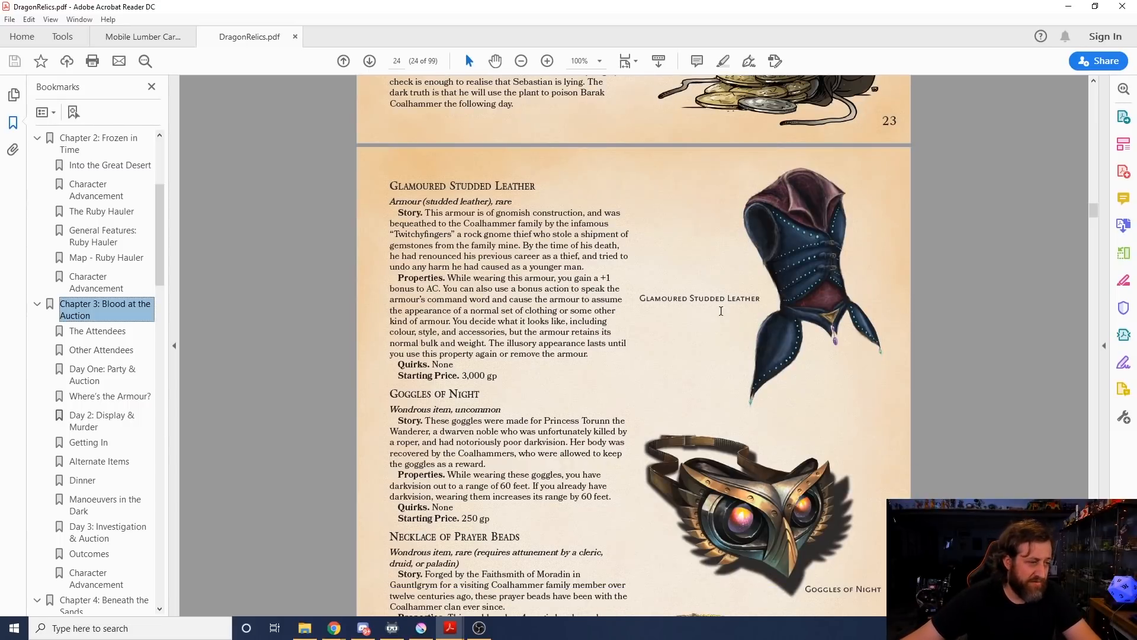
scroll("down", 3)
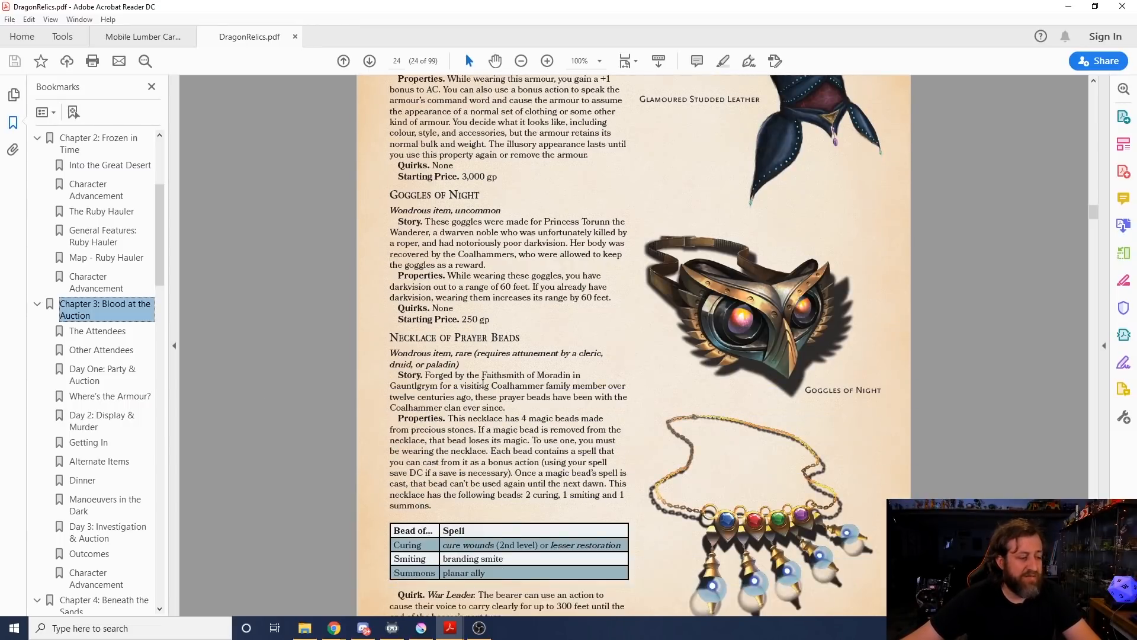
scroll("down", 3)
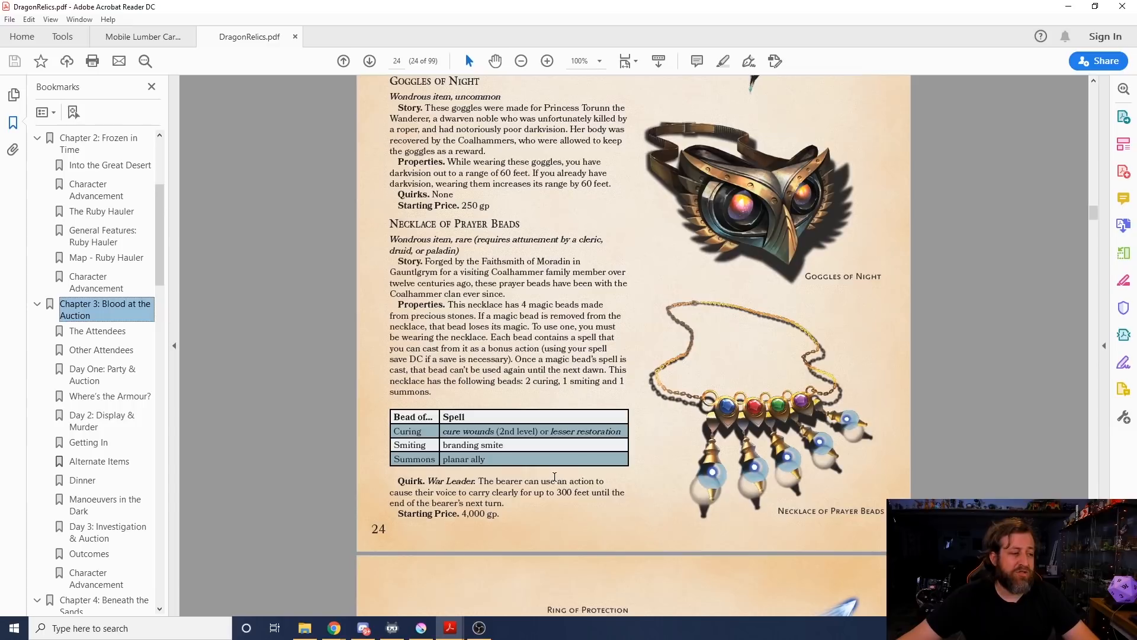
scroll("down", 3)
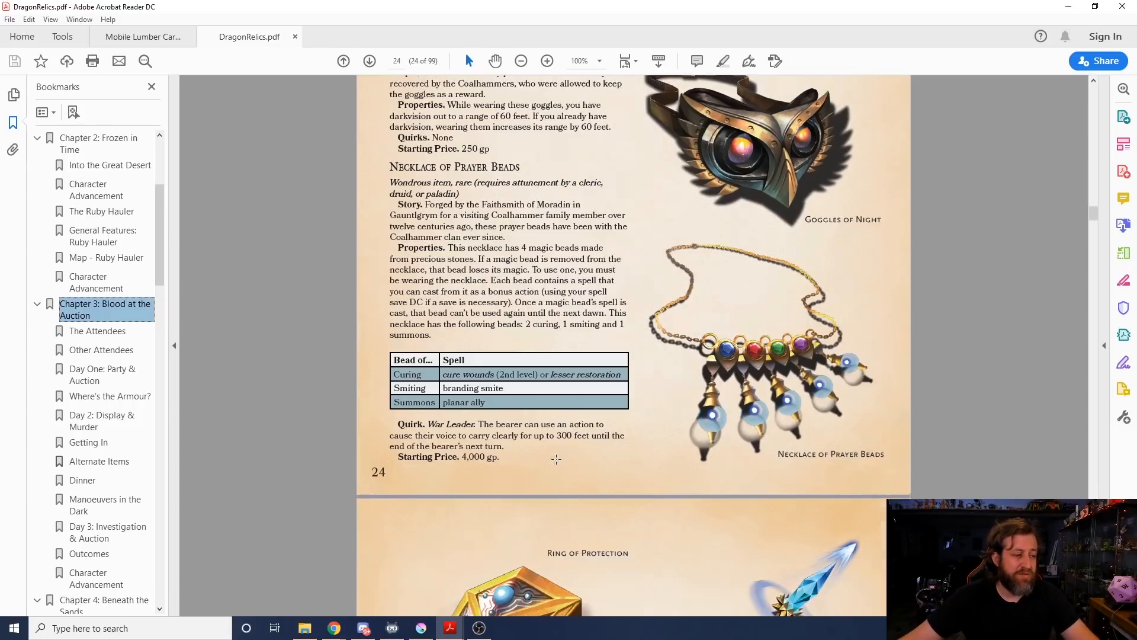
scroll("down", 3)
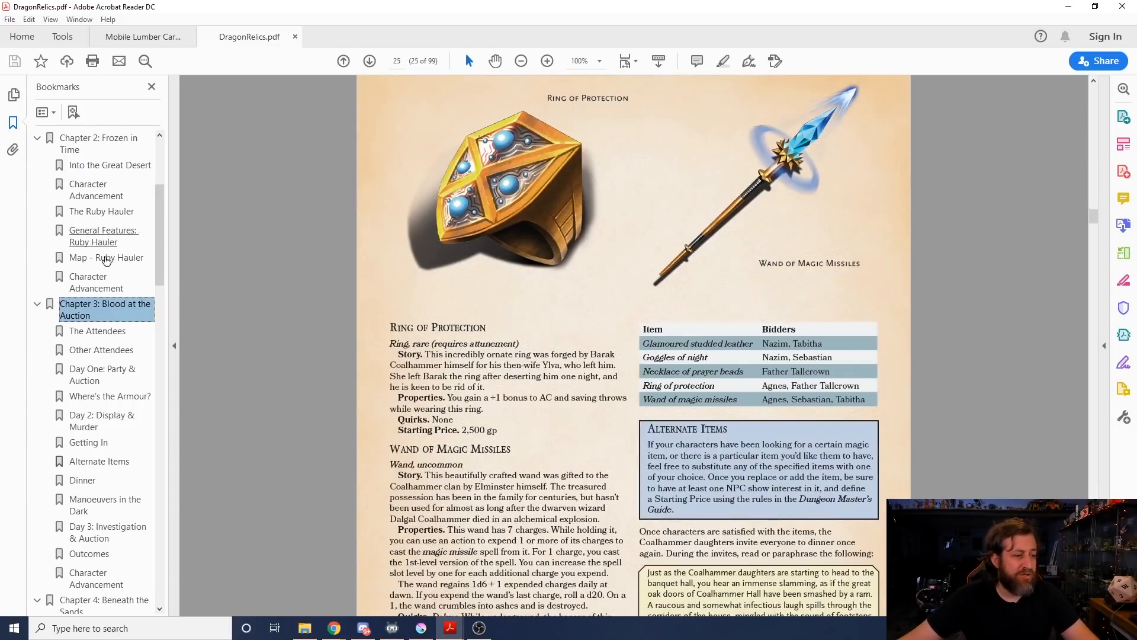
scroll("down", 3)
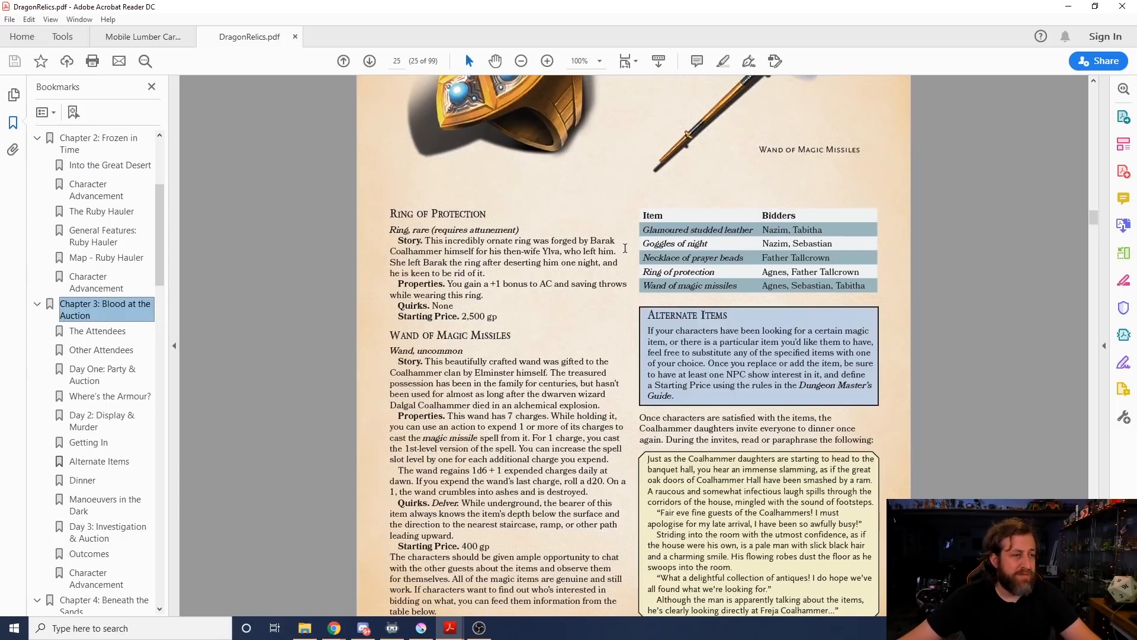
scroll("down", 3)
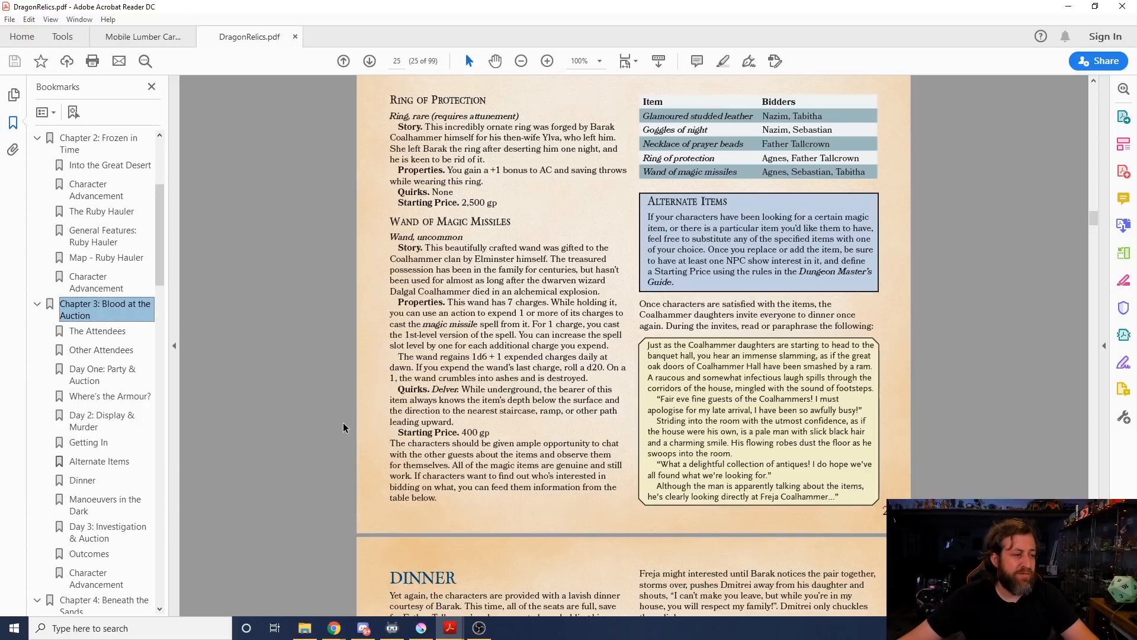
mouse_move(396, 359)
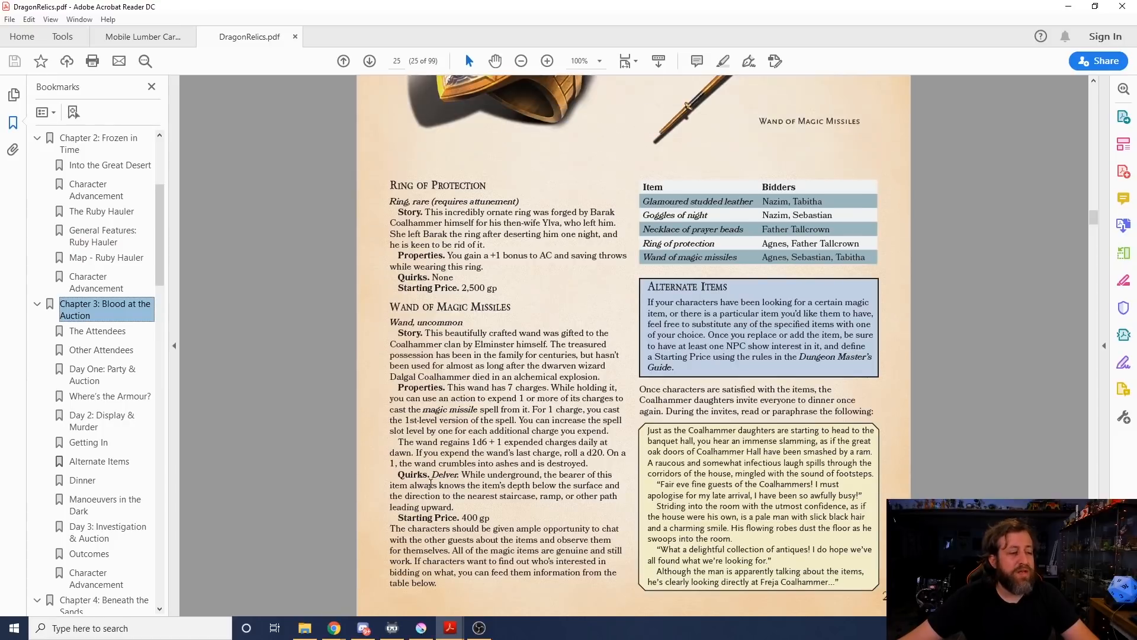
scroll("up", 3)
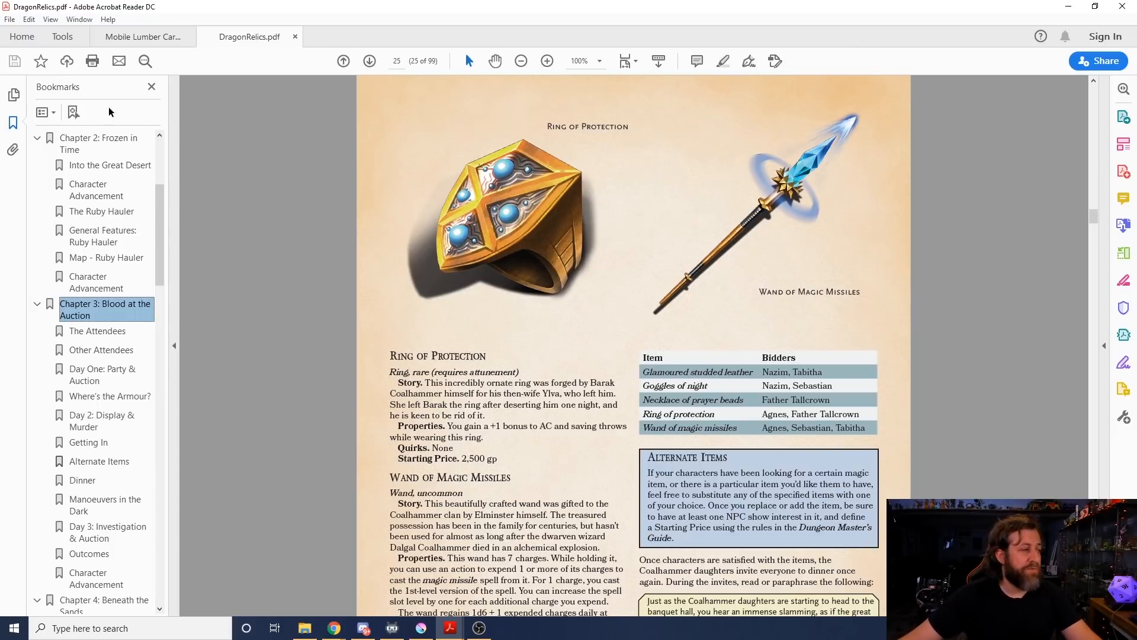
scroll("down", 3)
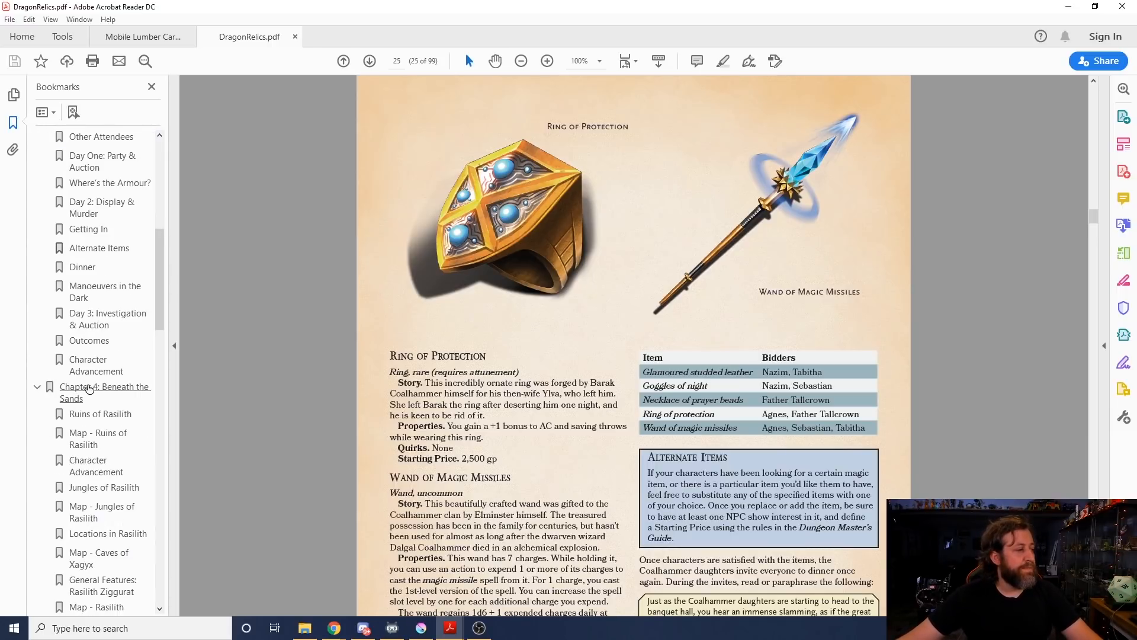
Step: Jump to Chapter 4: Beneath the Sands through its bookmark
left_click(104, 392)
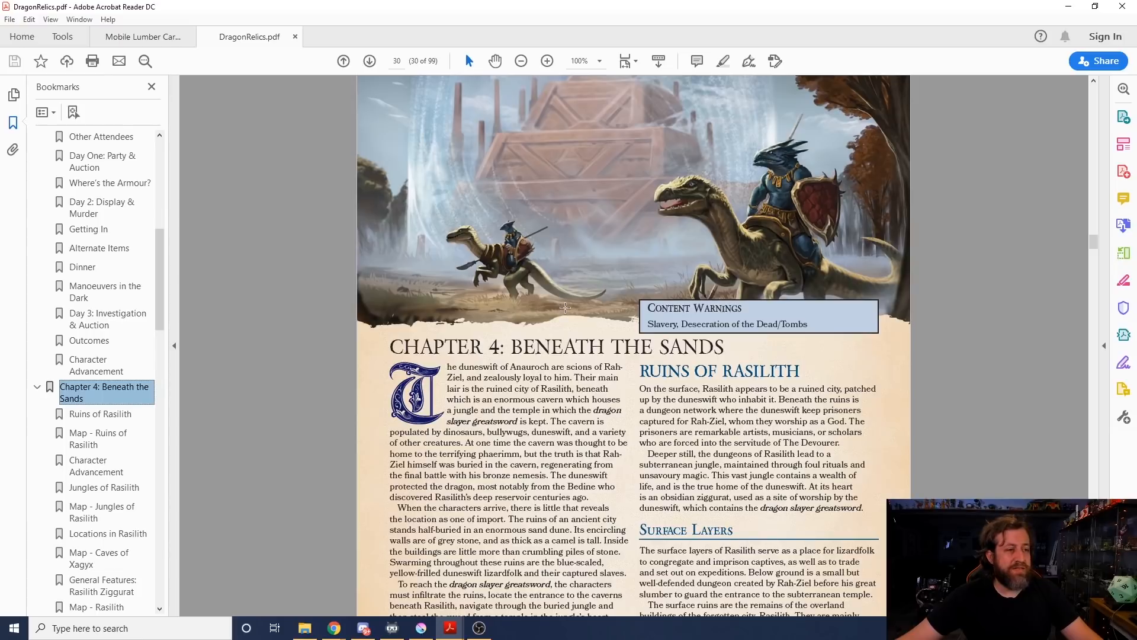
scroll("down", 3)
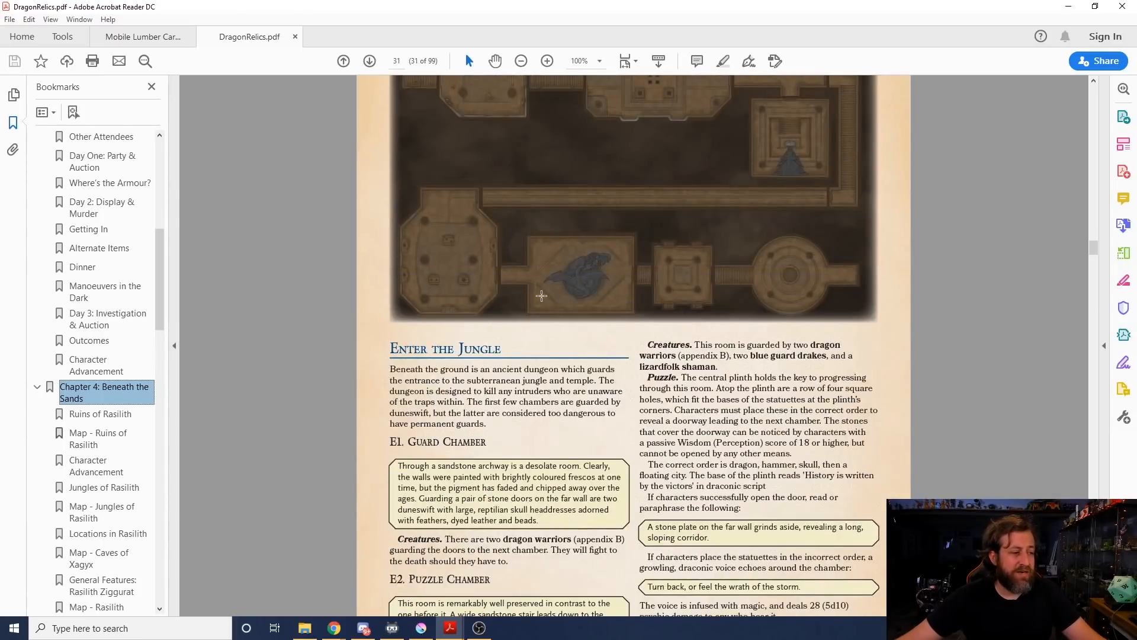
scroll("down", 3)
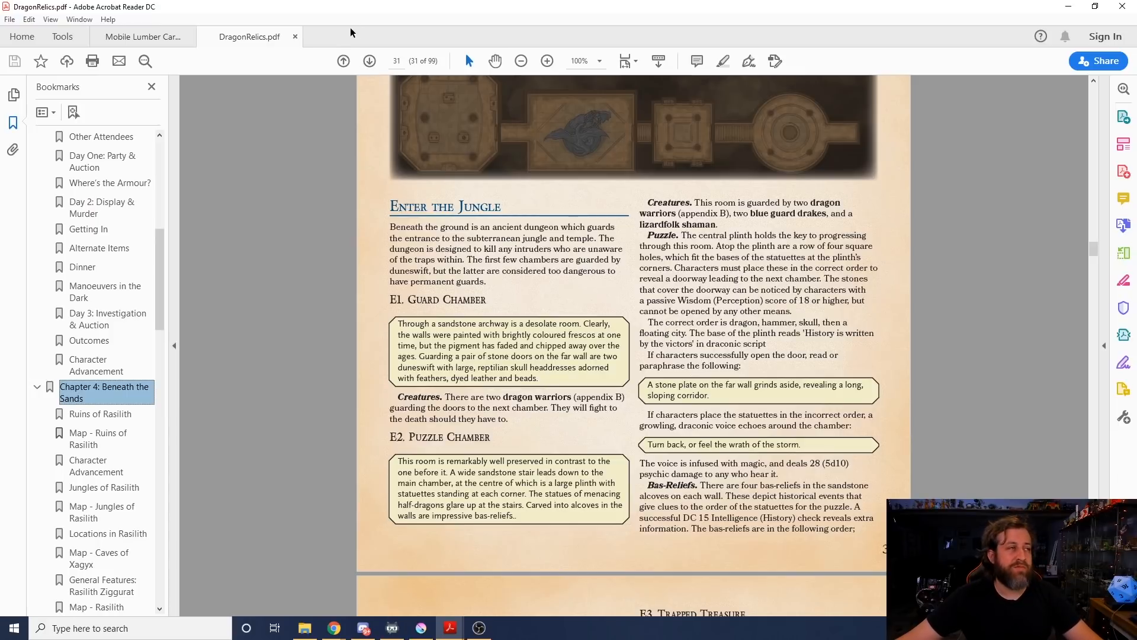
Step: Page forward past Sealed Doors, the Rasilith map and Traversing the Jungle to page 37
left_click(369, 61)
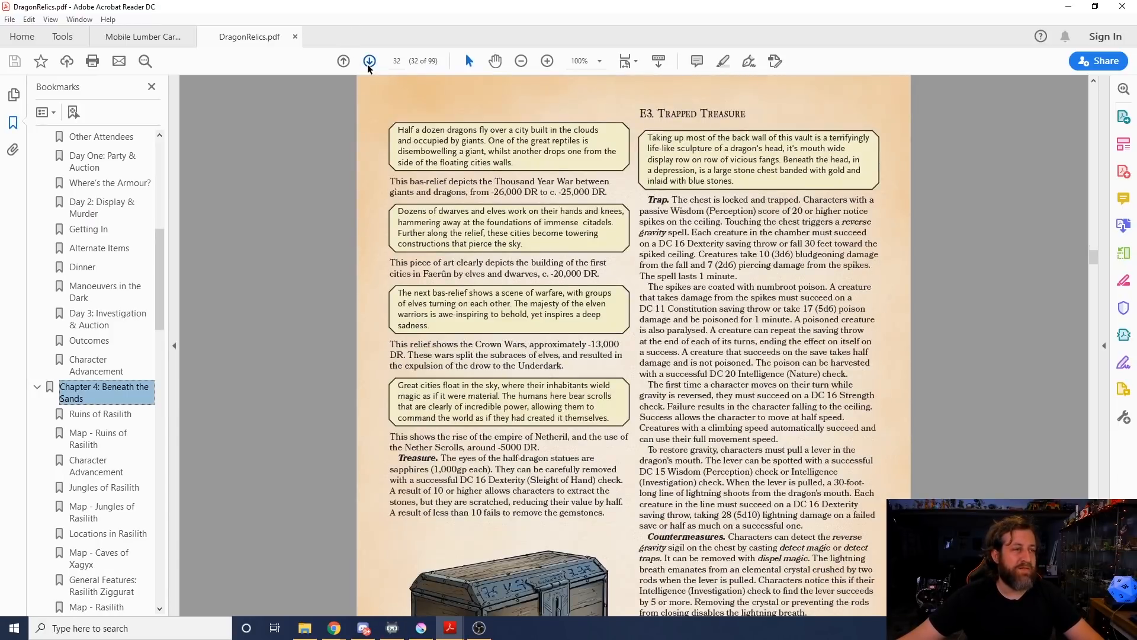
left_click(368, 61)
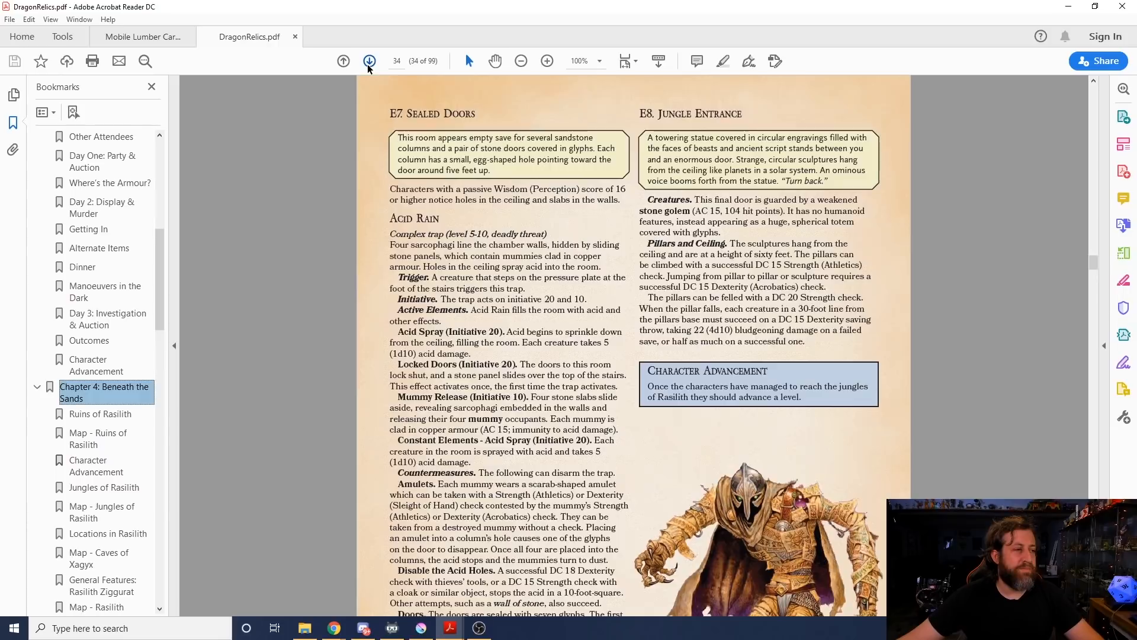
left_click(369, 61)
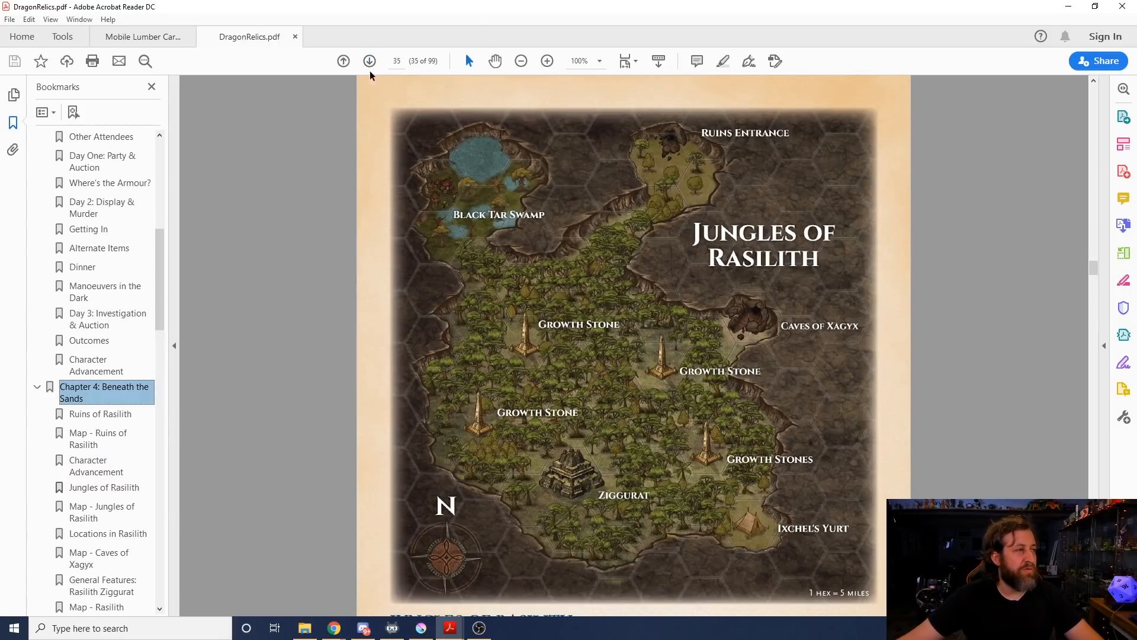
left_click(368, 60)
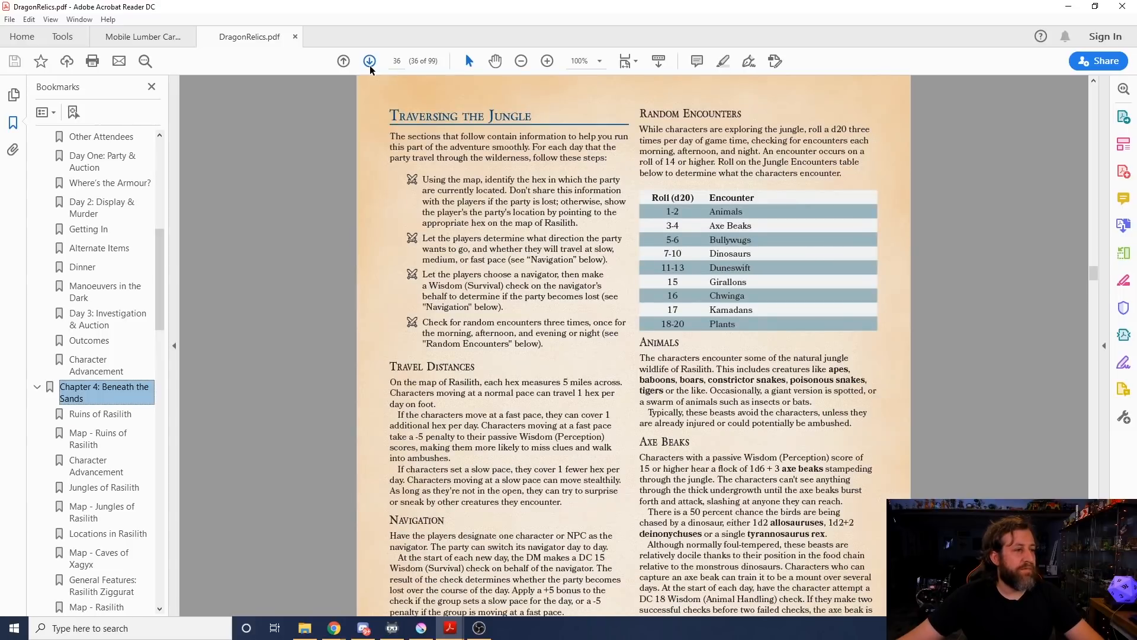
left_click(368, 61)
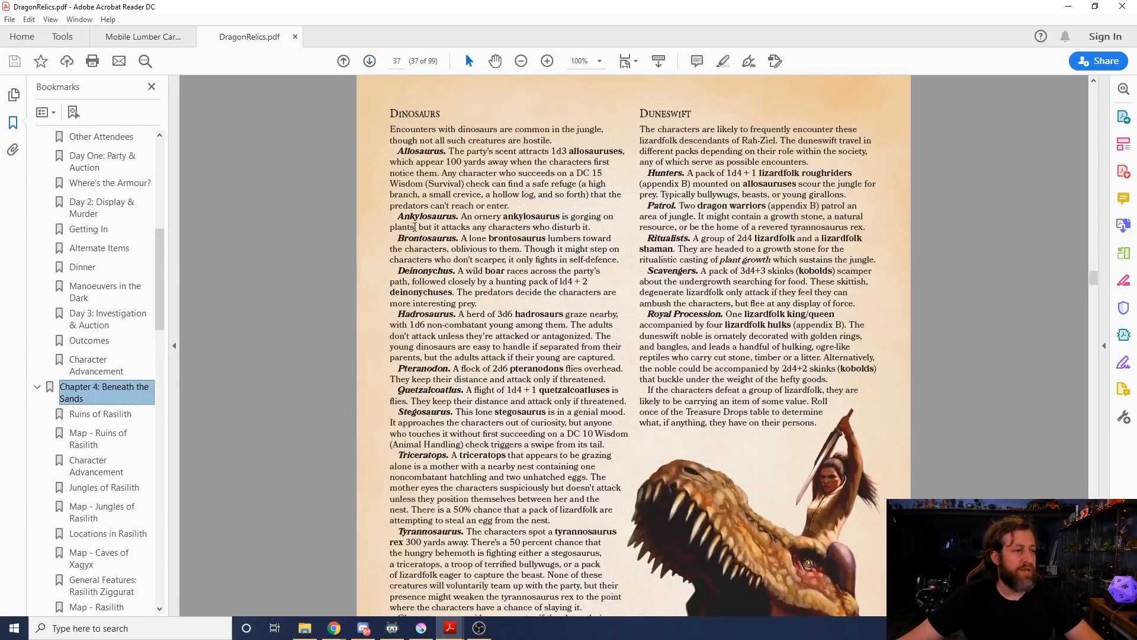
scroll("down", 3)
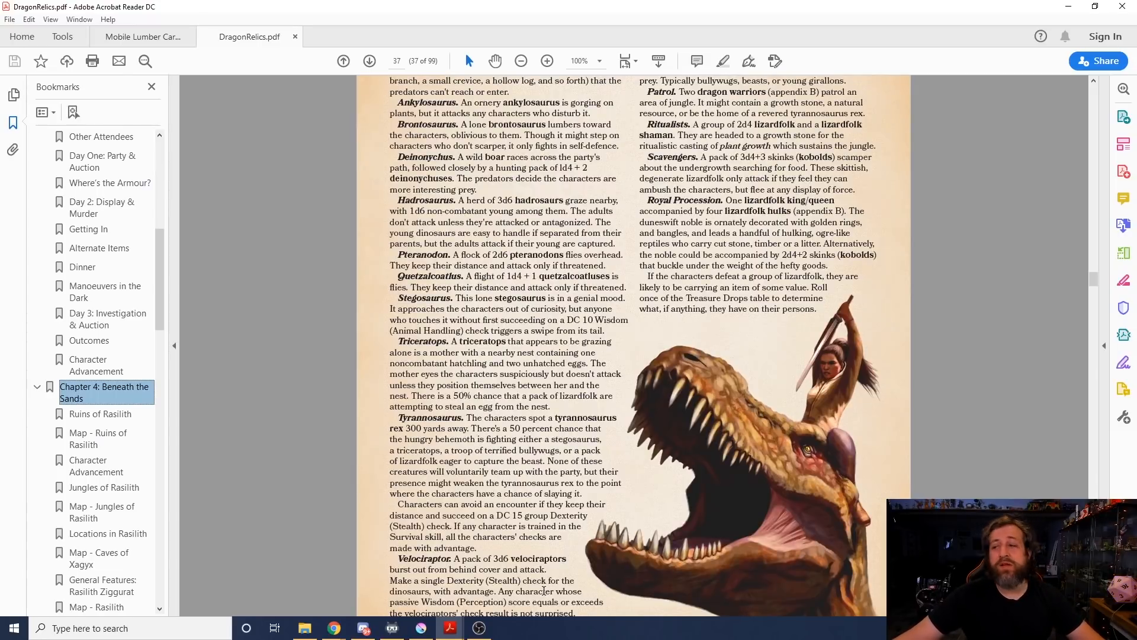
scroll("up", 3)
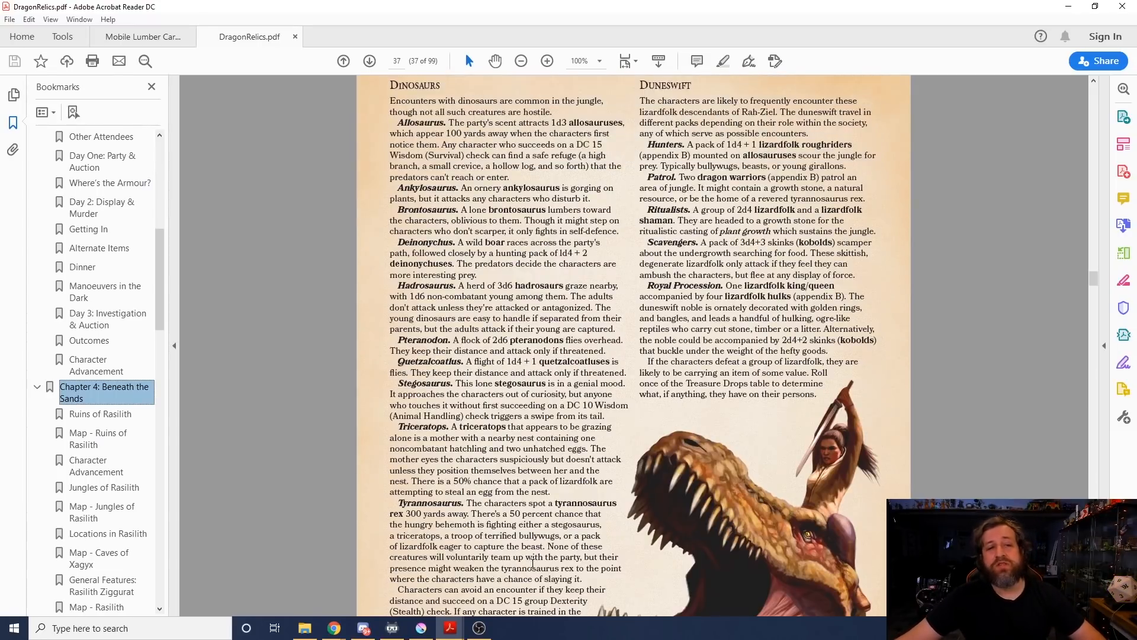
scroll("up", 3)
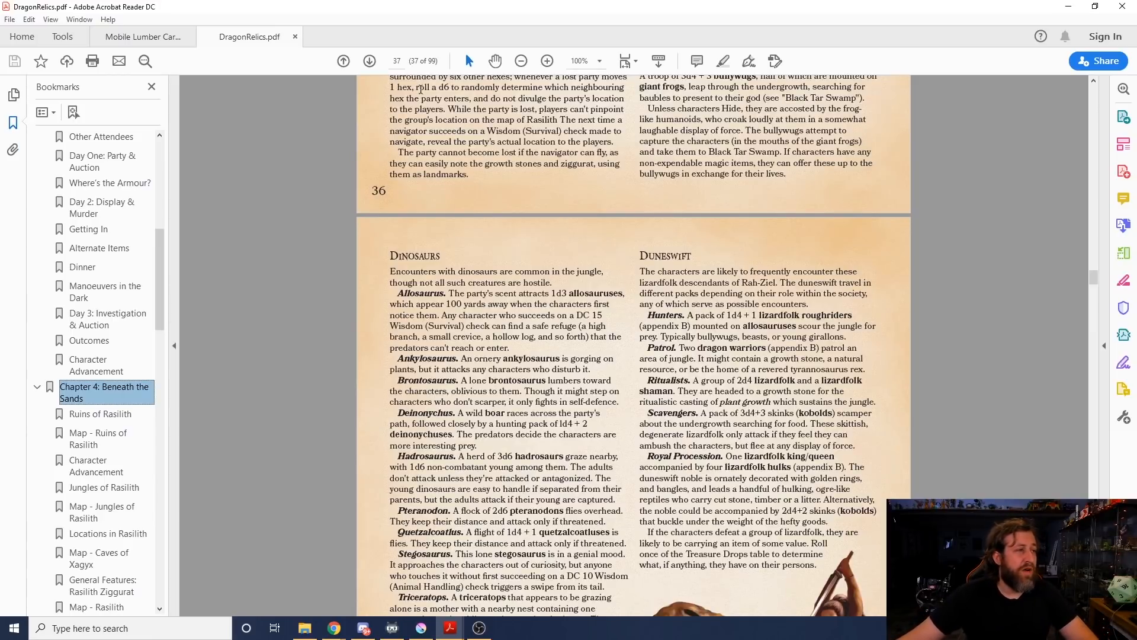
Step: Glance at the treasure table page, then return to the dinosaur encounters page
left_click(369, 61)
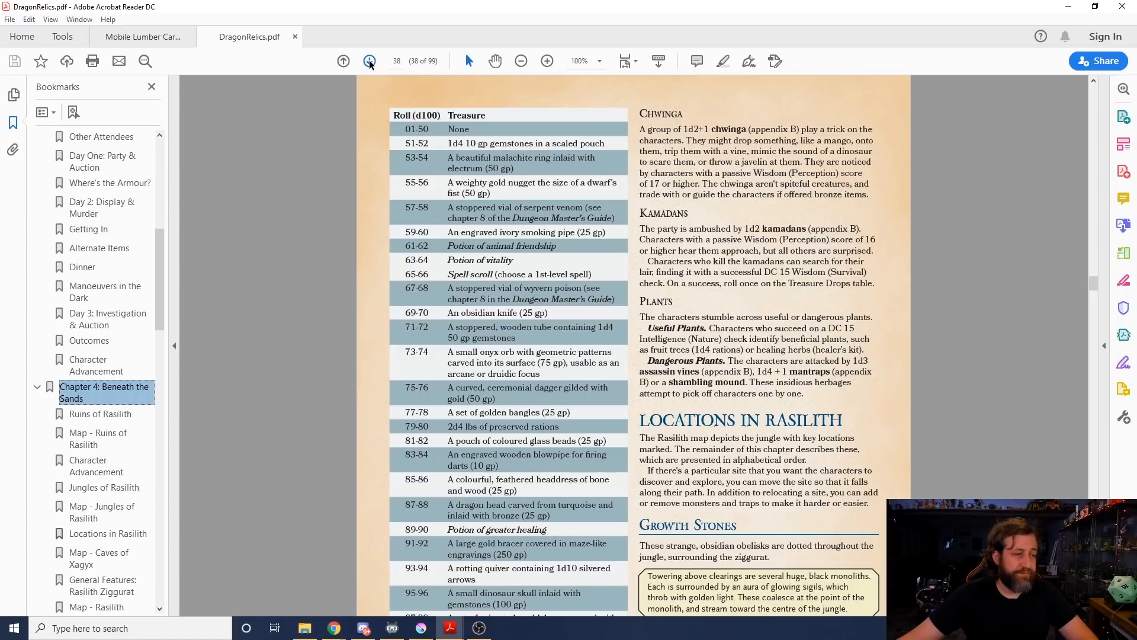
left_click(343, 61)
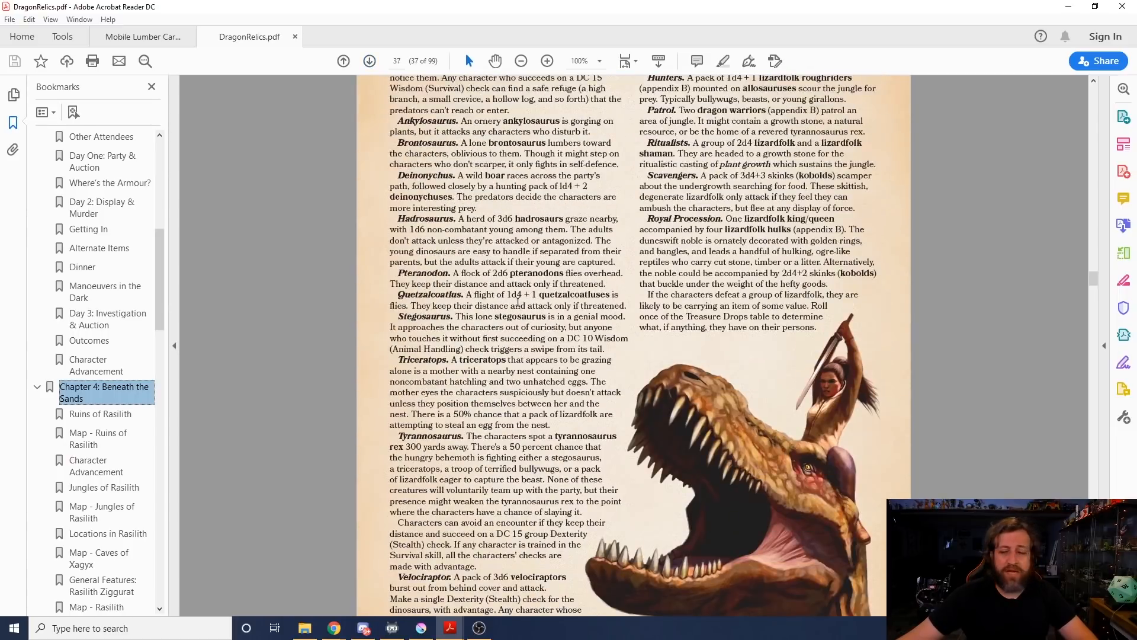
scroll("up", 3)
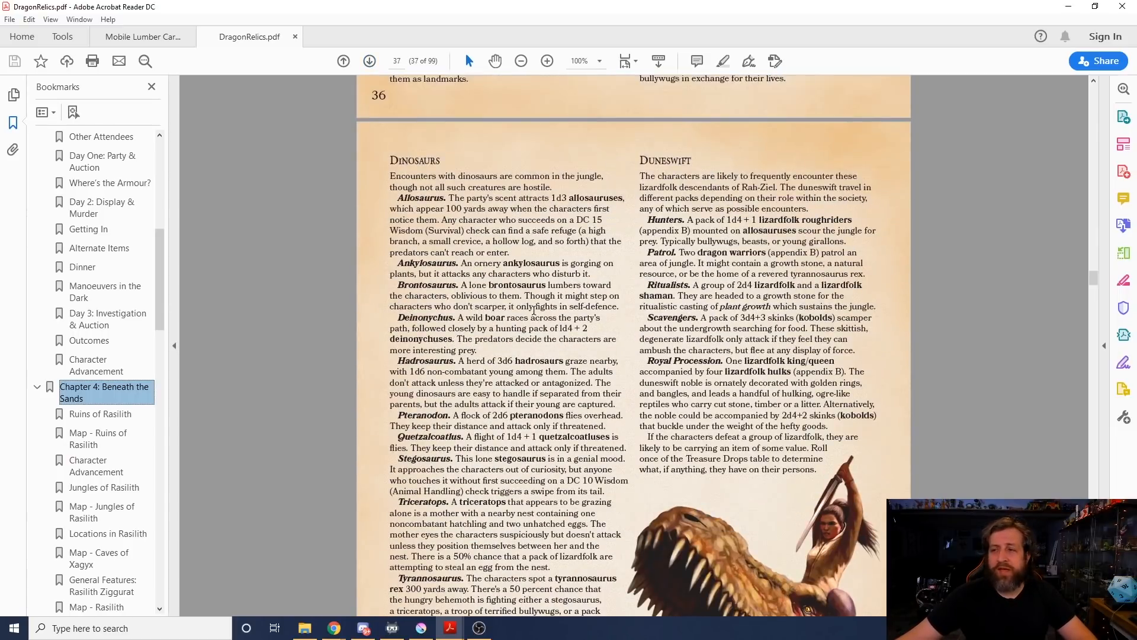
Step: Scroll through the Caves of Xagyx pages to X4. Sanctum and the Blood Money trap
scroll("down", 3)
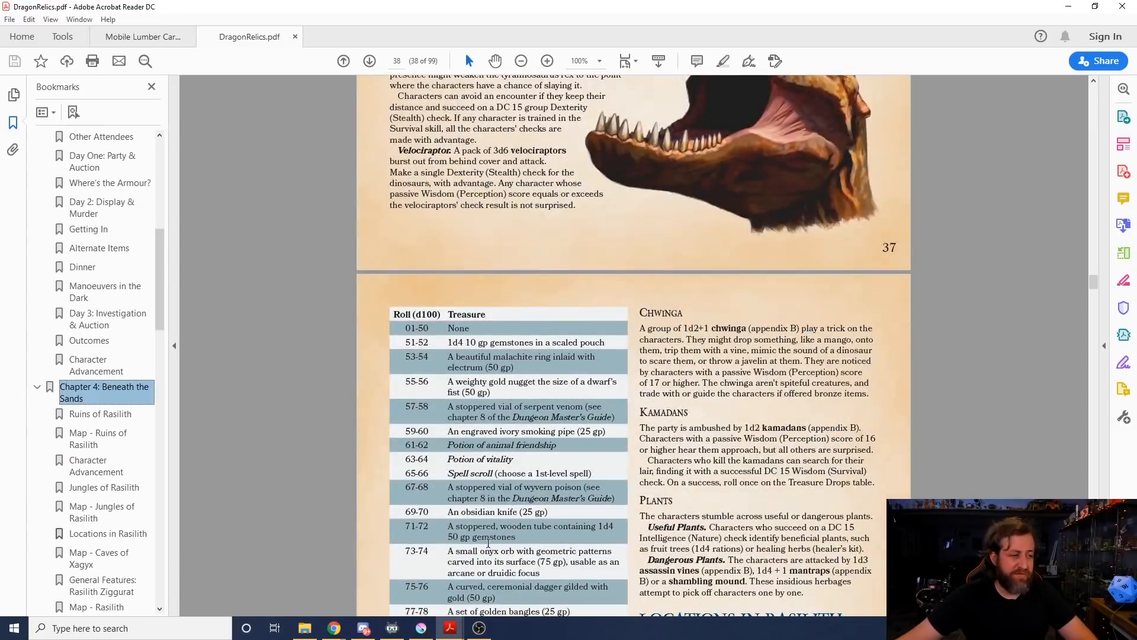
scroll("down", 3)
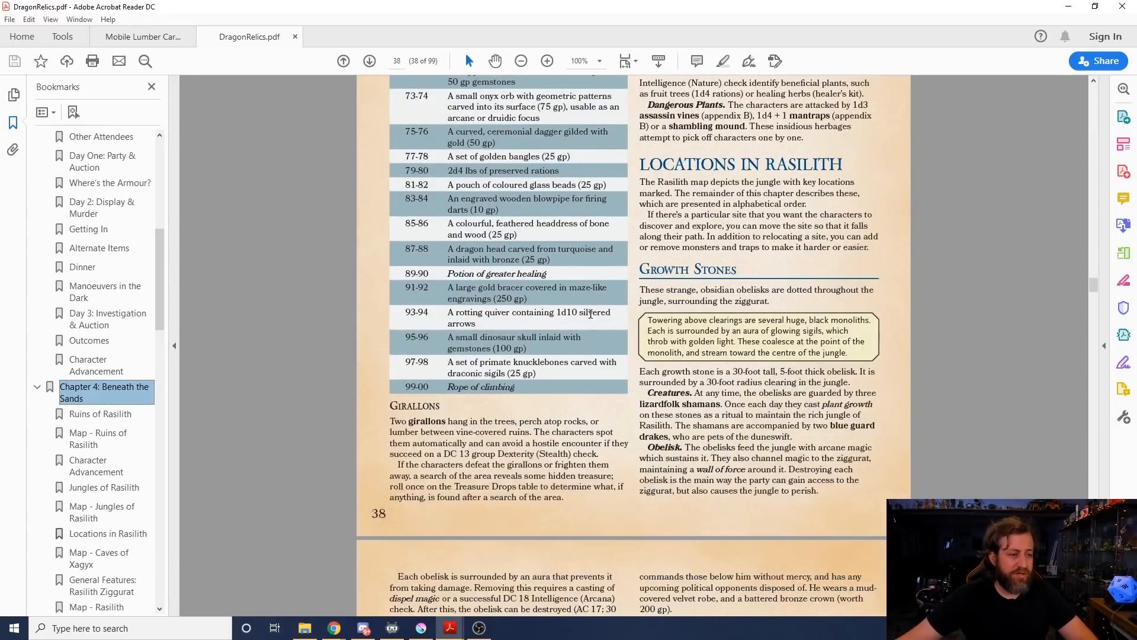
scroll("down", 3)
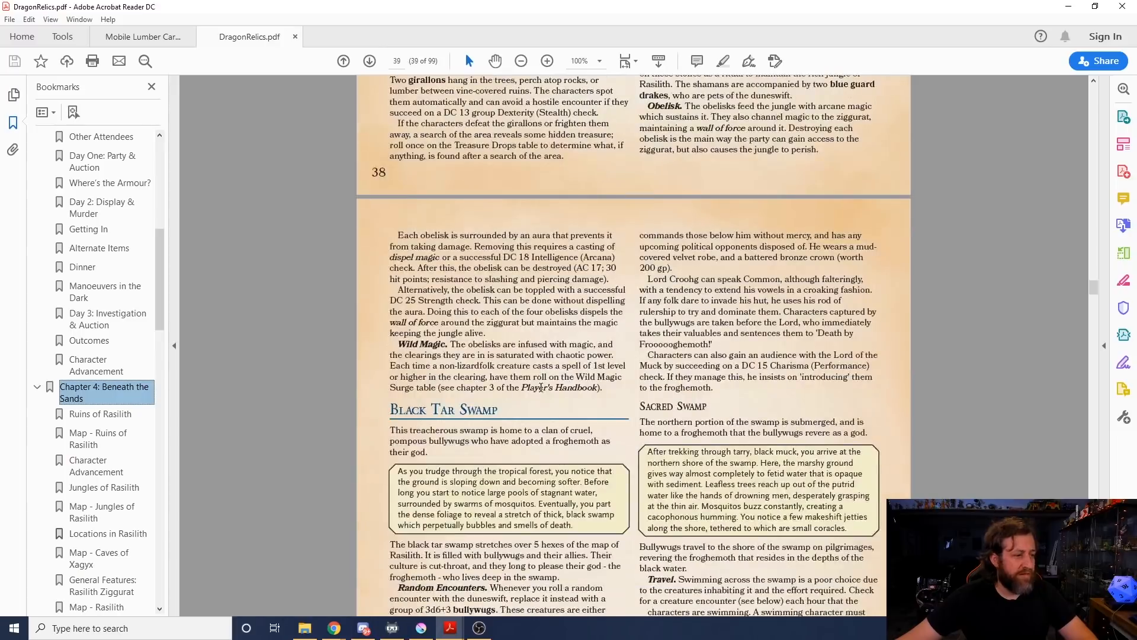
scroll("down", 3)
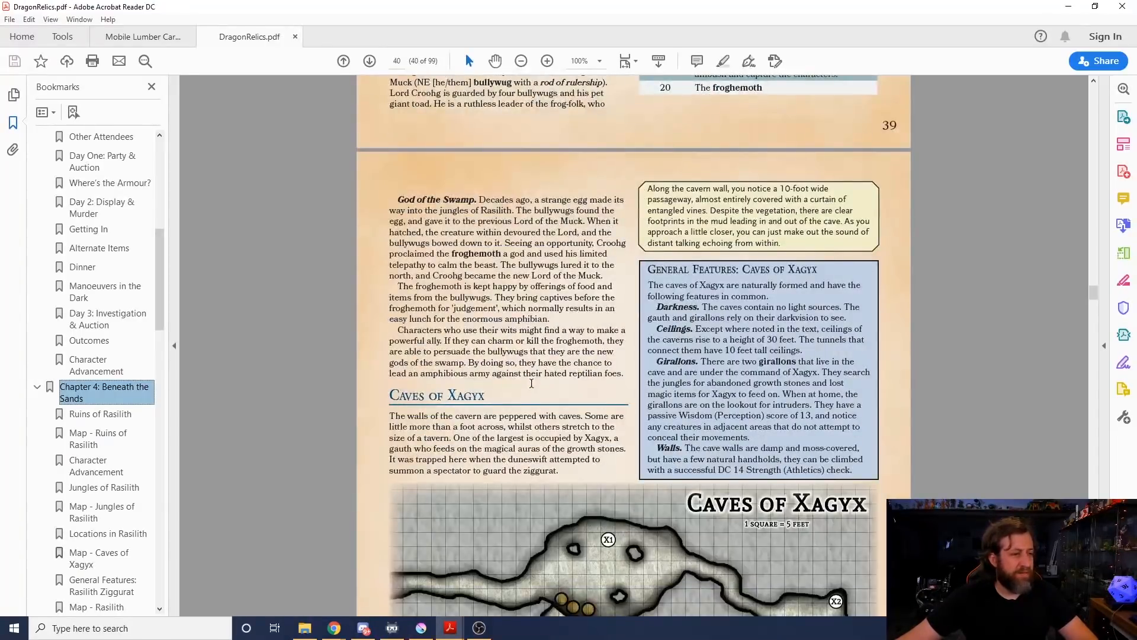
scroll("down", 3)
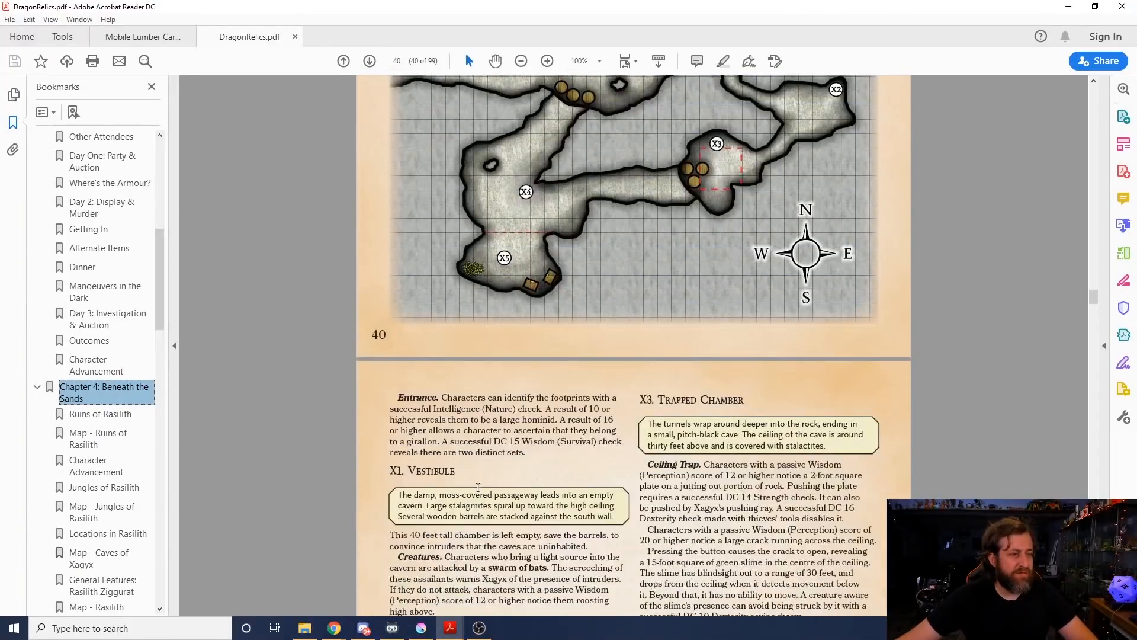
scroll("down", 3)
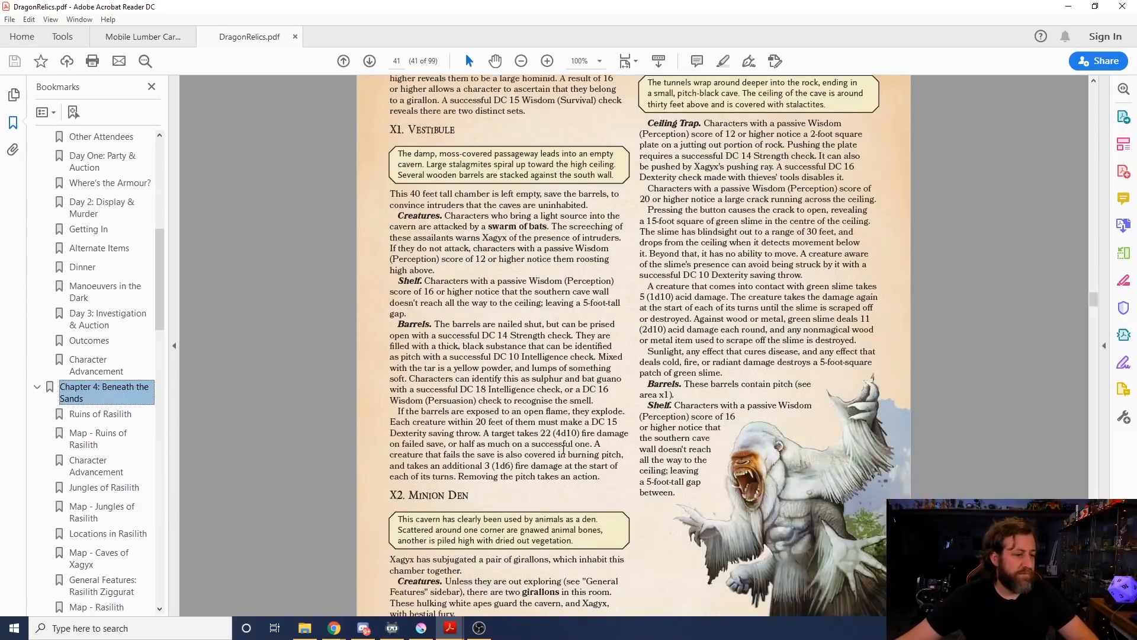
left_click(343, 61)
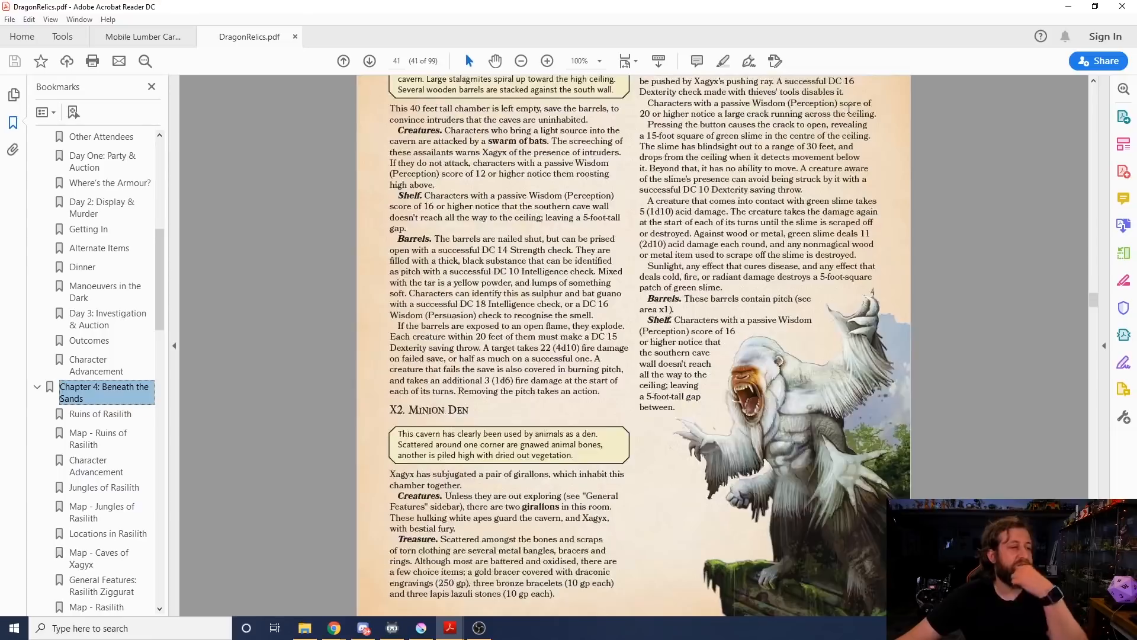
scroll("down", 3)
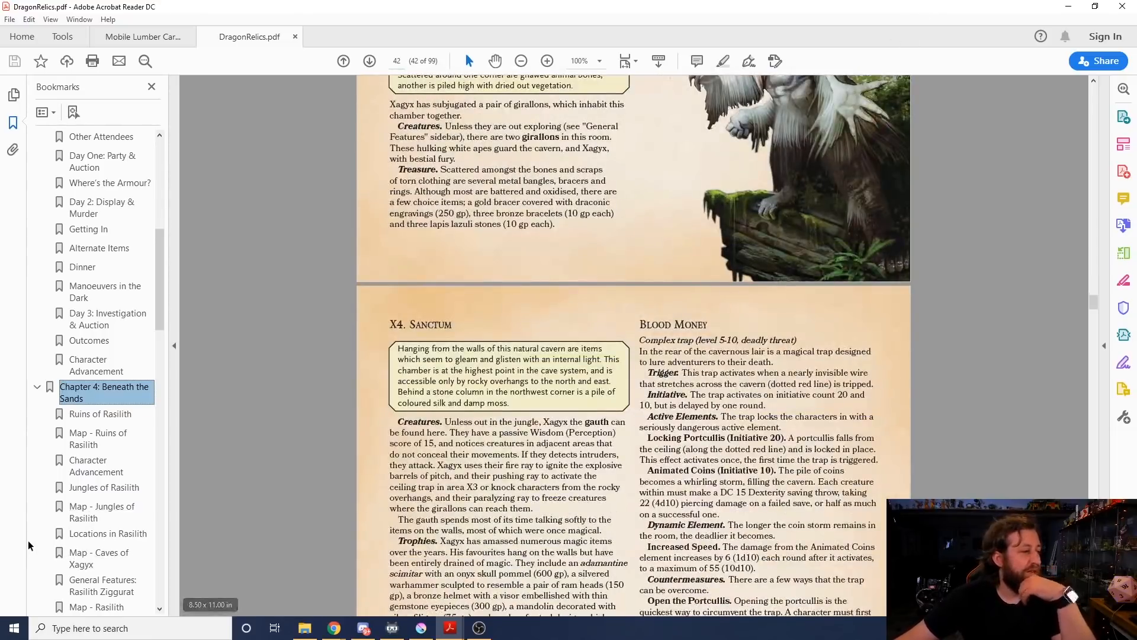
scroll("down", 3)
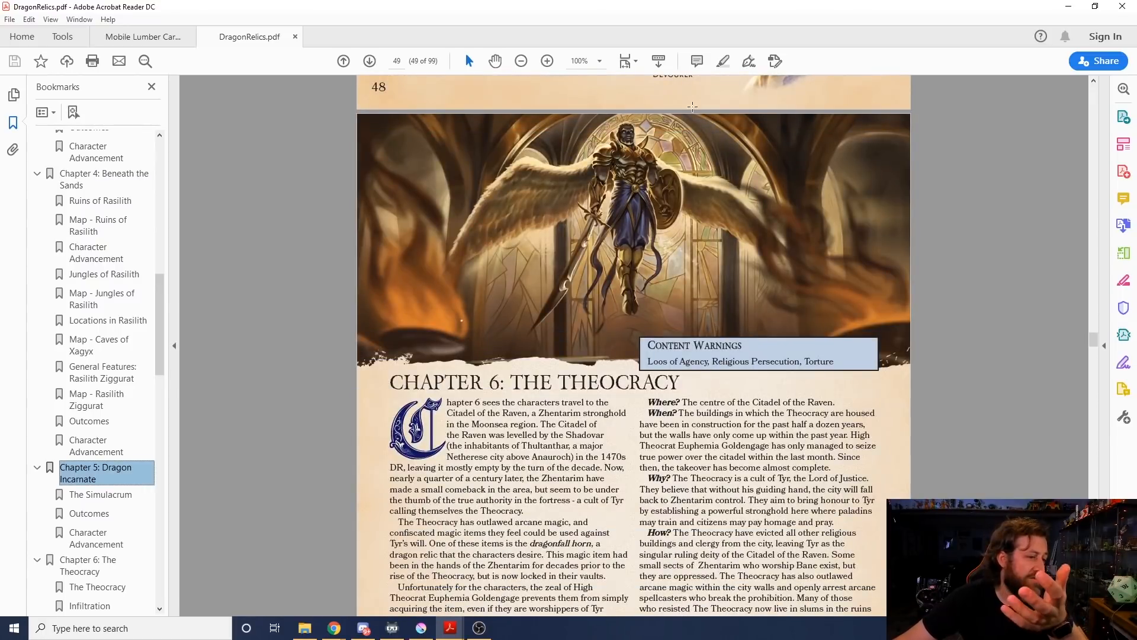
Step: Scroll the bookmarks and jump to Chapter 7: Destroying the Devourer on page 60
scroll("down", 3)
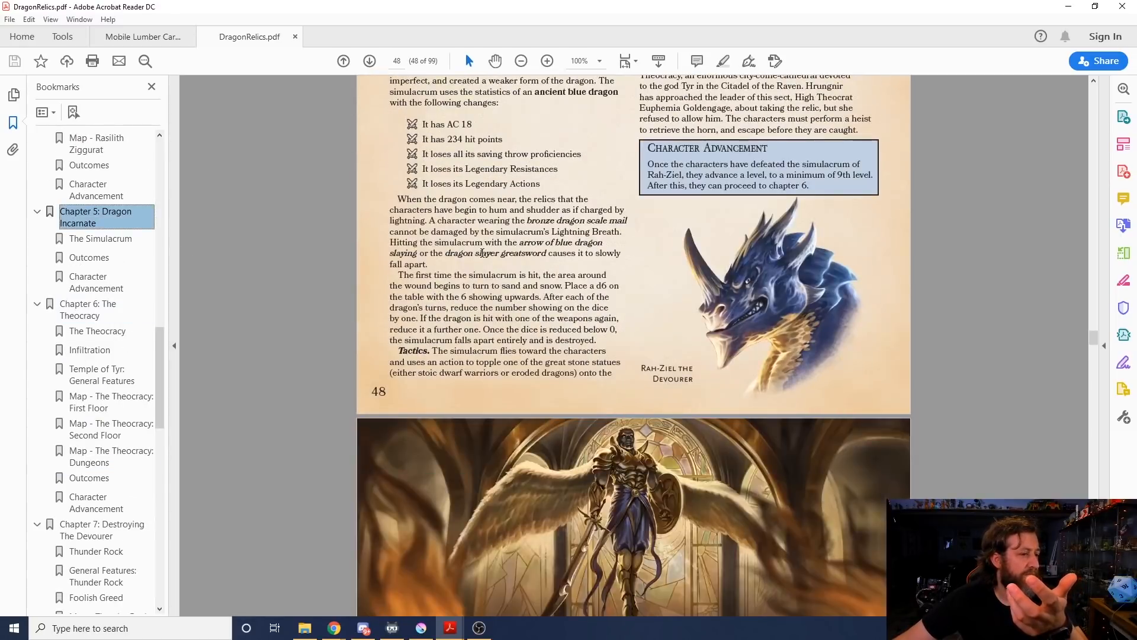
scroll("down", 3)
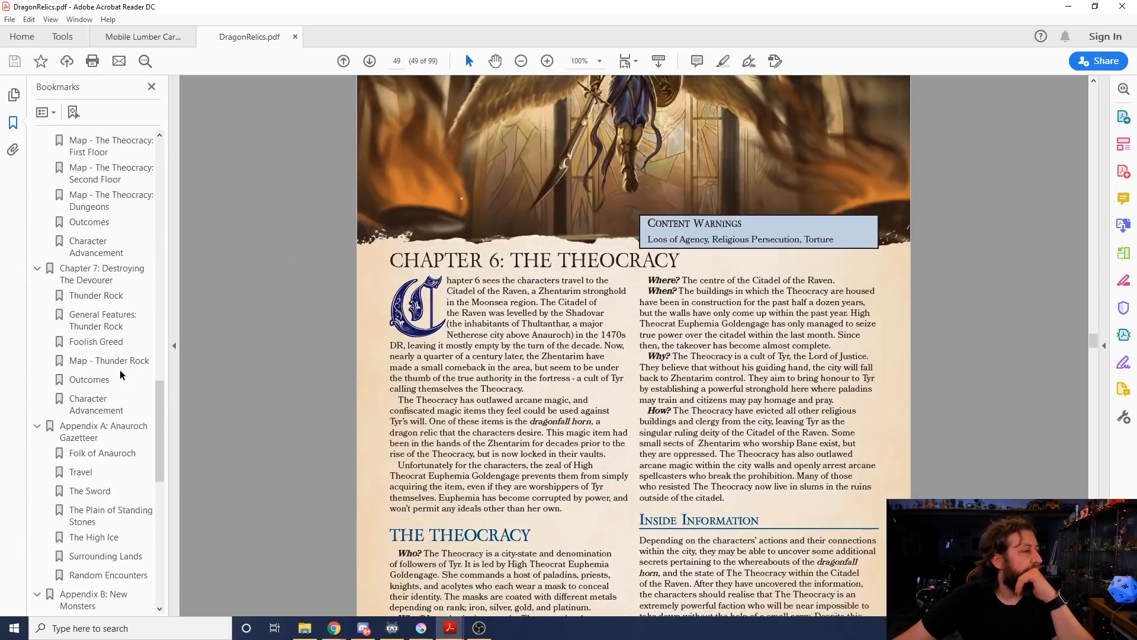
left_click(101, 273)
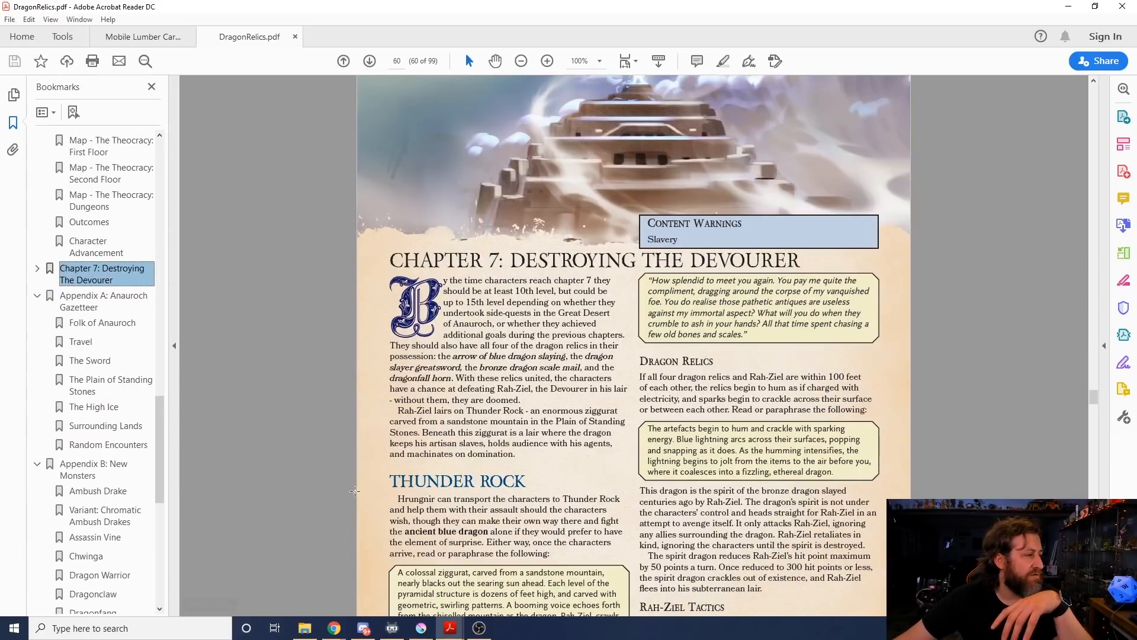
Step: Jump to Appendix B: New Monsters through its bookmark
left_click(93, 469)
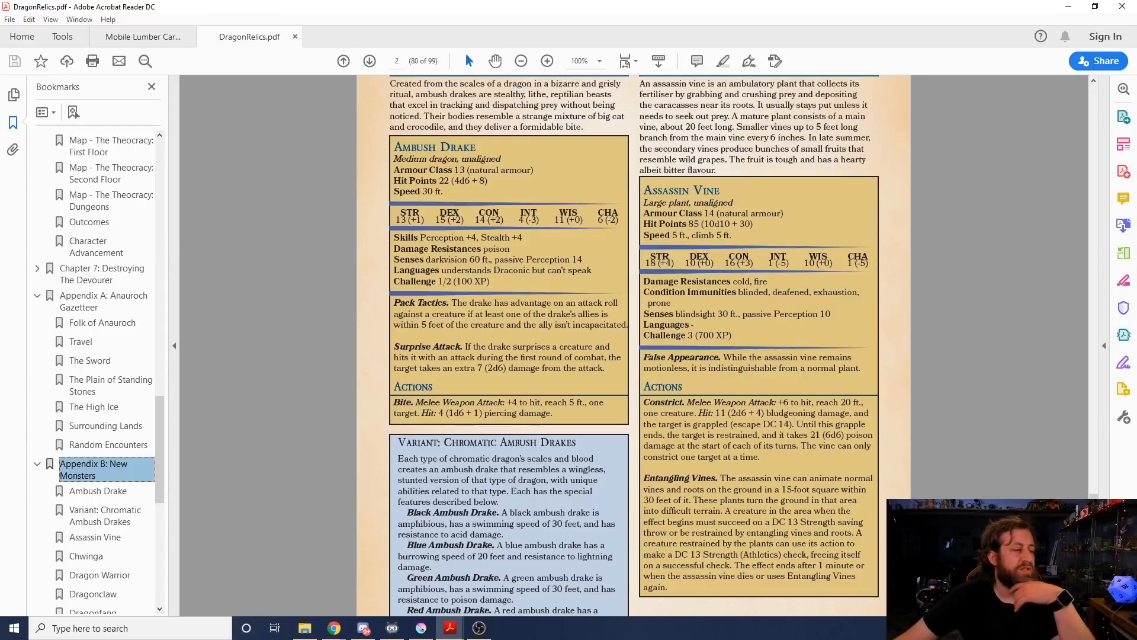
scroll("up", 3)
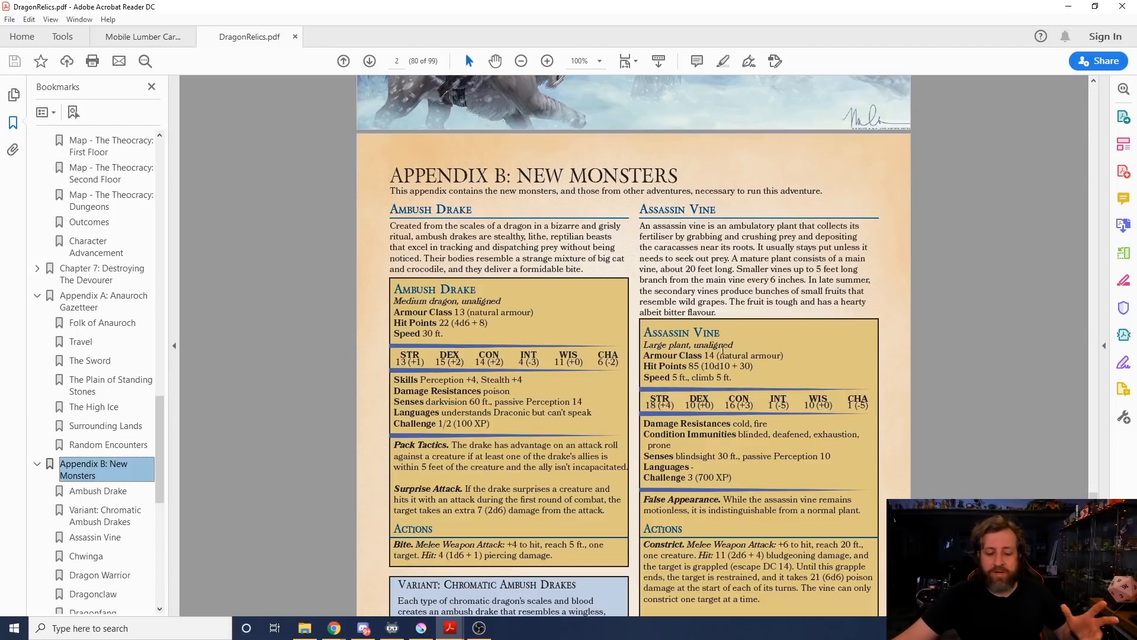
mouse_move(781, 349)
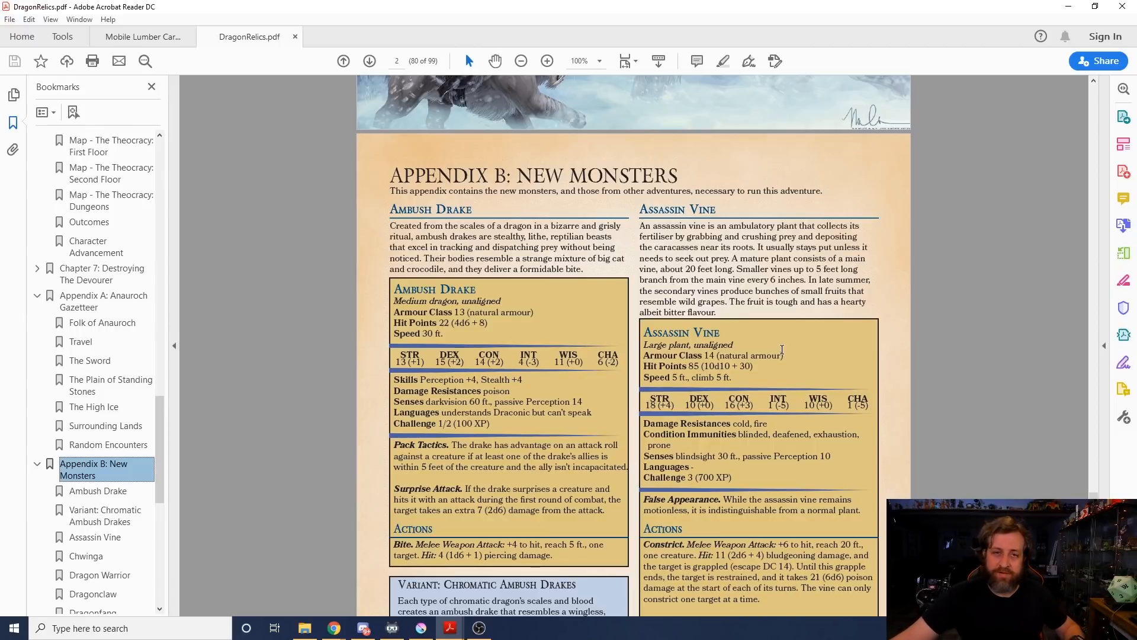
mouse_move(937, 233)
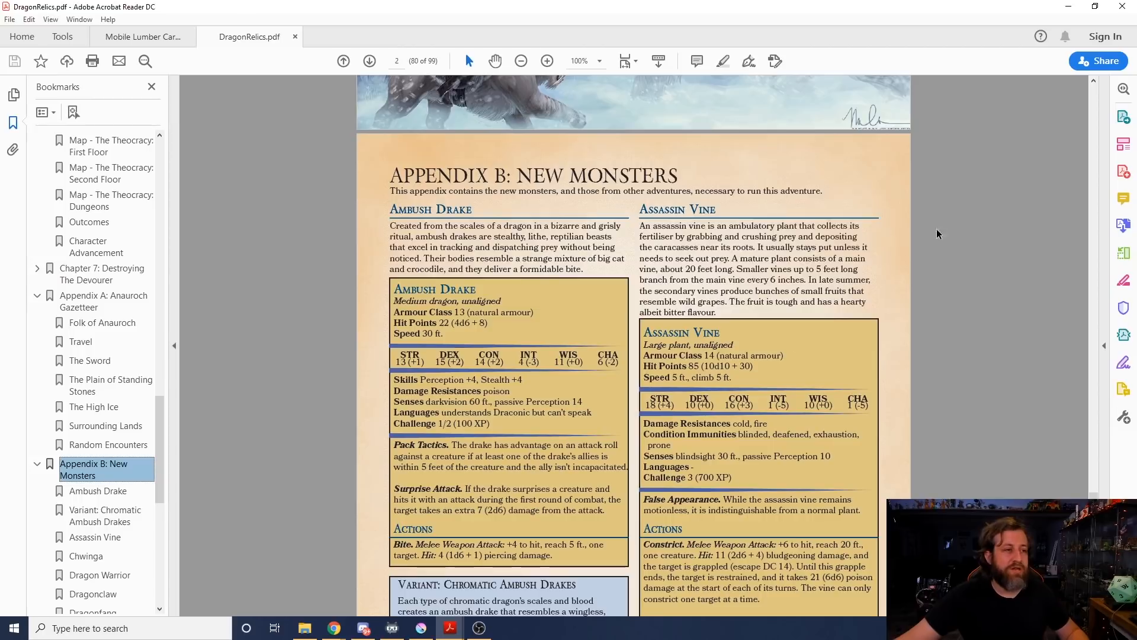
scroll("down", 3)
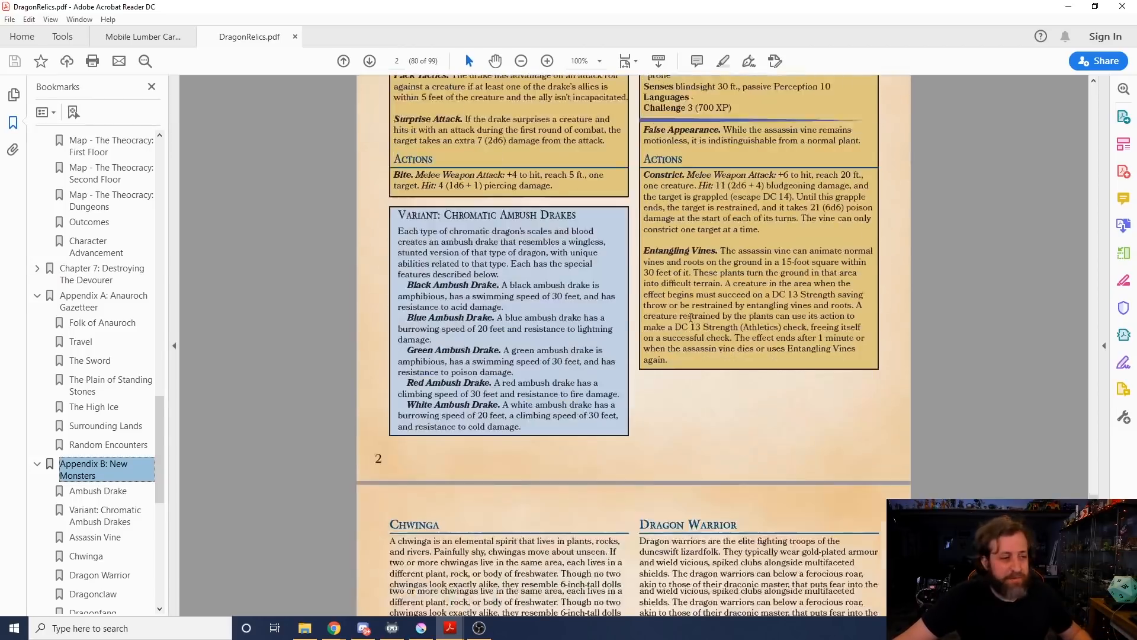
scroll("down", 3)
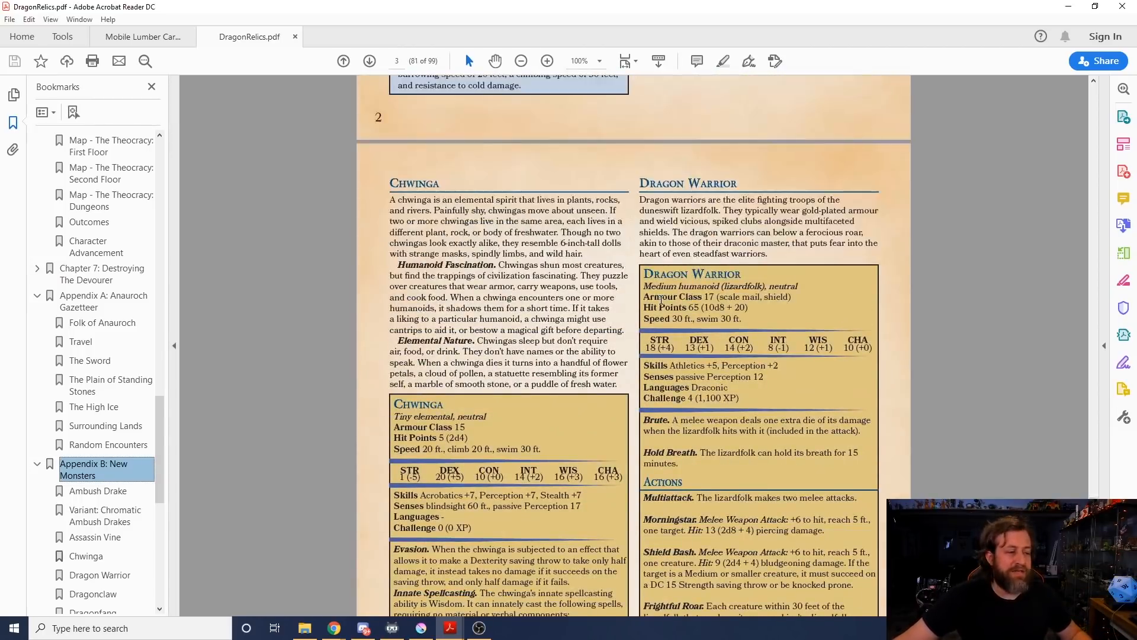
scroll("up", 3)
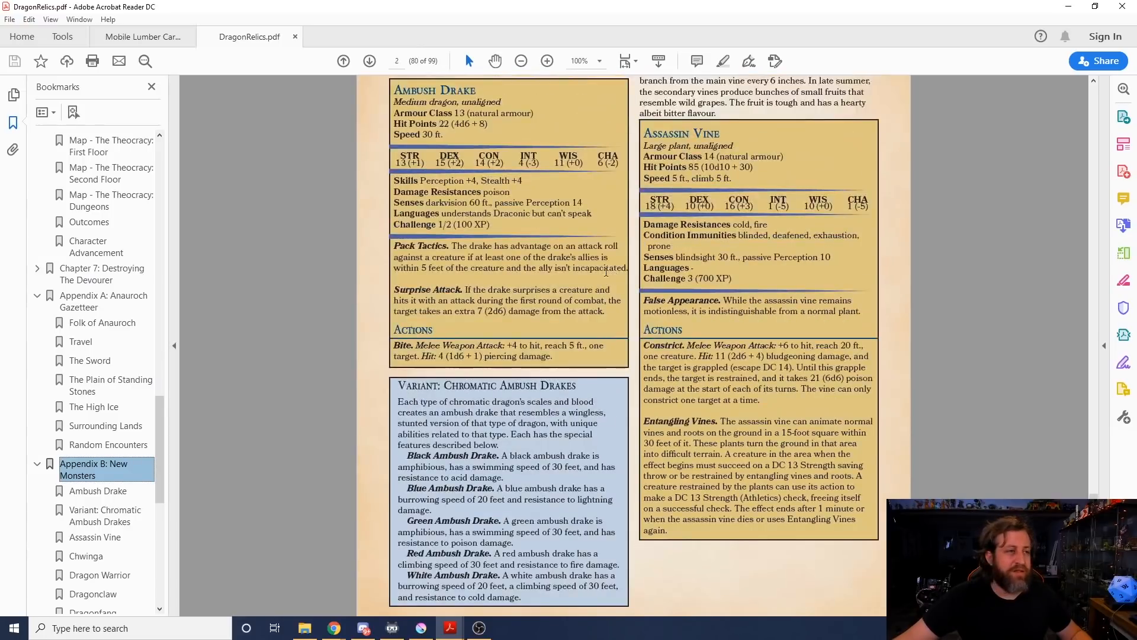
Step: Scroll past the Holy Hound to the Ice Toad stat block page
scroll("down", 3)
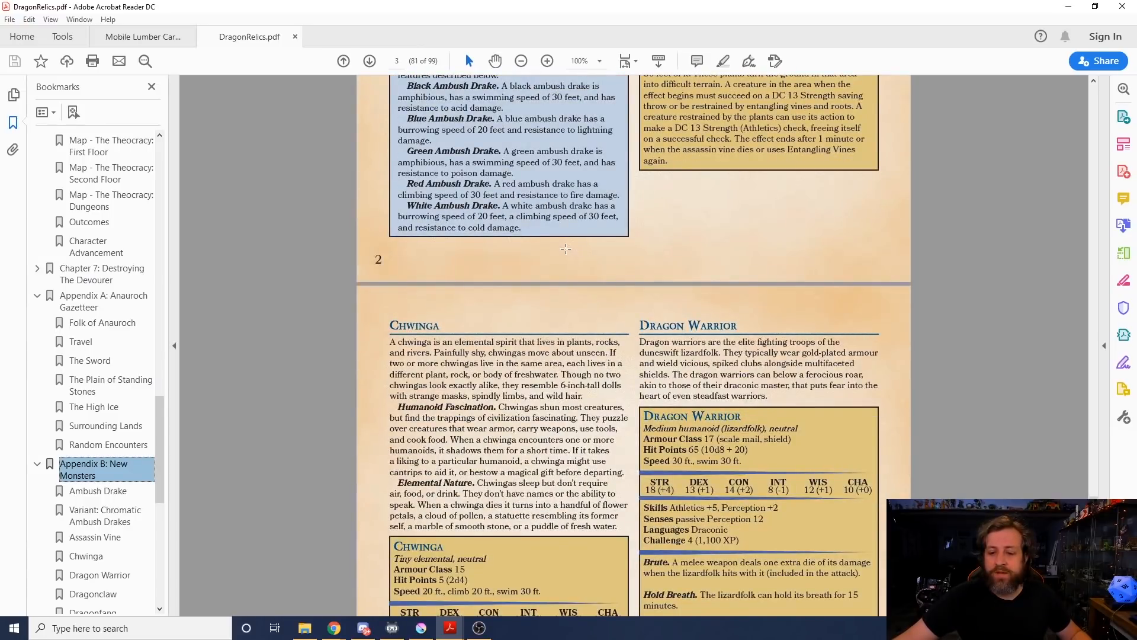
scroll("down", 3)
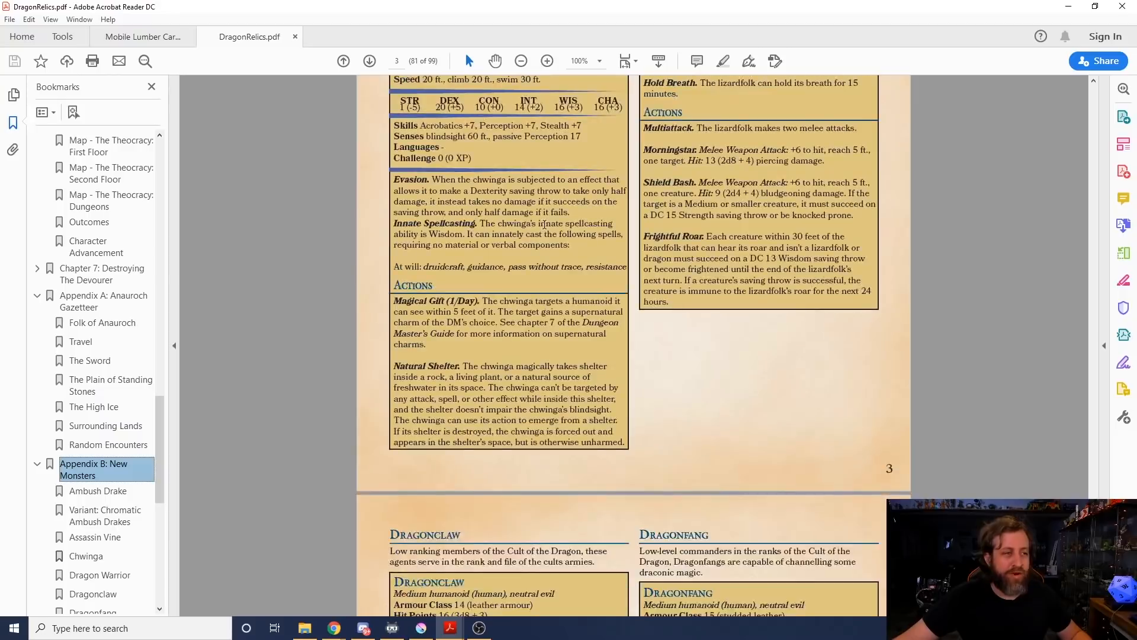
scroll("down", 3)
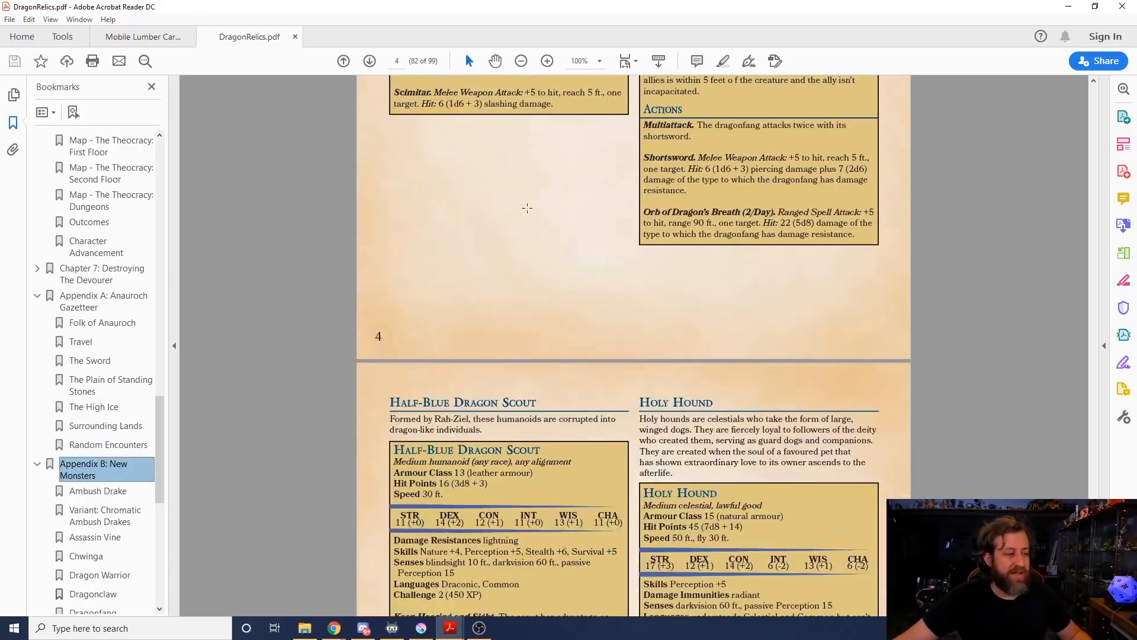
scroll("down", 3)
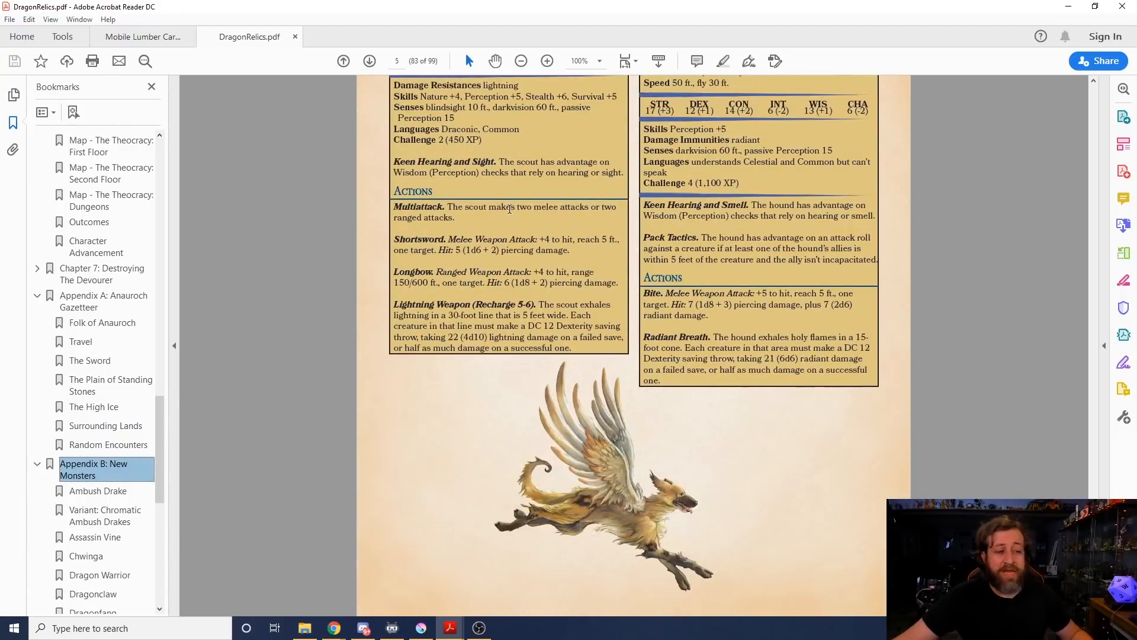
scroll("down", 3)
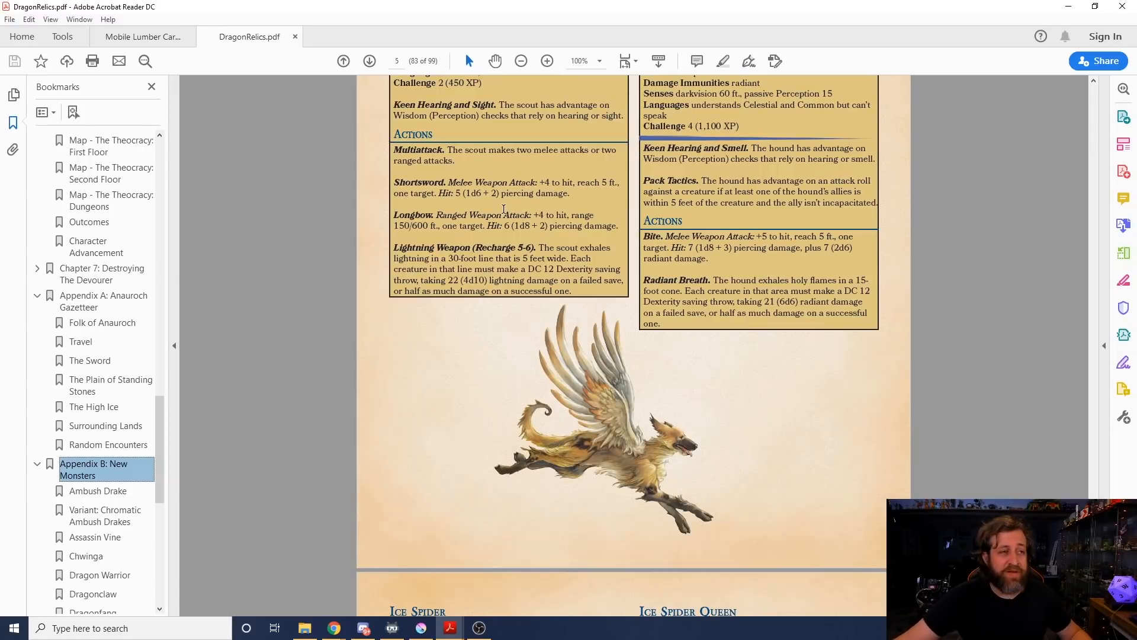
mouse_move(620, 453)
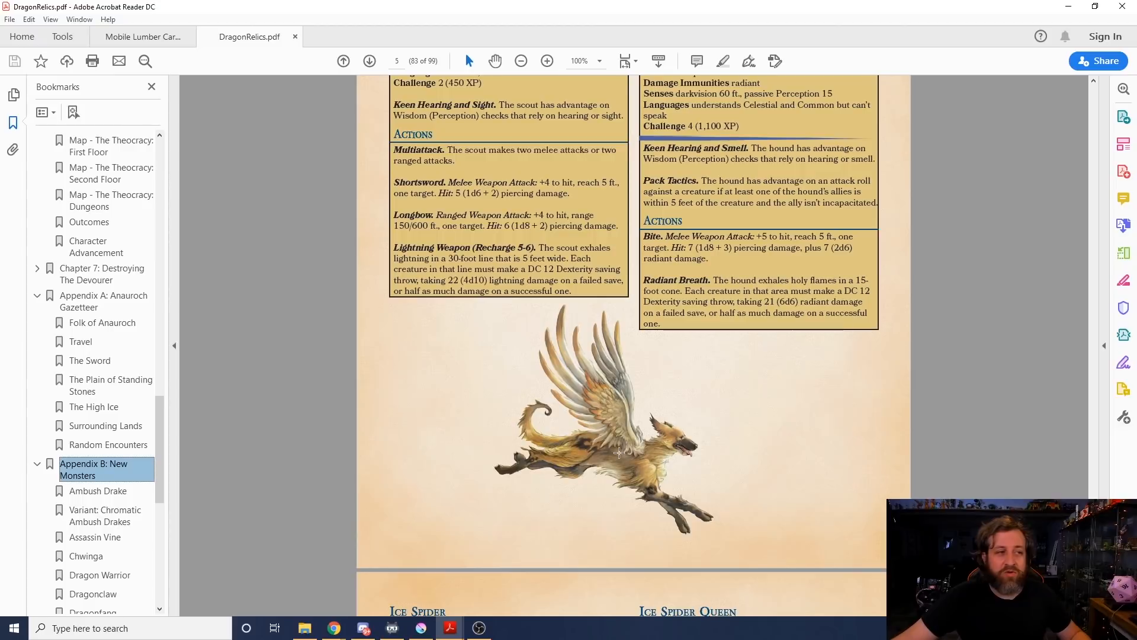
scroll("up", 3)
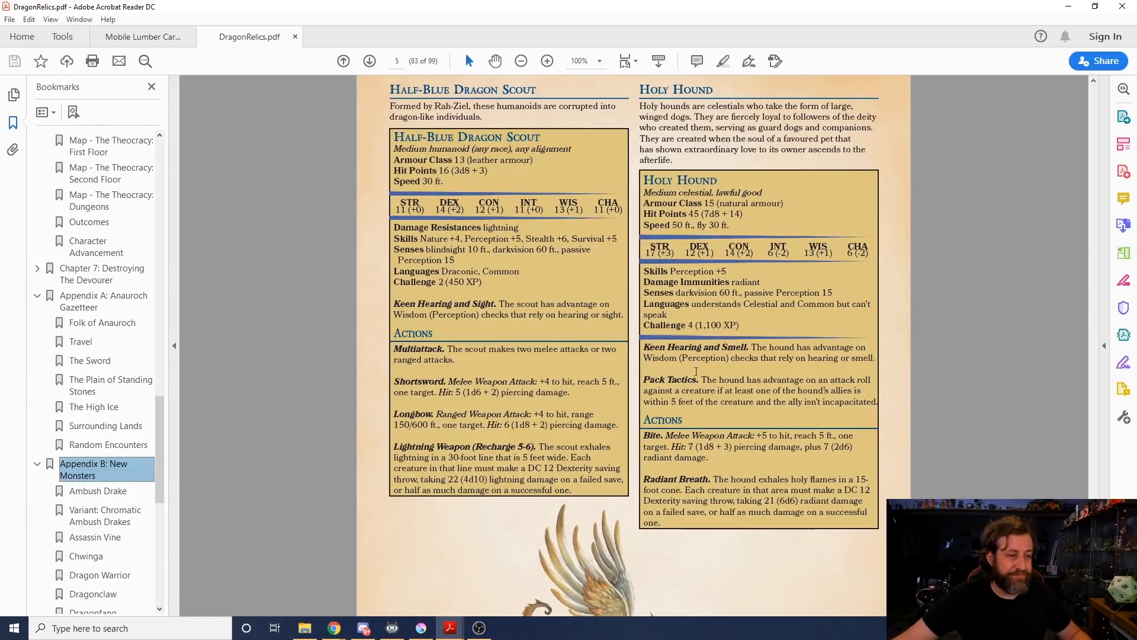
mouse_move(734, 362)
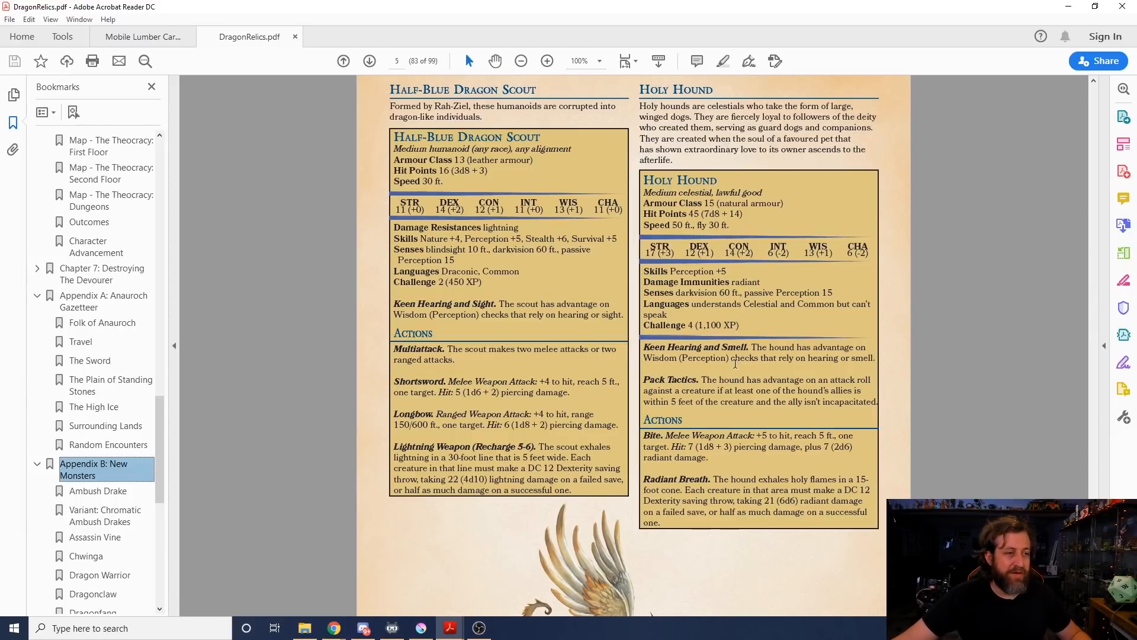
mouse_move(733, 271)
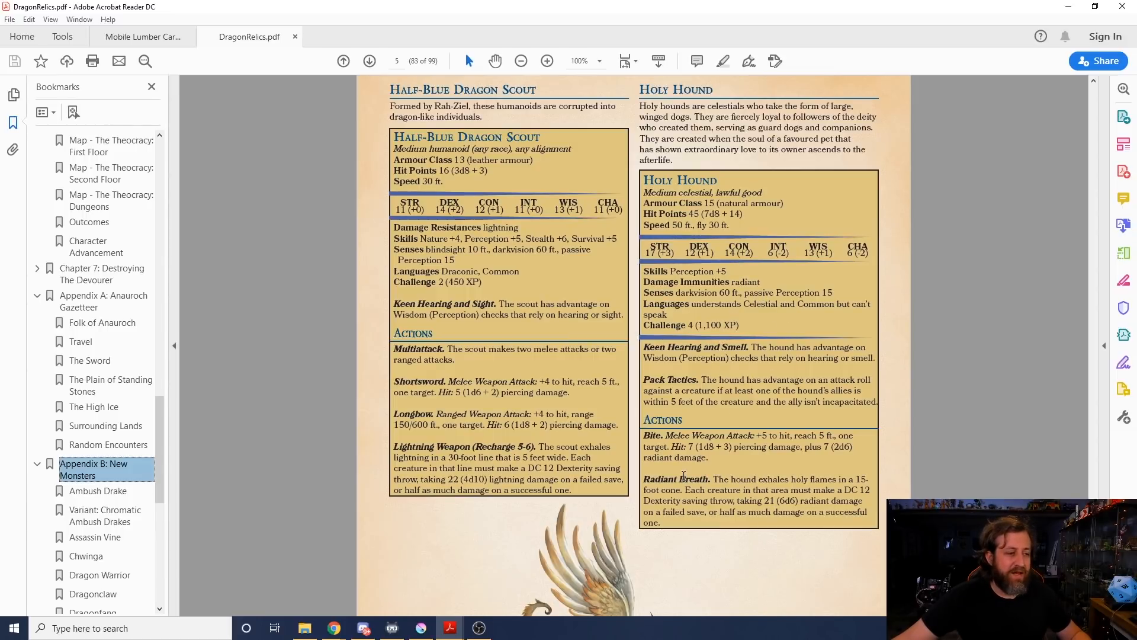
mouse_move(912, 354)
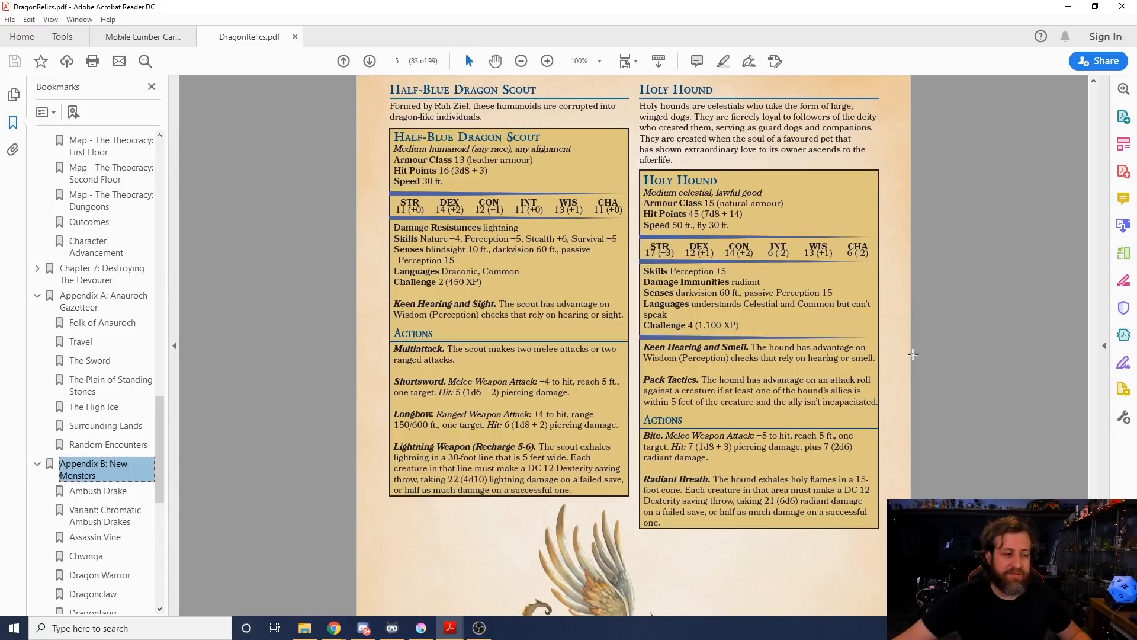
scroll("down", 3)
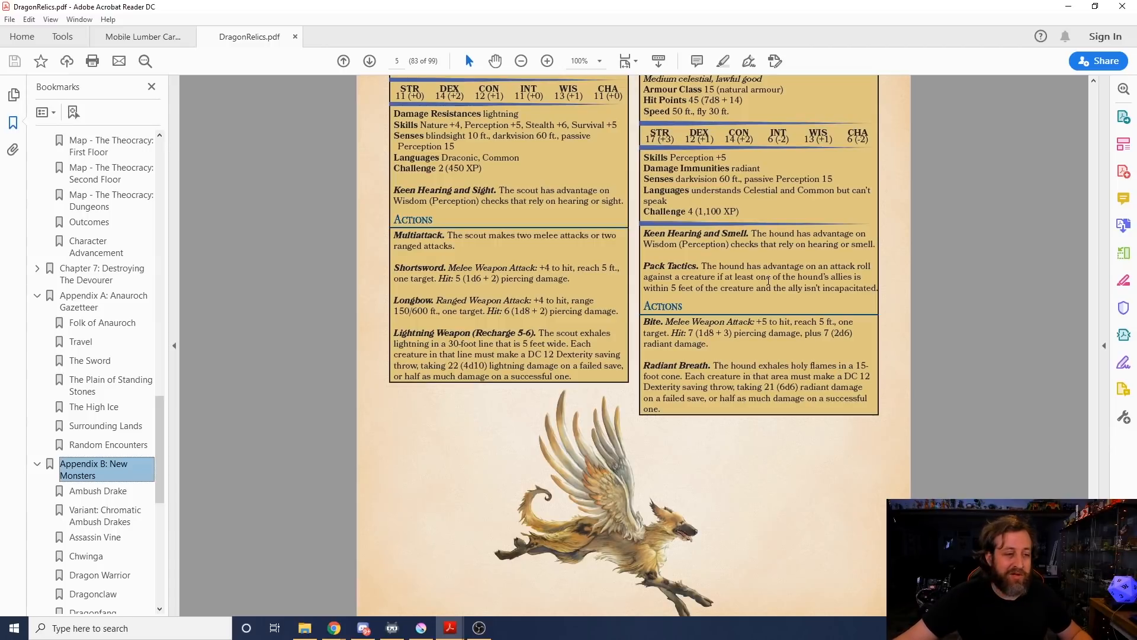
mouse_move(839, 321)
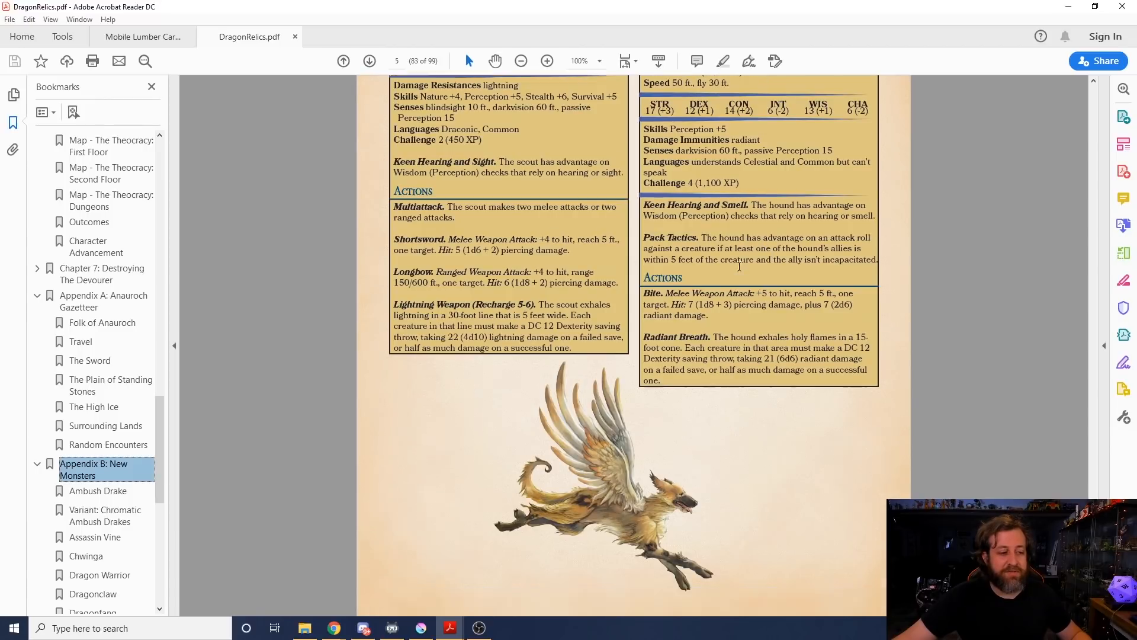
scroll("down", 3)
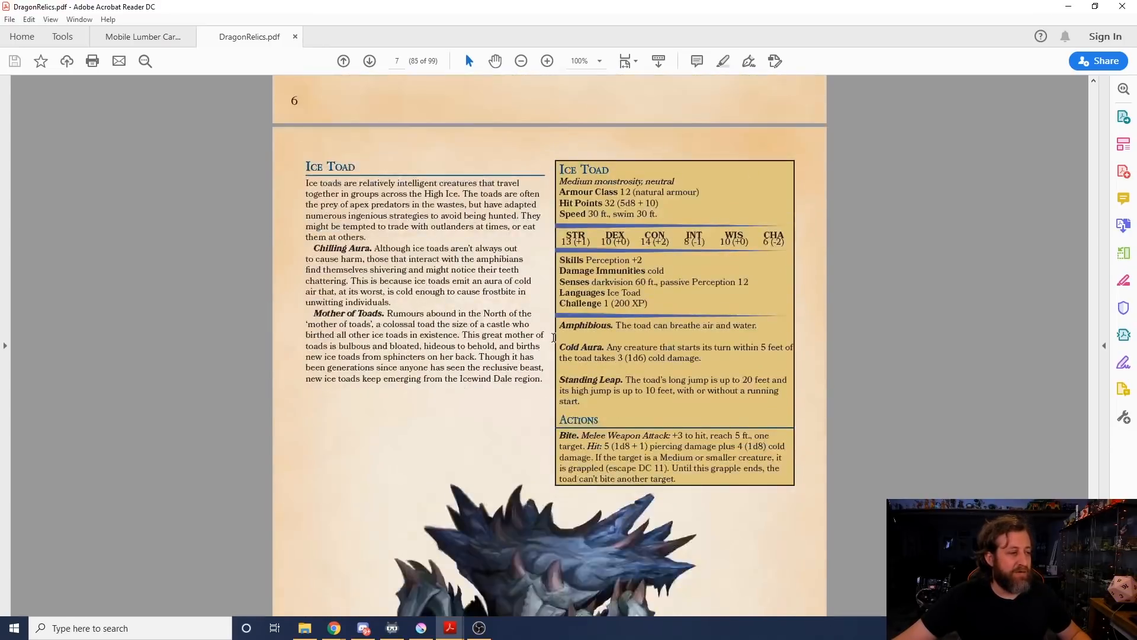
Step: Advance past Ixchel, Lamia Noble and Lizardfolk to the Mantrap and Orpsu stat blocks
scroll("down", 3)
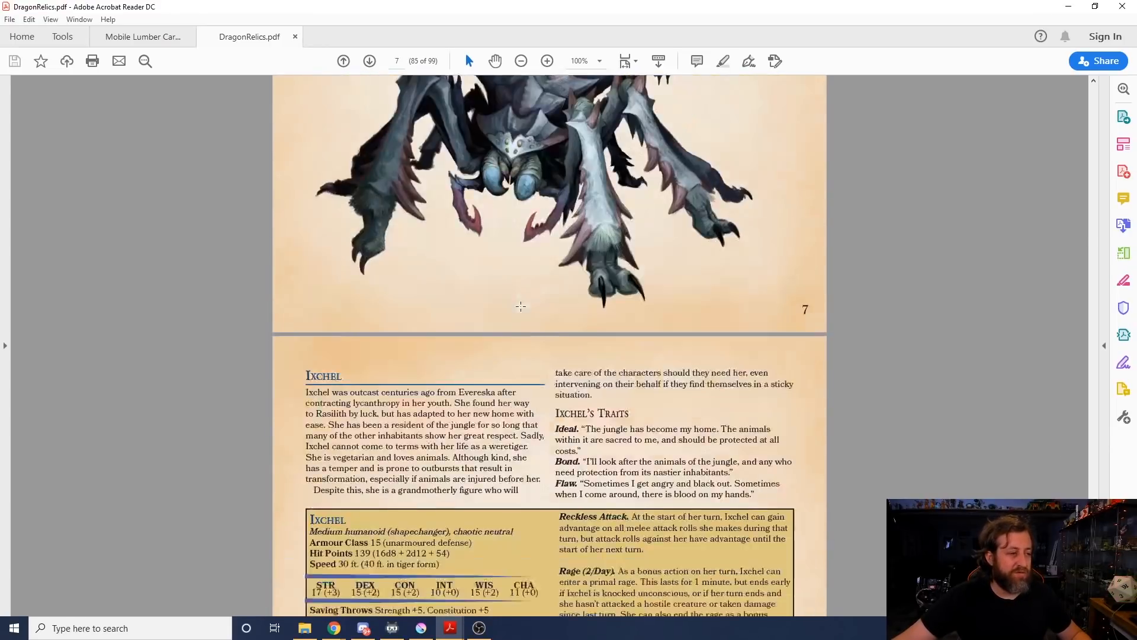
scroll("down", 3)
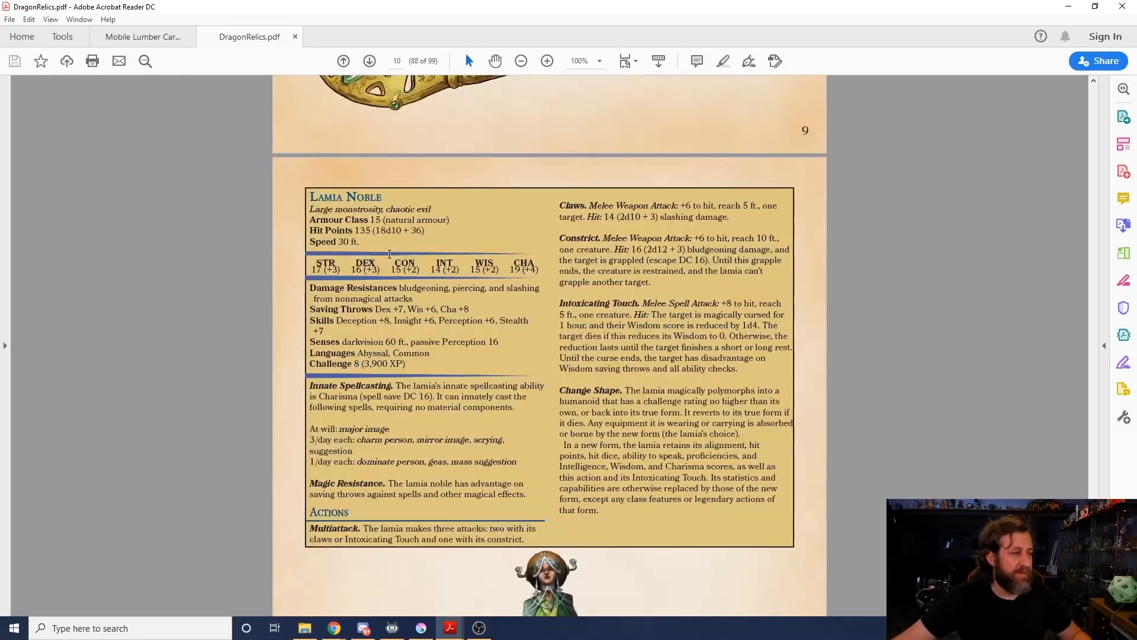
left_click(368, 61)
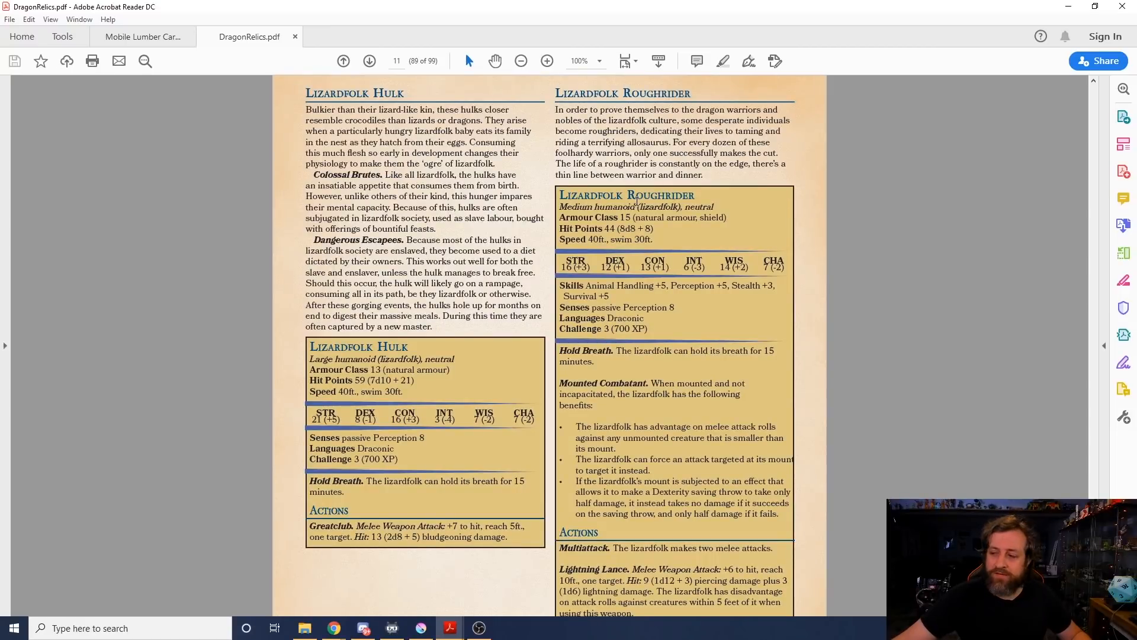
scroll("down", 3)
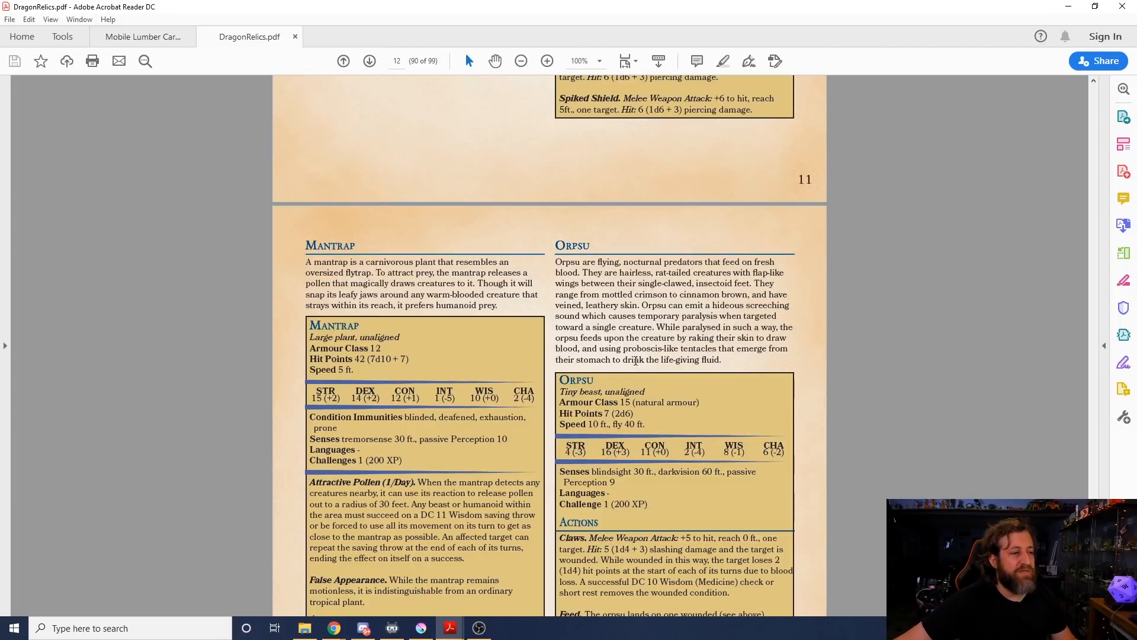
mouse_move(786, 271)
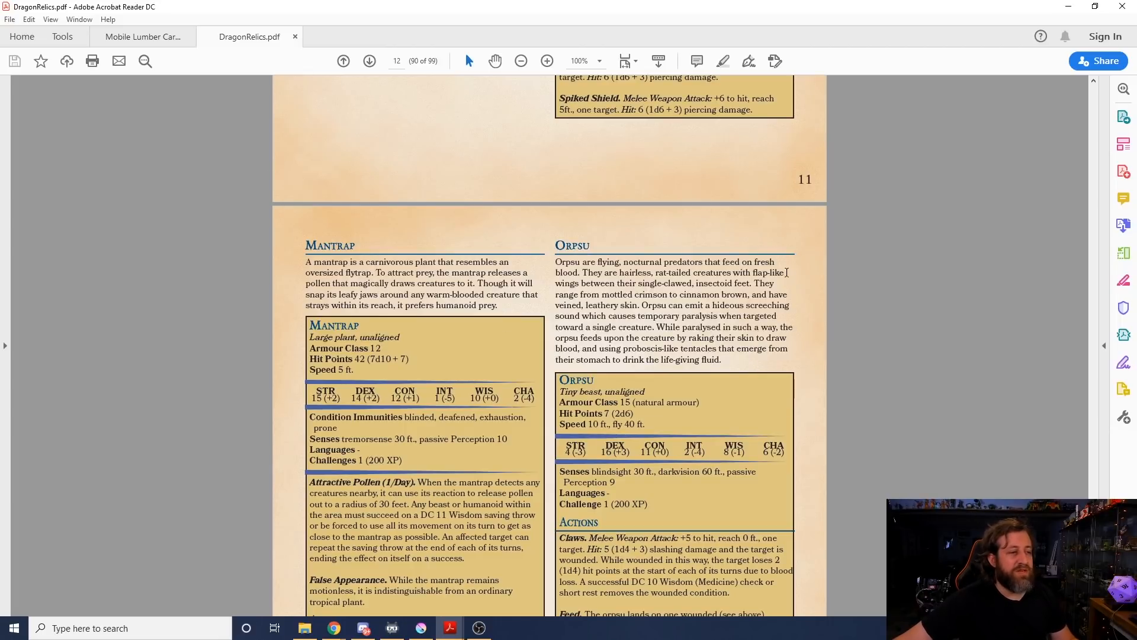
mouse_move(685, 244)
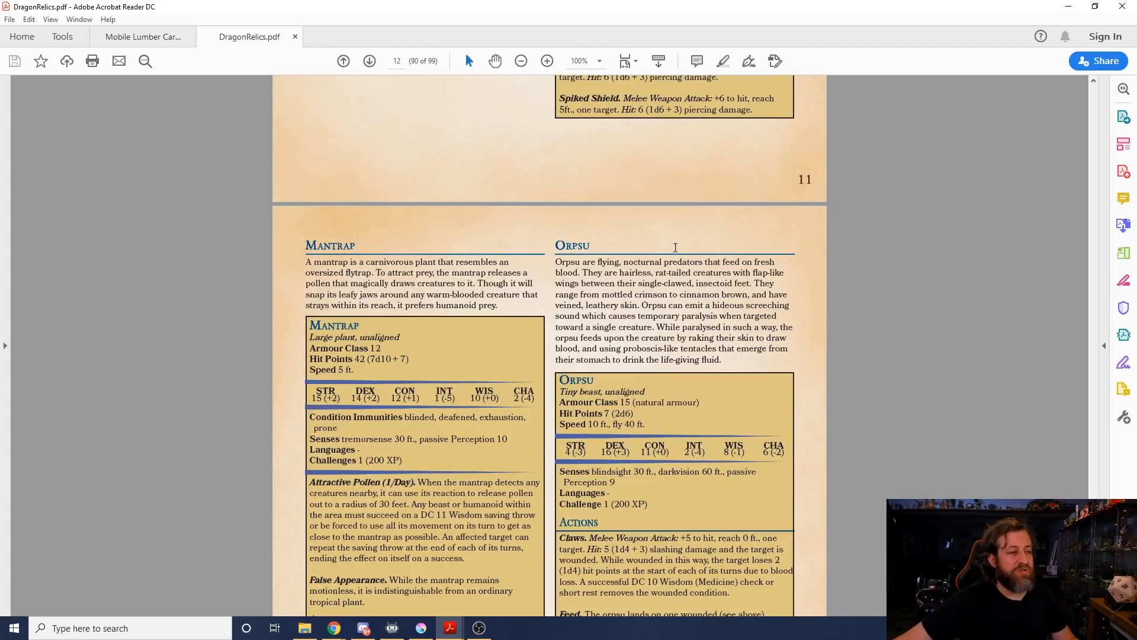
mouse_move(629, 291)
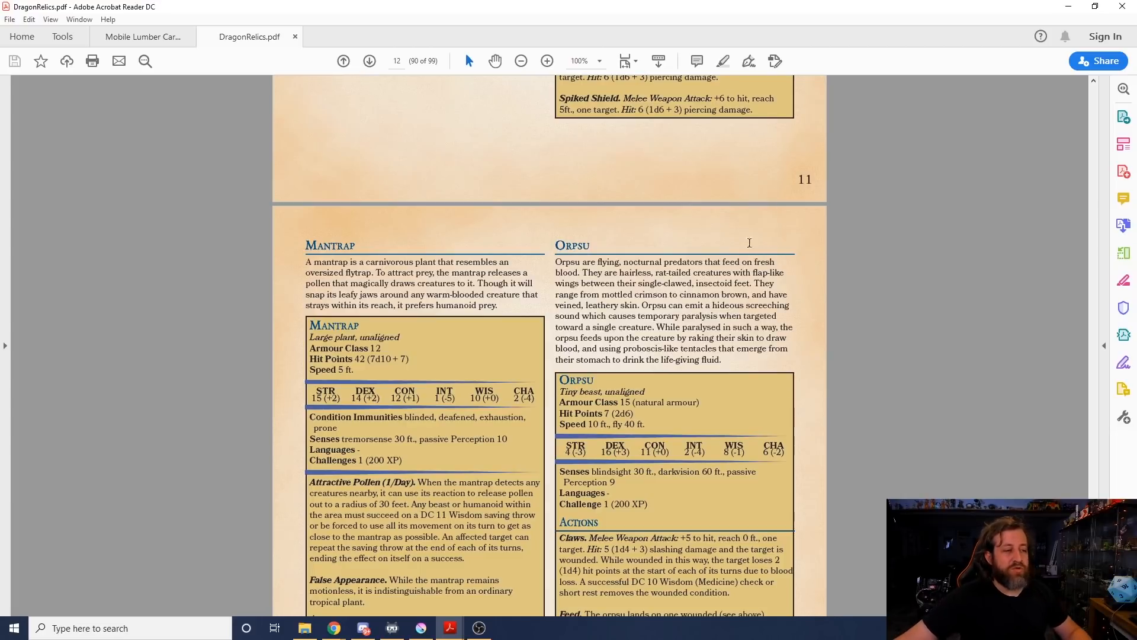
Step: Scroll down page 12 past the Mantrap's Engulf and Orpsu's Hideous Screech abilities
scroll("down", 3)
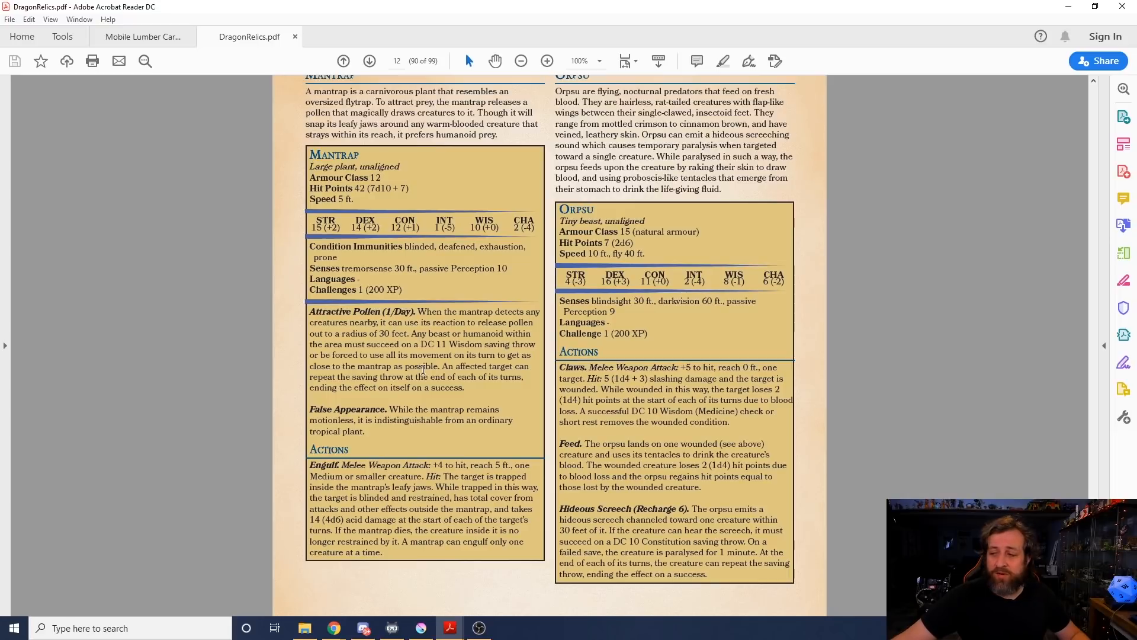
mouse_move(274, 308)
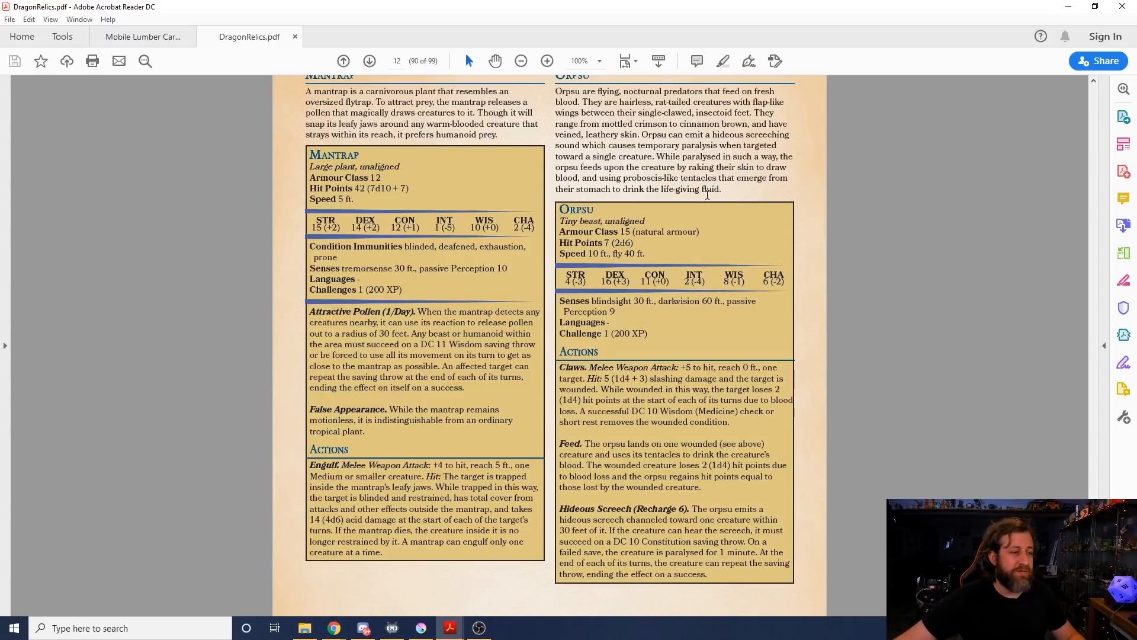
mouse_move(640, 304)
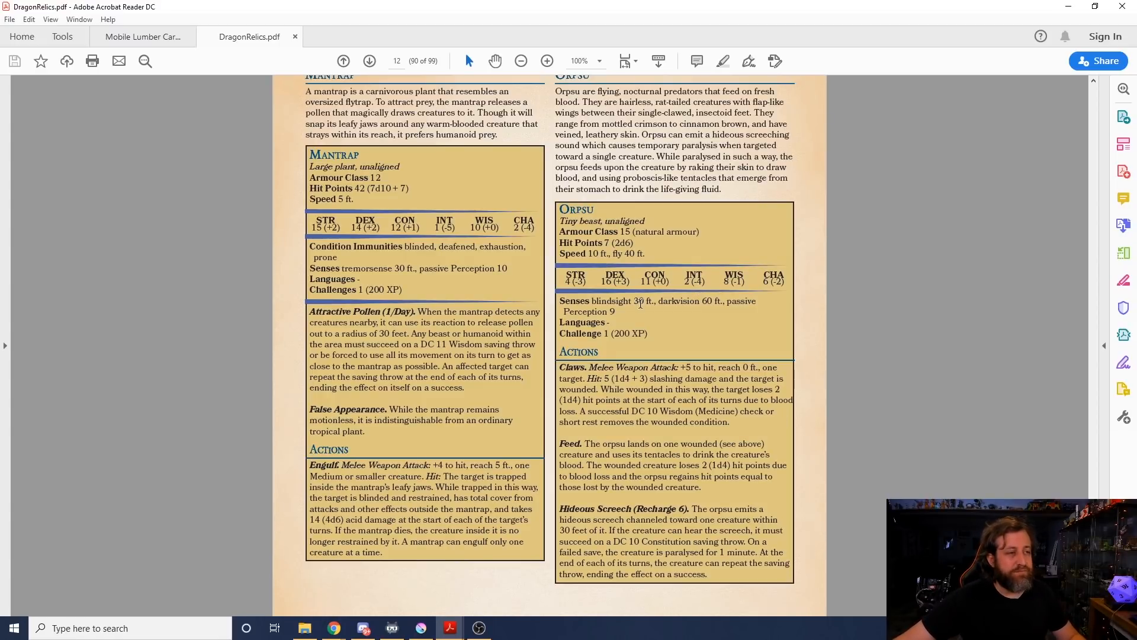
mouse_move(652, 264)
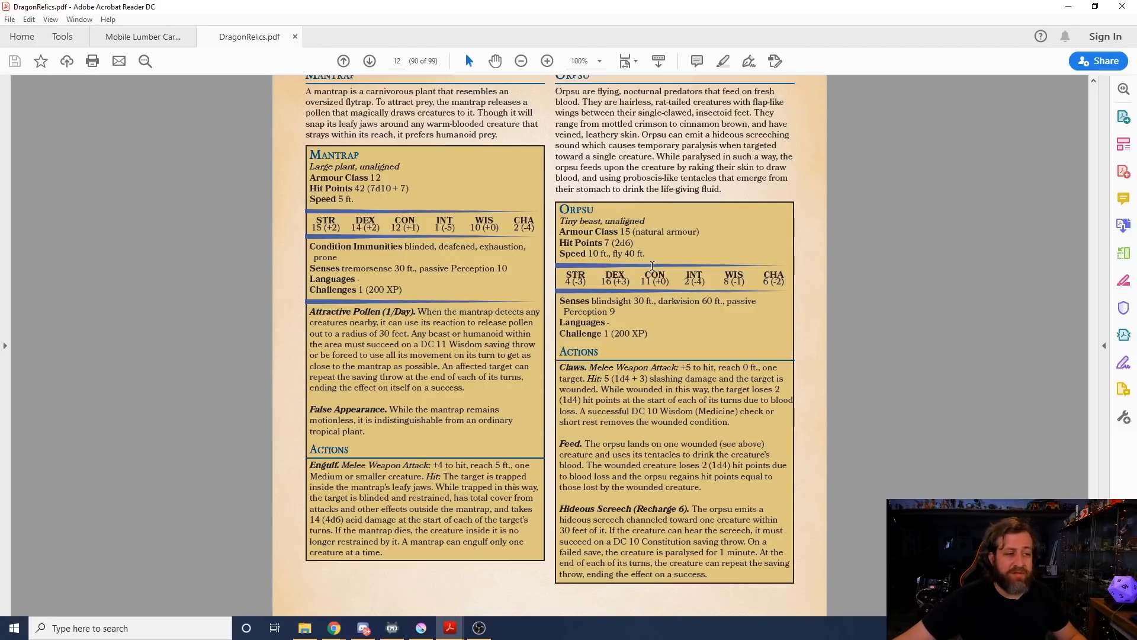
mouse_move(597, 404)
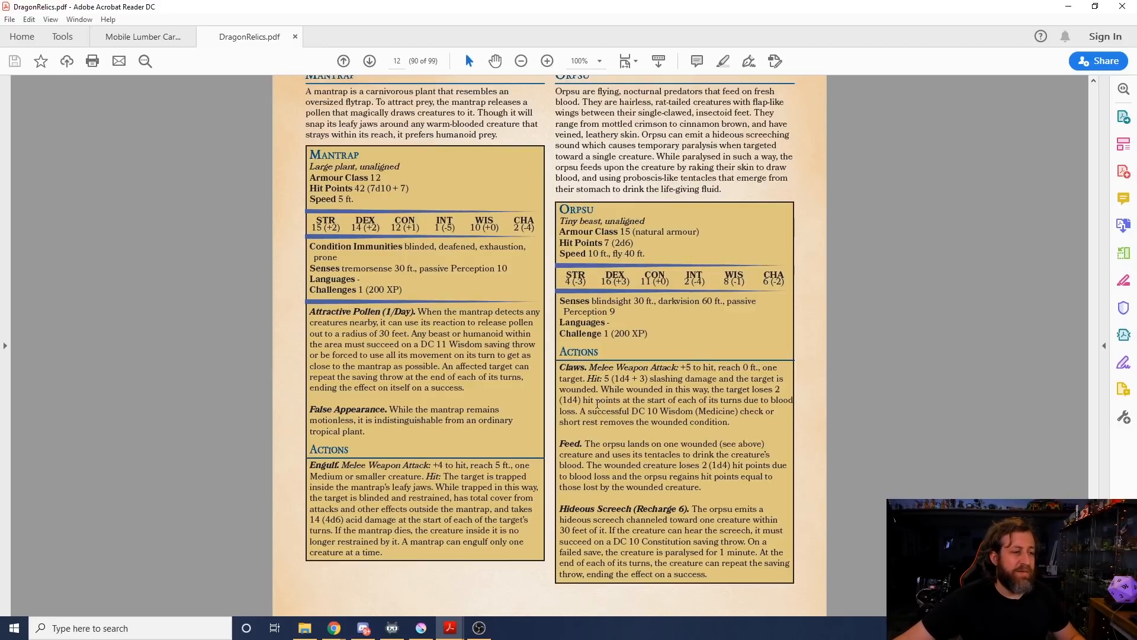
mouse_move(671, 410)
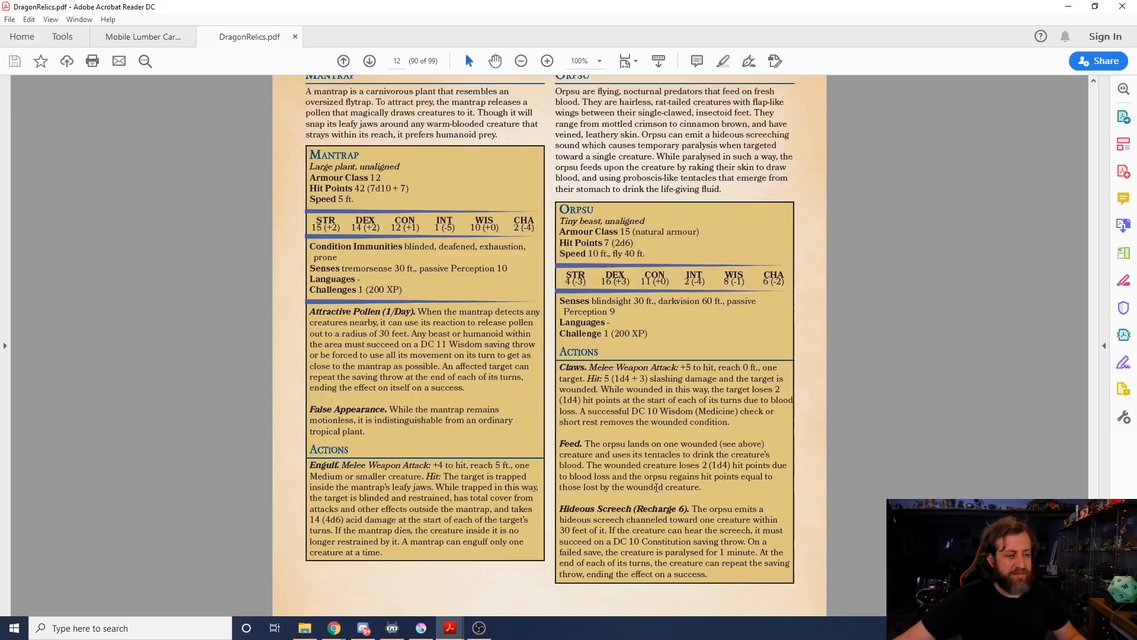
mouse_move(856, 522)
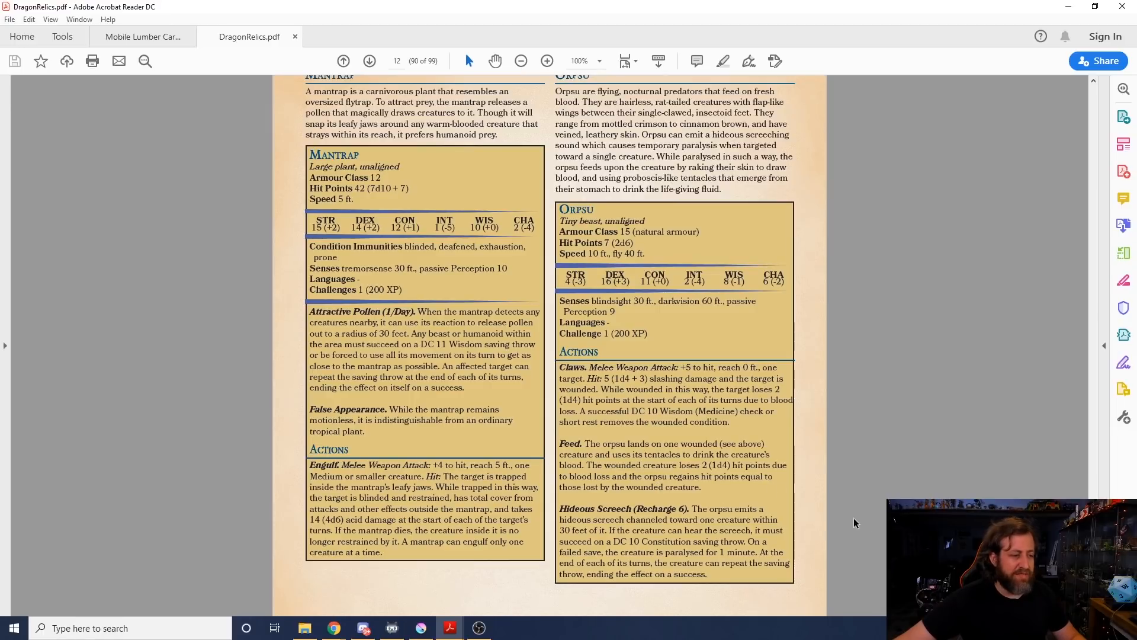
mouse_move(649, 472)
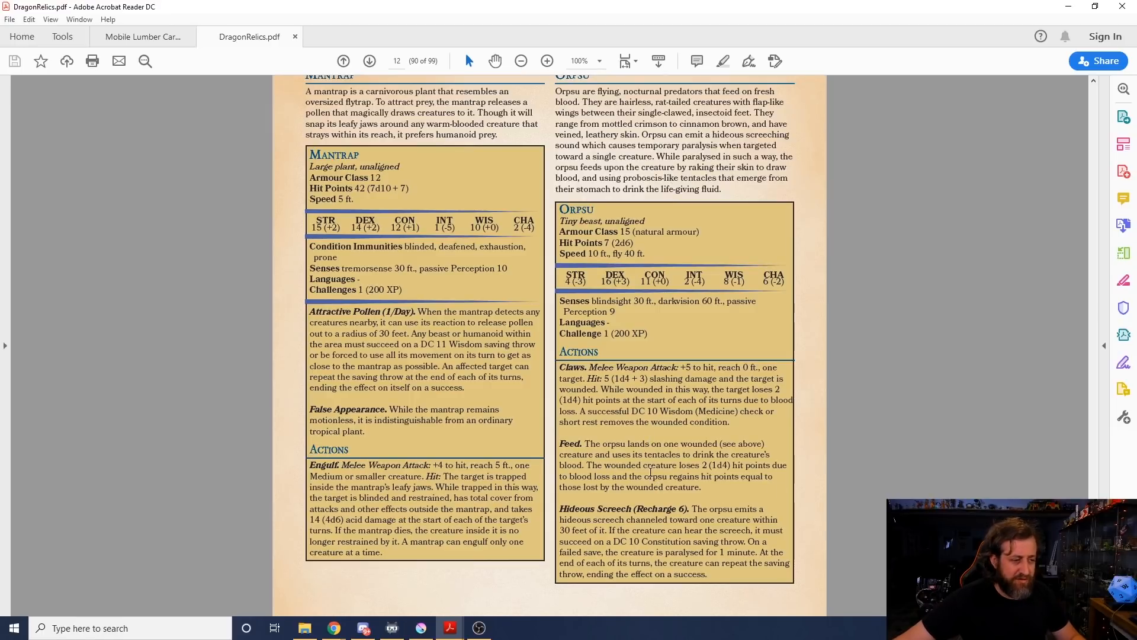
mouse_move(600, 510)
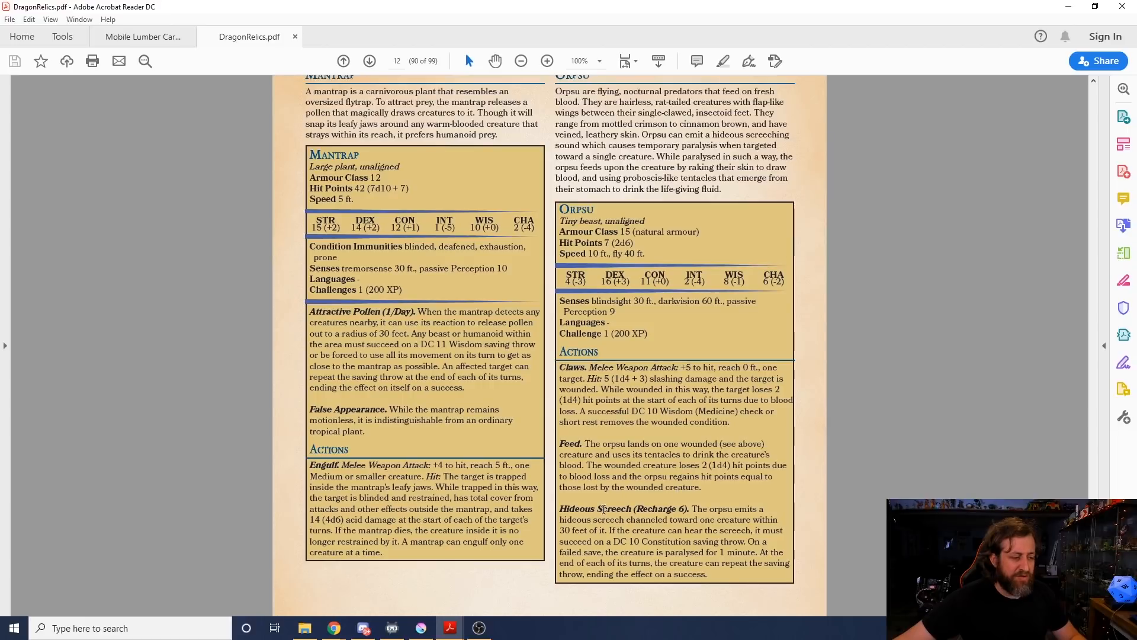
mouse_move(741, 543)
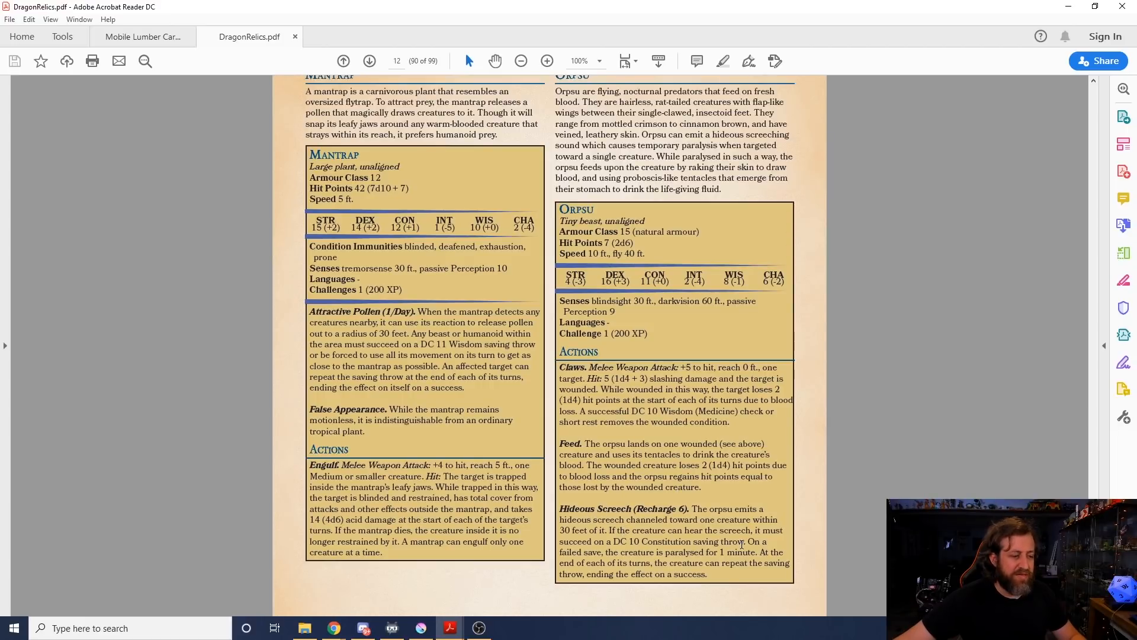
mouse_move(798, 491)
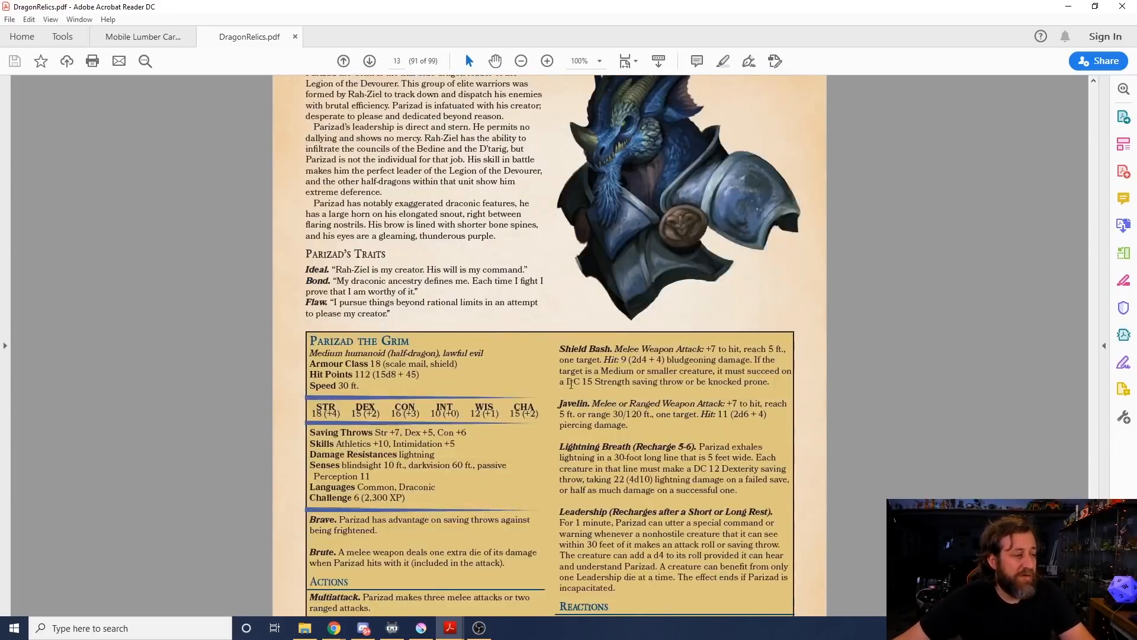
Step: Scroll through the Shaitan pages to the Theocratic Paladin entry and portrait
scroll("down", 3)
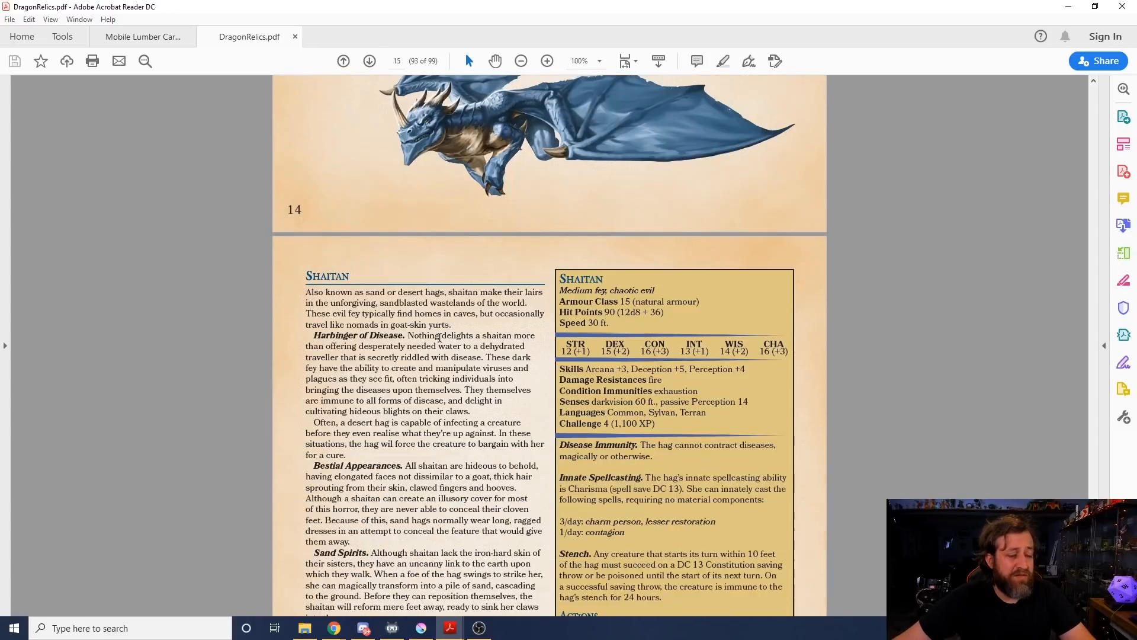
scroll("down", 3)
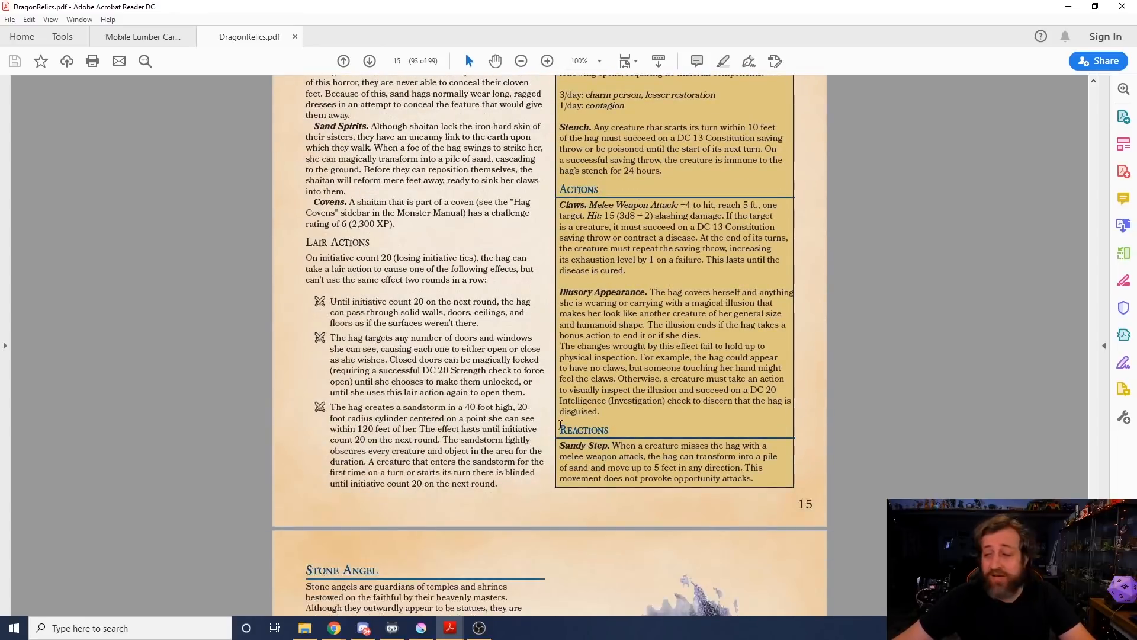
scroll("up", 3)
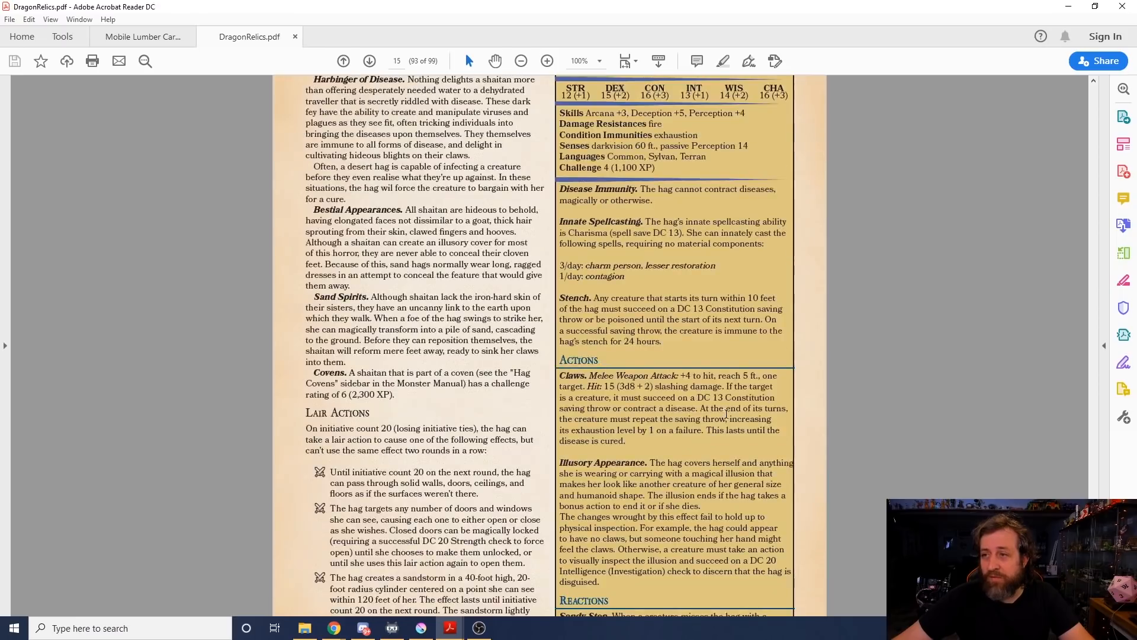
scroll("down", 3)
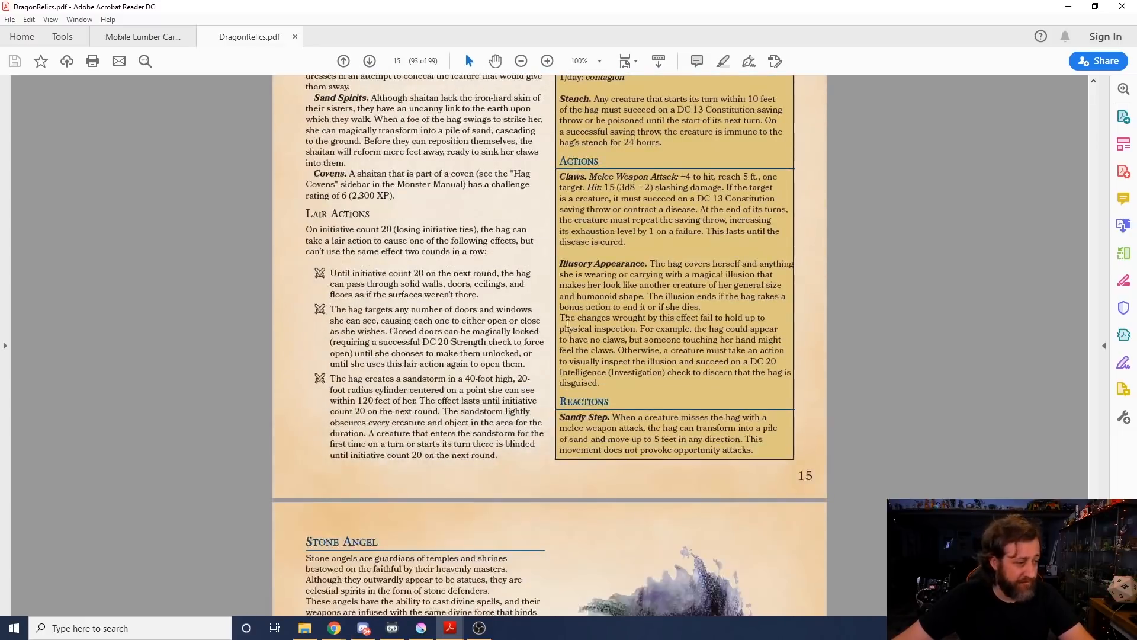
scroll("down", 3)
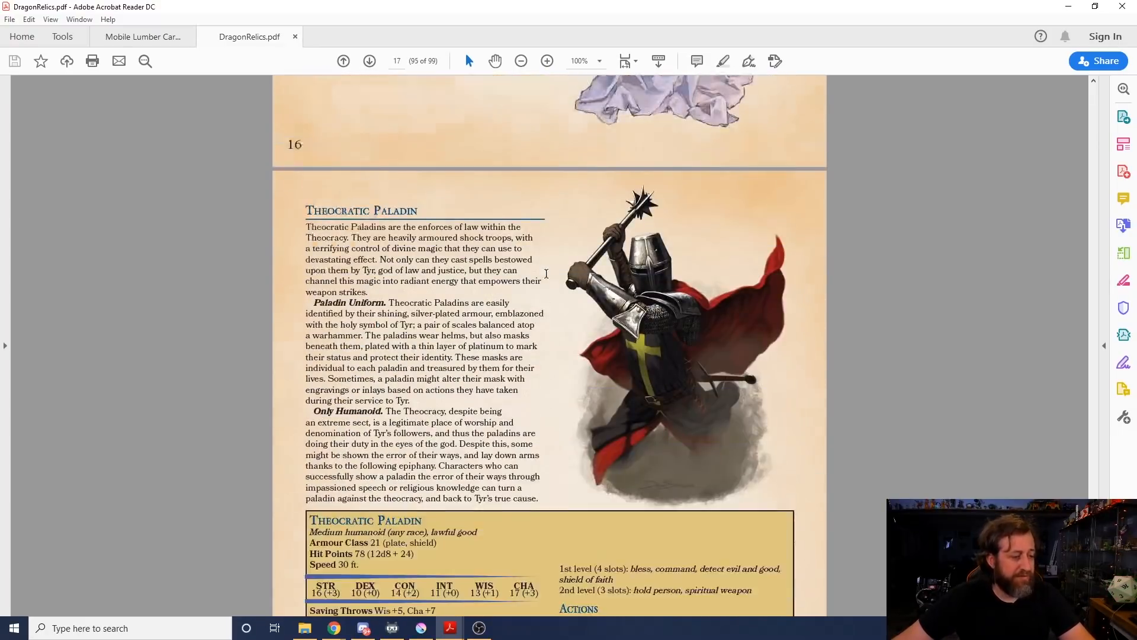
Step: Go to page 18 and browse the Blessed Urn, Dragonfall Horn and Navigation Orb entries
left_click(369, 61)
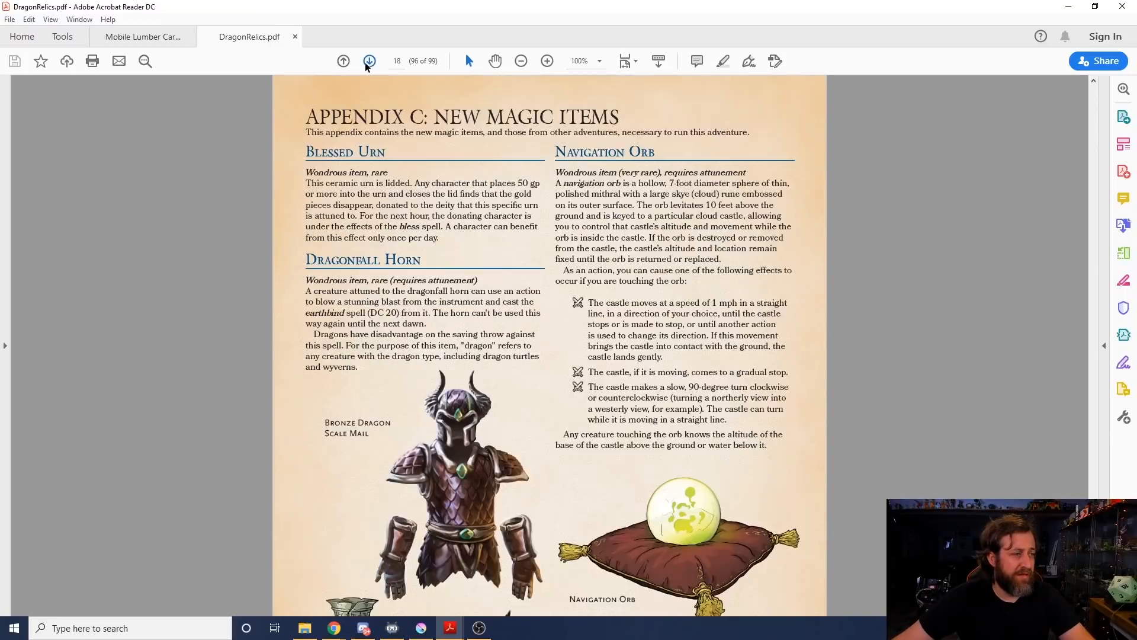
scroll("up", 3)
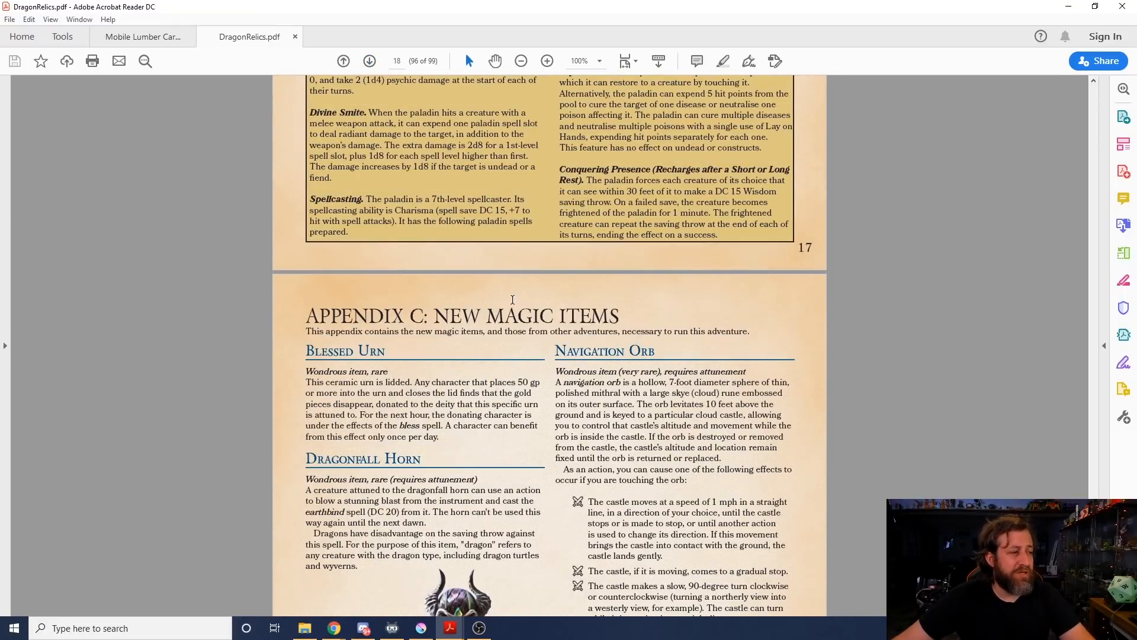
scroll("down", 3)
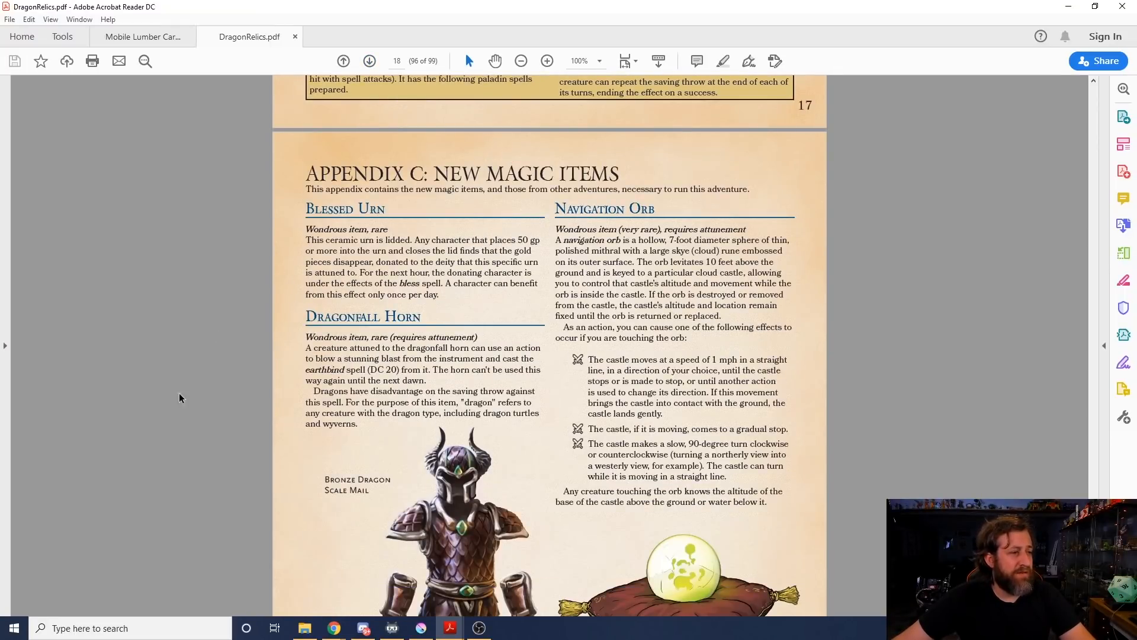
scroll("down", 3)
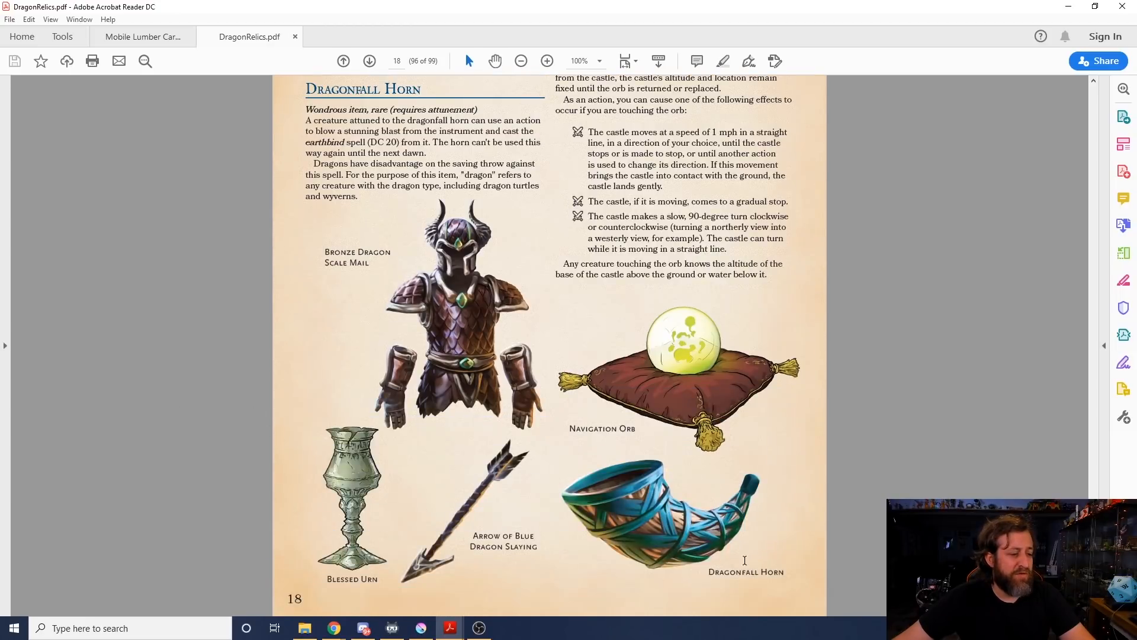
scroll("up", 3)
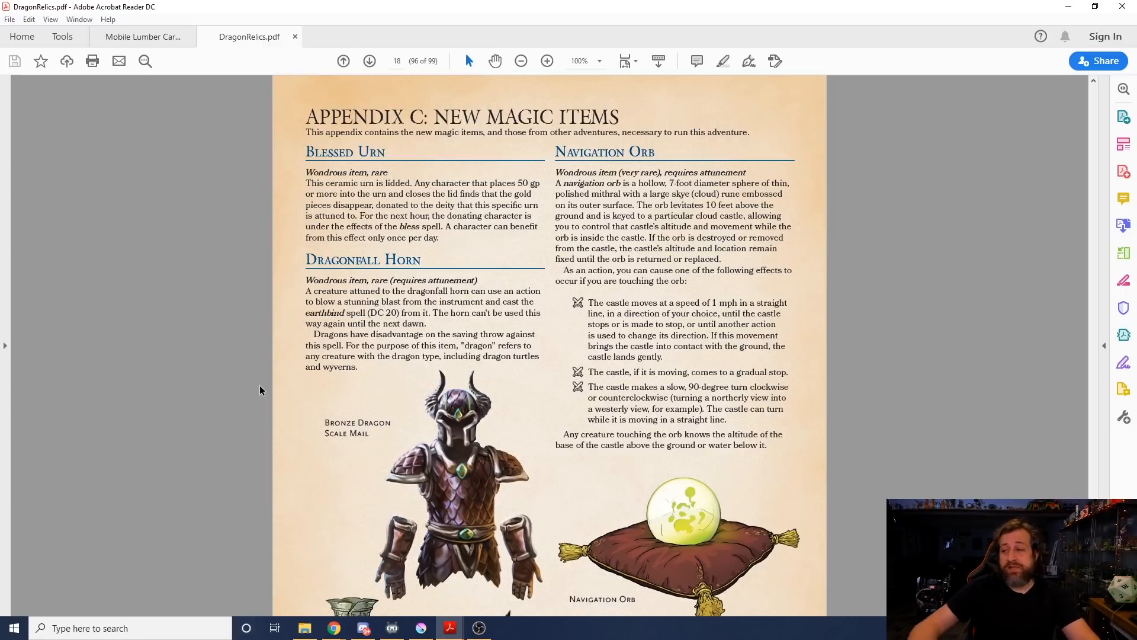
mouse_move(145, 417)
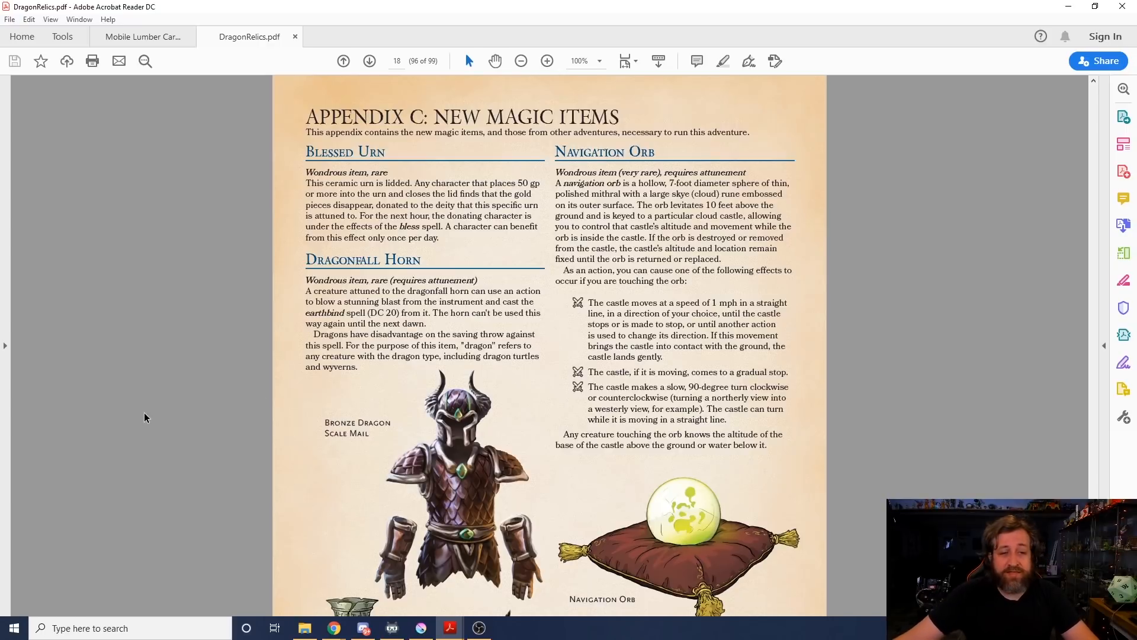
mouse_move(180, 434)
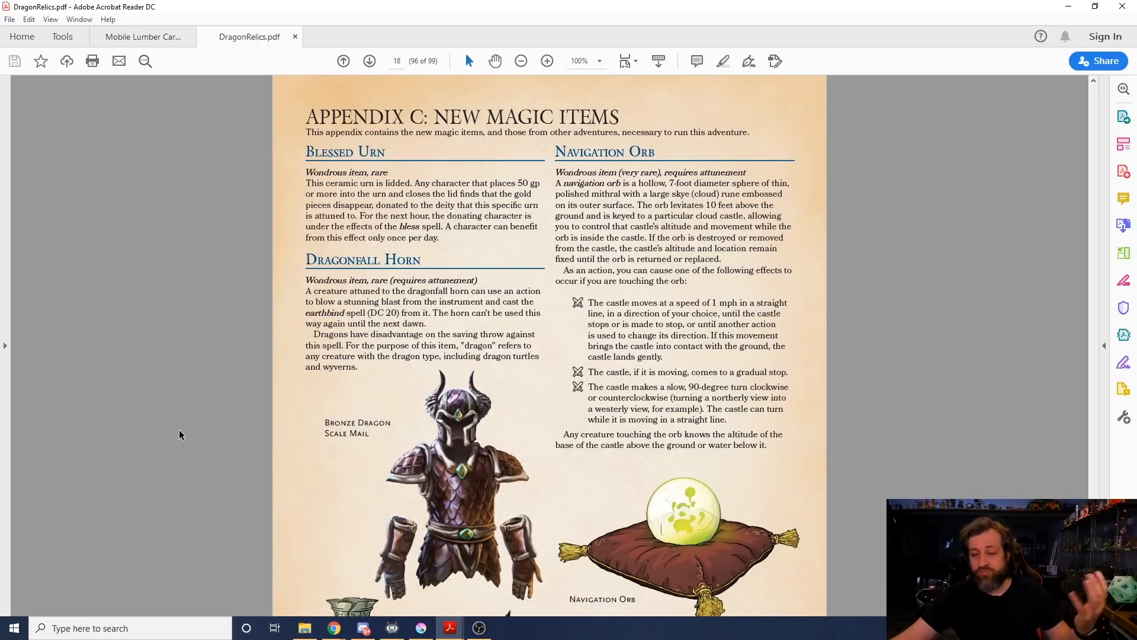
mouse_move(123, 245)
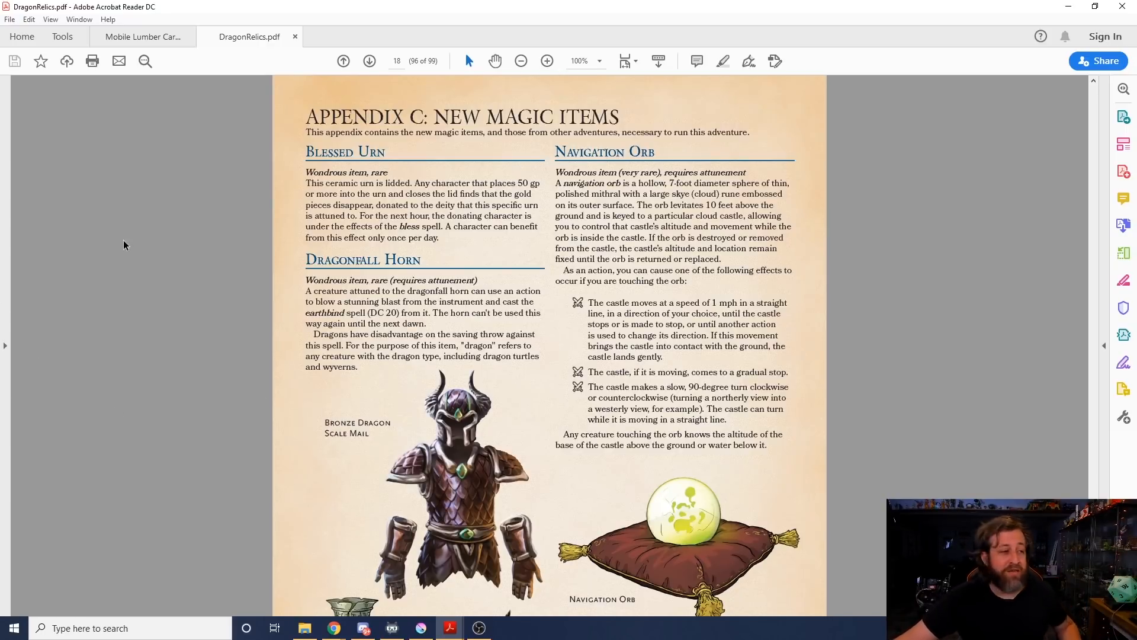
Step: Go to page 19 showing desert feats and the Bedine and D'tarig human subraces
left_click(369, 61)
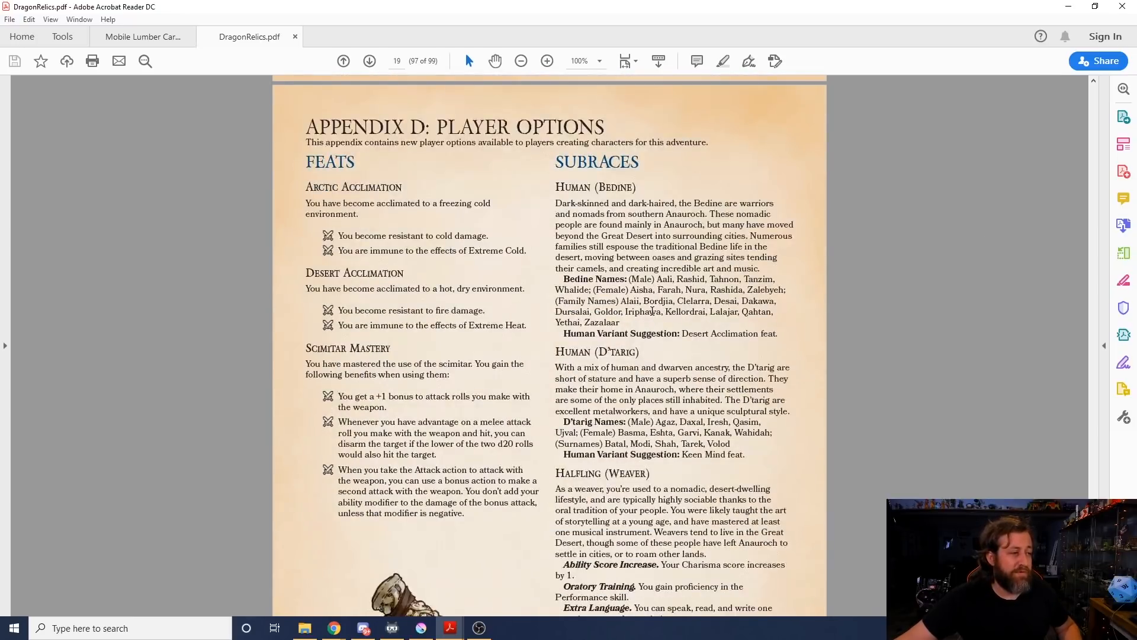
mouse_move(371, 298)
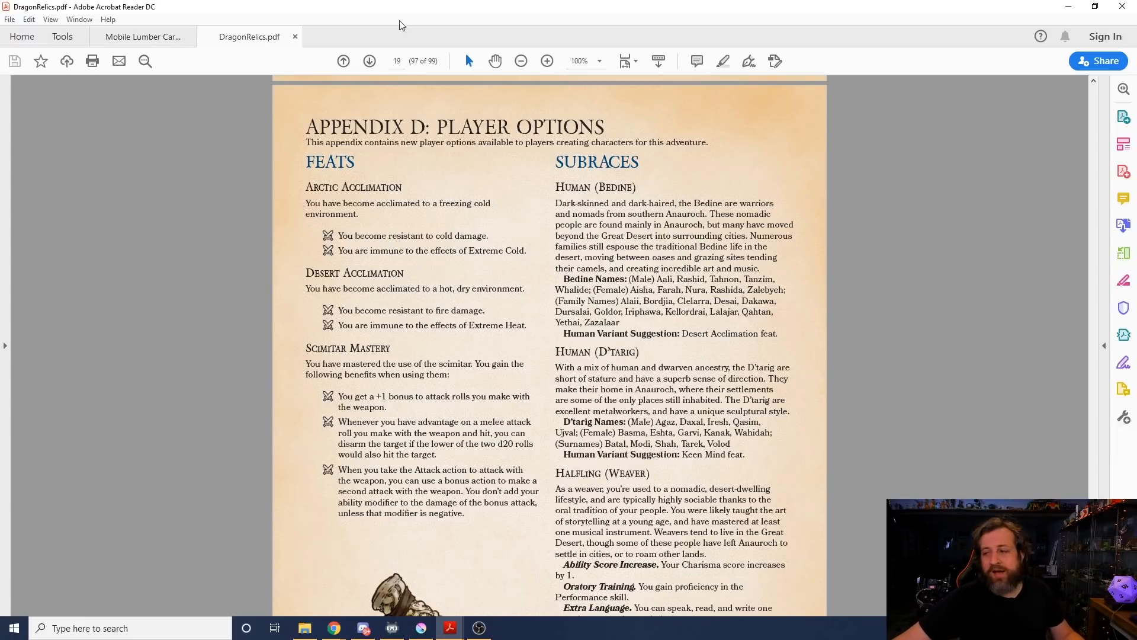
mouse_move(305, 6)
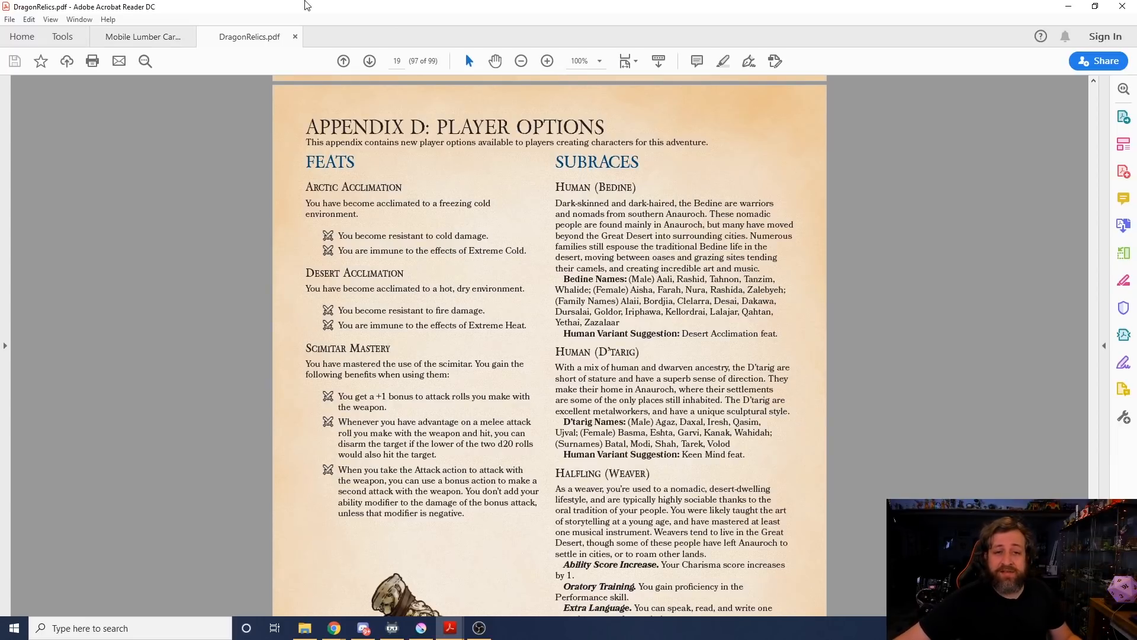
mouse_move(328, 139)
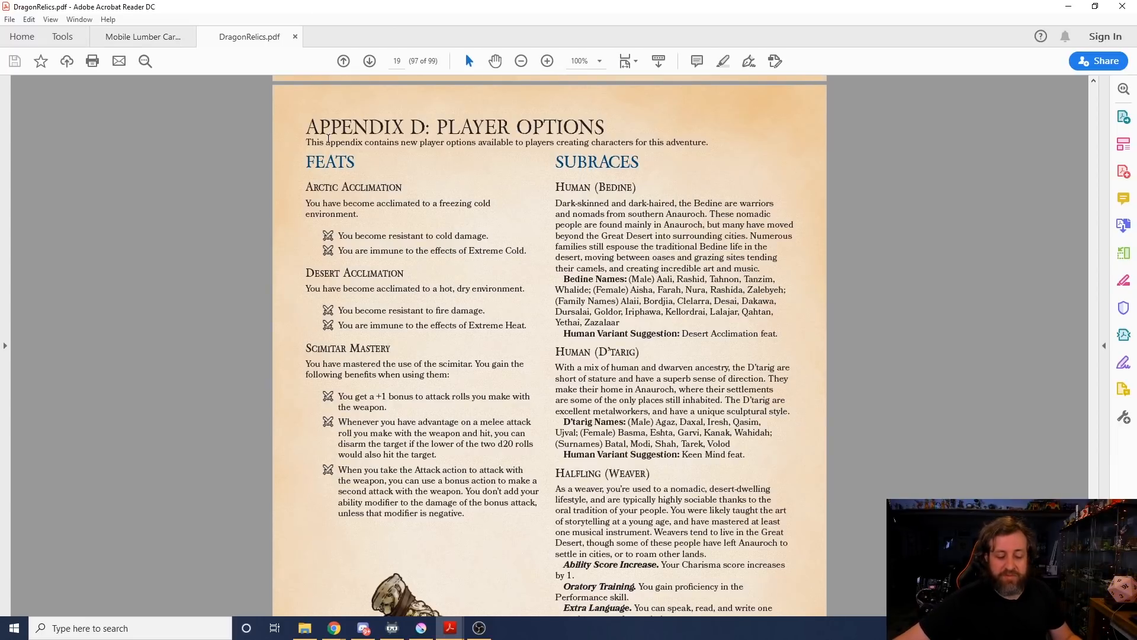
mouse_move(479, 192)
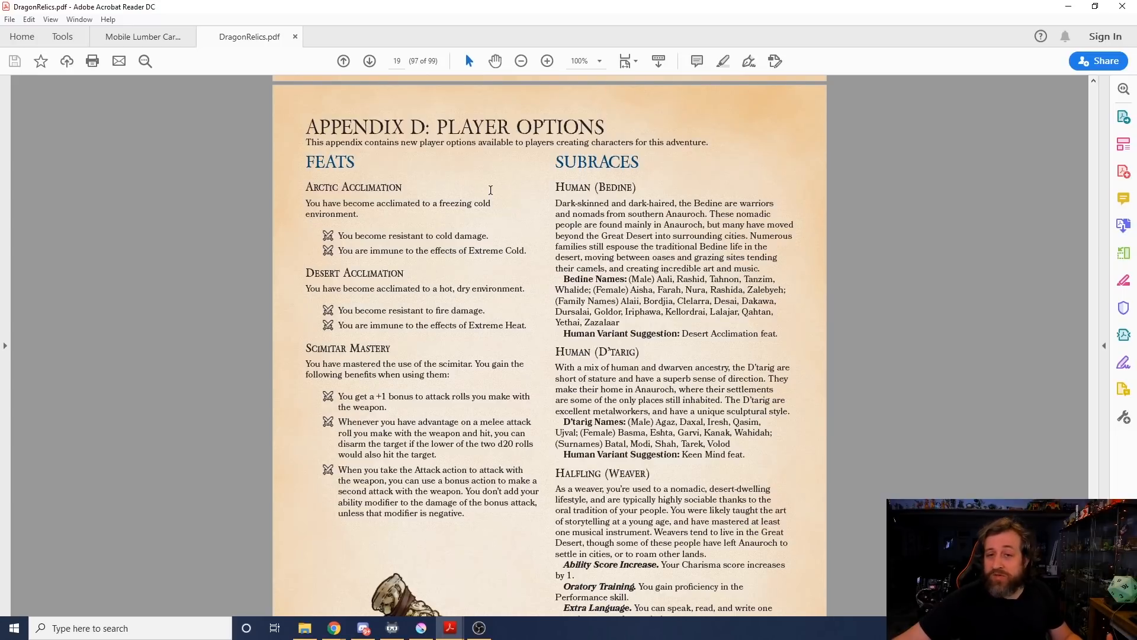
mouse_move(447, 288)
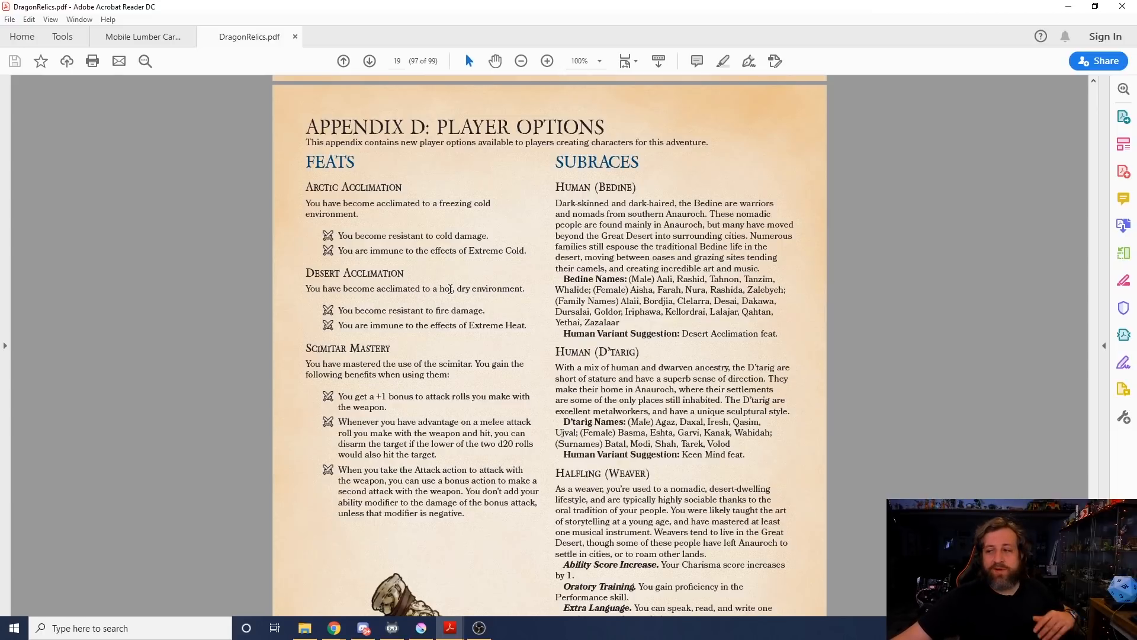
mouse_move(499, 312)
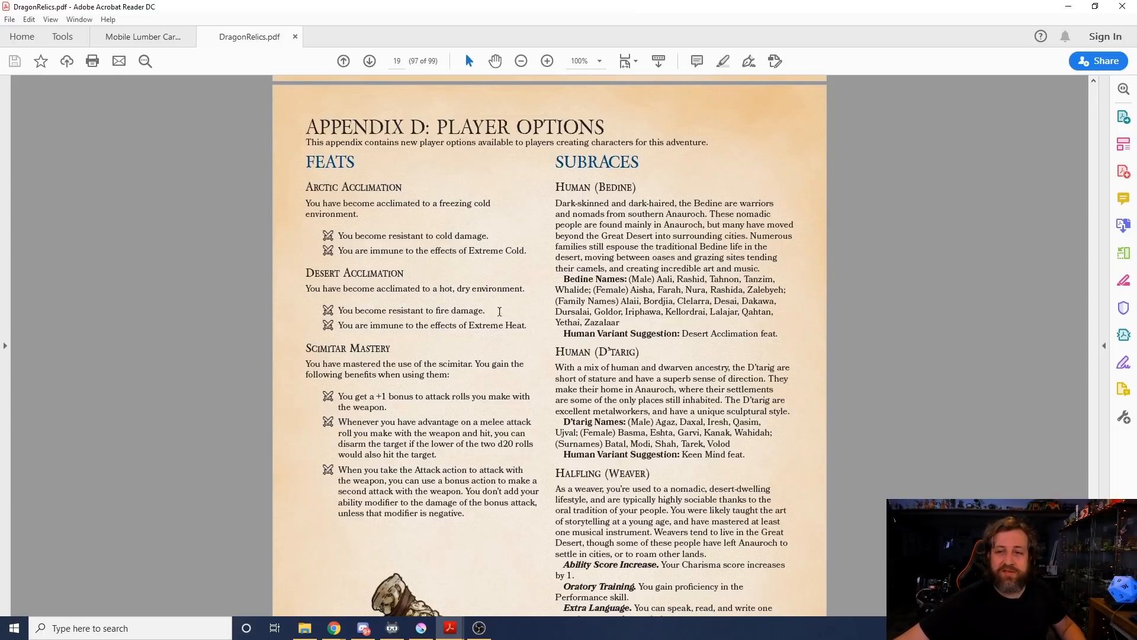
mouse_move(232, 211)
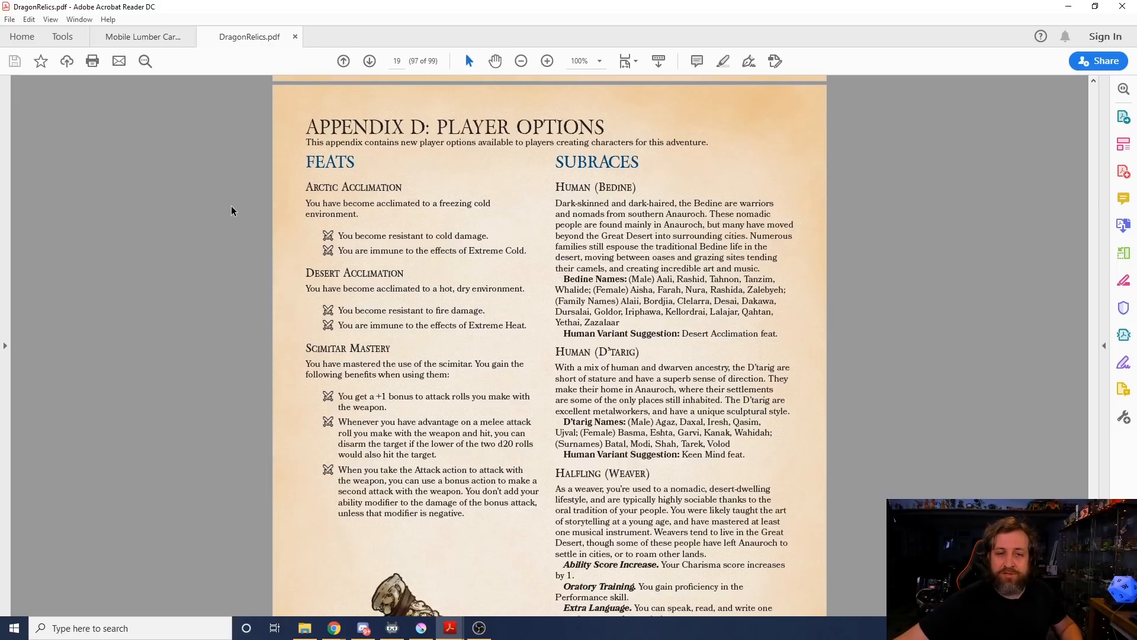
mouse_move(254, 216)
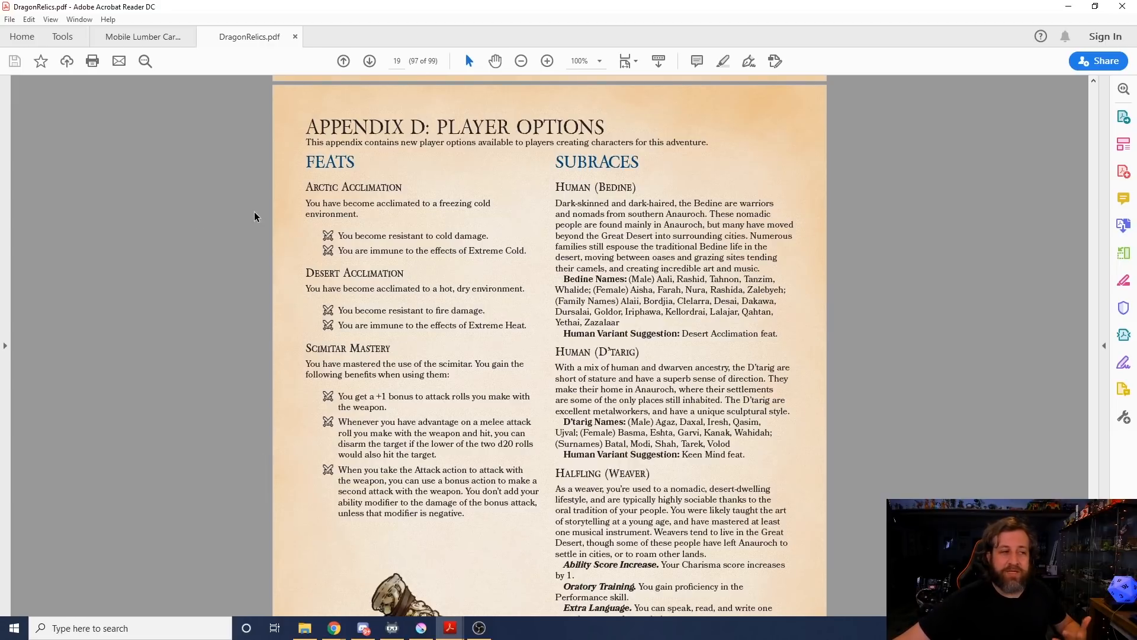
mouse_move(222, 204)
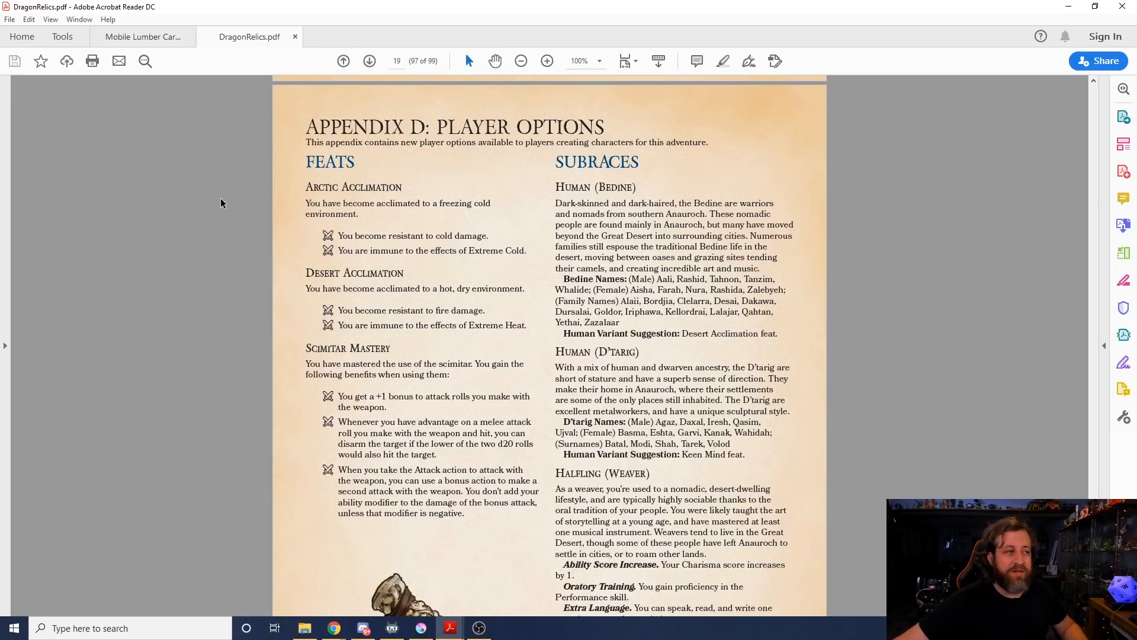
mouse_move(658, 179)
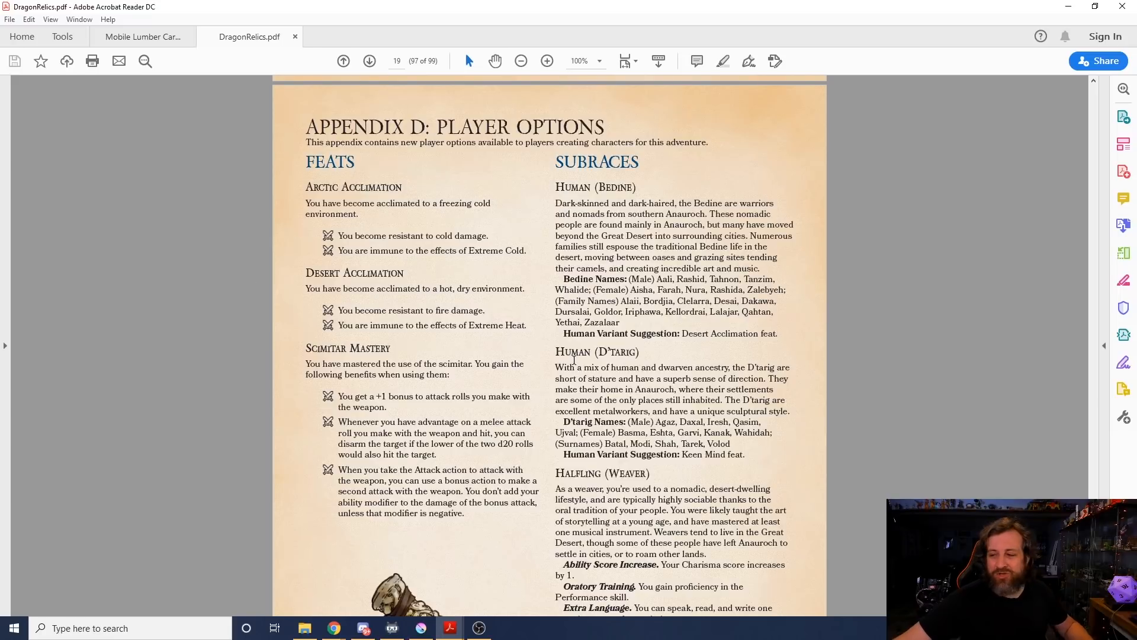
mouse_move(806, 514)
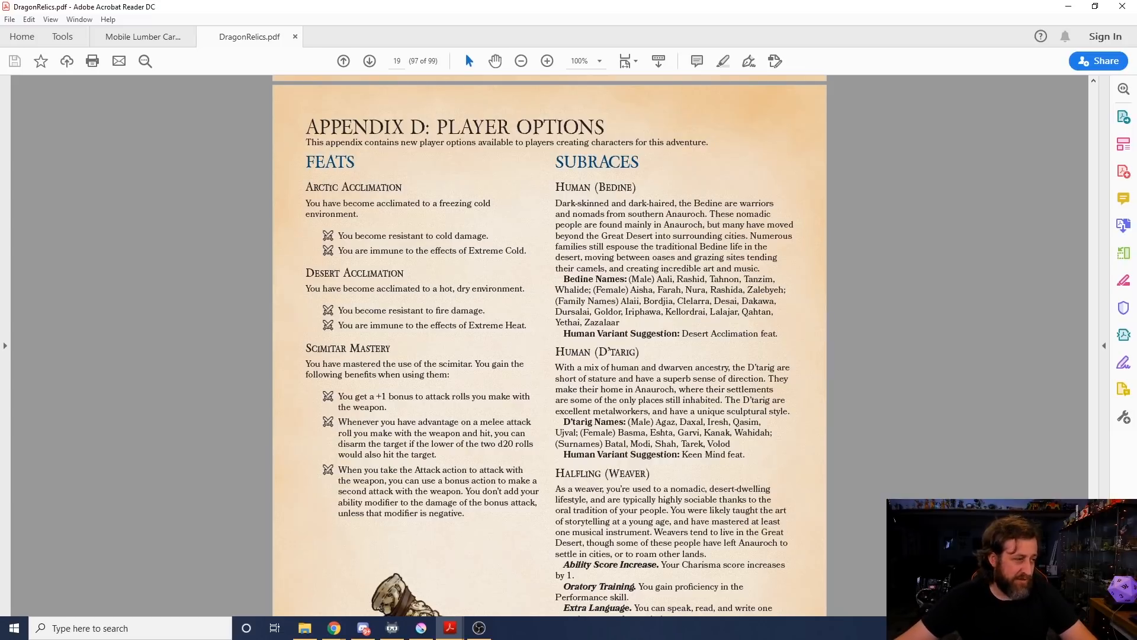
scroll("down", 3)
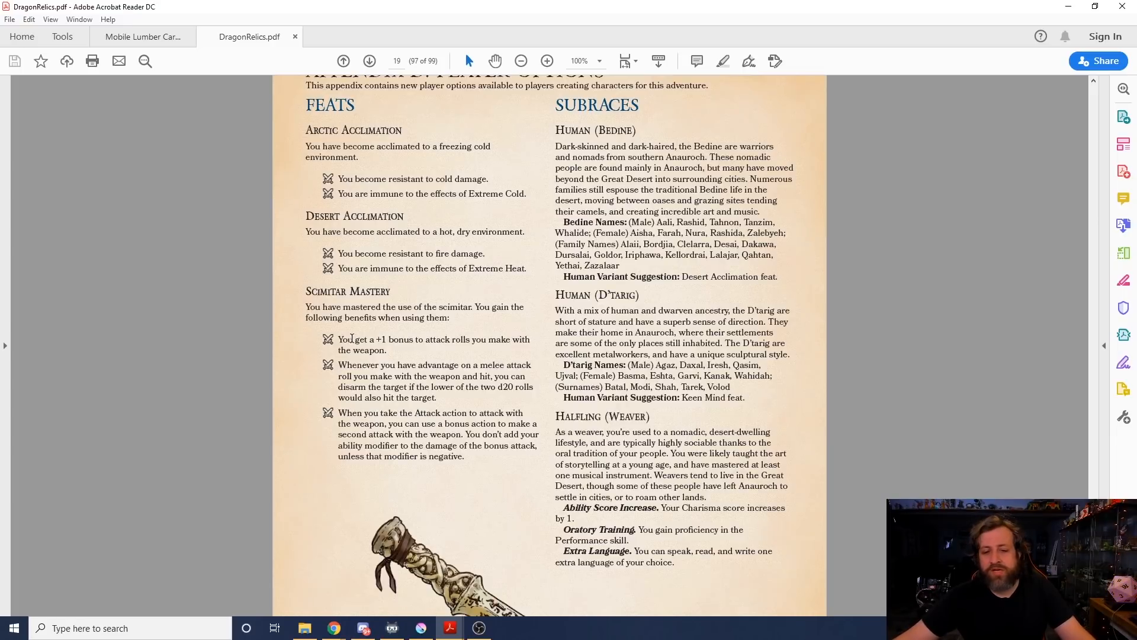
mouse_move(259, 339)
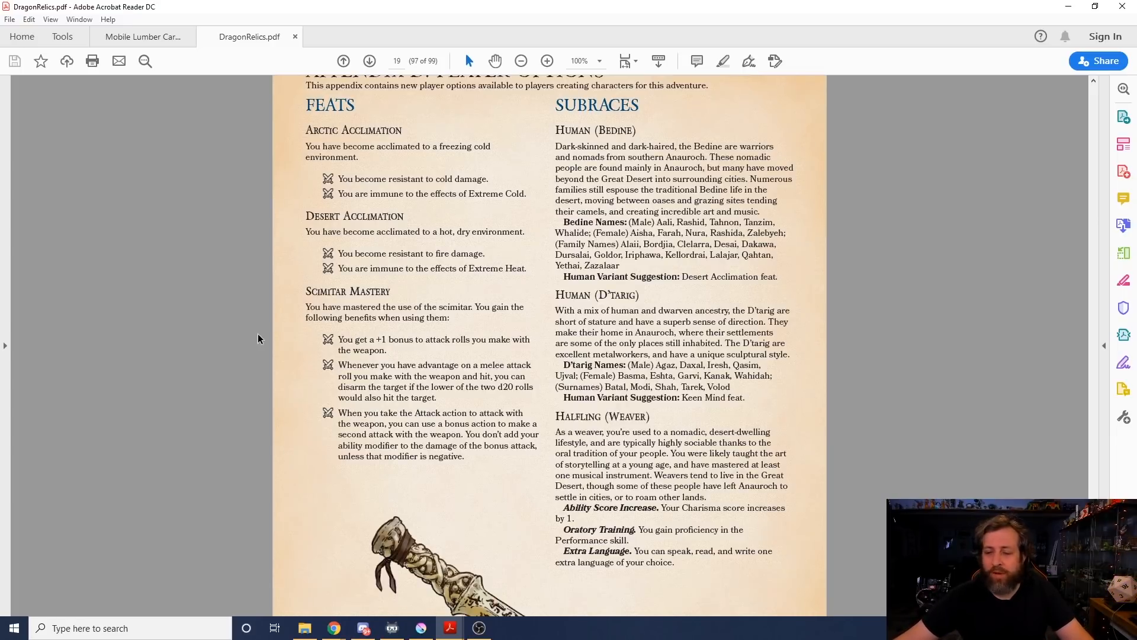
mouse_move(103, 414)
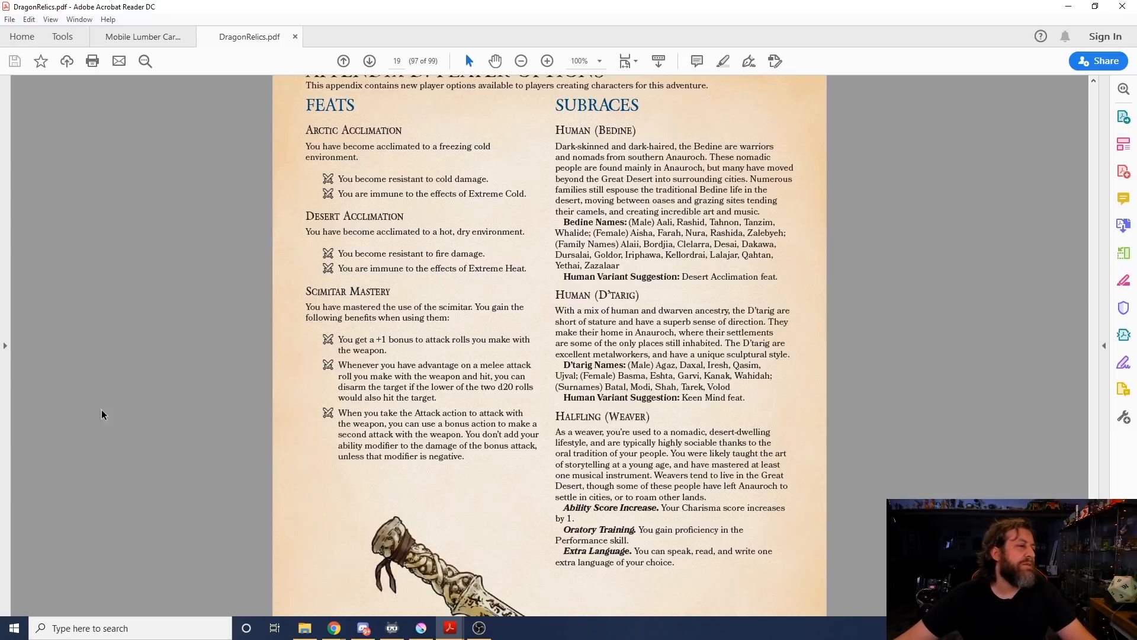
mouse_move(279, 453)
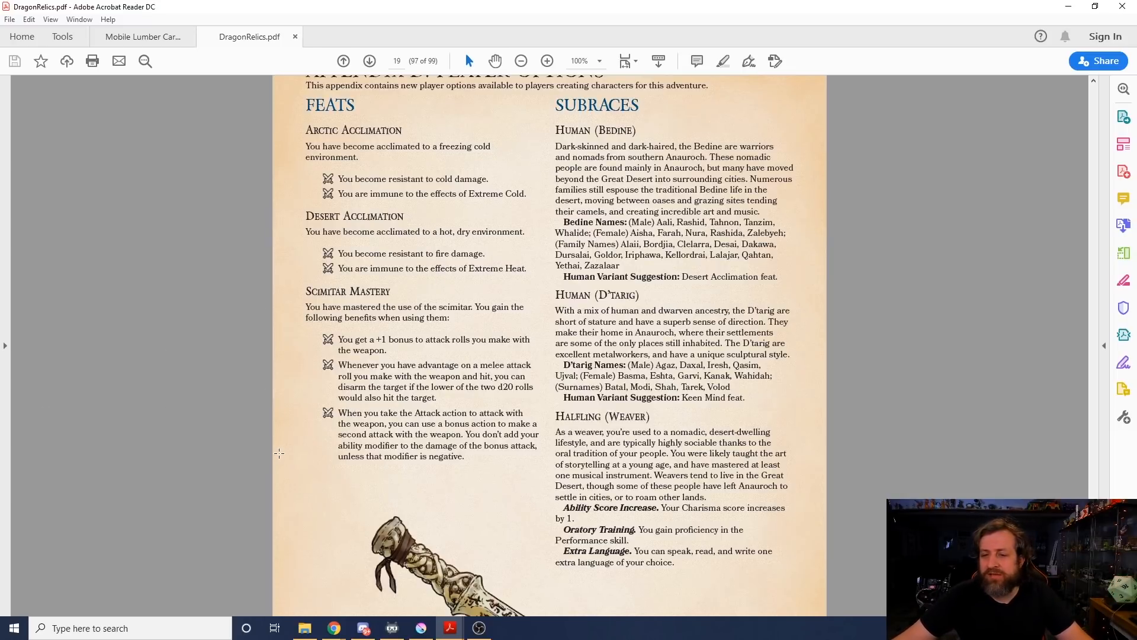
mouse_move(254, 458)
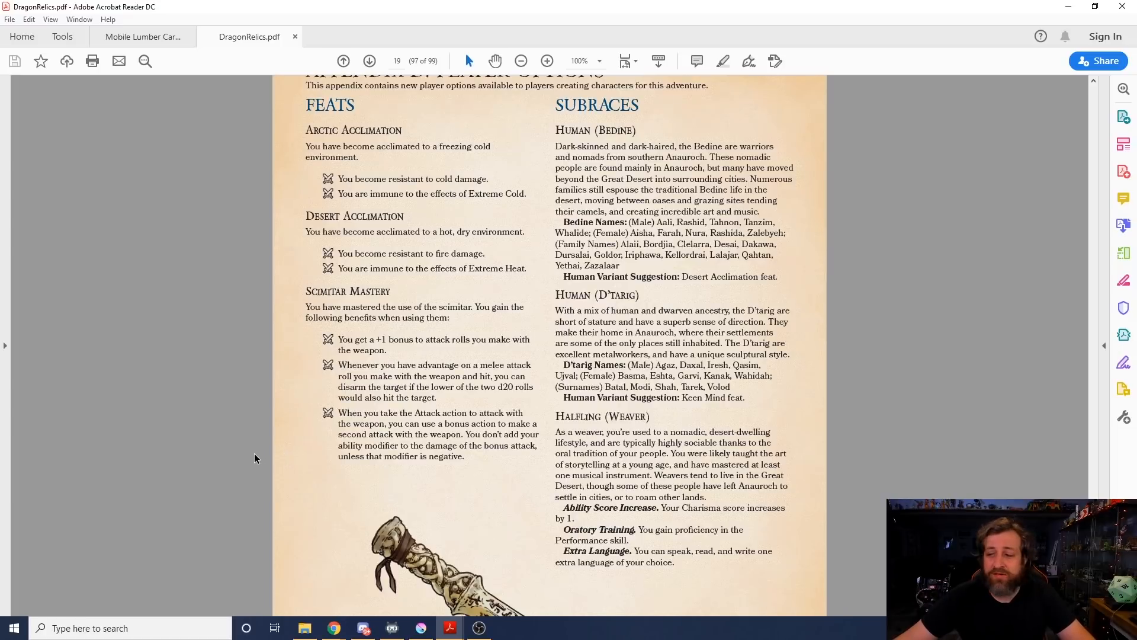
mouse_move(140, 398)
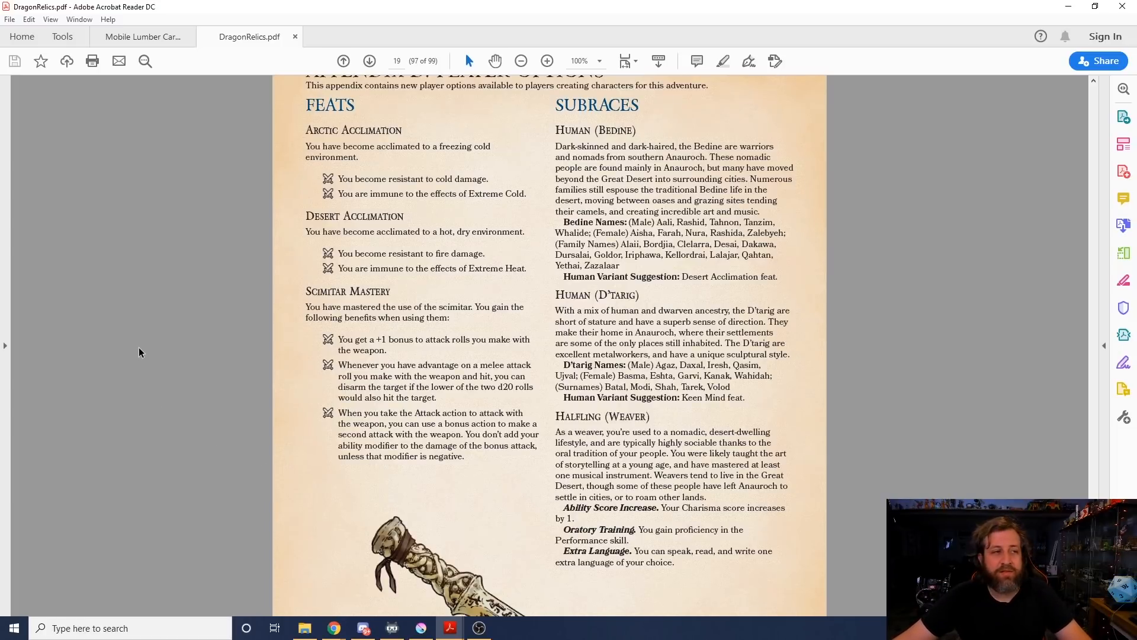
scroll("up", 3)
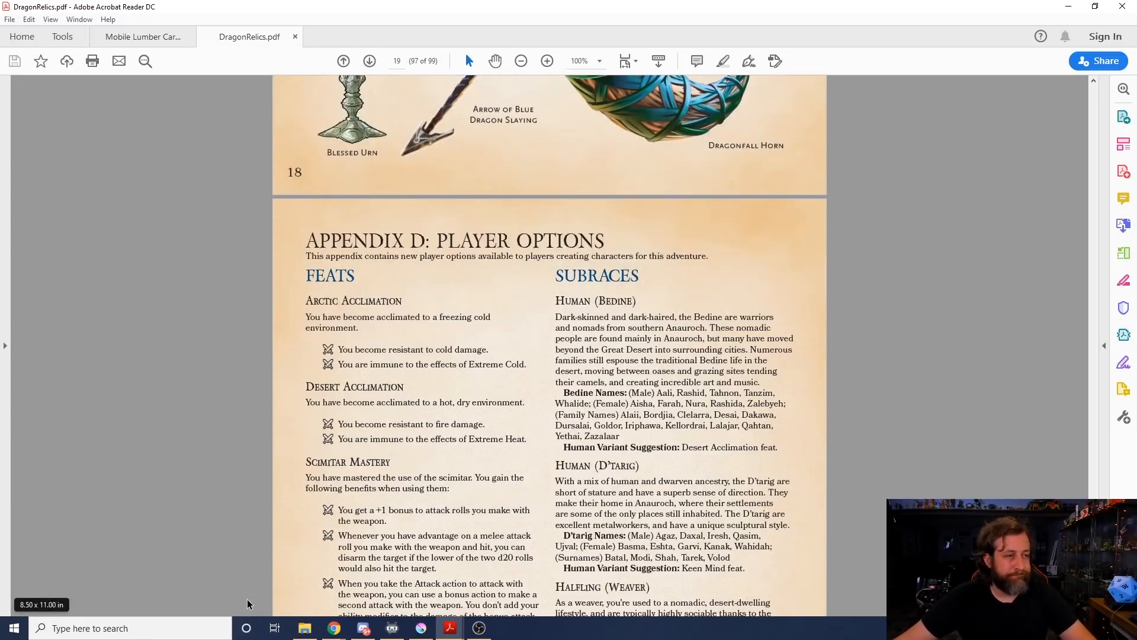
scroll("down", 3)
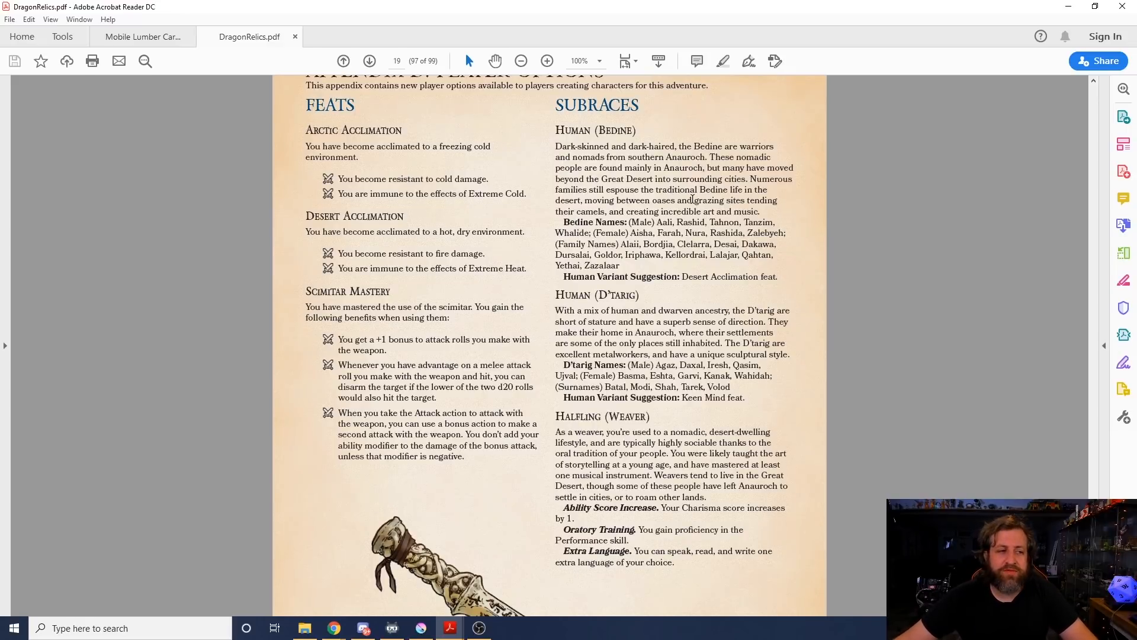
scroll("down", 3)
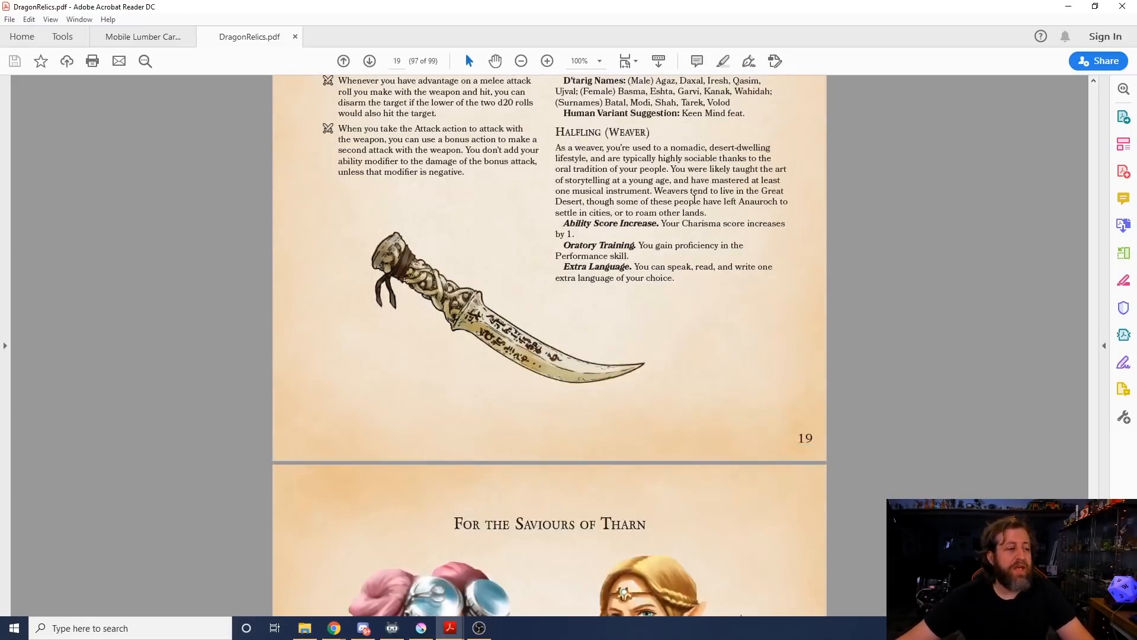
scroll("up", 3)
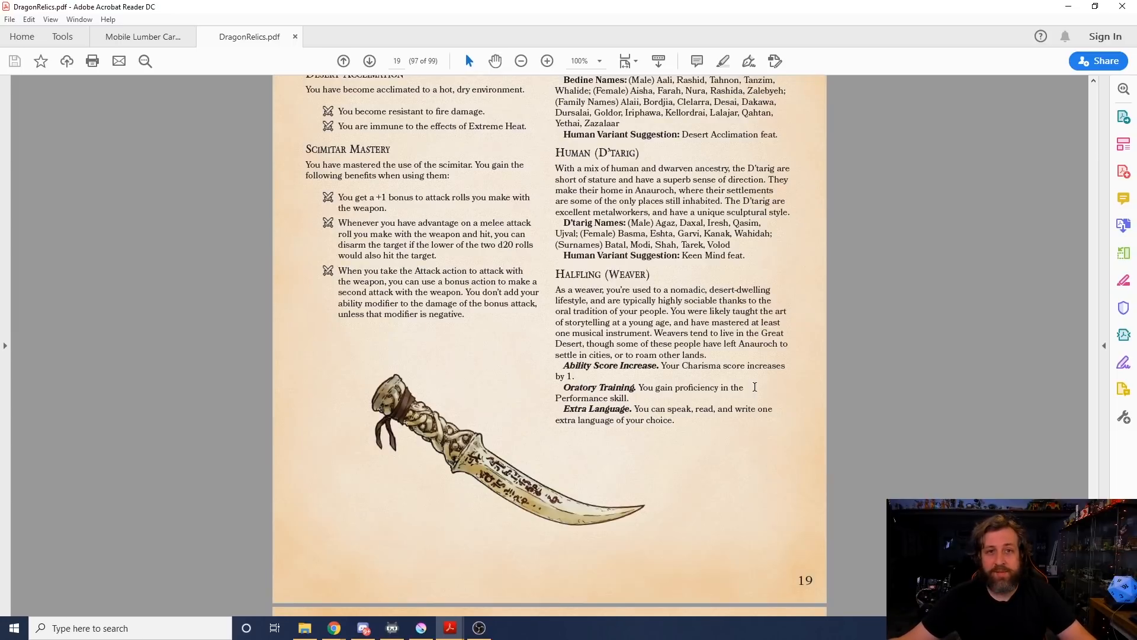
mouse_move(507, 443)
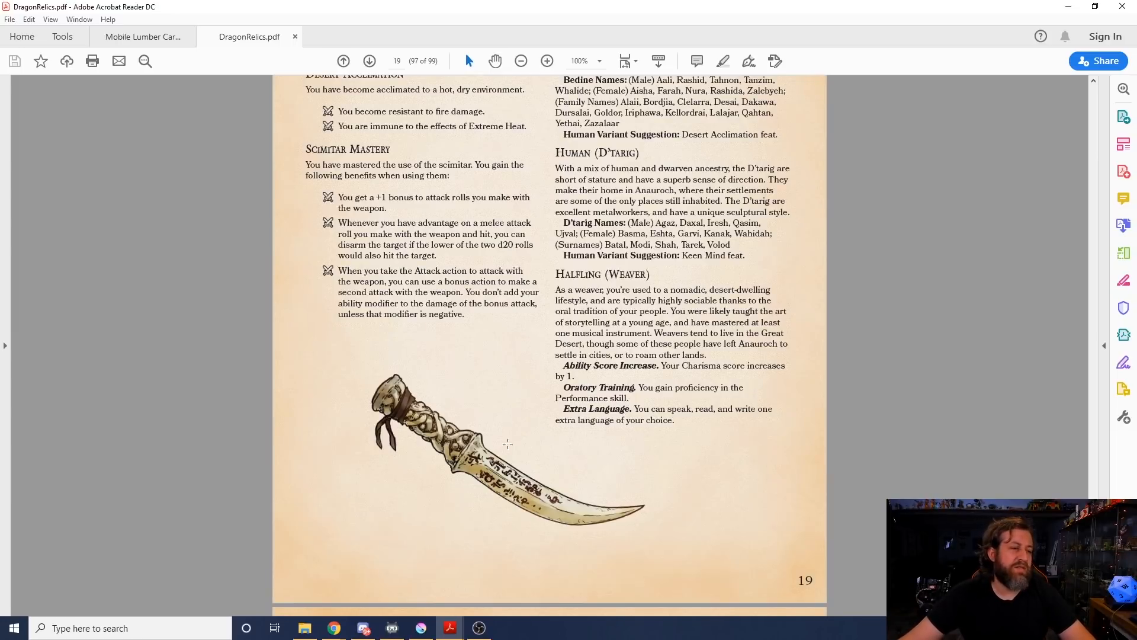
scroll("up", 3)
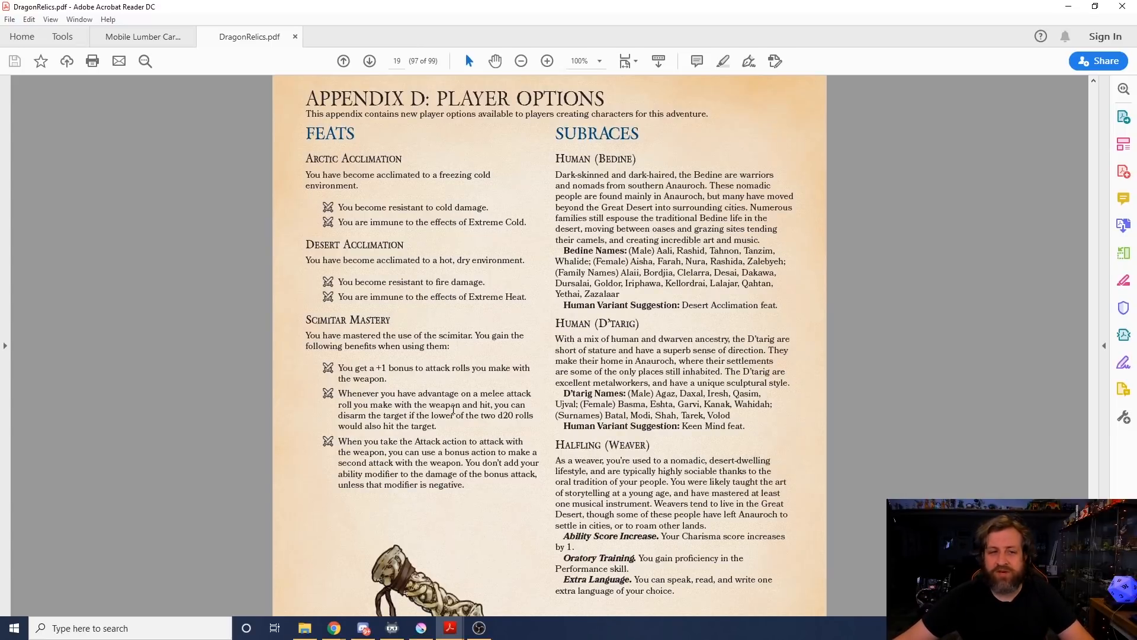
mouse_move(100, 298)
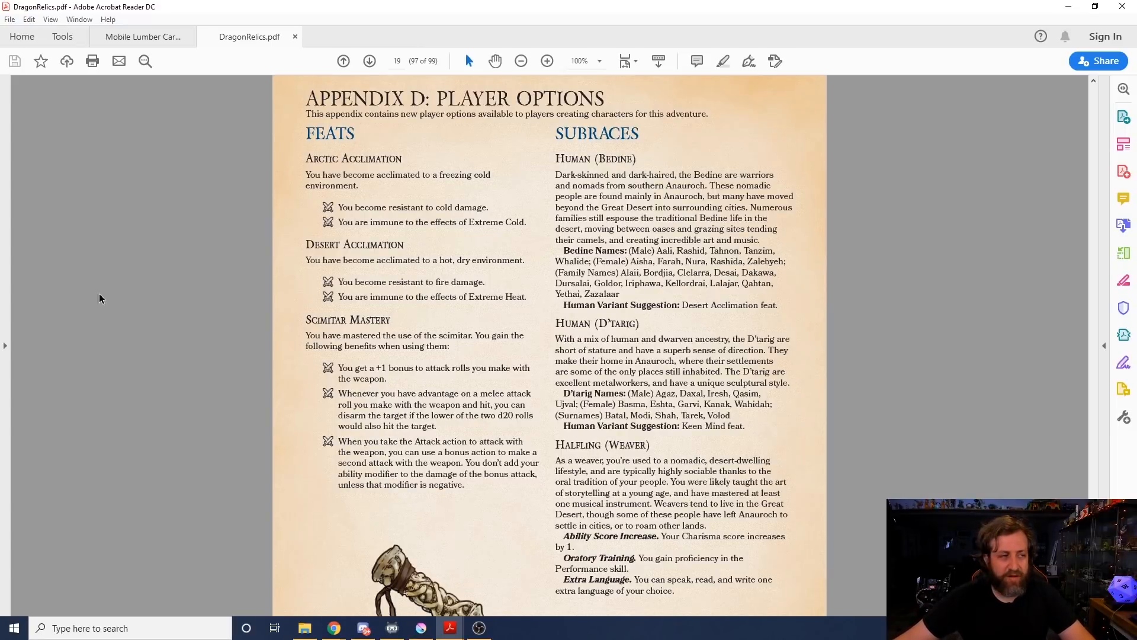
Step: Scroll through page 20's party portraits, including Tullie Sprocketcog and Thorek Wrath
scroll("down", 3)
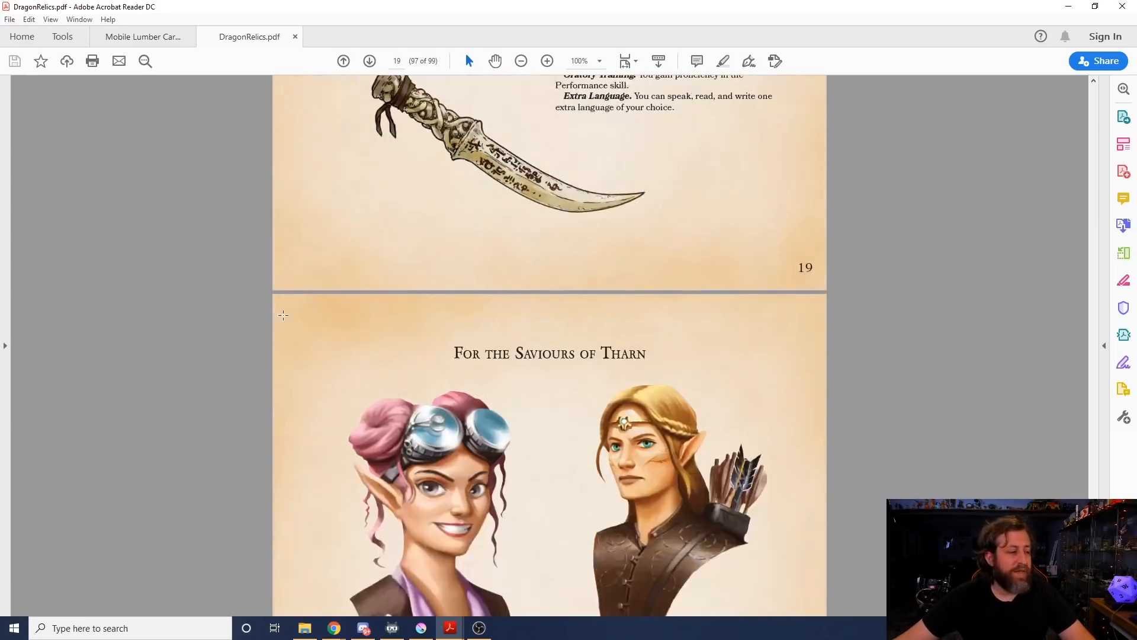
scroll("down", 3)
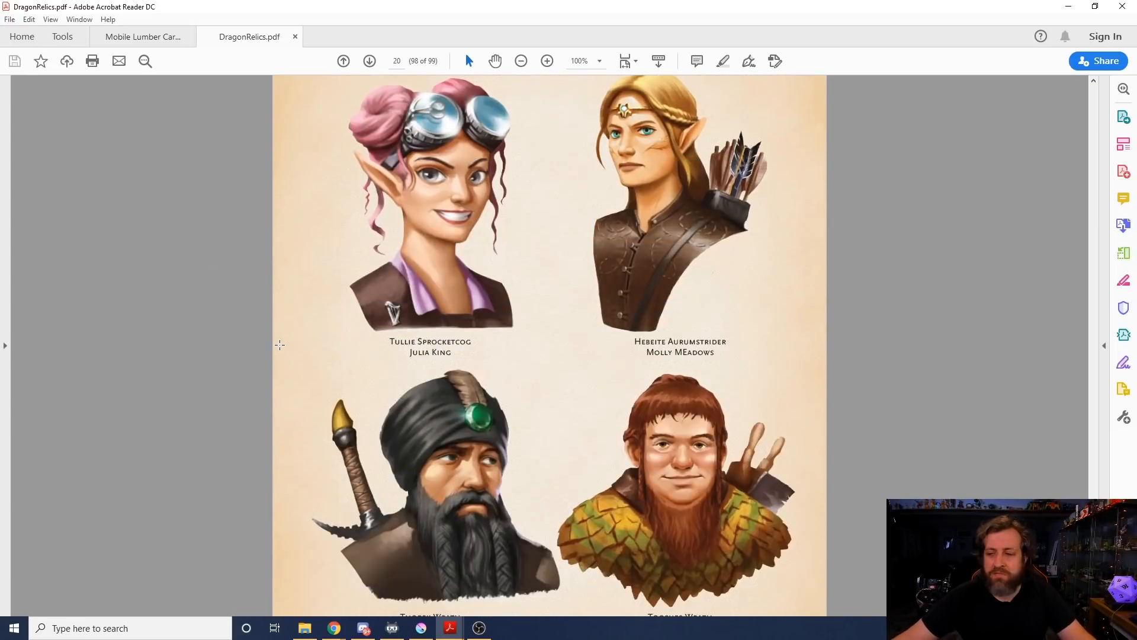
scroll("up", 3)
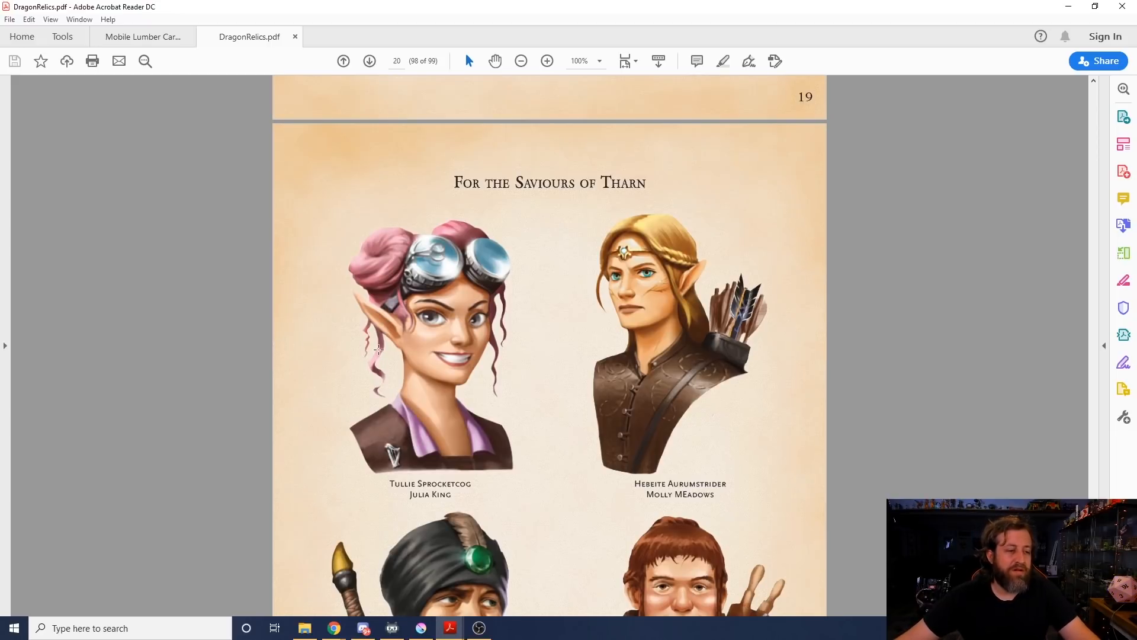
scroll("down", 3)
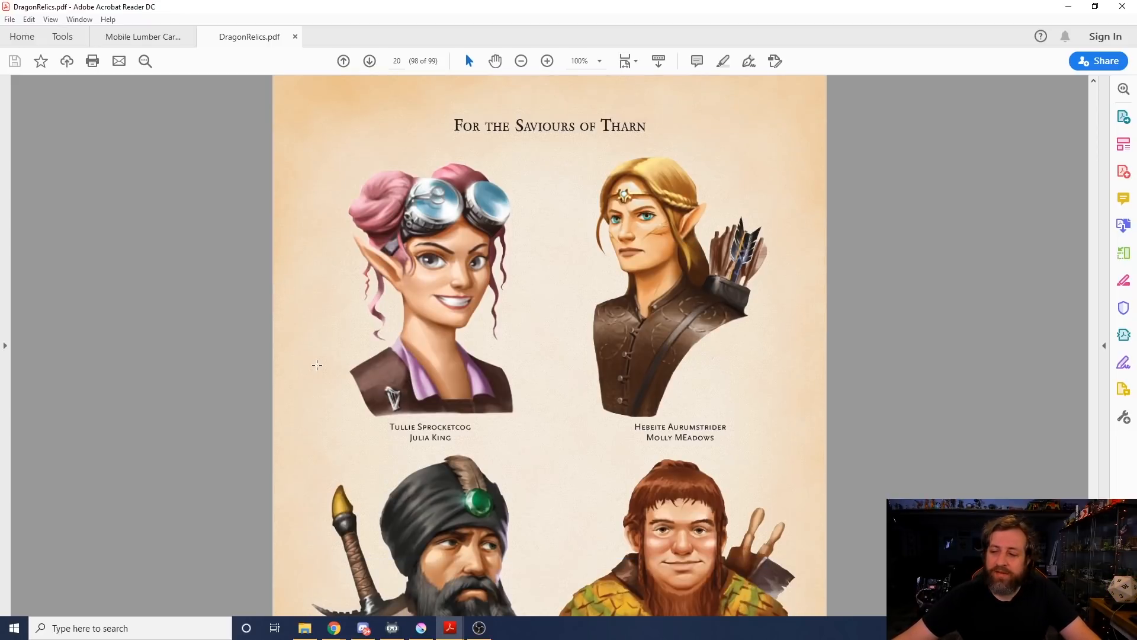
scroll("down", 3)
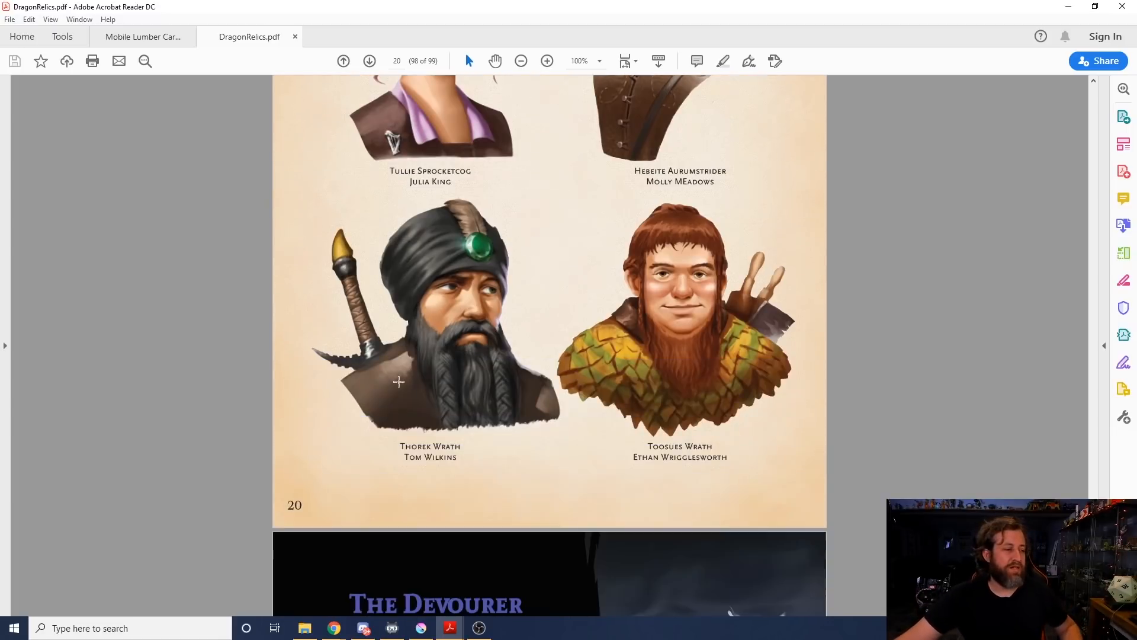
scroll("up", 3)
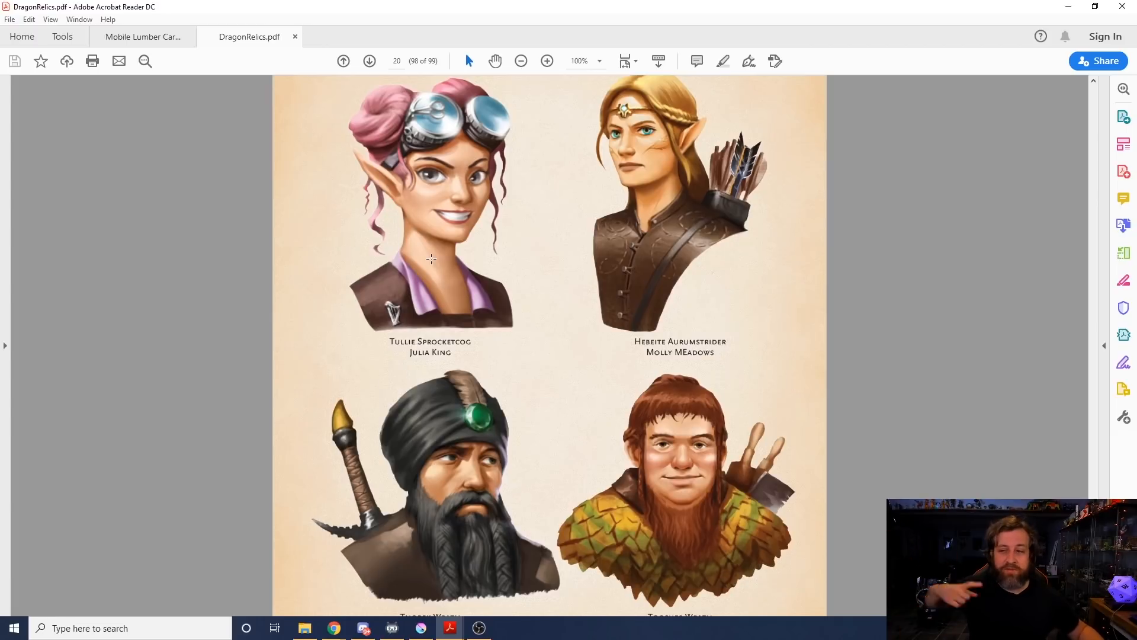
mouse_move(622, 201)
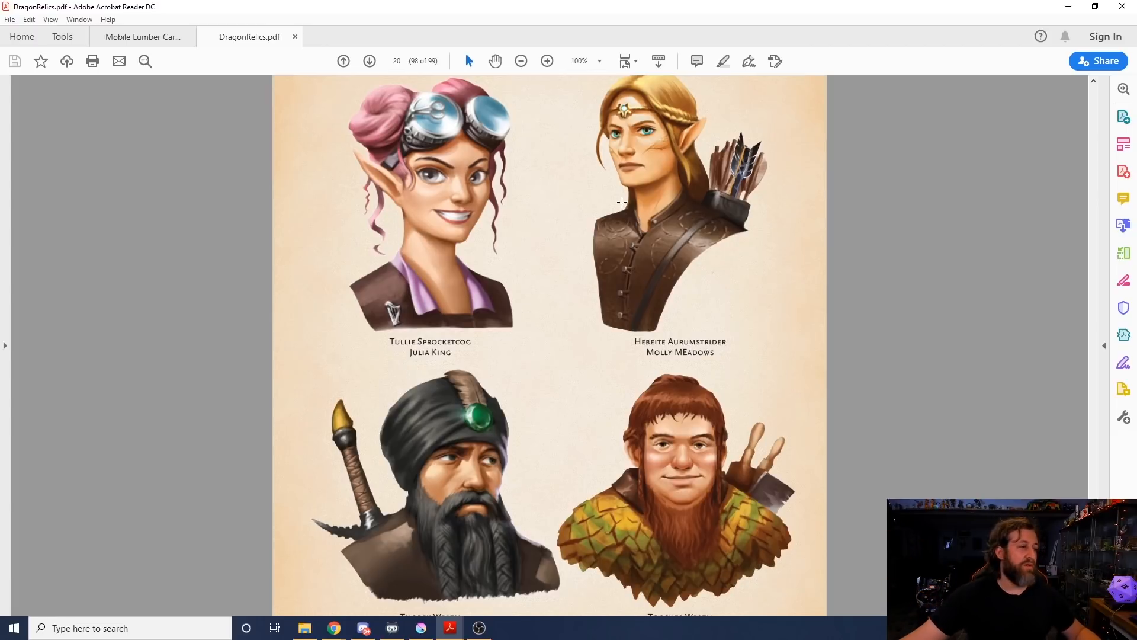
mouse_move(361, 335)
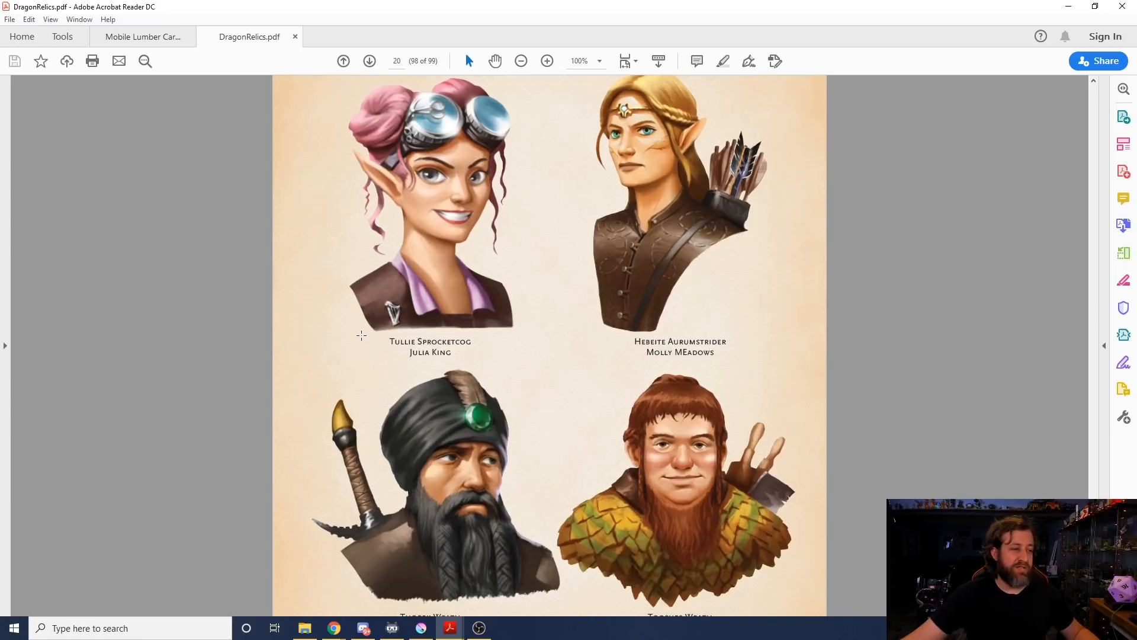
mouse_move(380, 345)
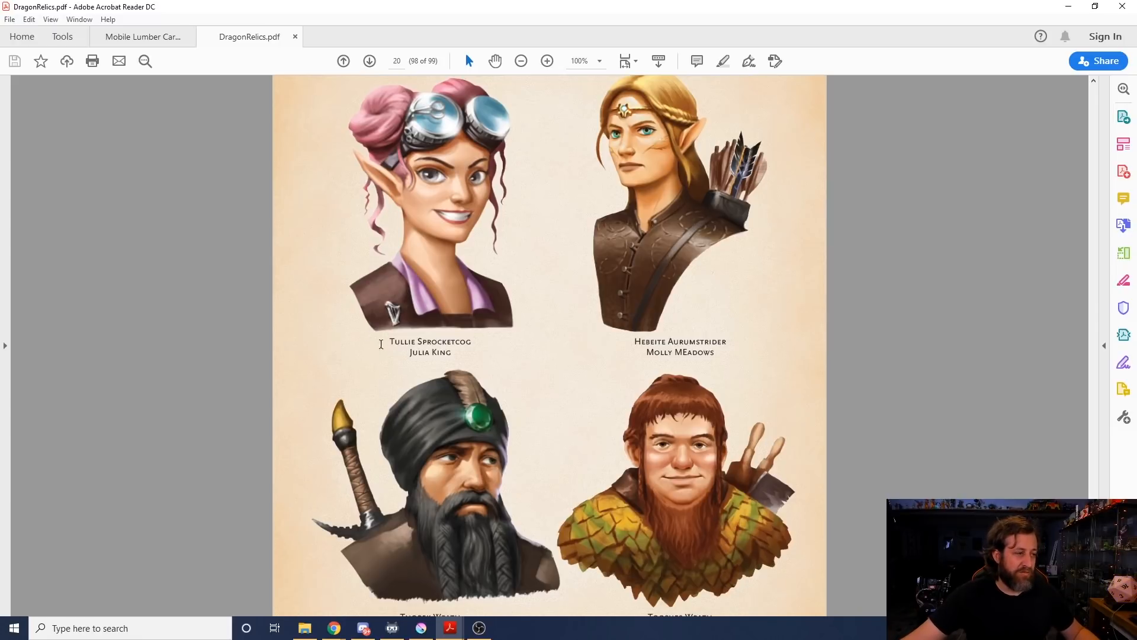
mouse_move(524, 308)
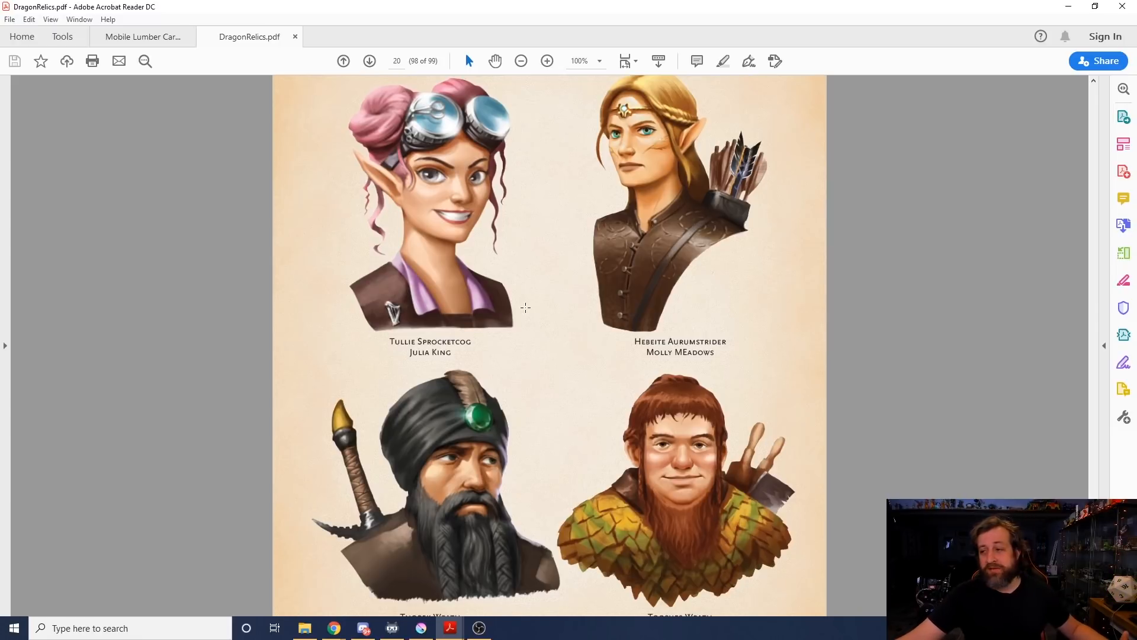
scroll("down", 3)
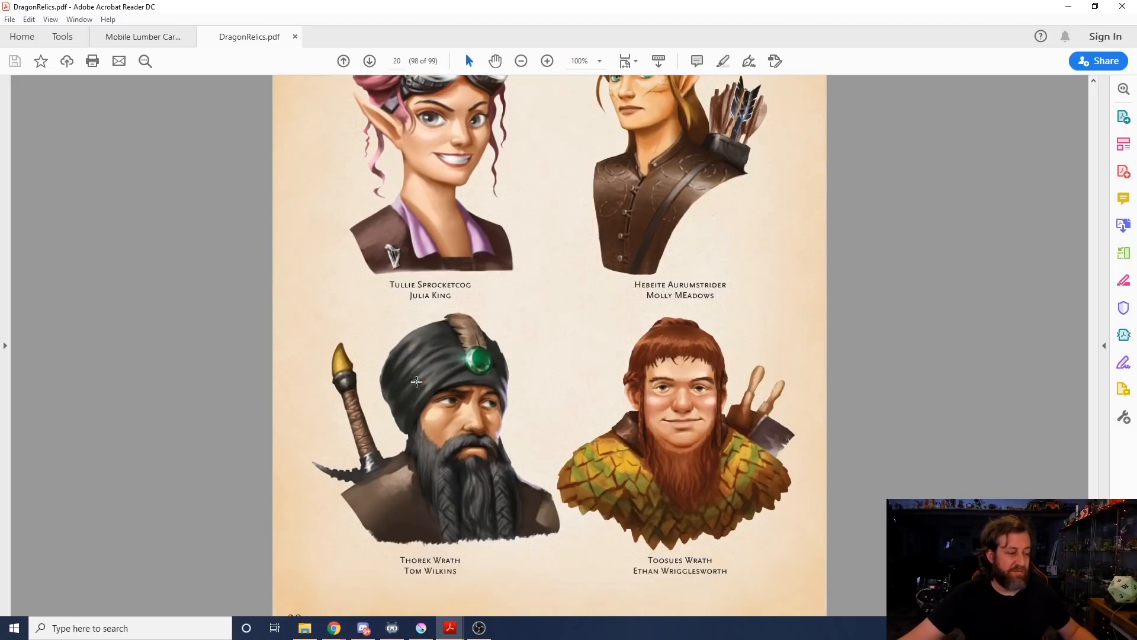
scroll("down", 3)
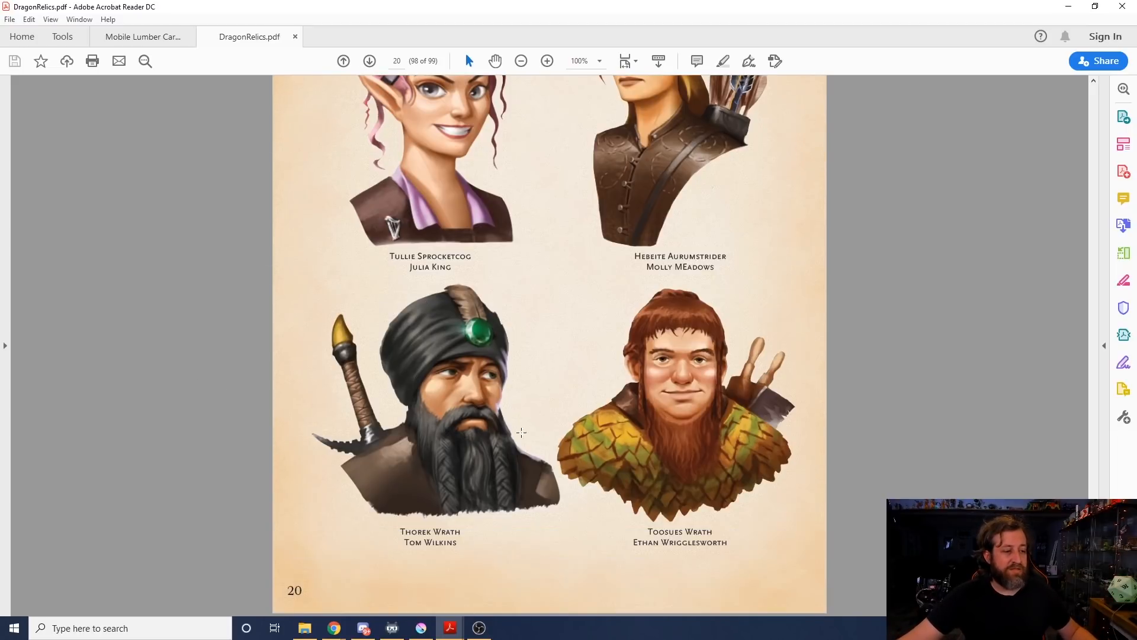
scroll("up", 3)
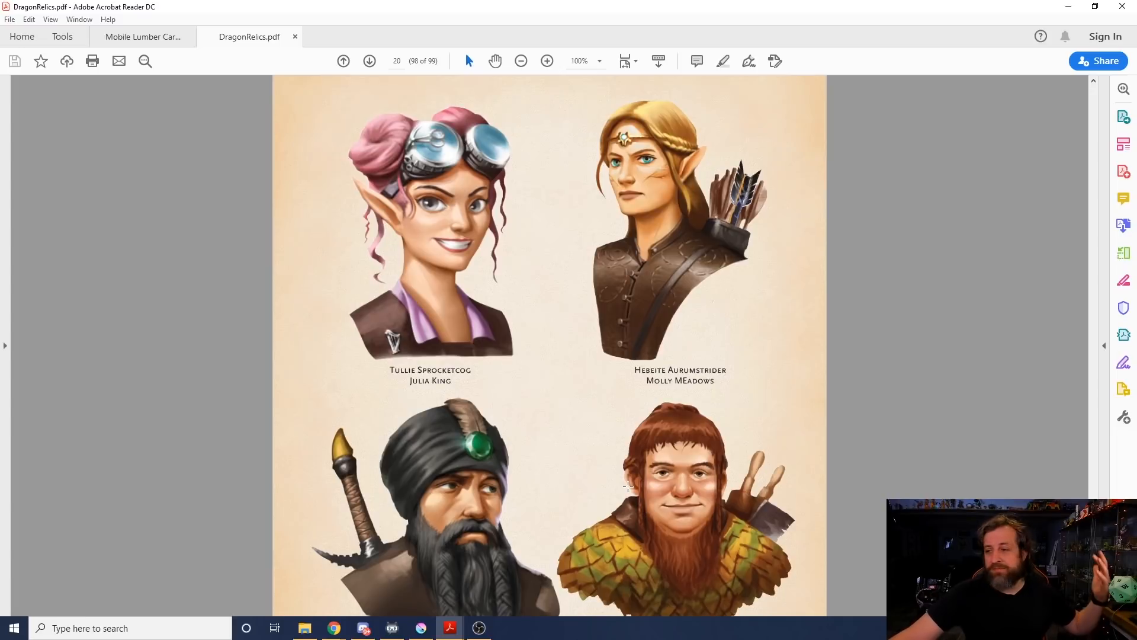